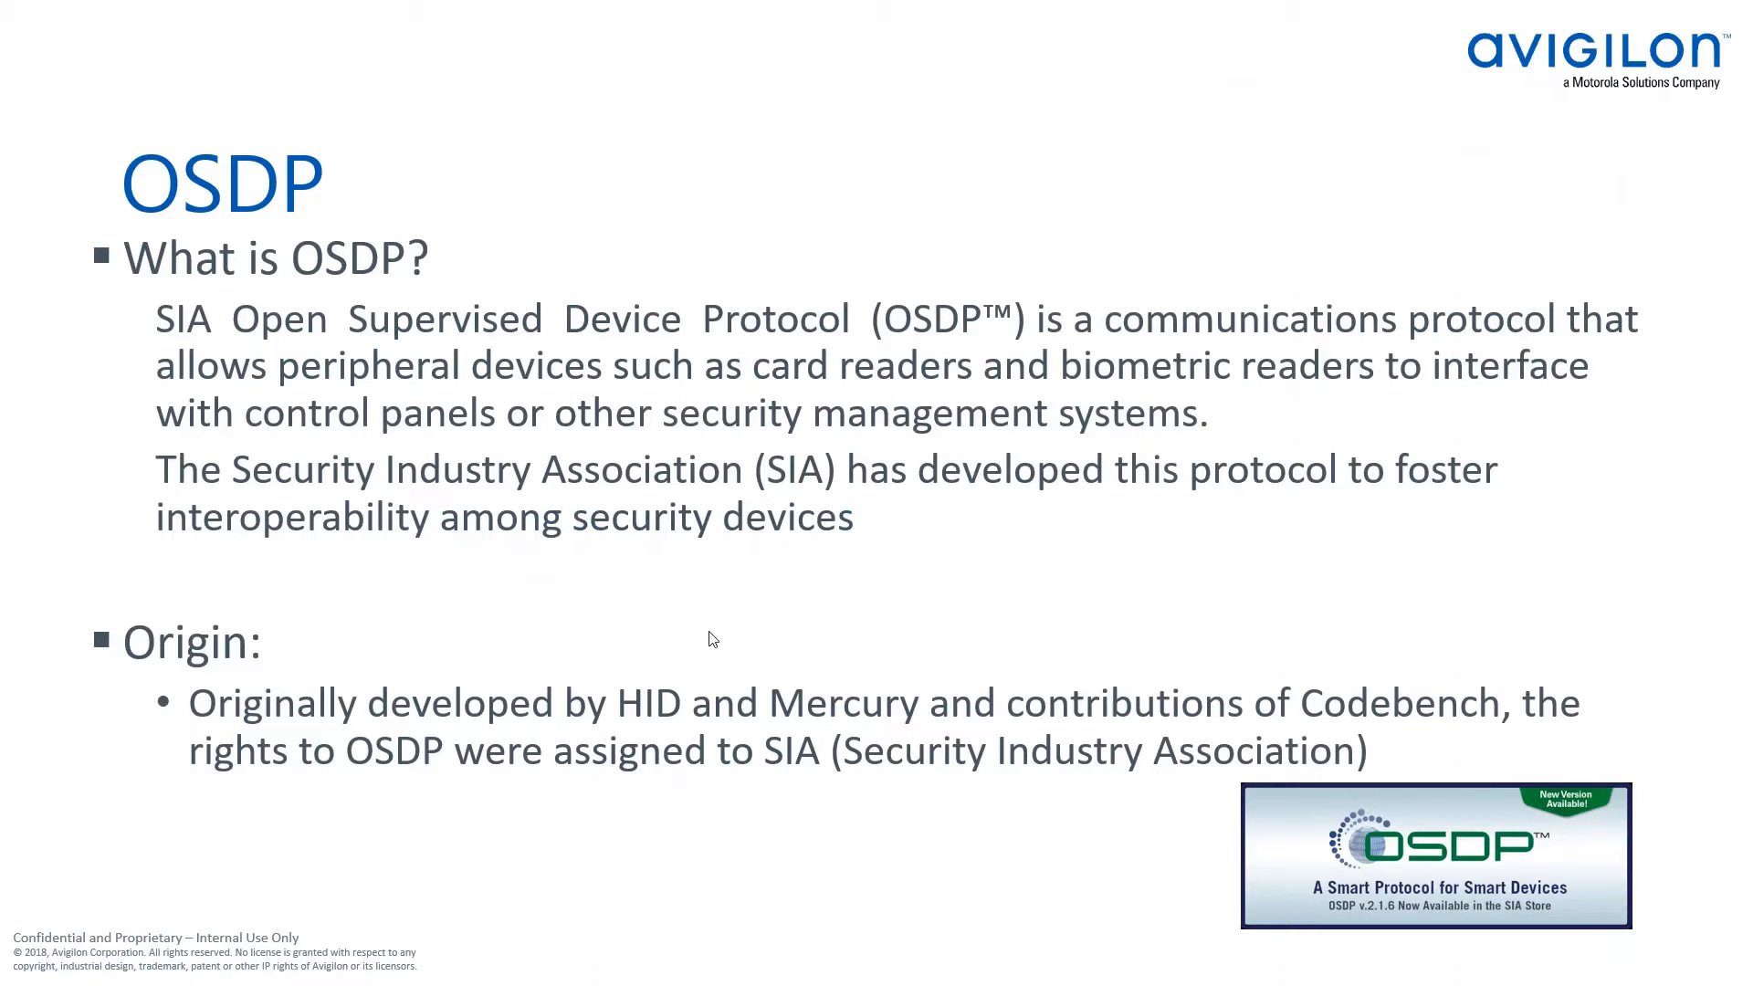
mouse_move(701, 640)
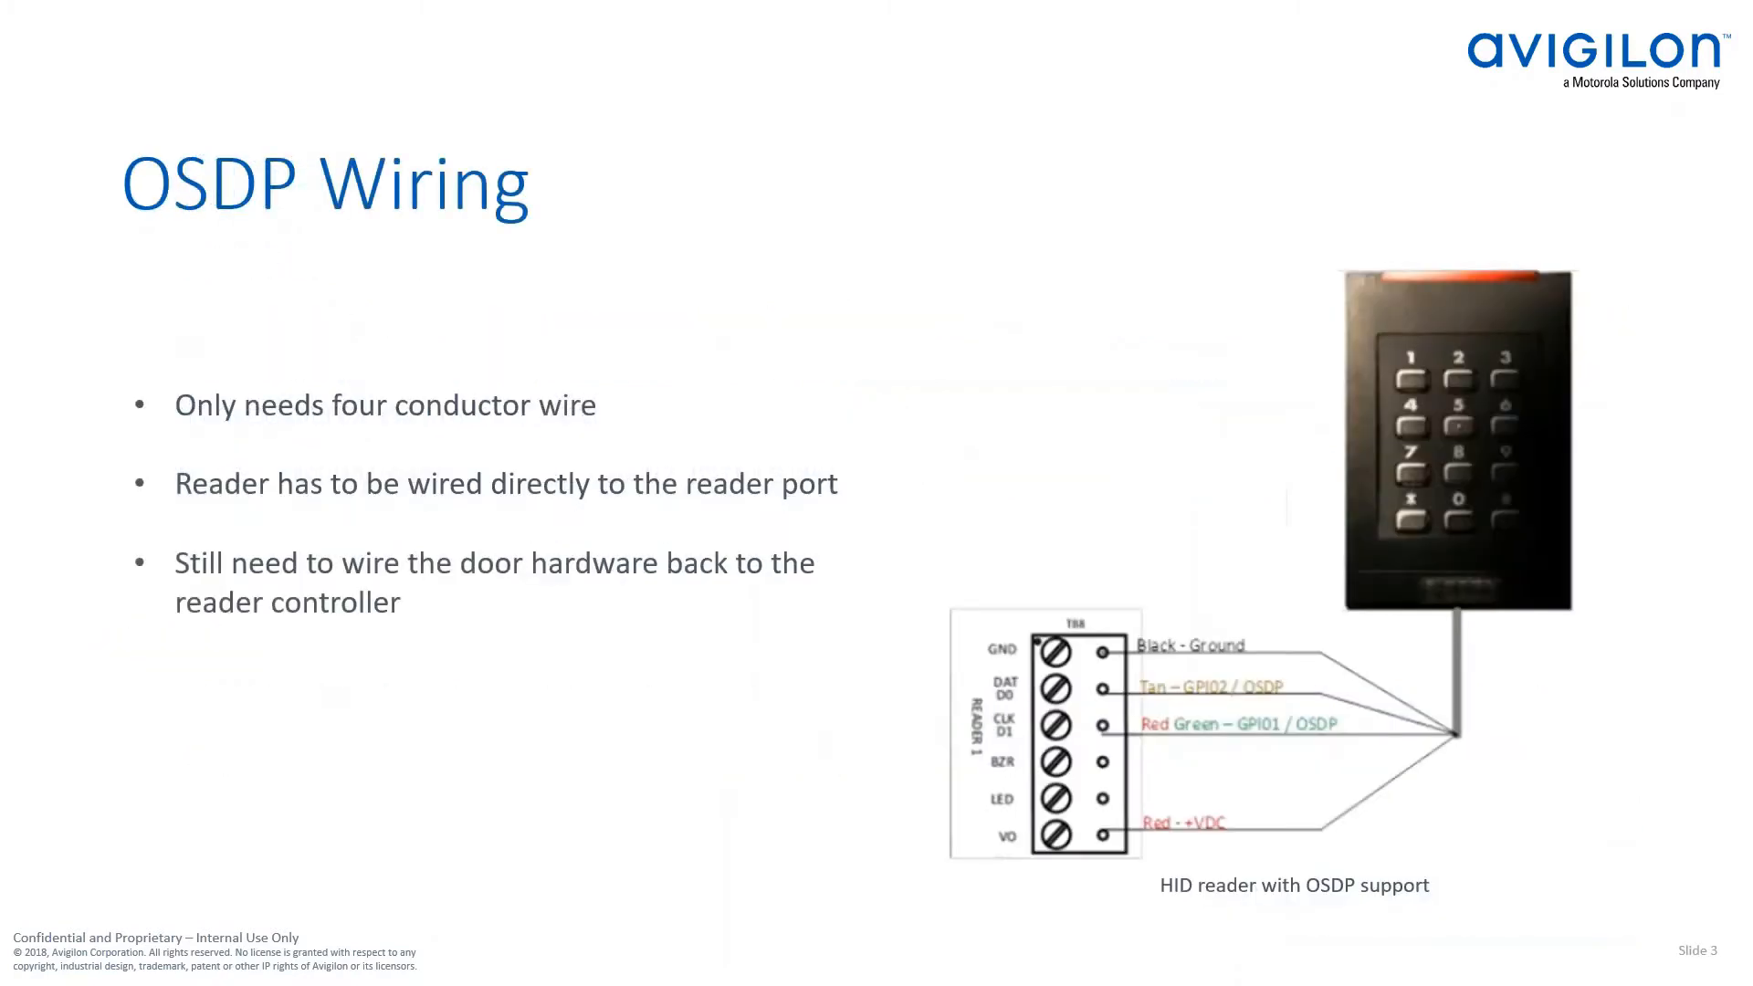
mouse_move(1219, 657)
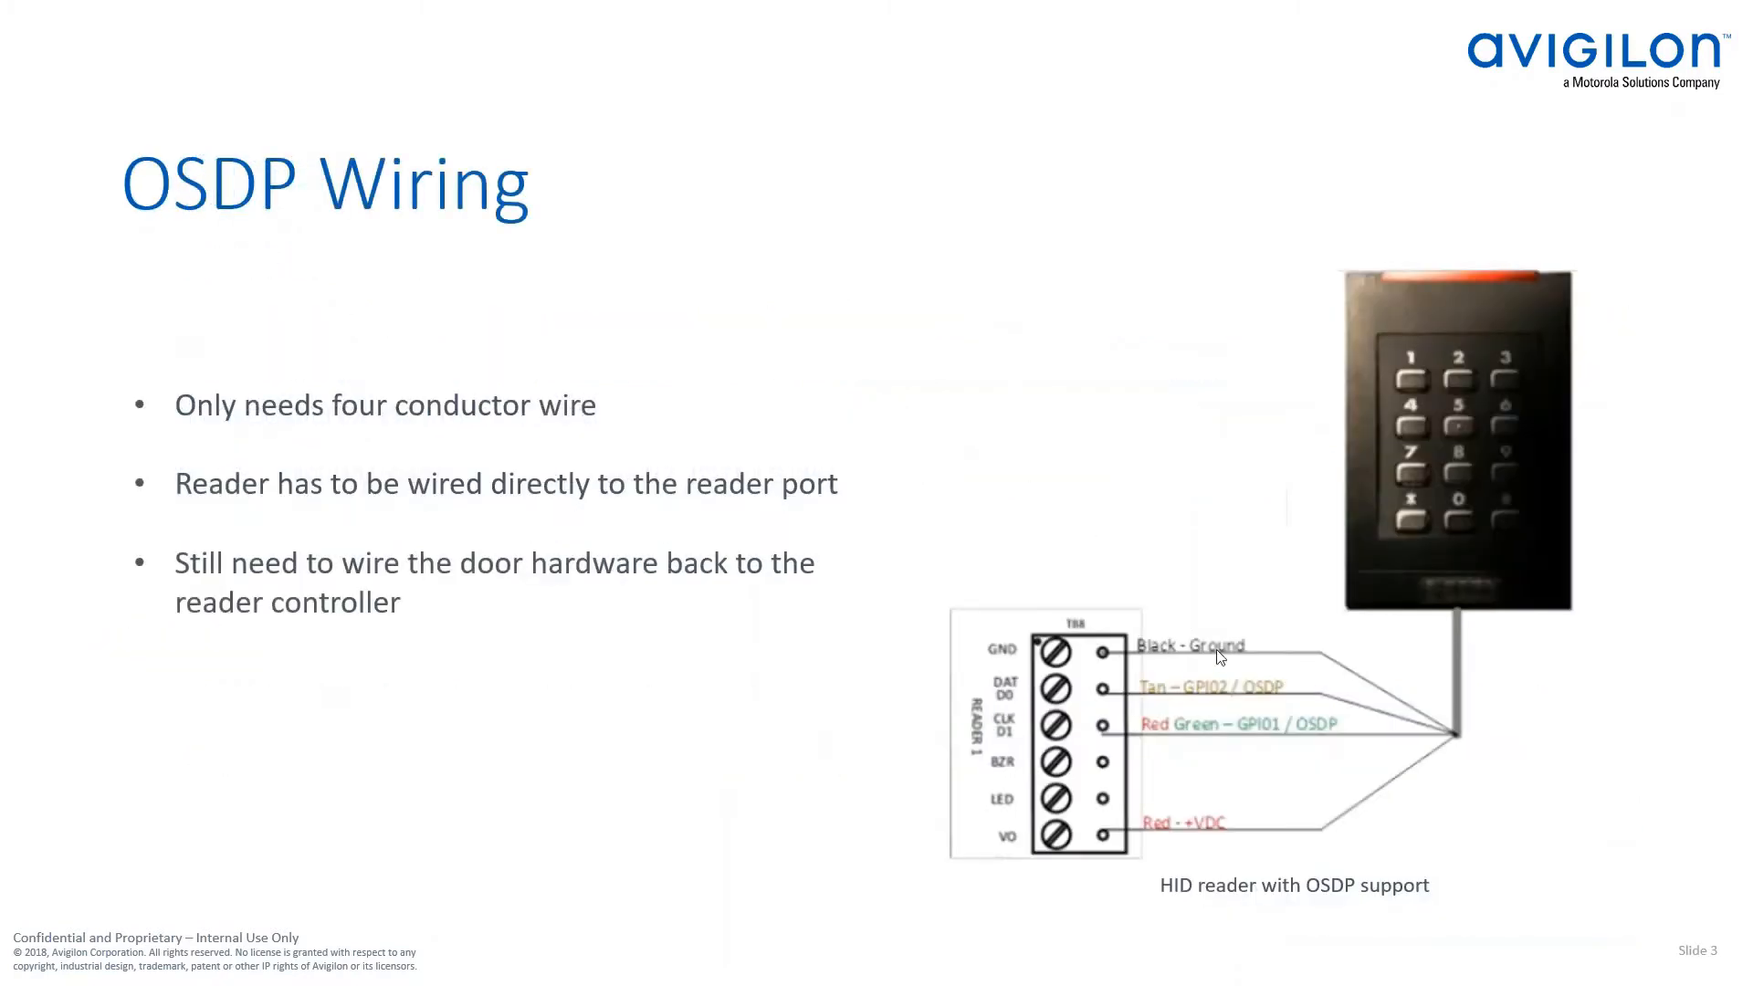
mouse_move(1060, 822)
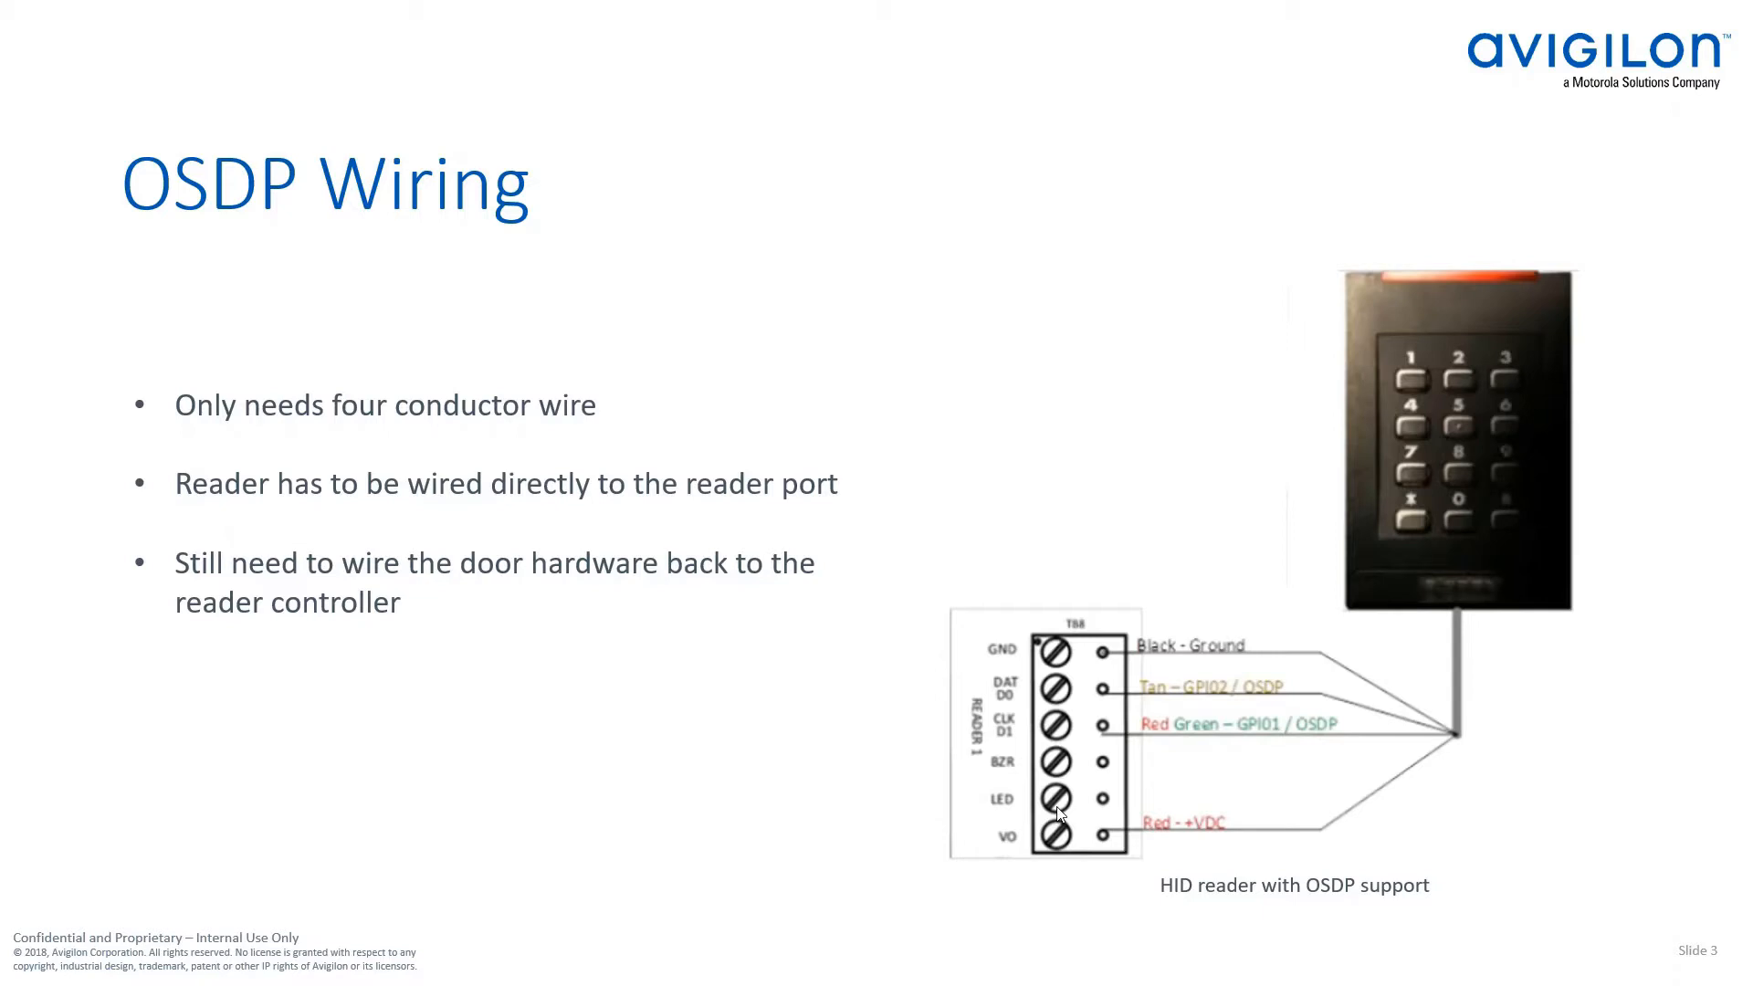
mouse_move(1190, 868)
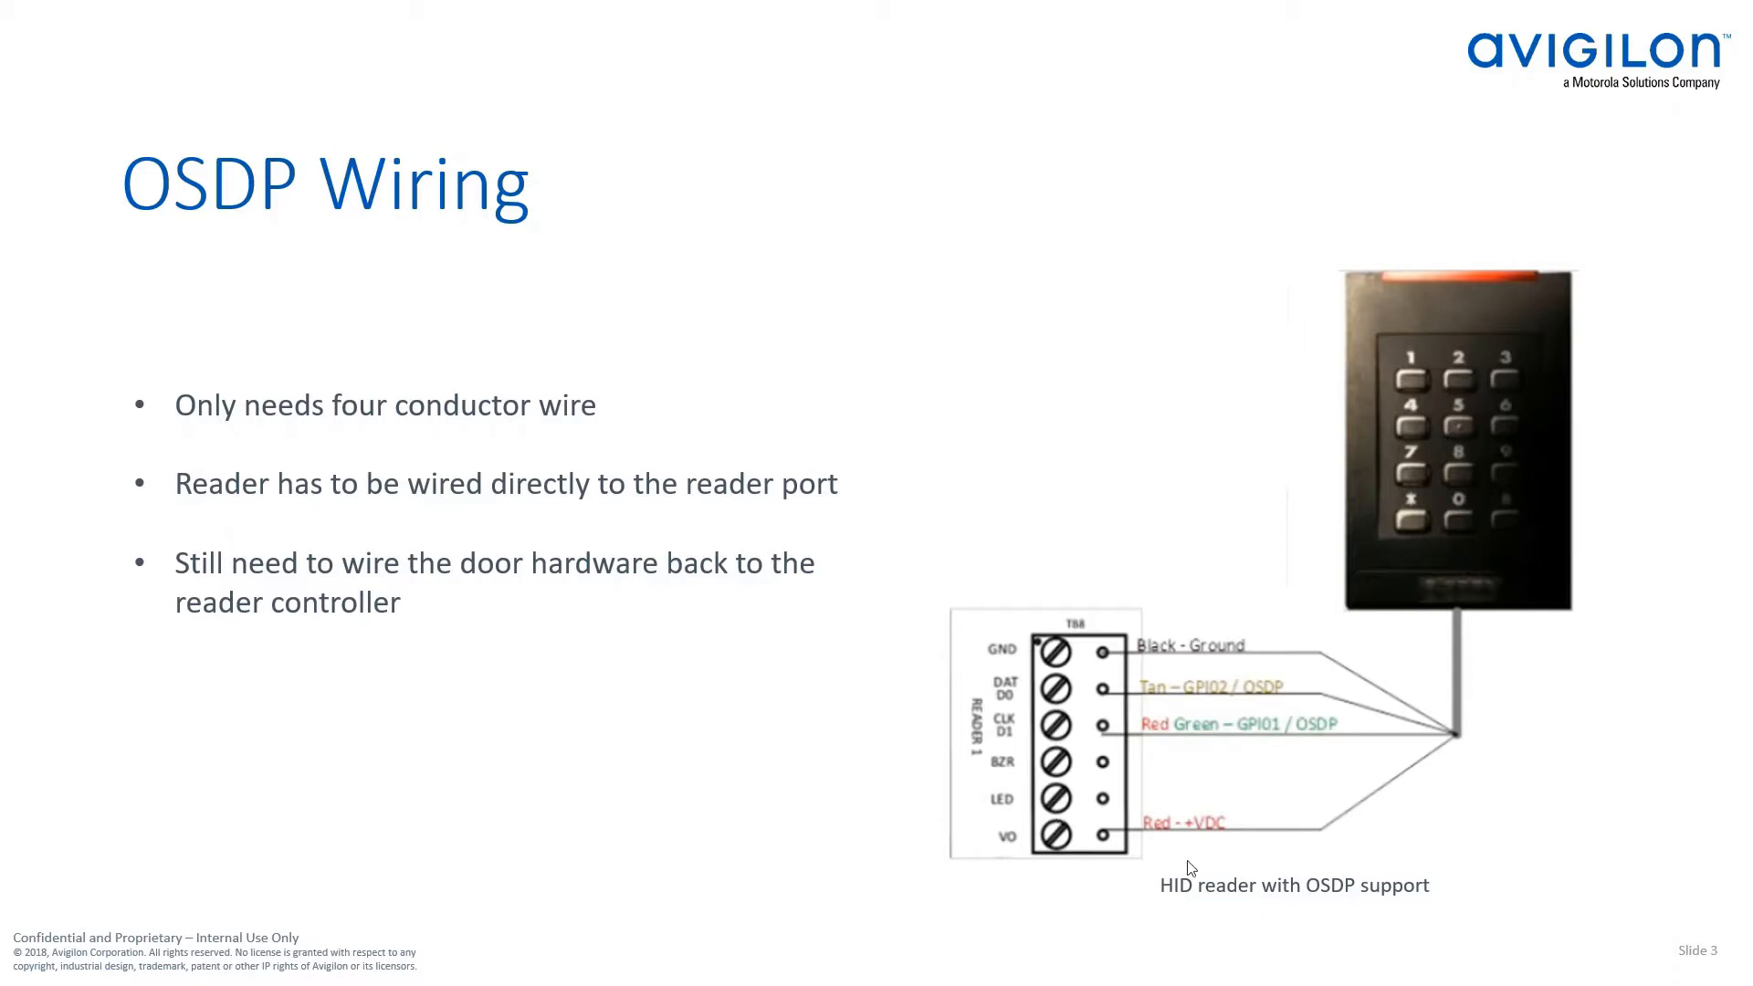
mouse_move(981, 820)
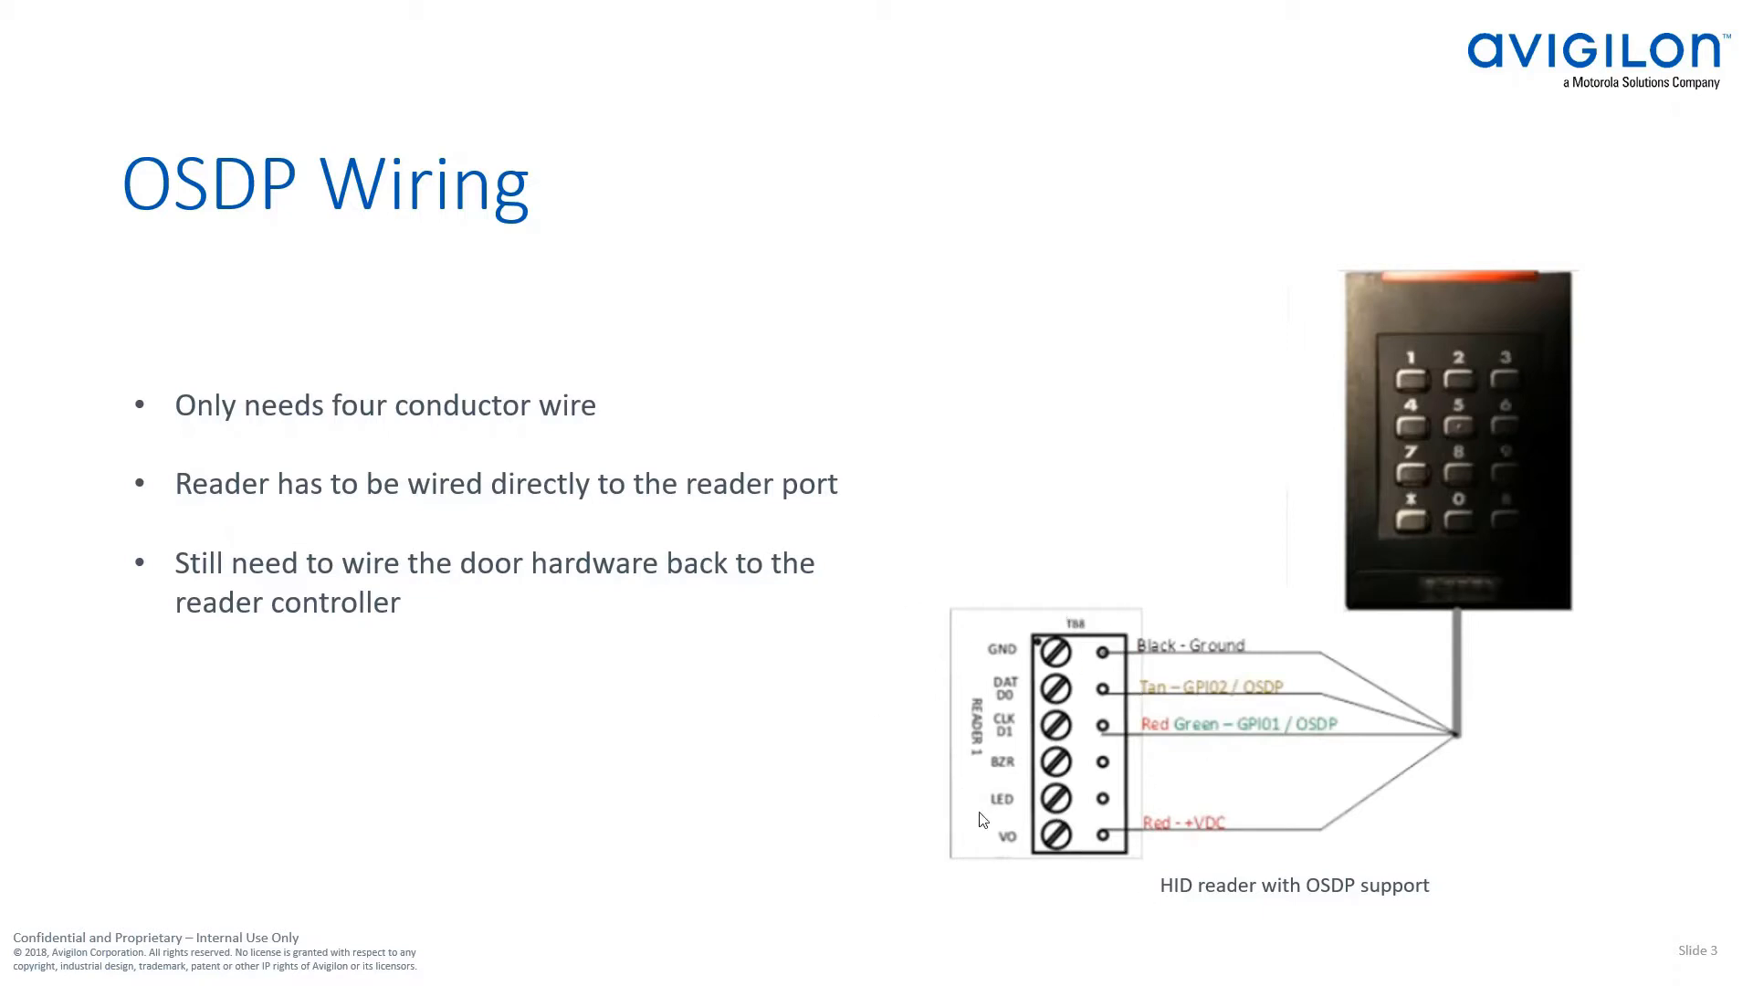
mouse_move(980, 746)
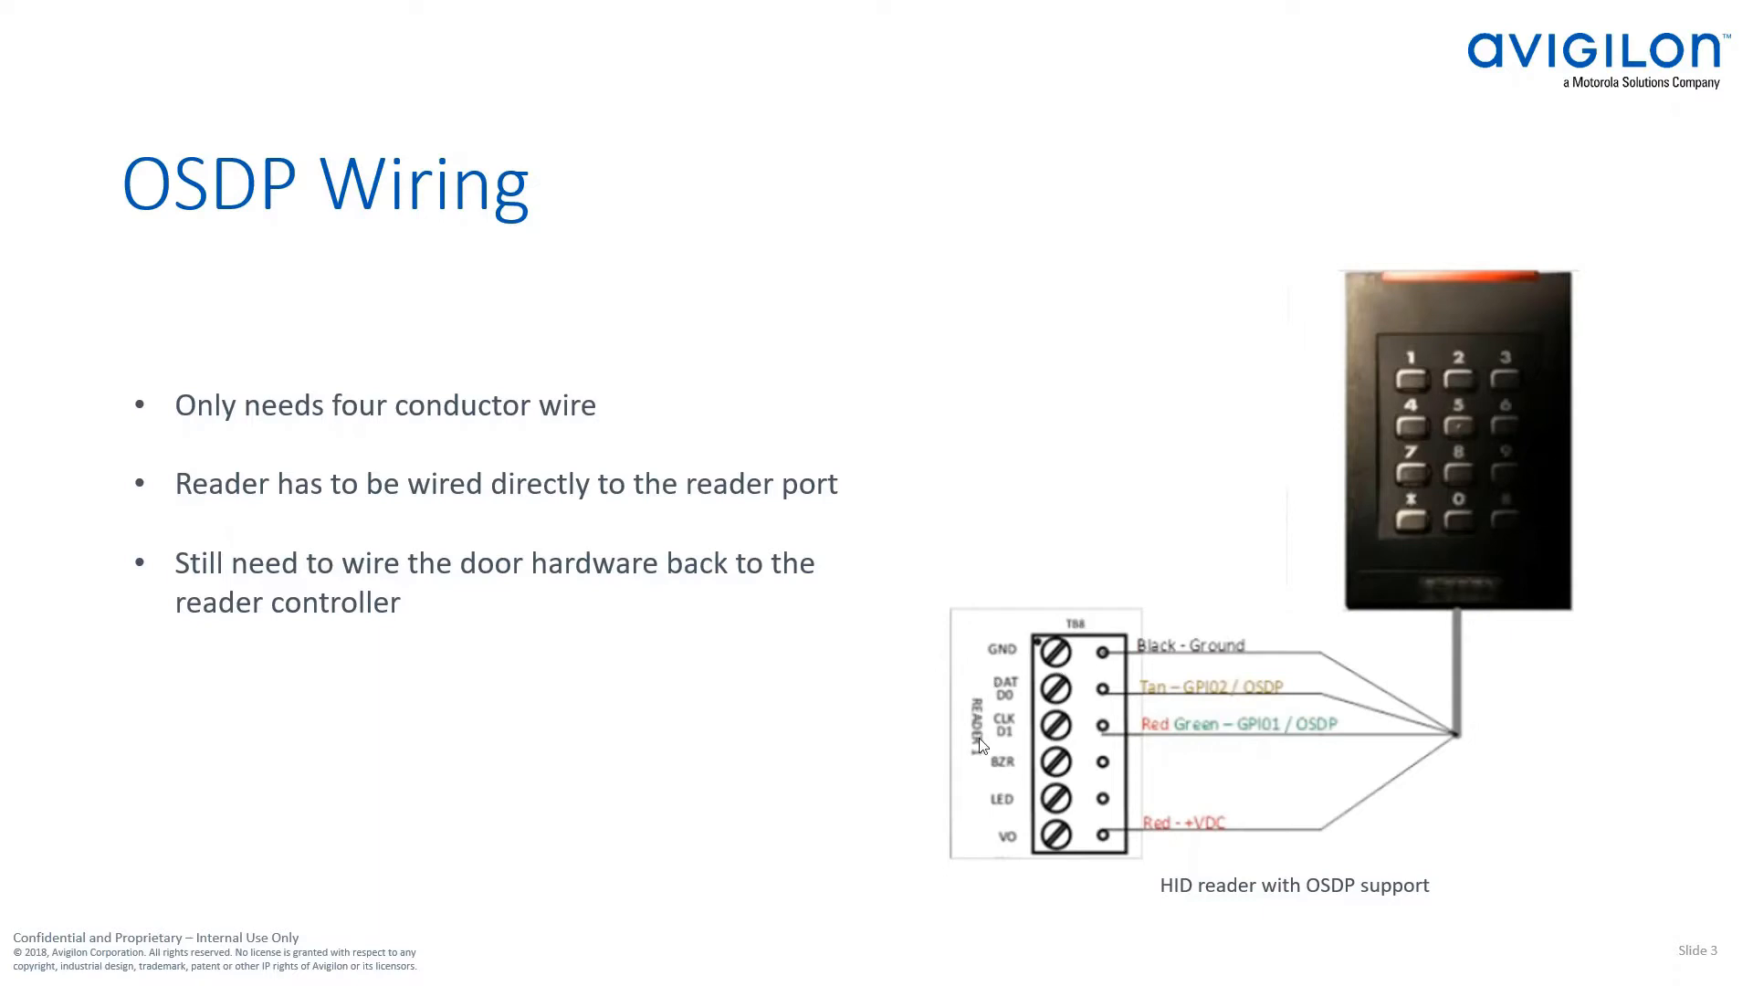
mouse_move(1121, 683)
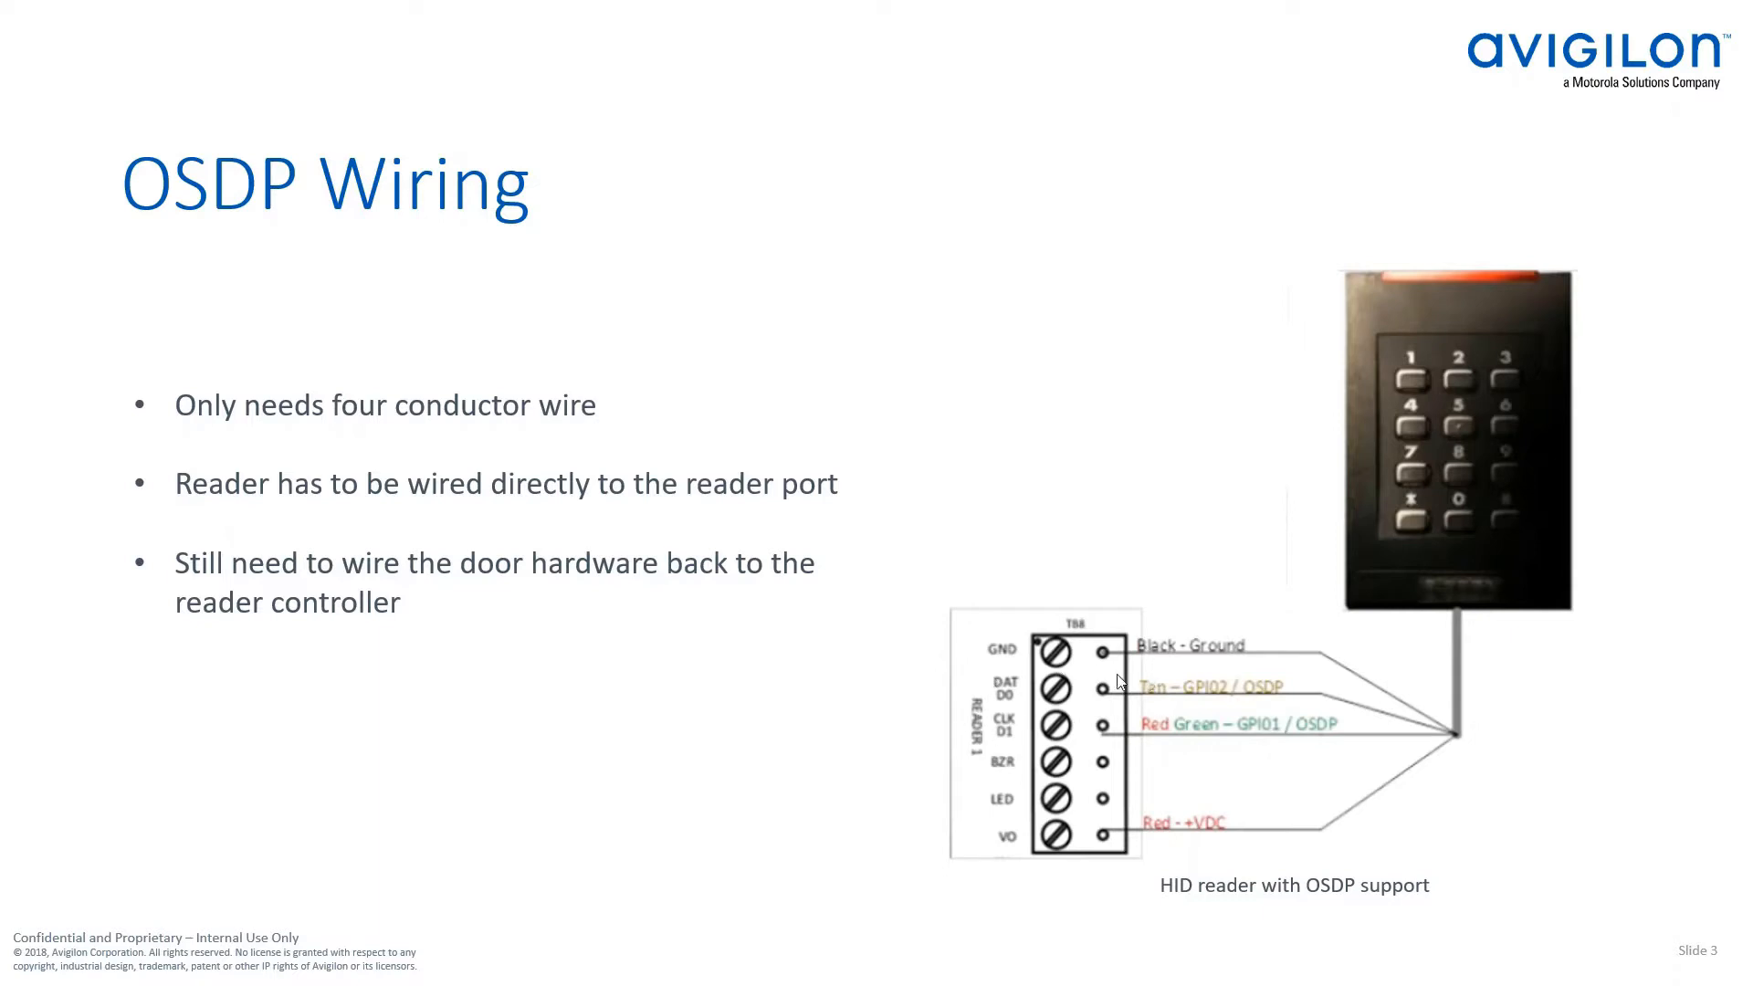
mouse_move(1097, 835)
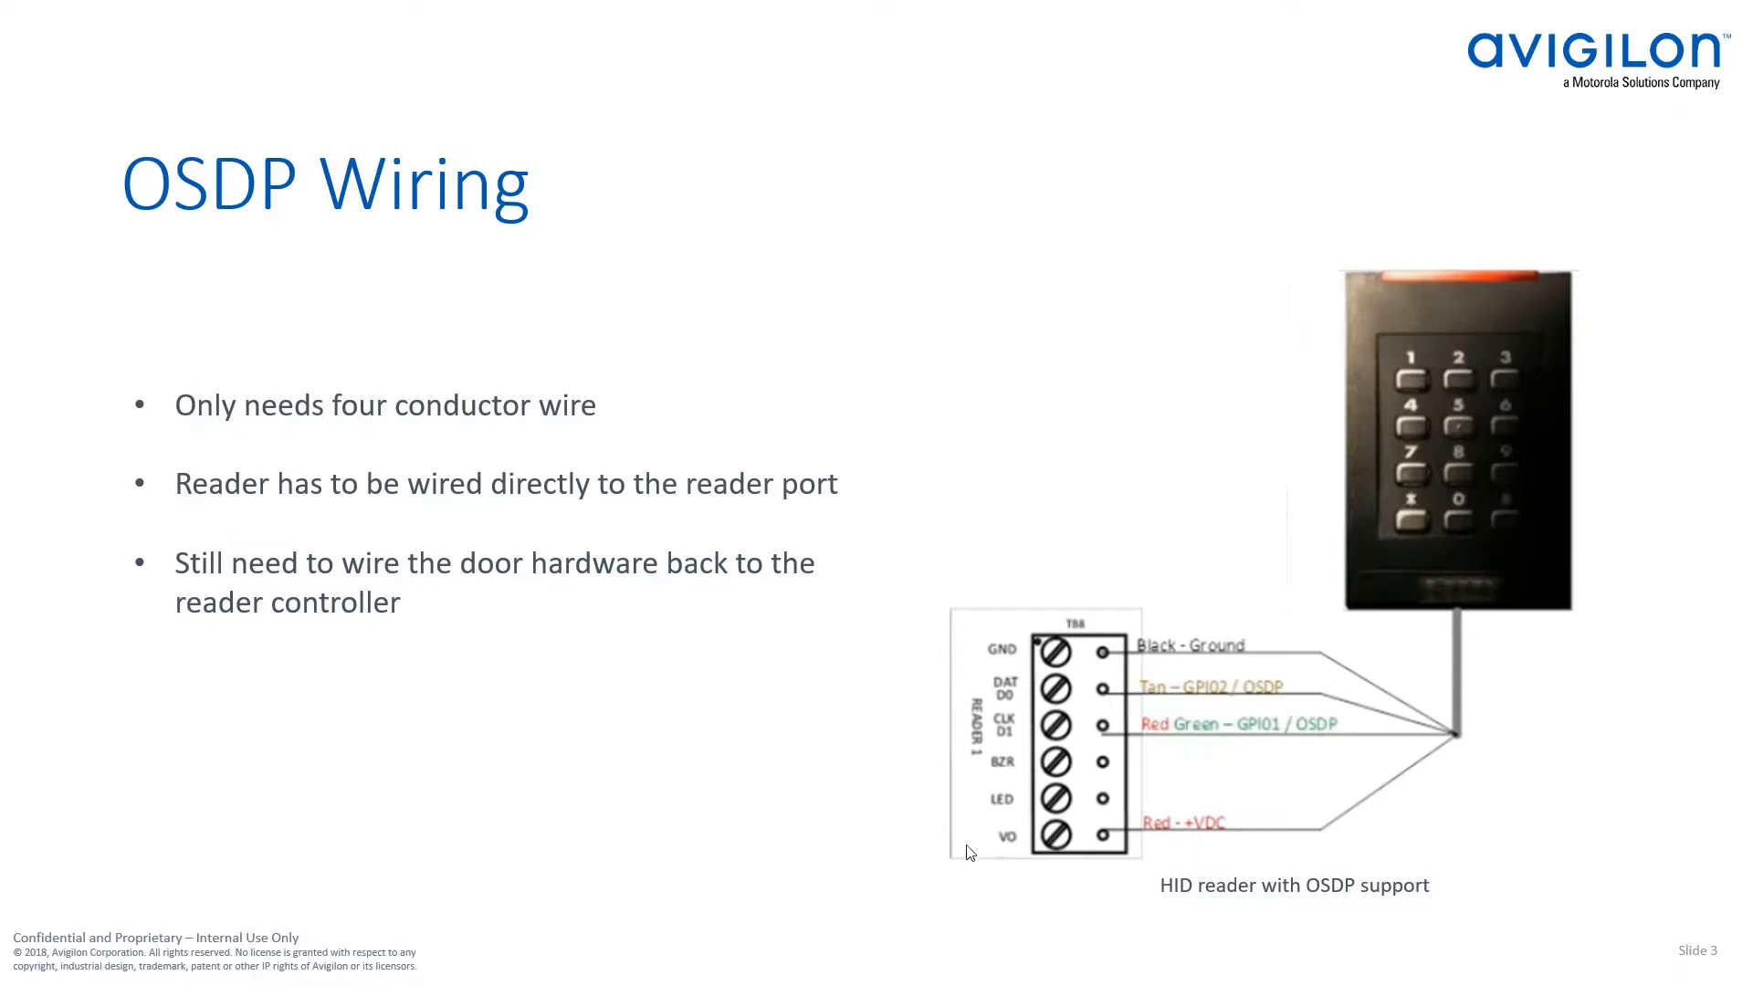
mouse_move(1100, 842)
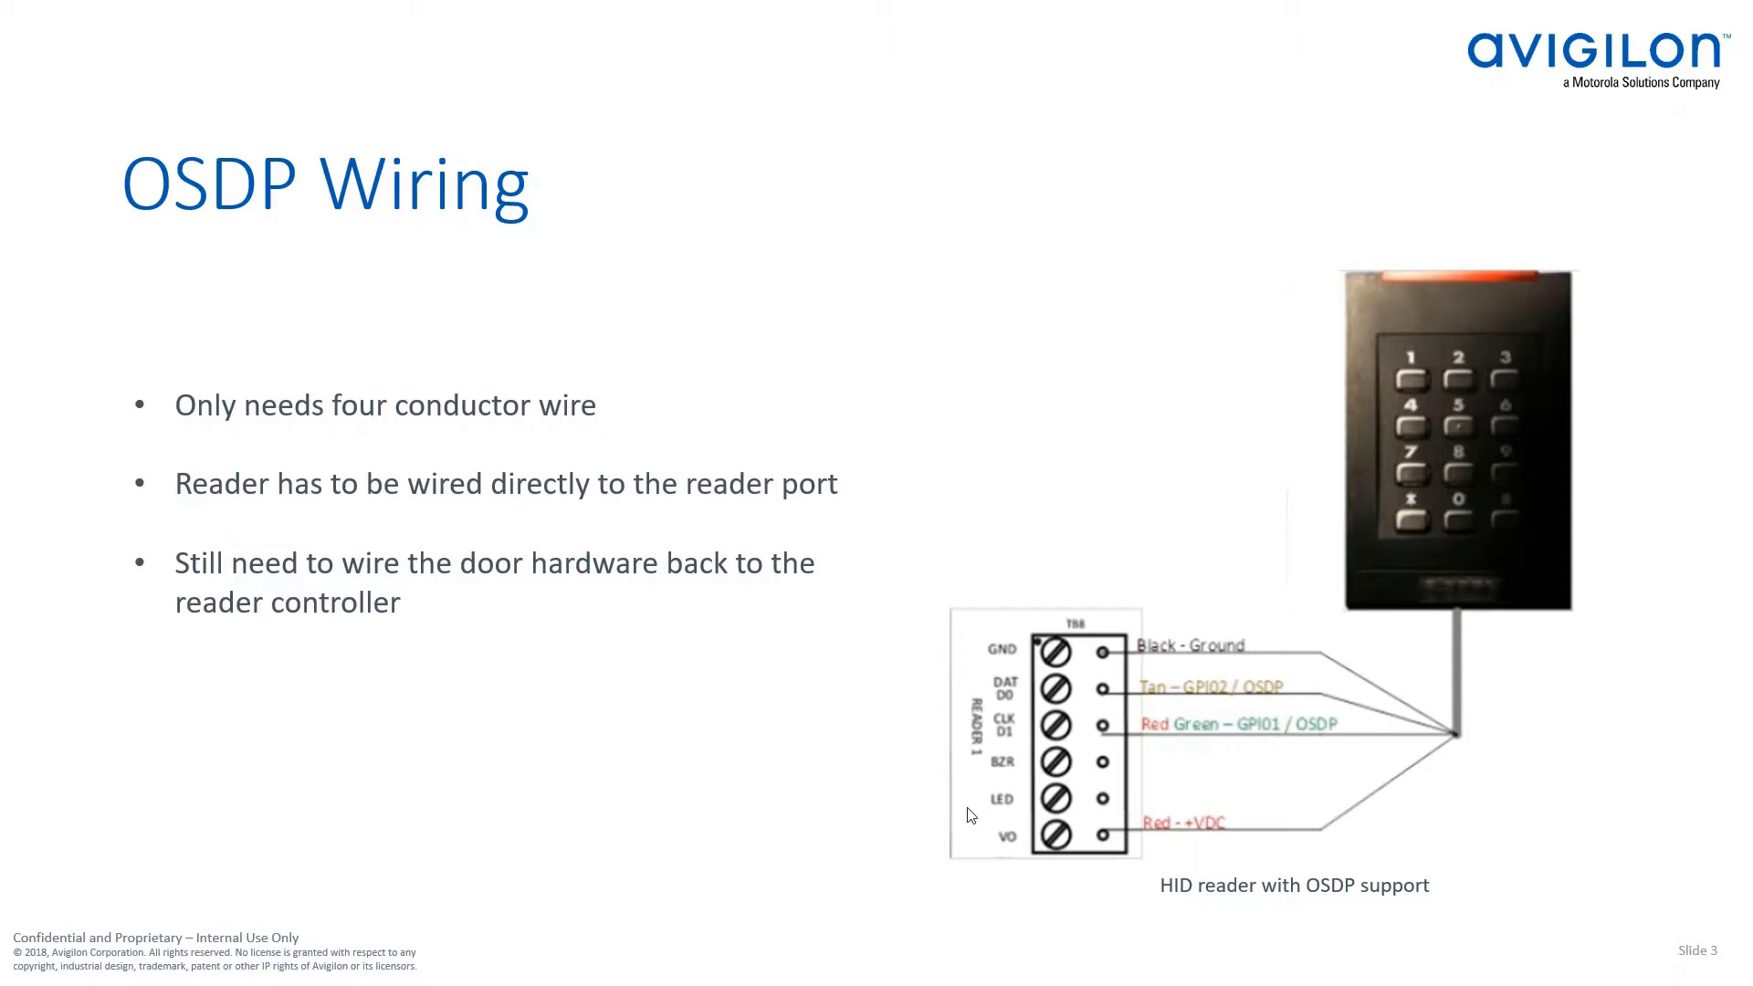
mouse_move(920, 781)
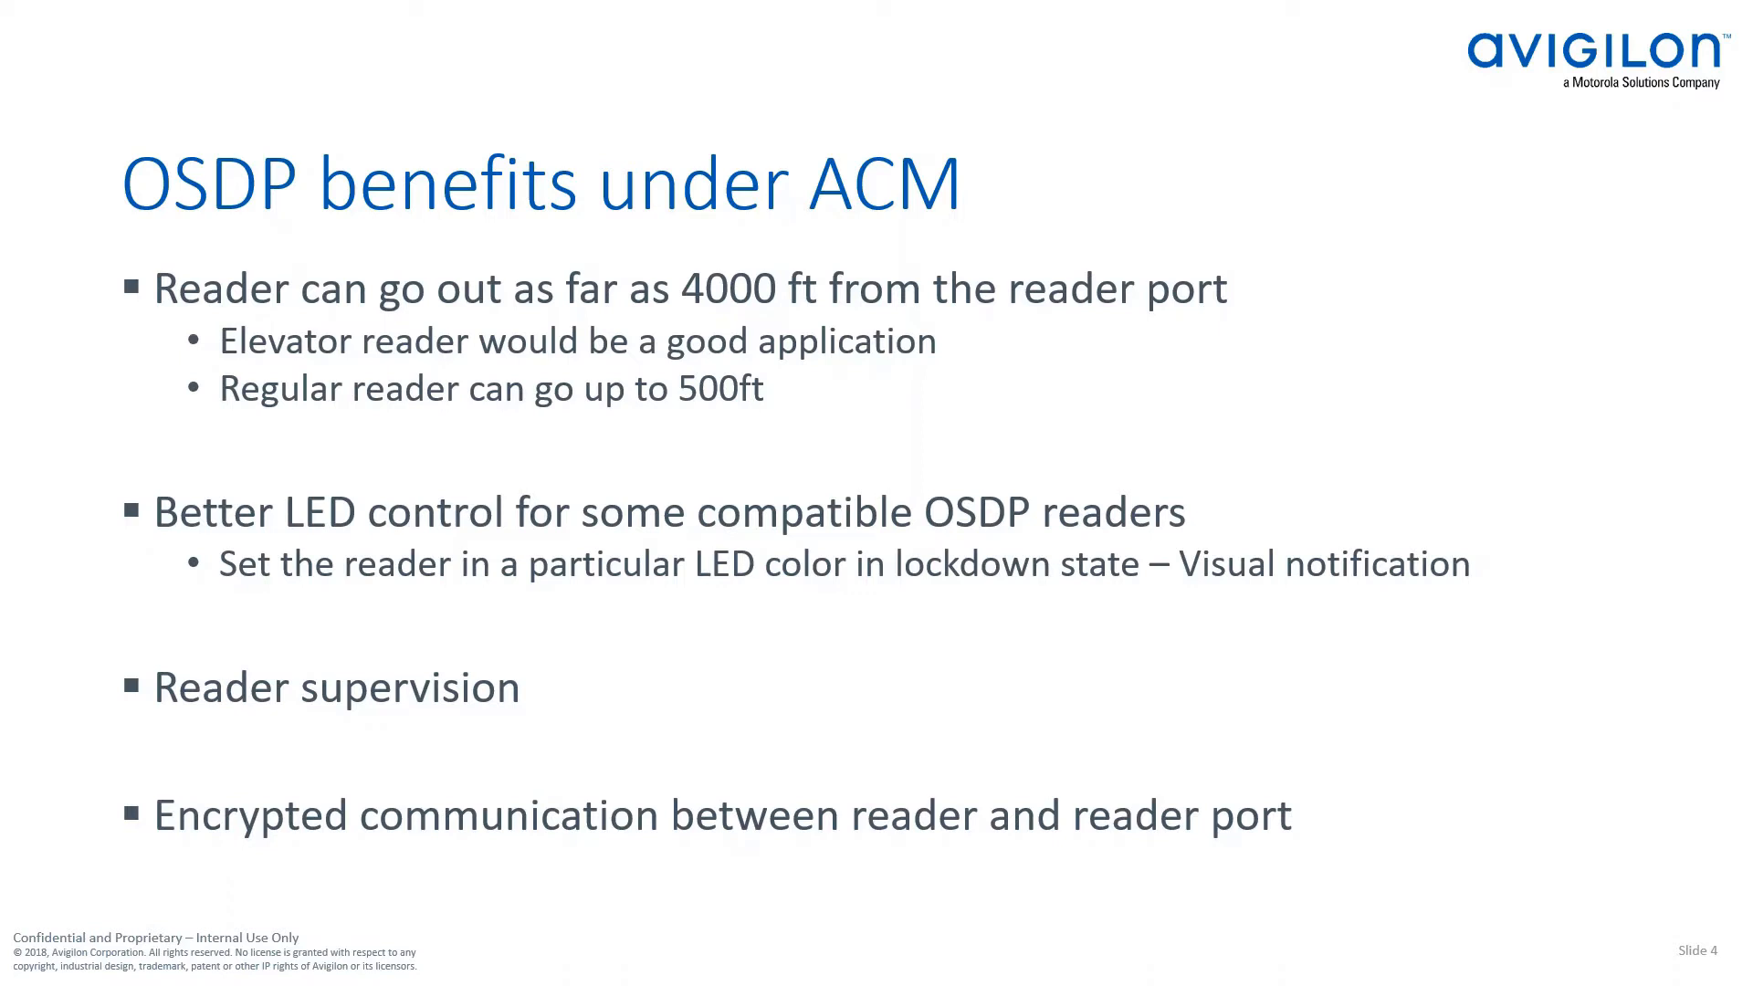
mouse_move(1410, 697)
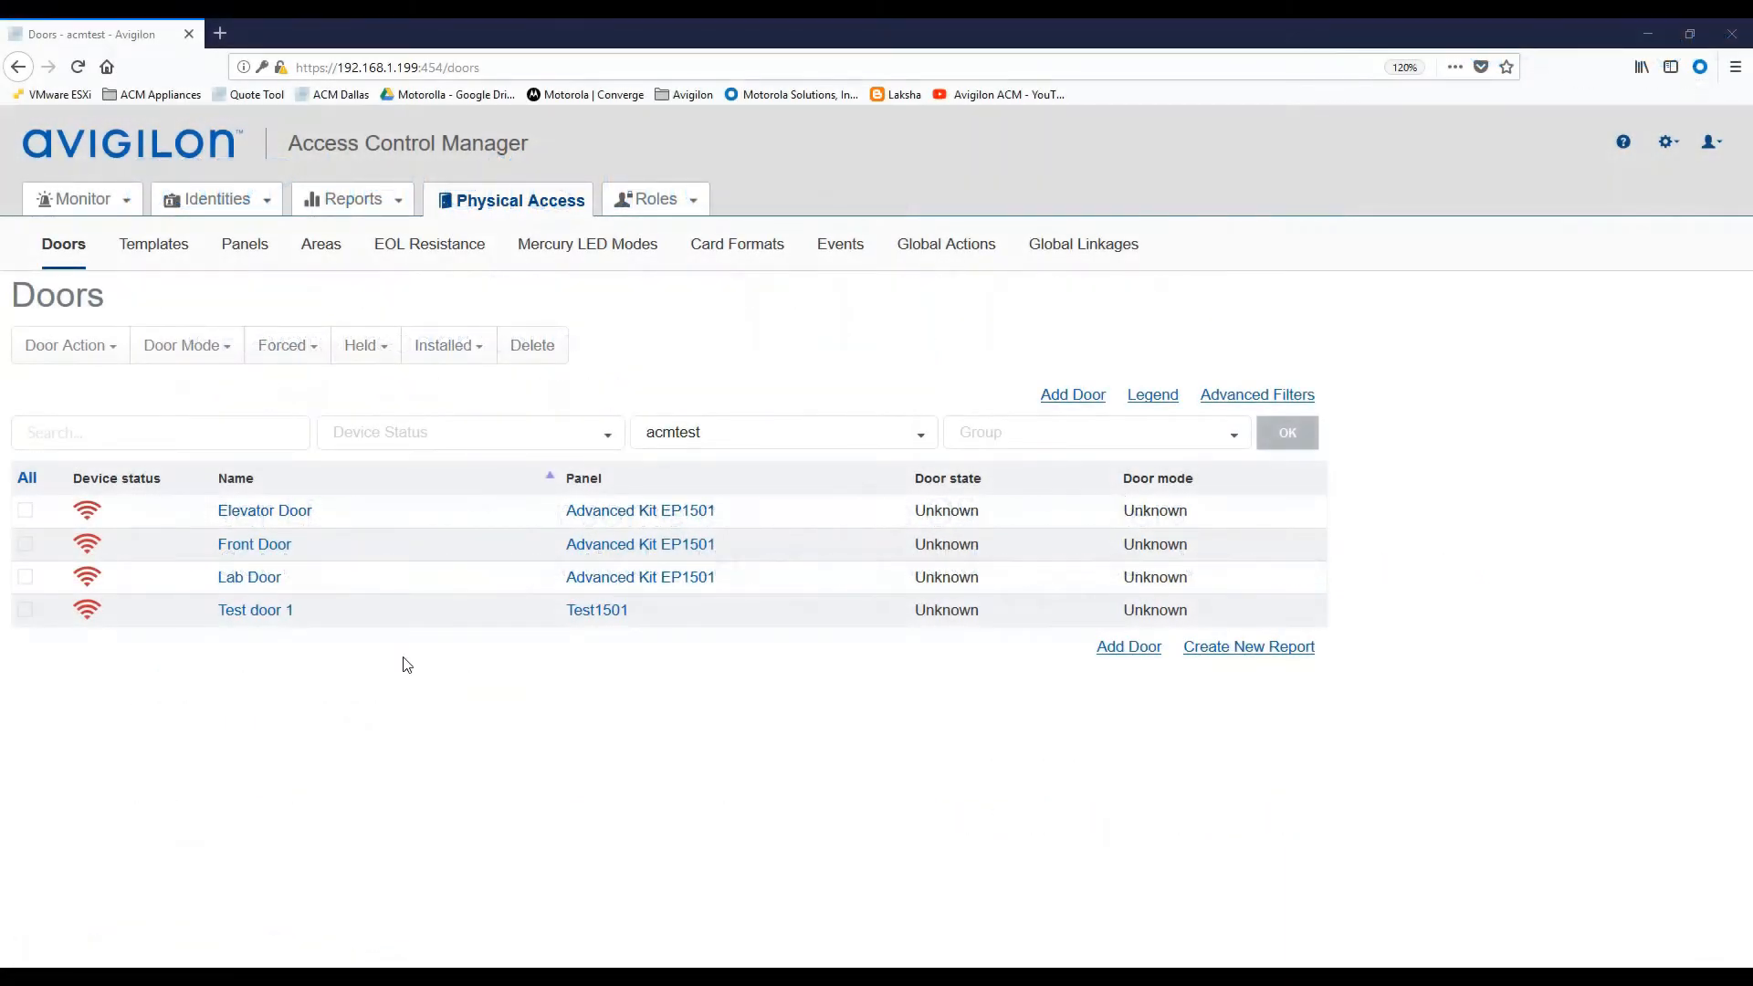
mouse_move(345, 698)
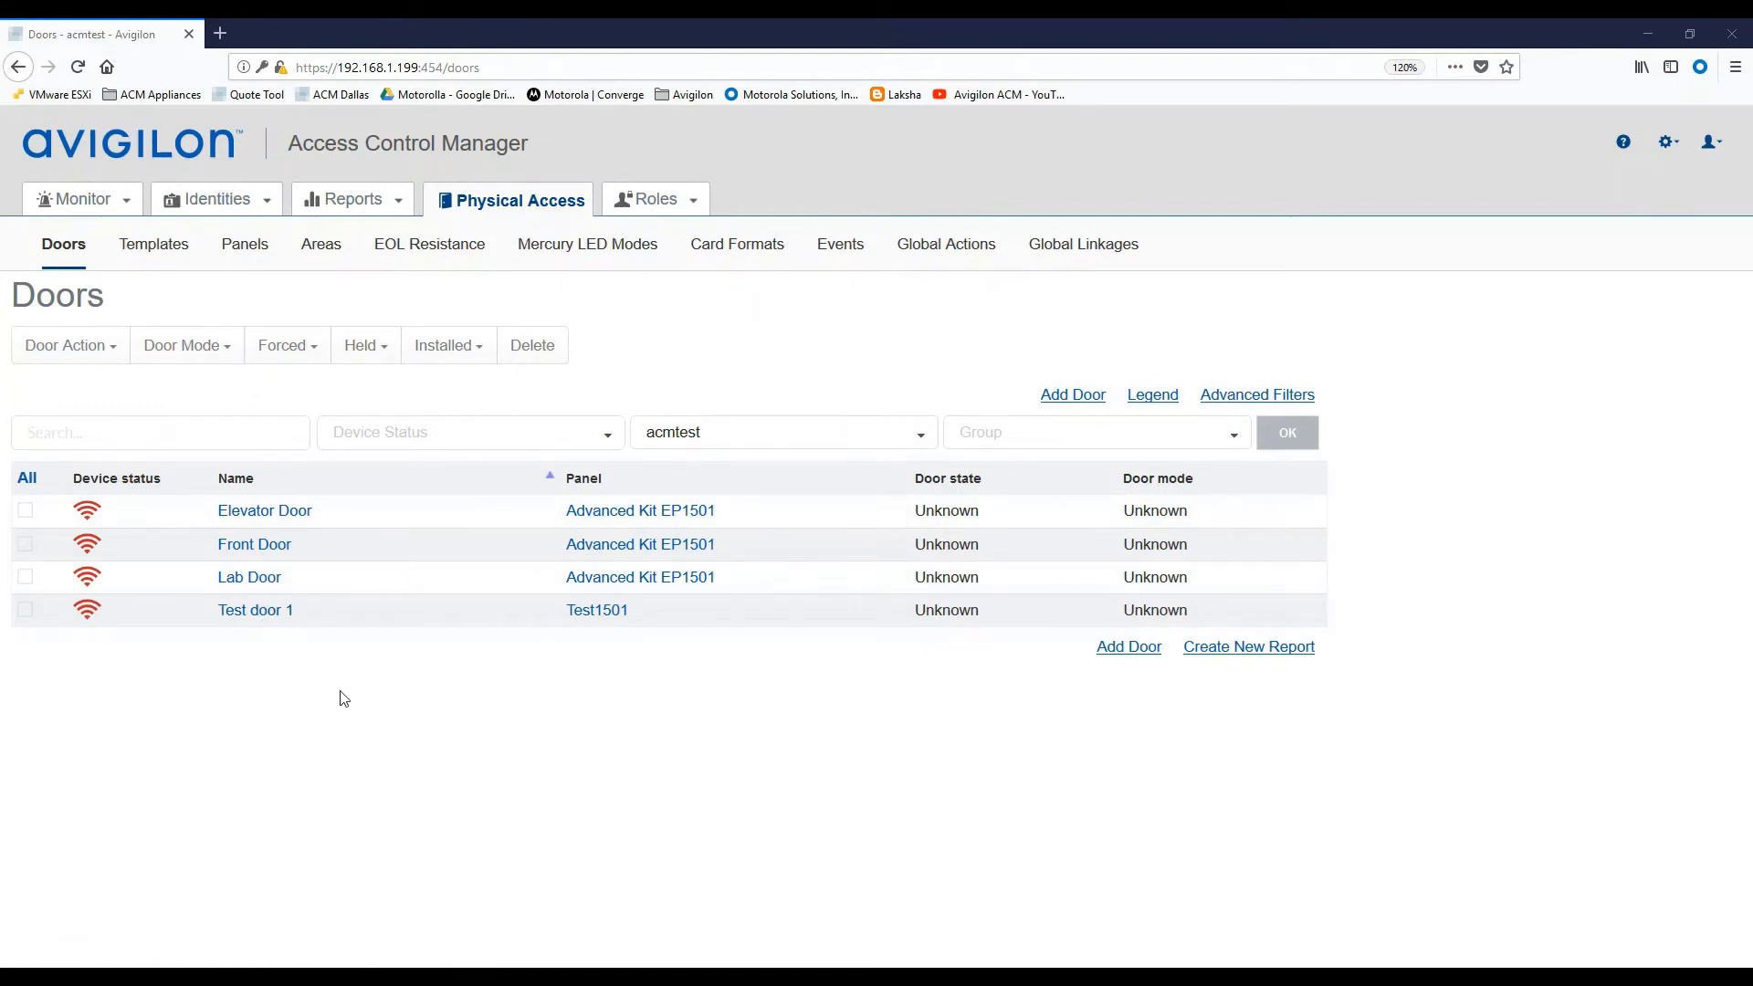
mouse_move(355, 685)
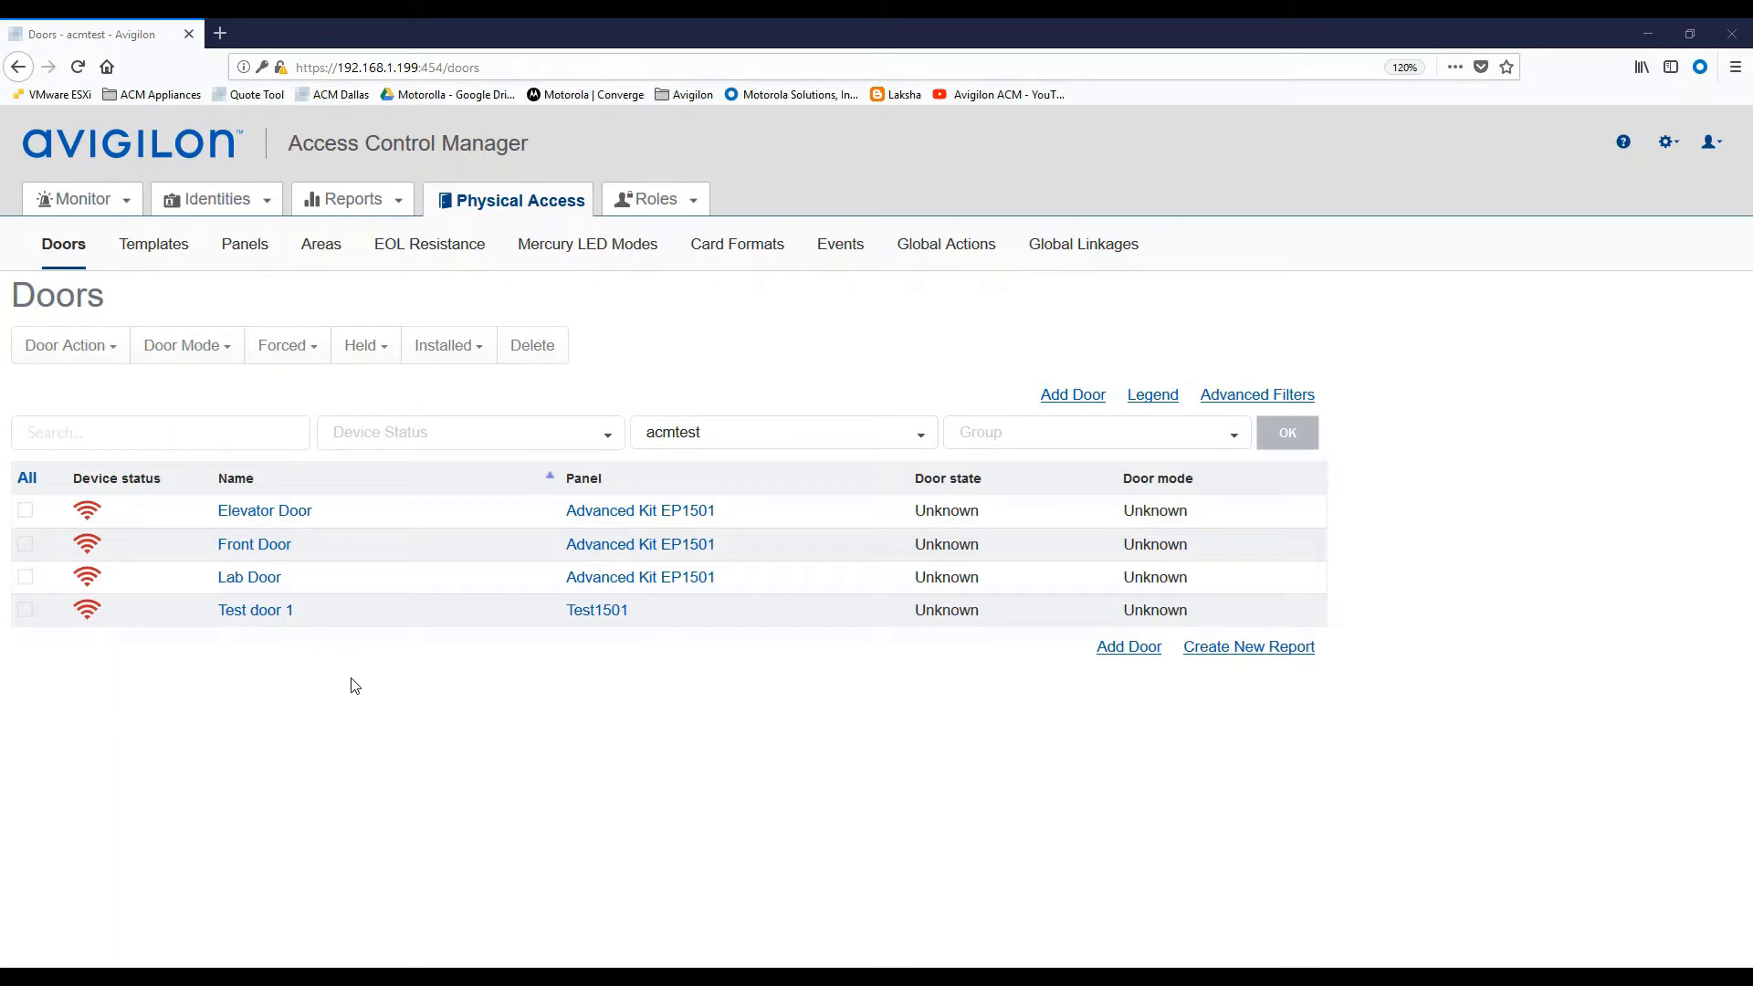
mouse_move(1062, 372)
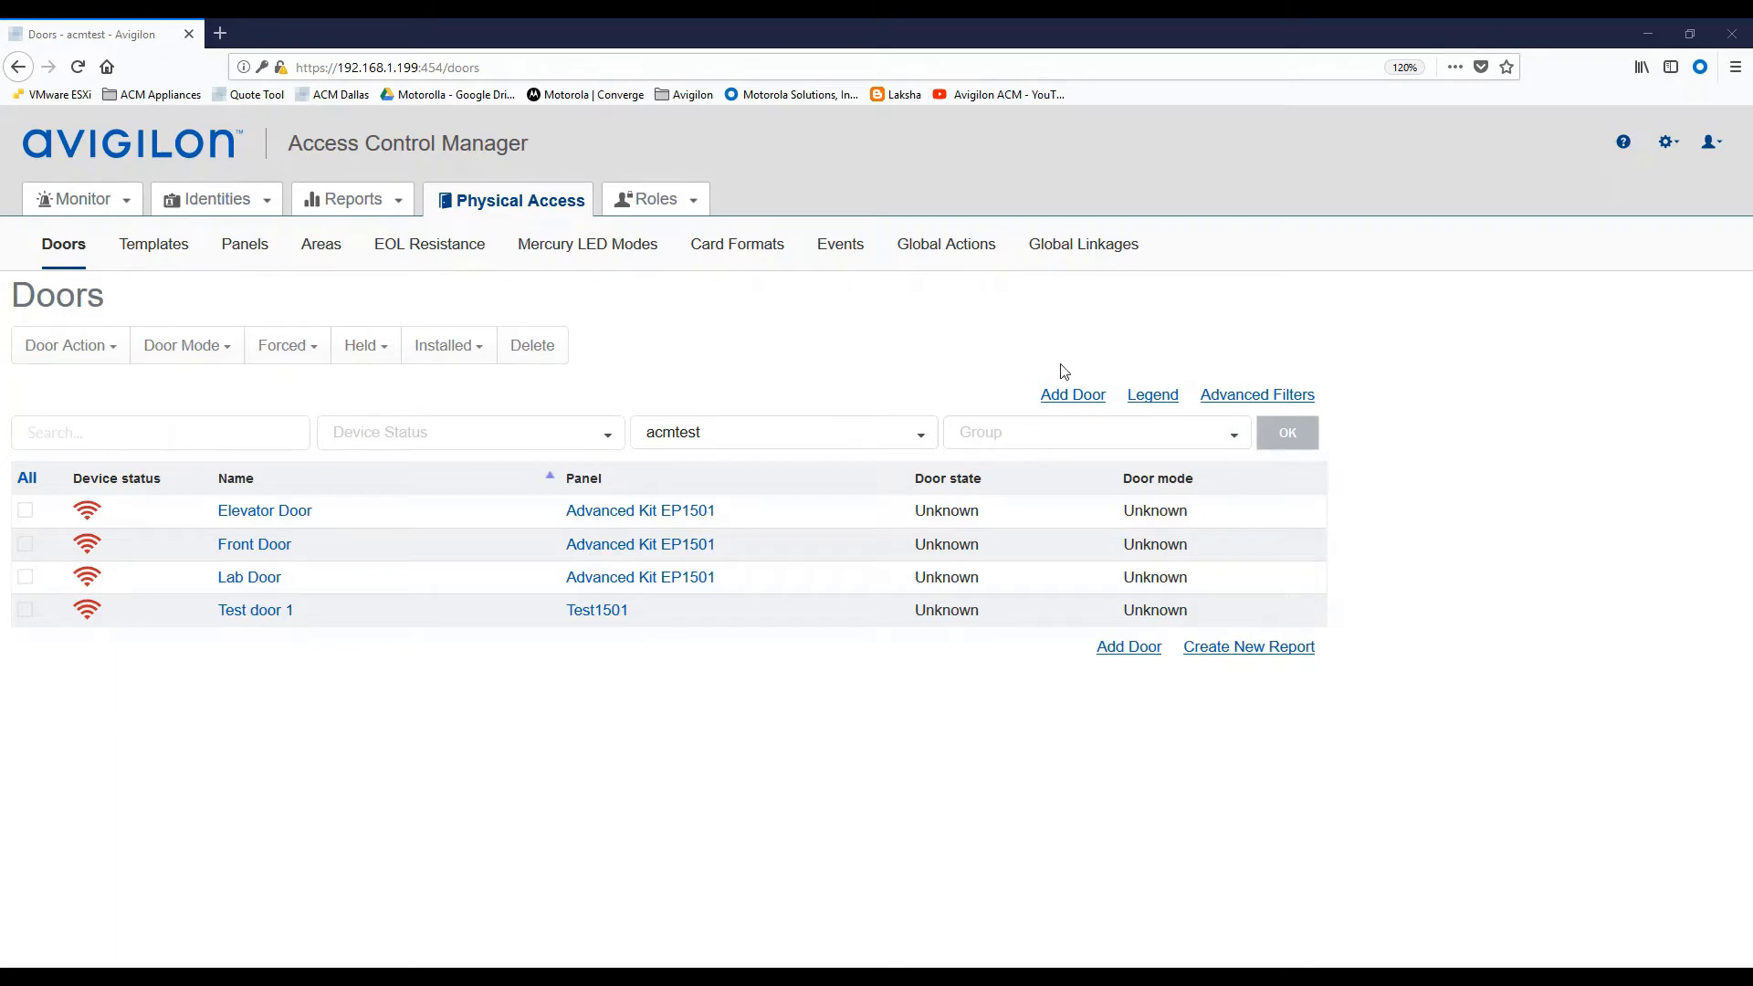
mouse_move(1072, 394)
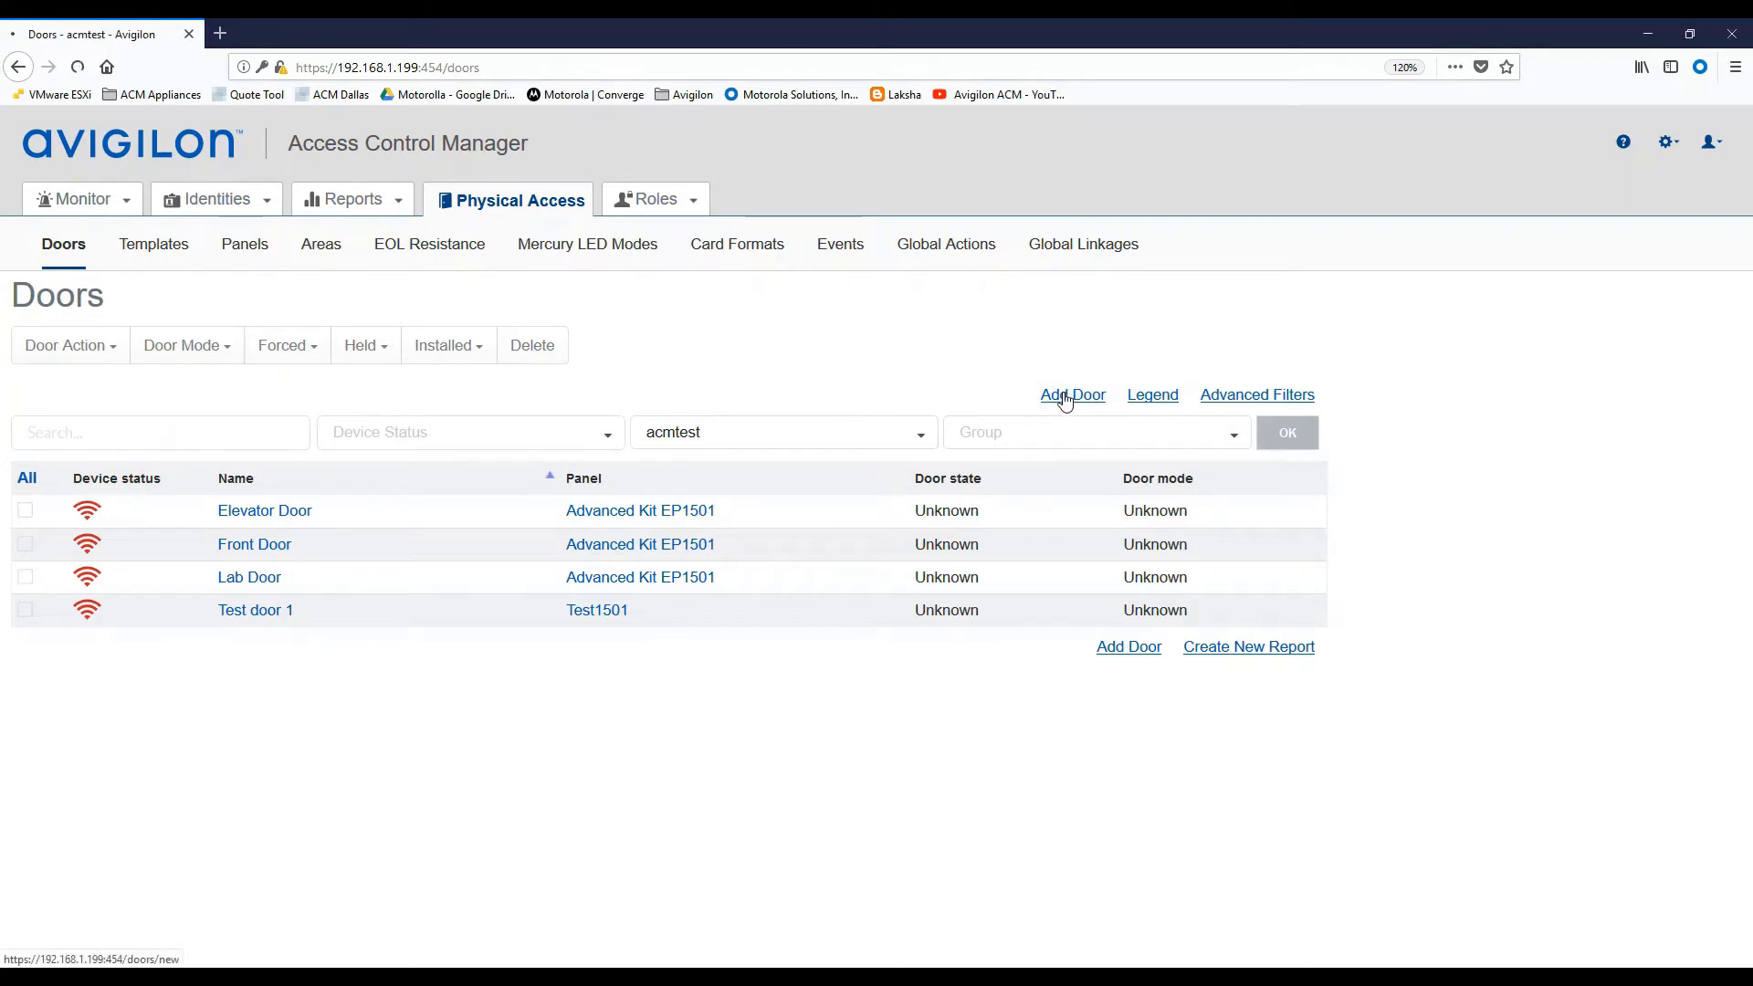
Add a new door entry with name 'Door 1 OSDP' and location 'IDF Room 123'.
click(1072, 394)
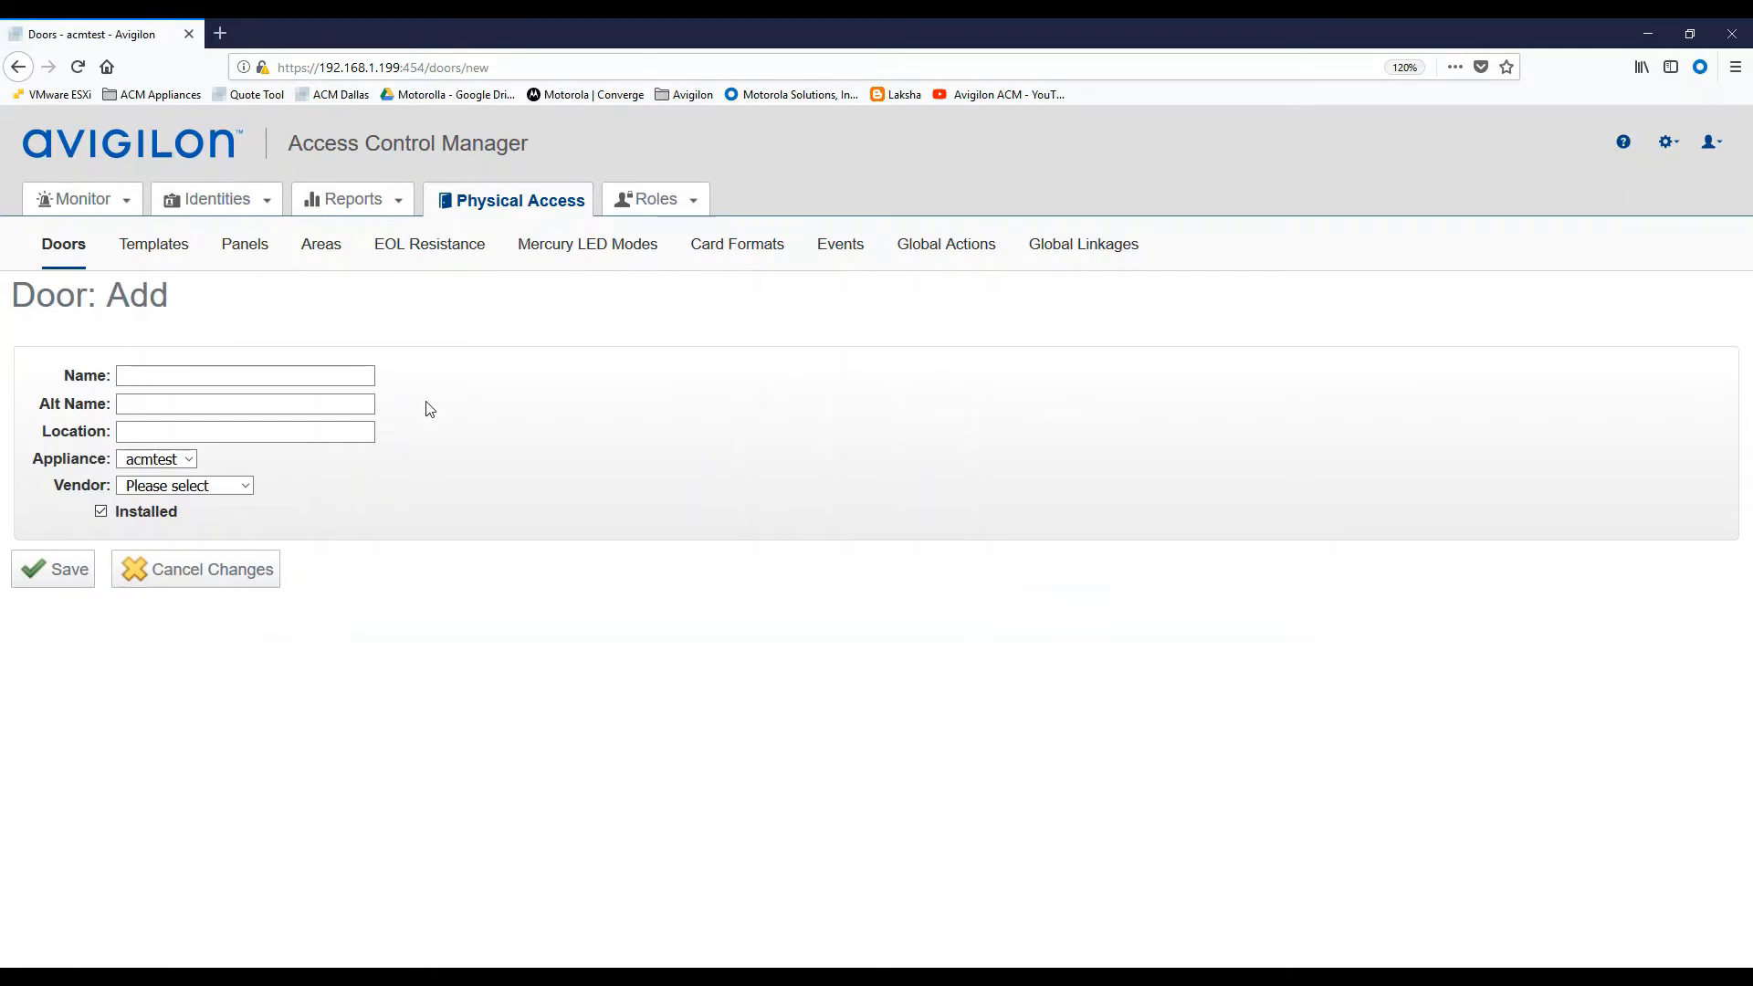
text(Door 1)
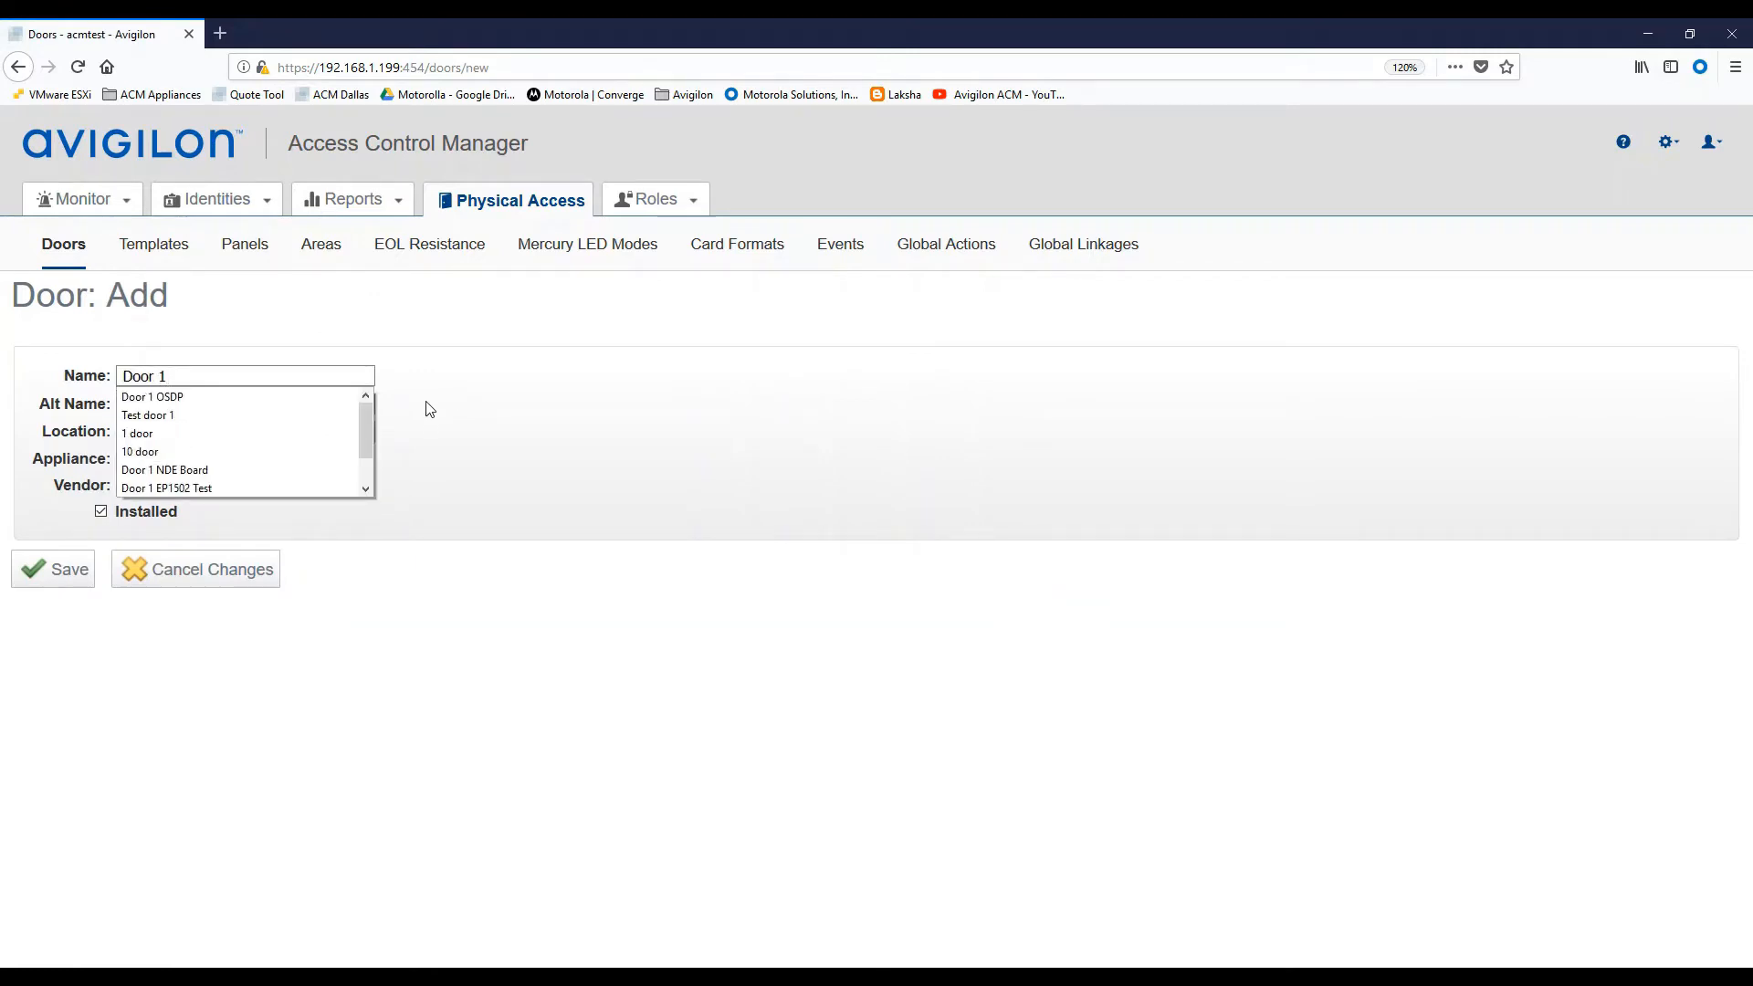
click(150, 397)
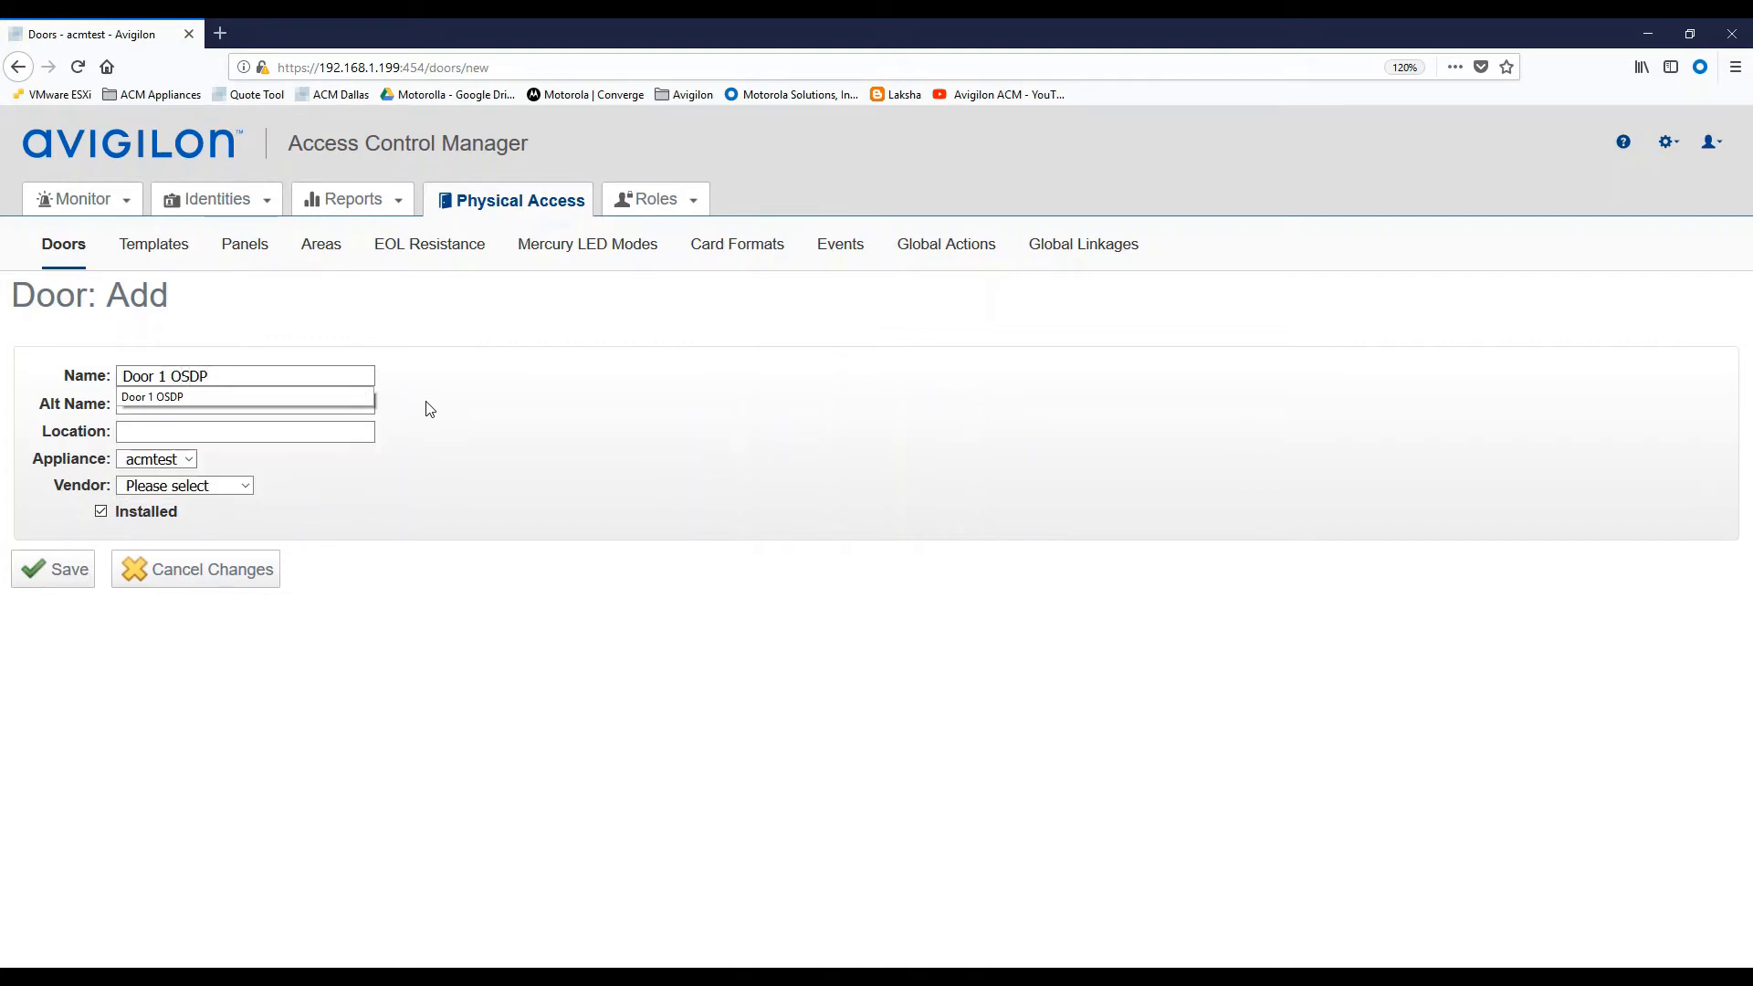
click(244, 432)
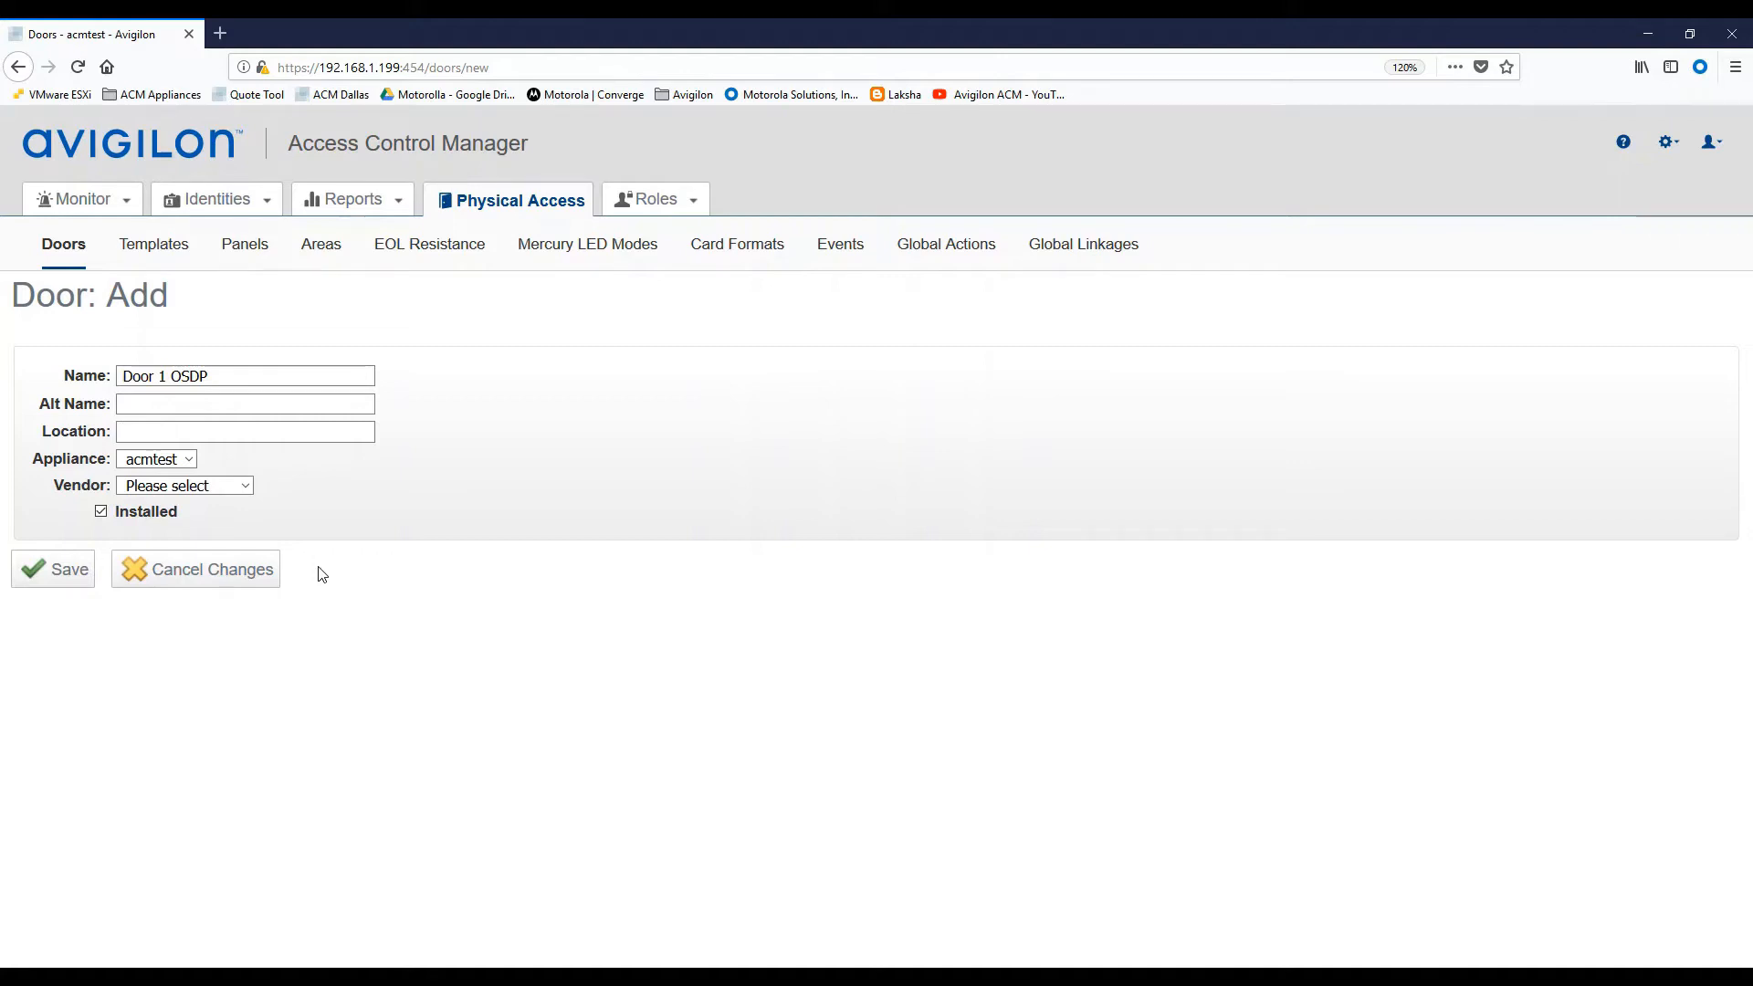
text(IDF)
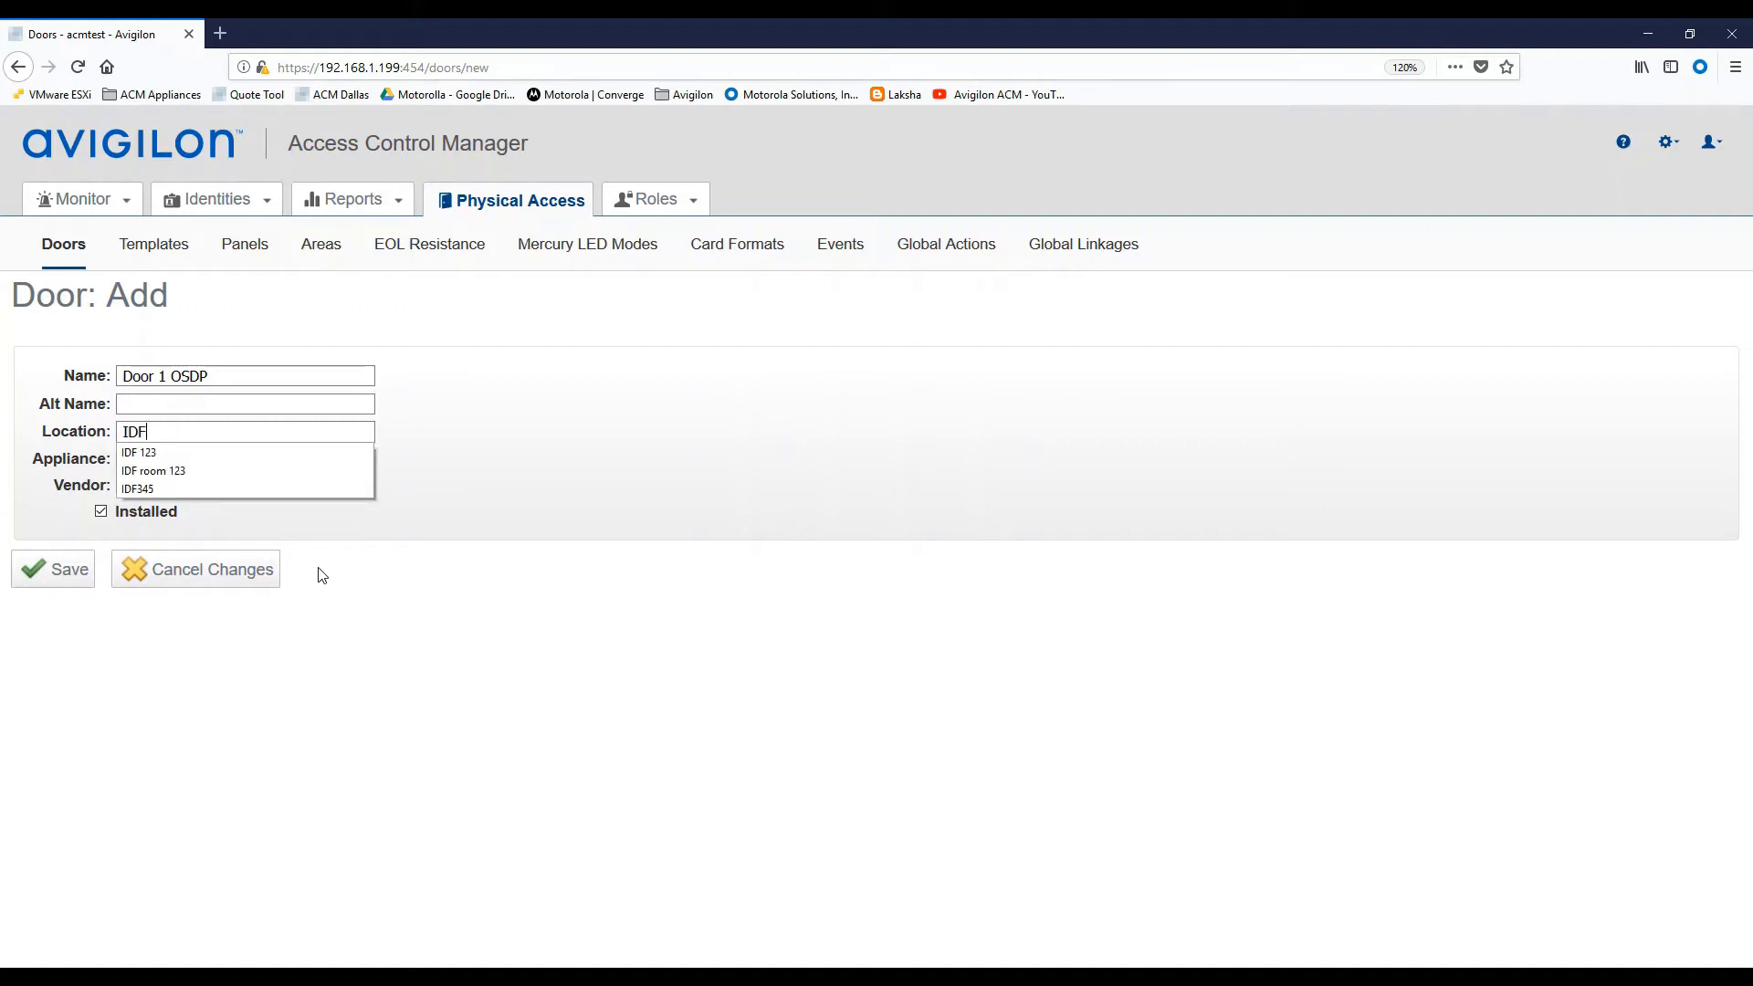
text(Room 12)
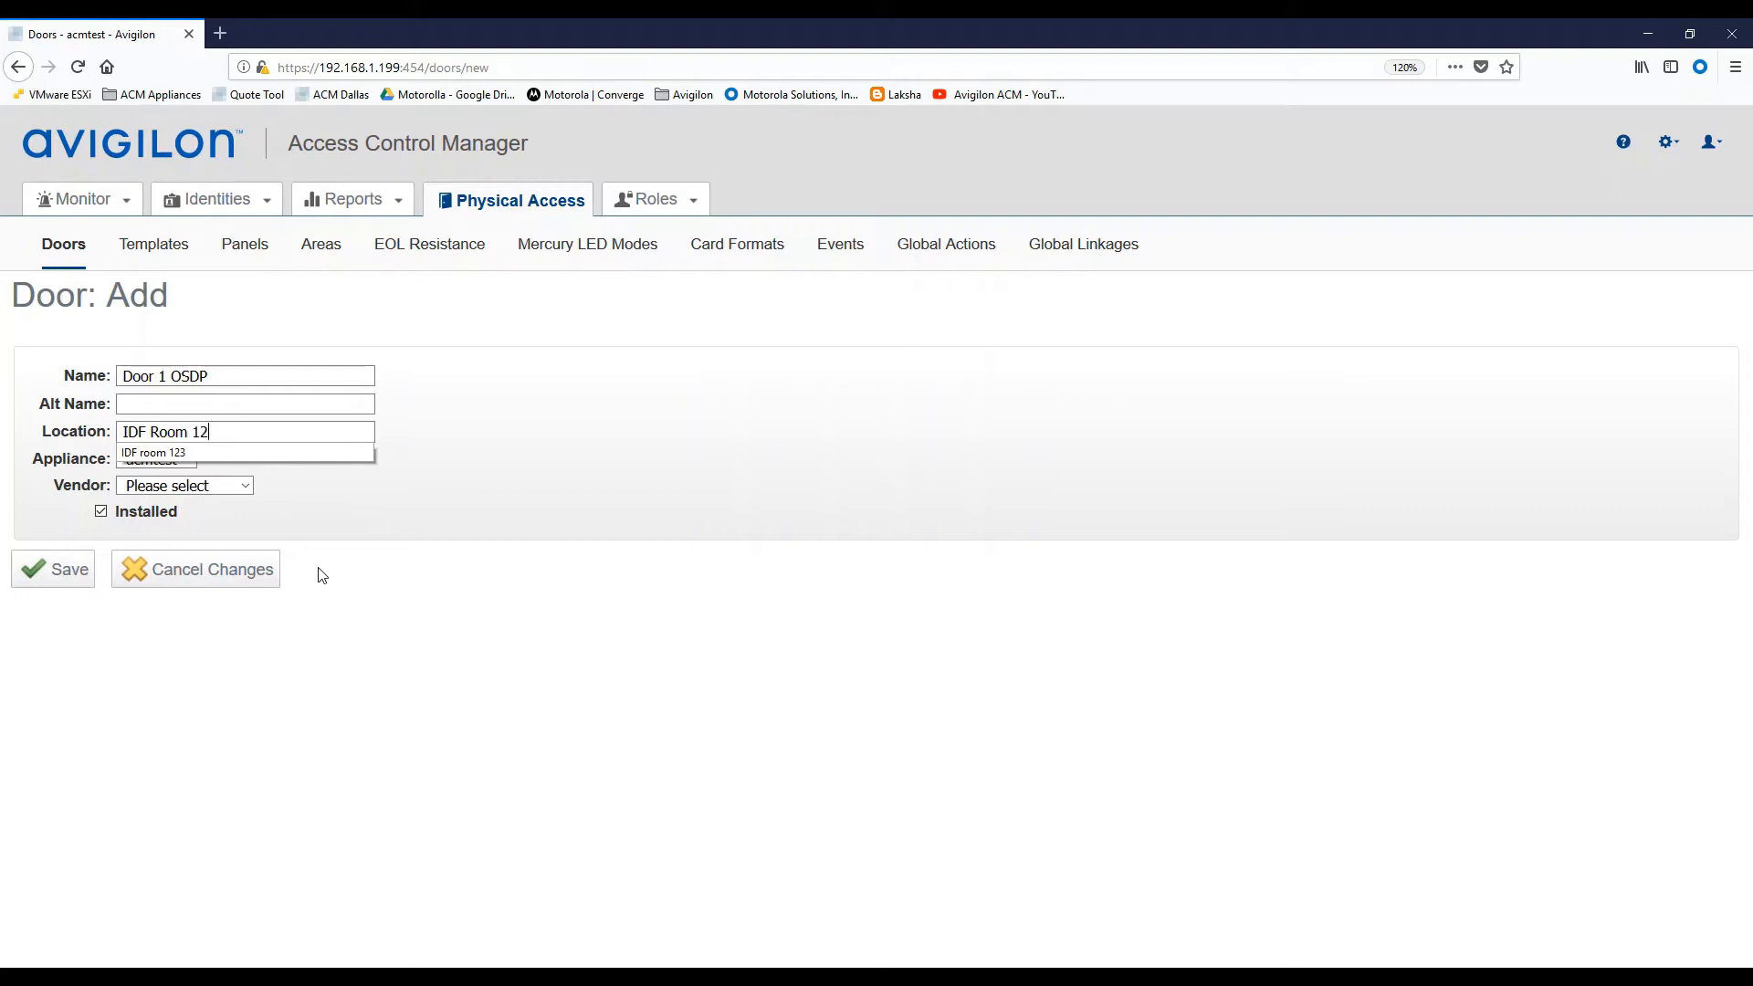
click(155, 452)
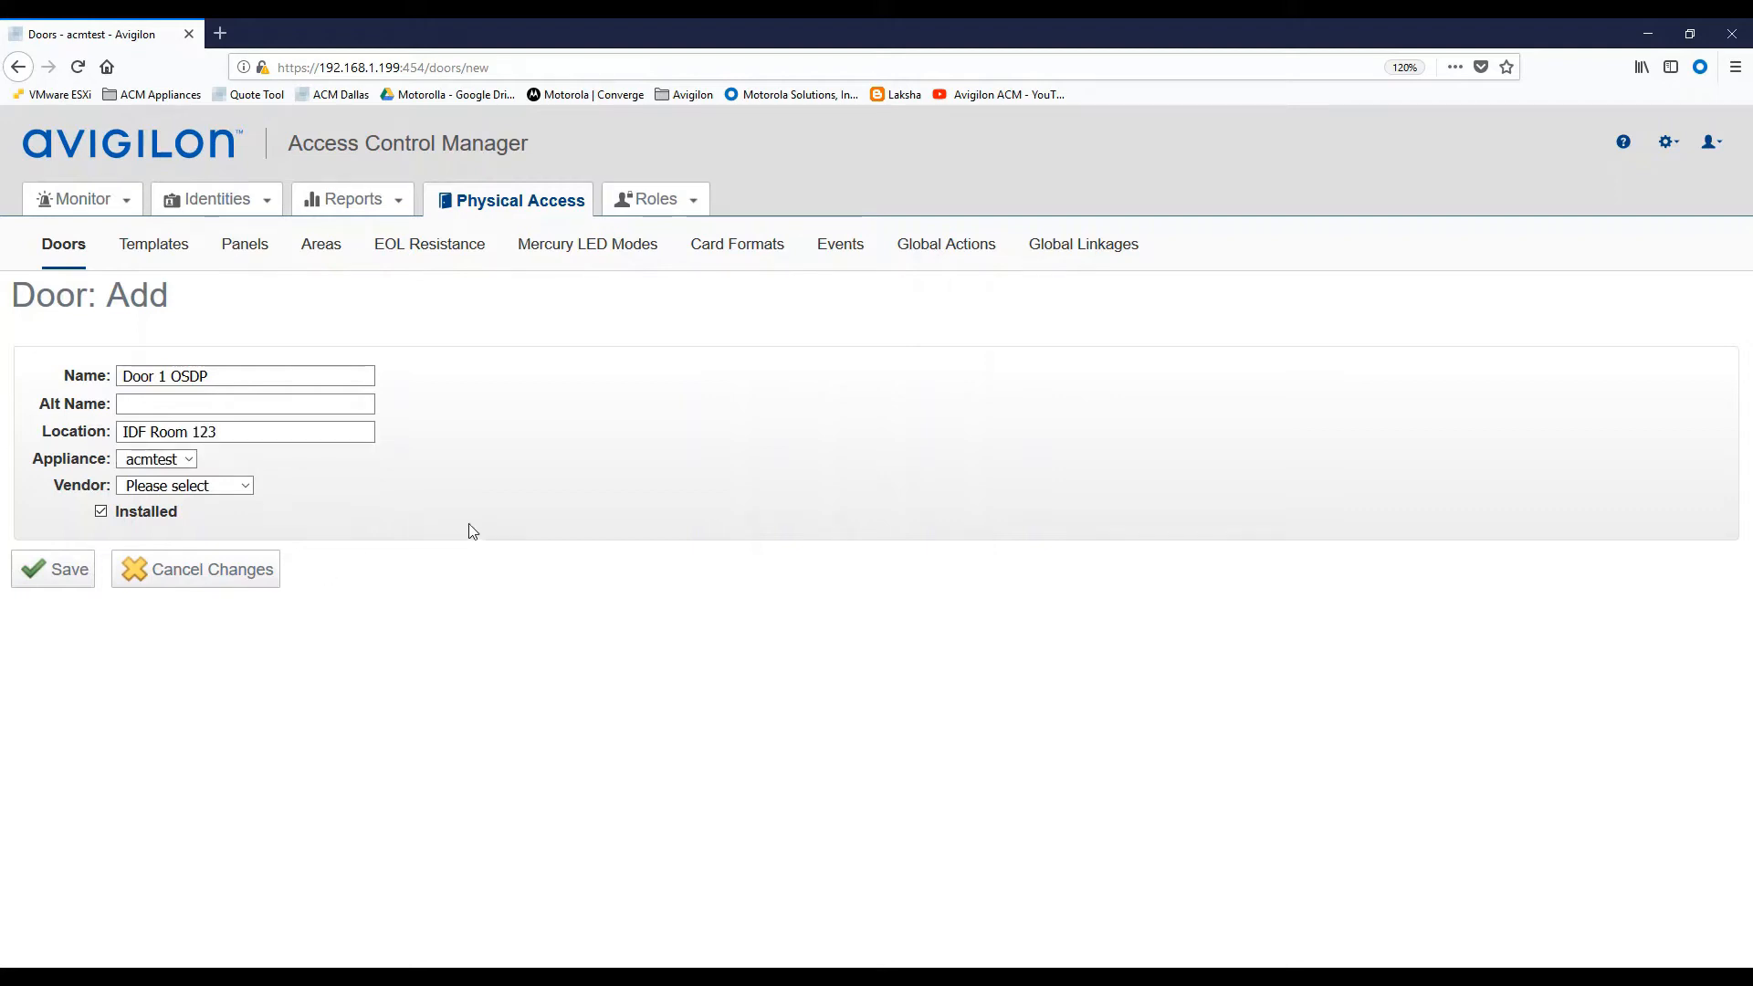
click(184, 485)
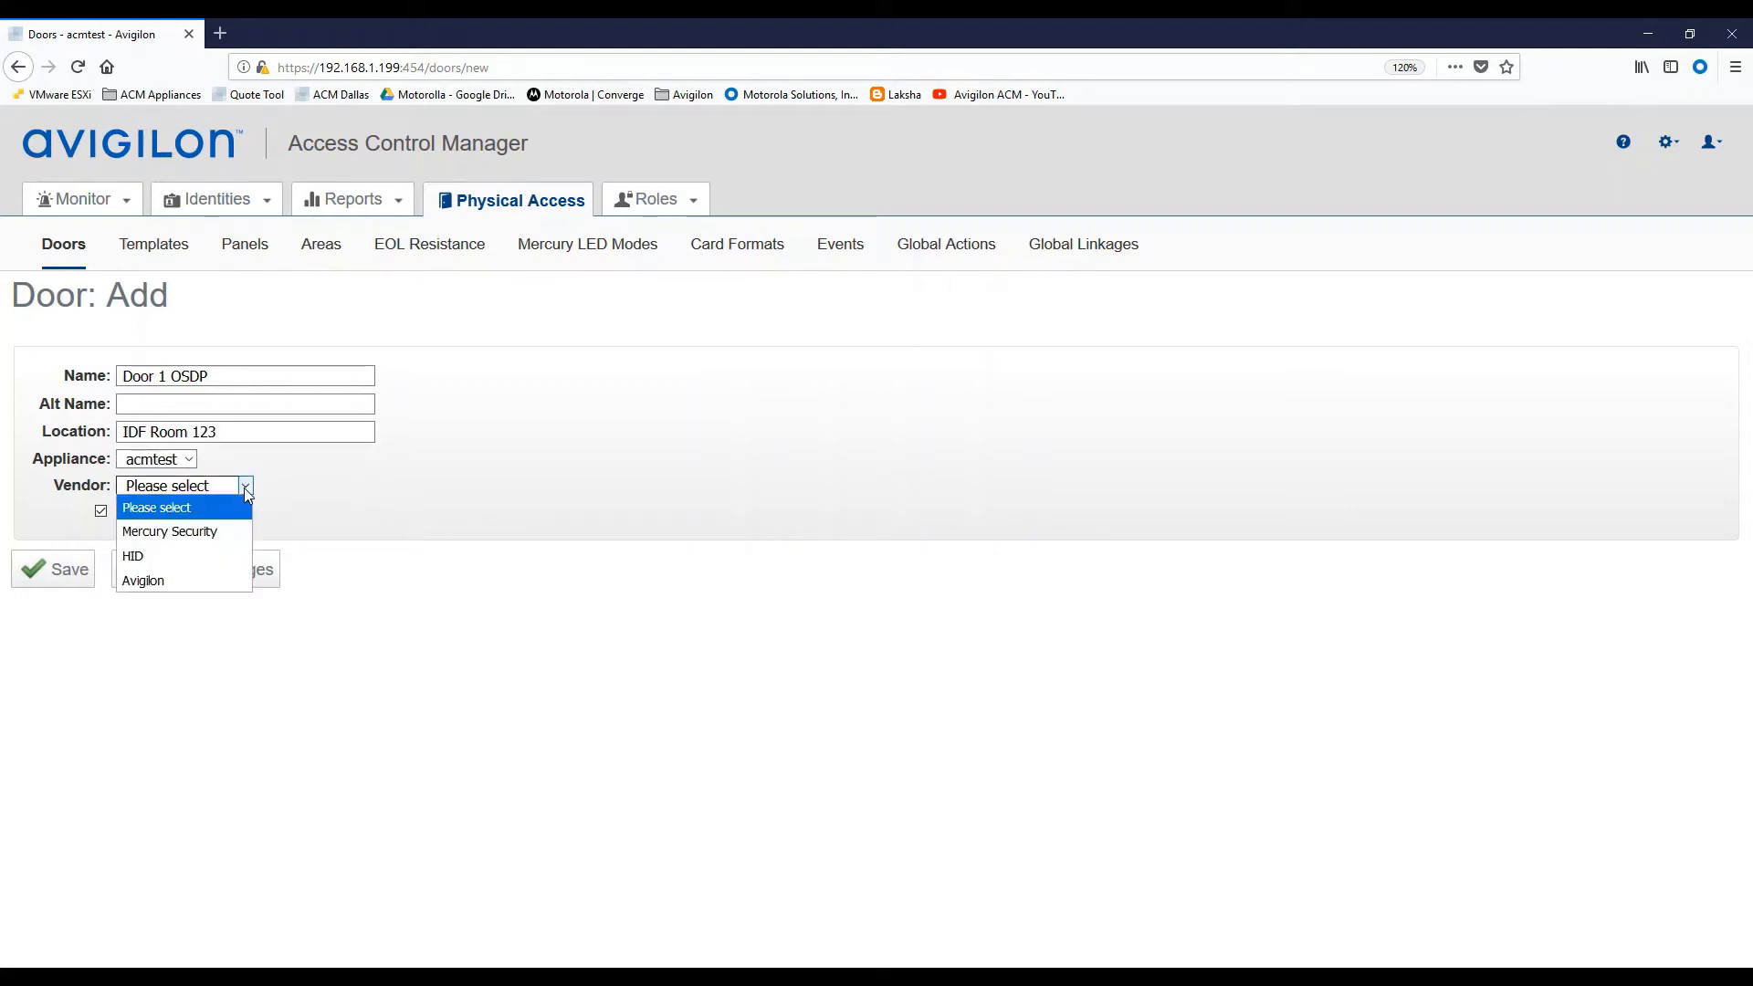
mouse_move(168, 532)
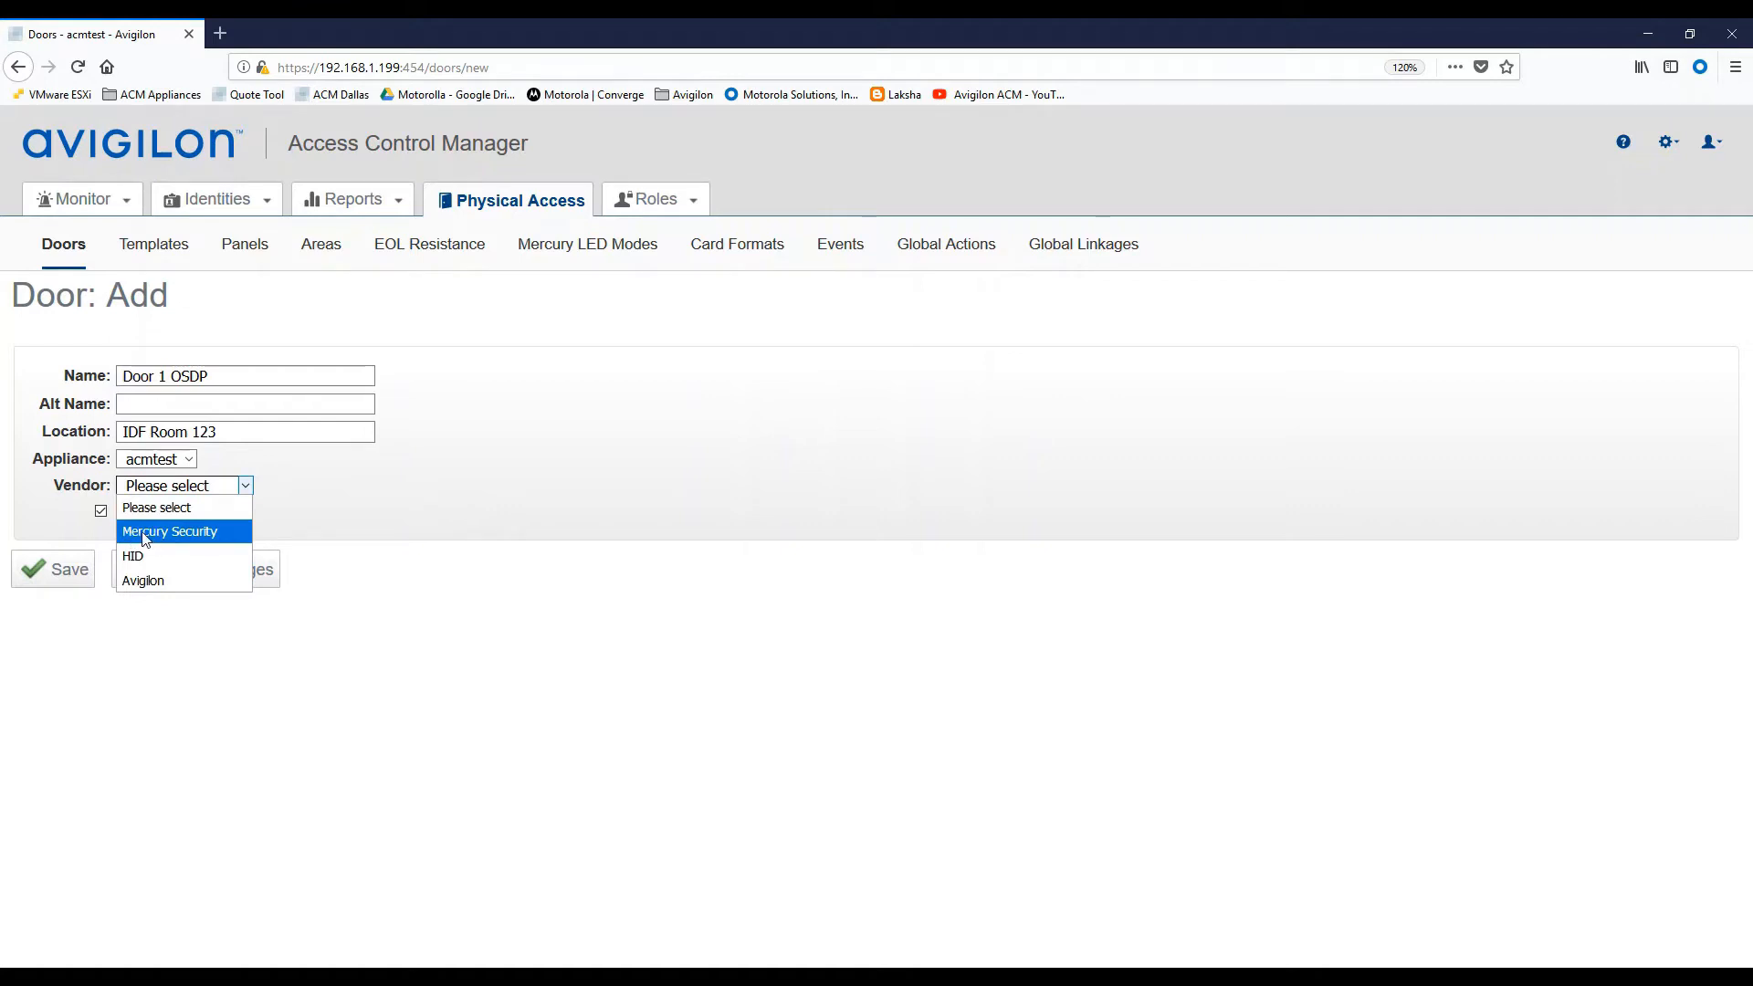
Set the door vendor to Mercury Security and choose panel EP1502 Test.
click(169, 529)
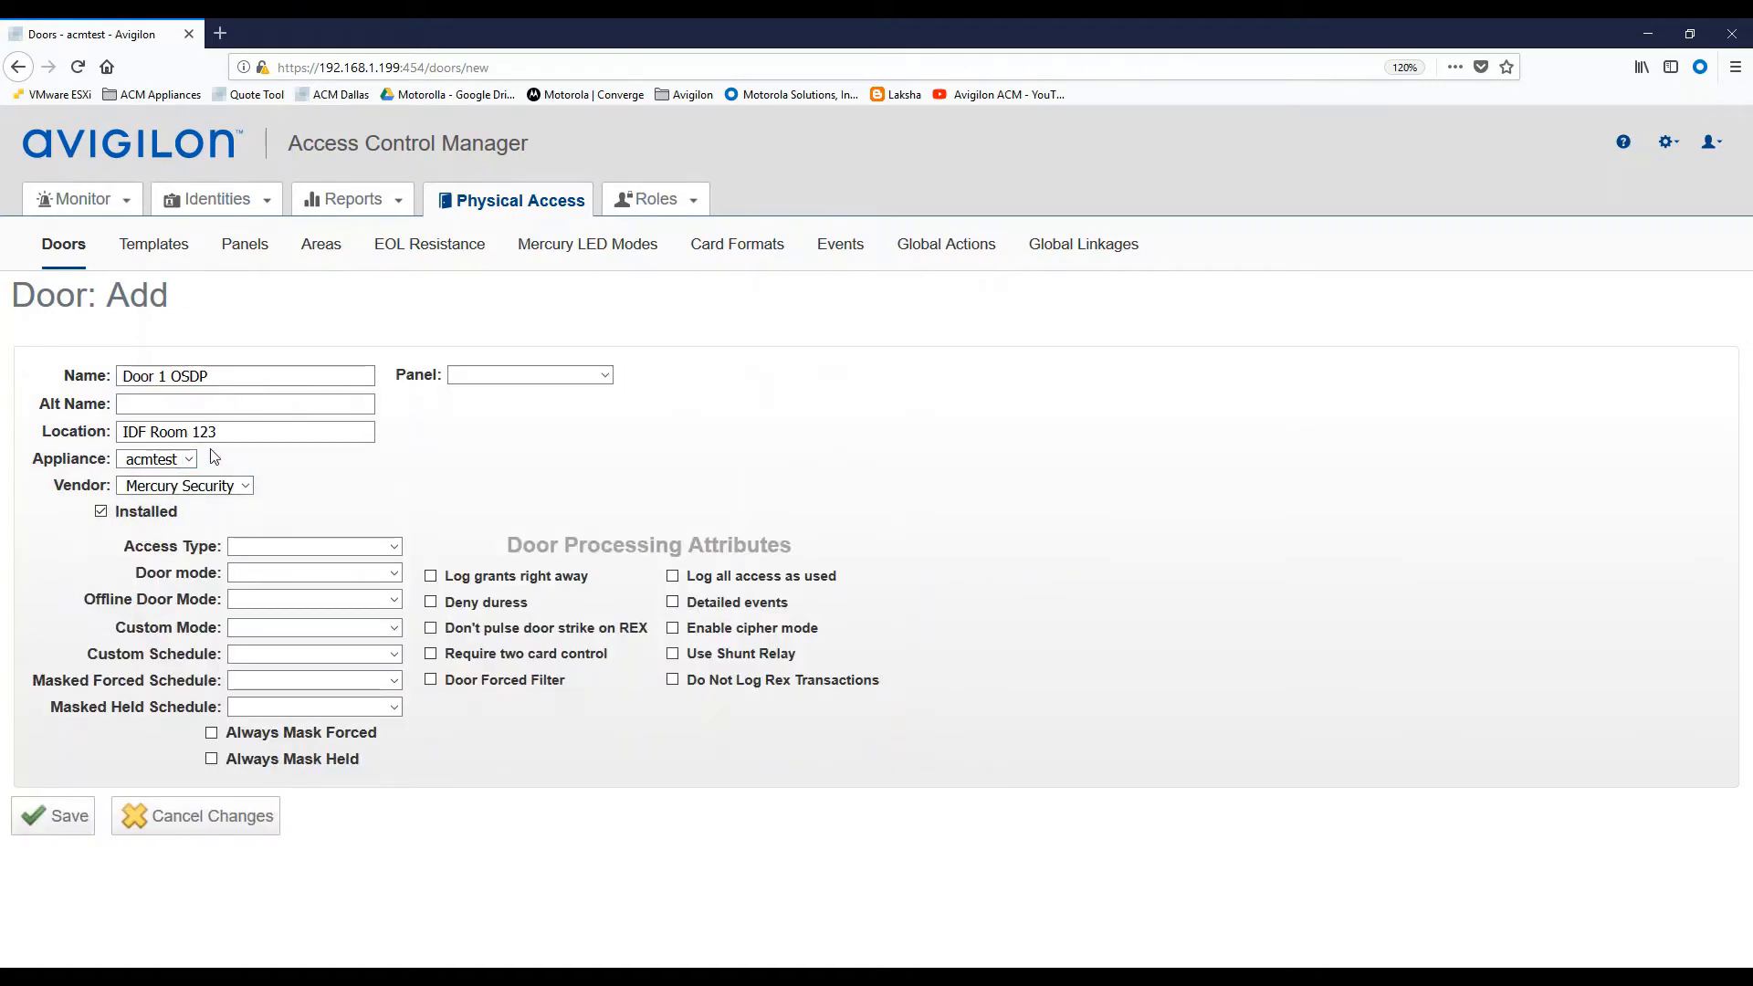
click(603, 374)
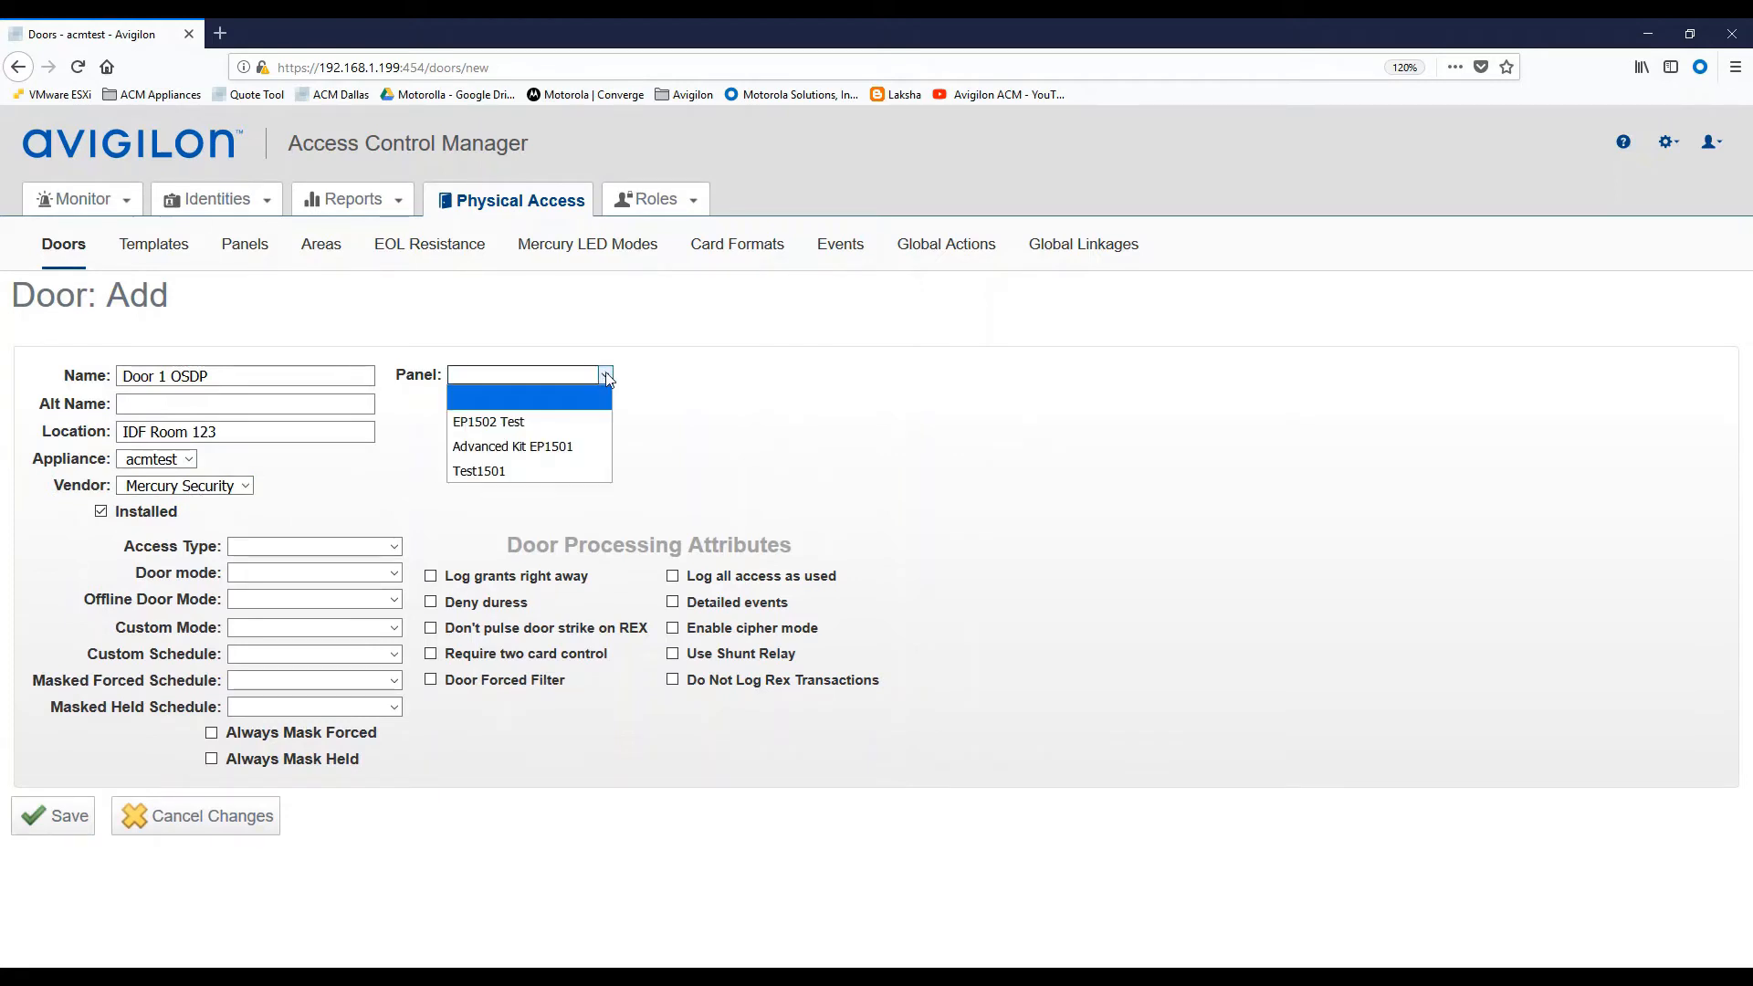
mouse_move(486, 422)
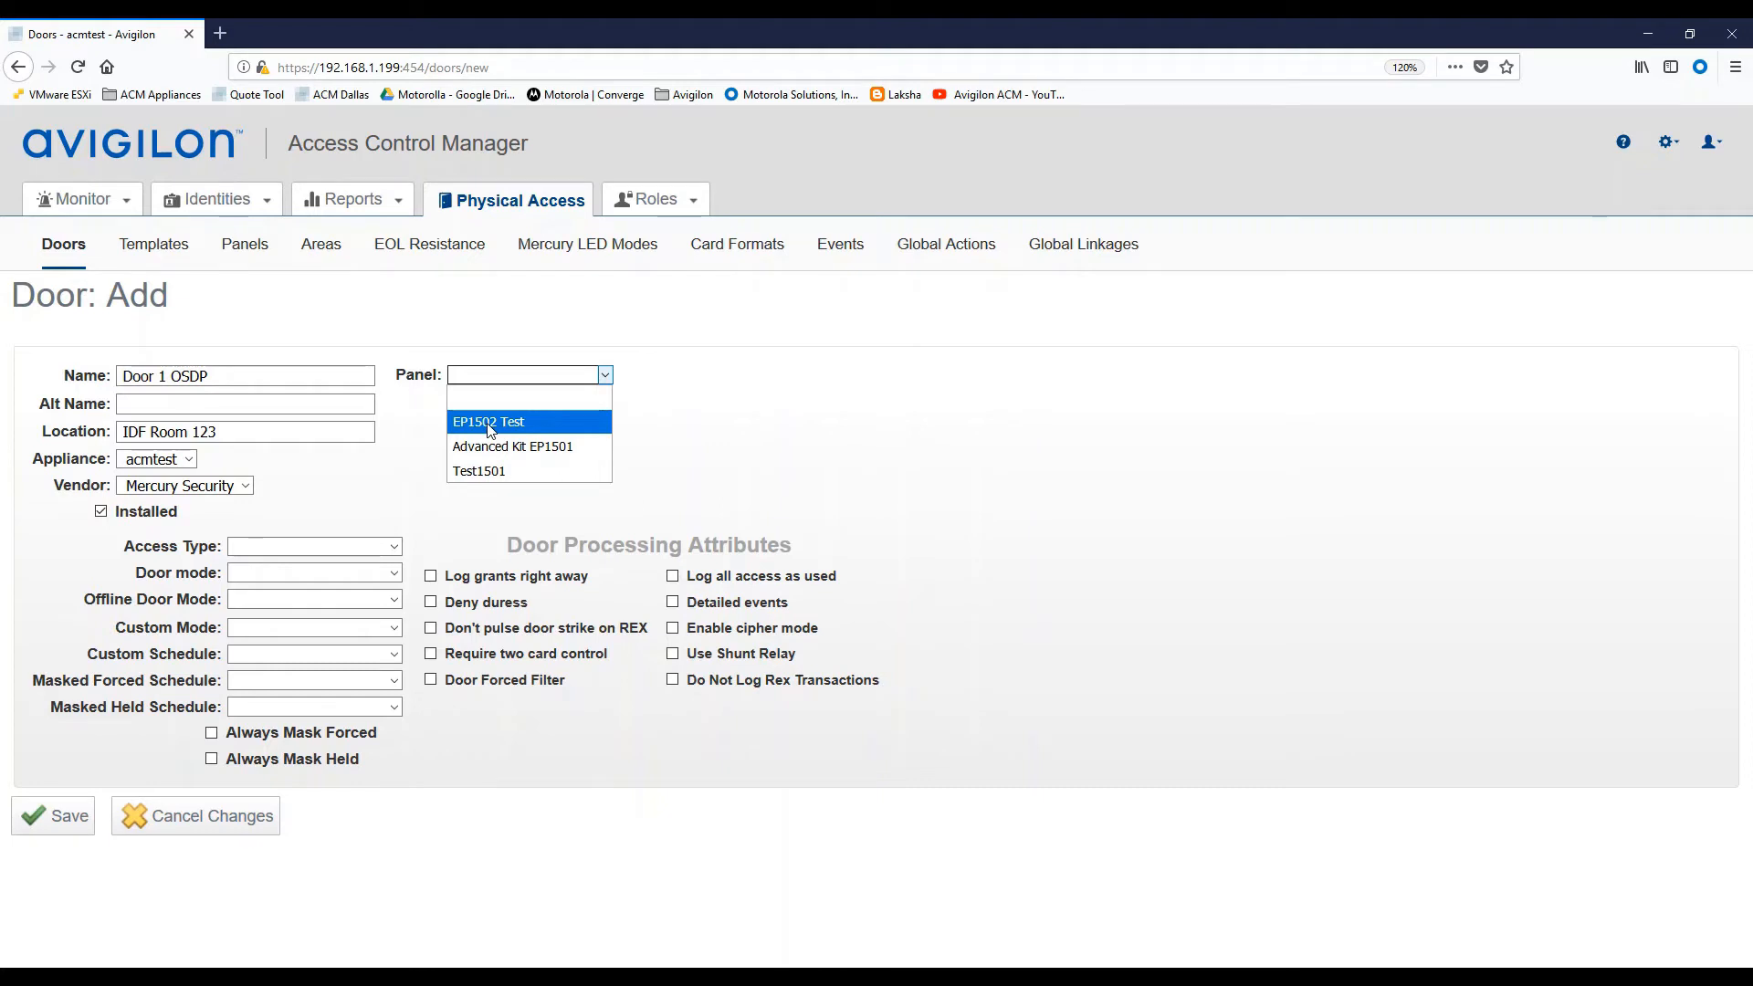
click(486, 422)
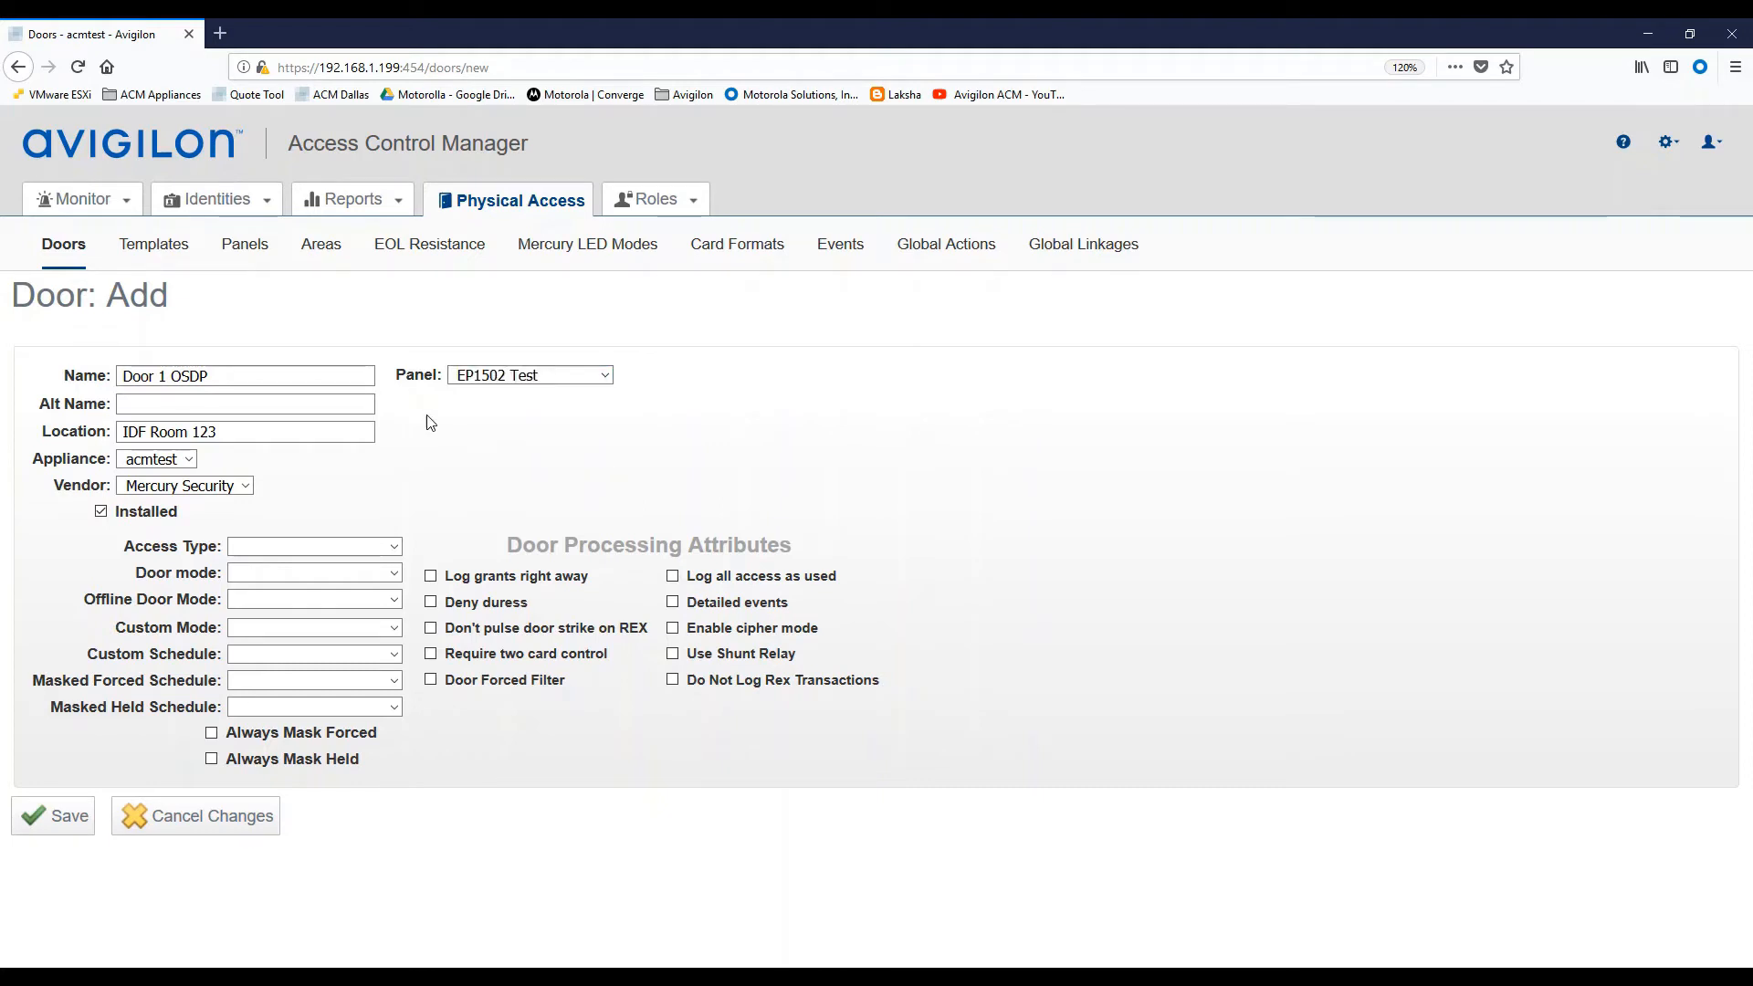
mouse_move(424, 416)
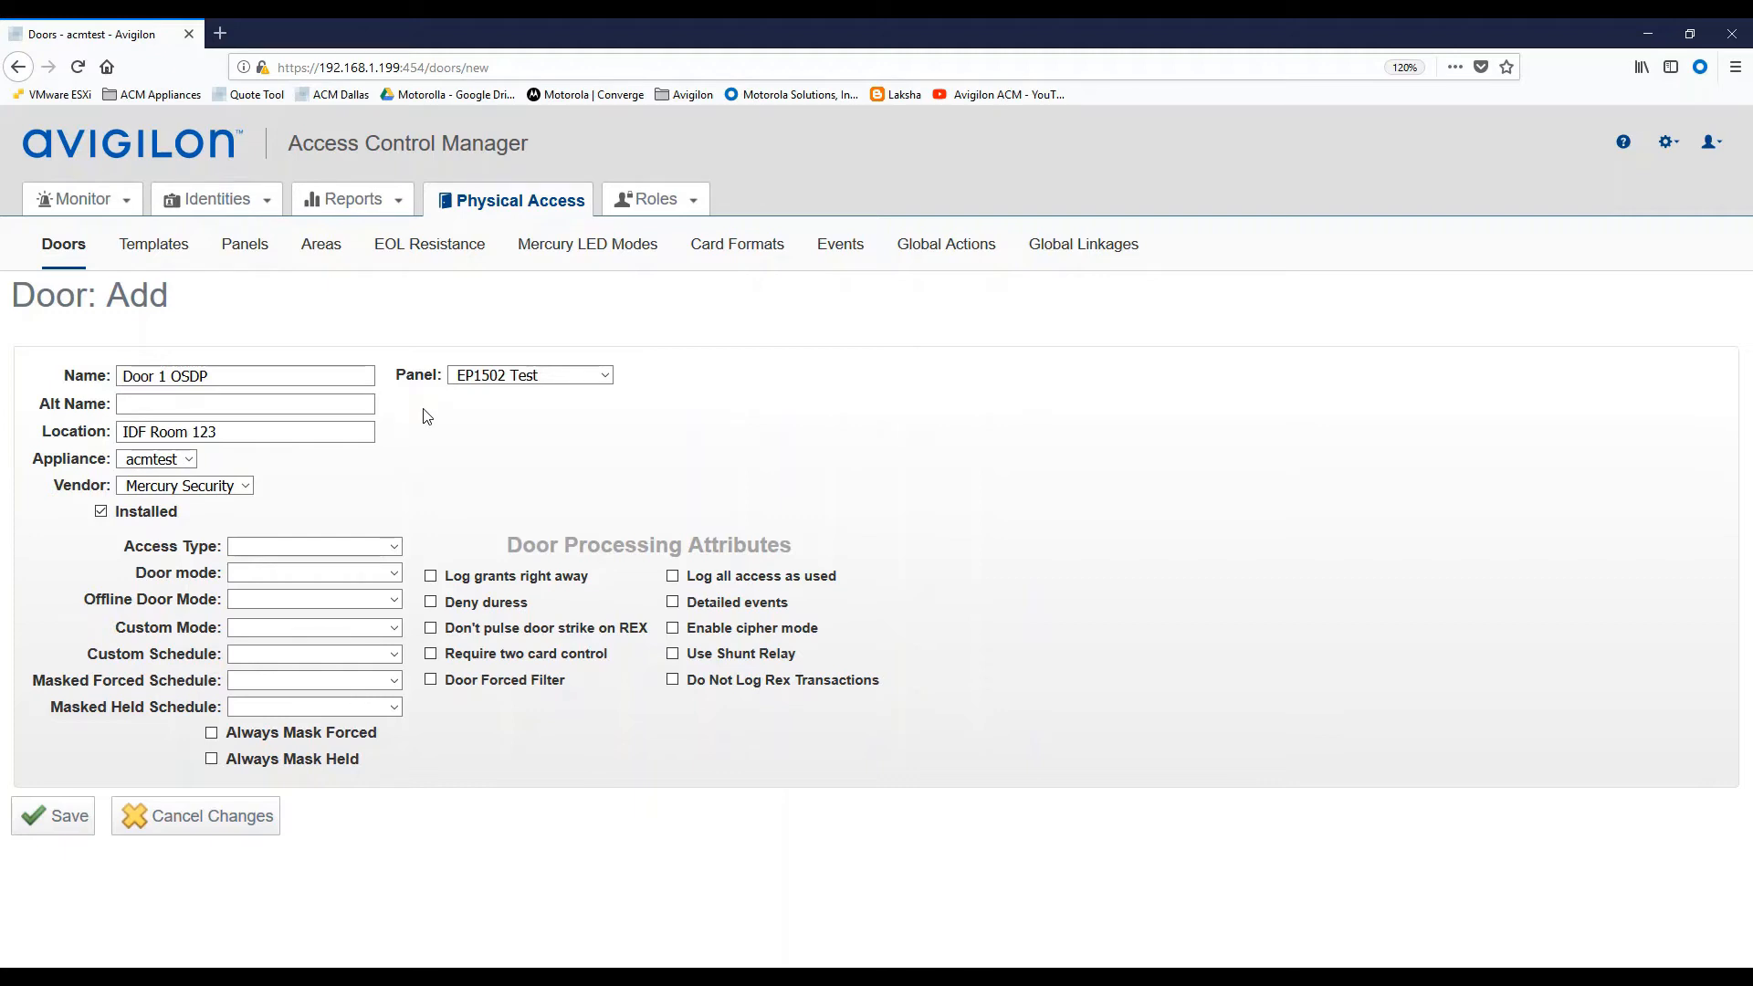
mouse_move(429, 393)
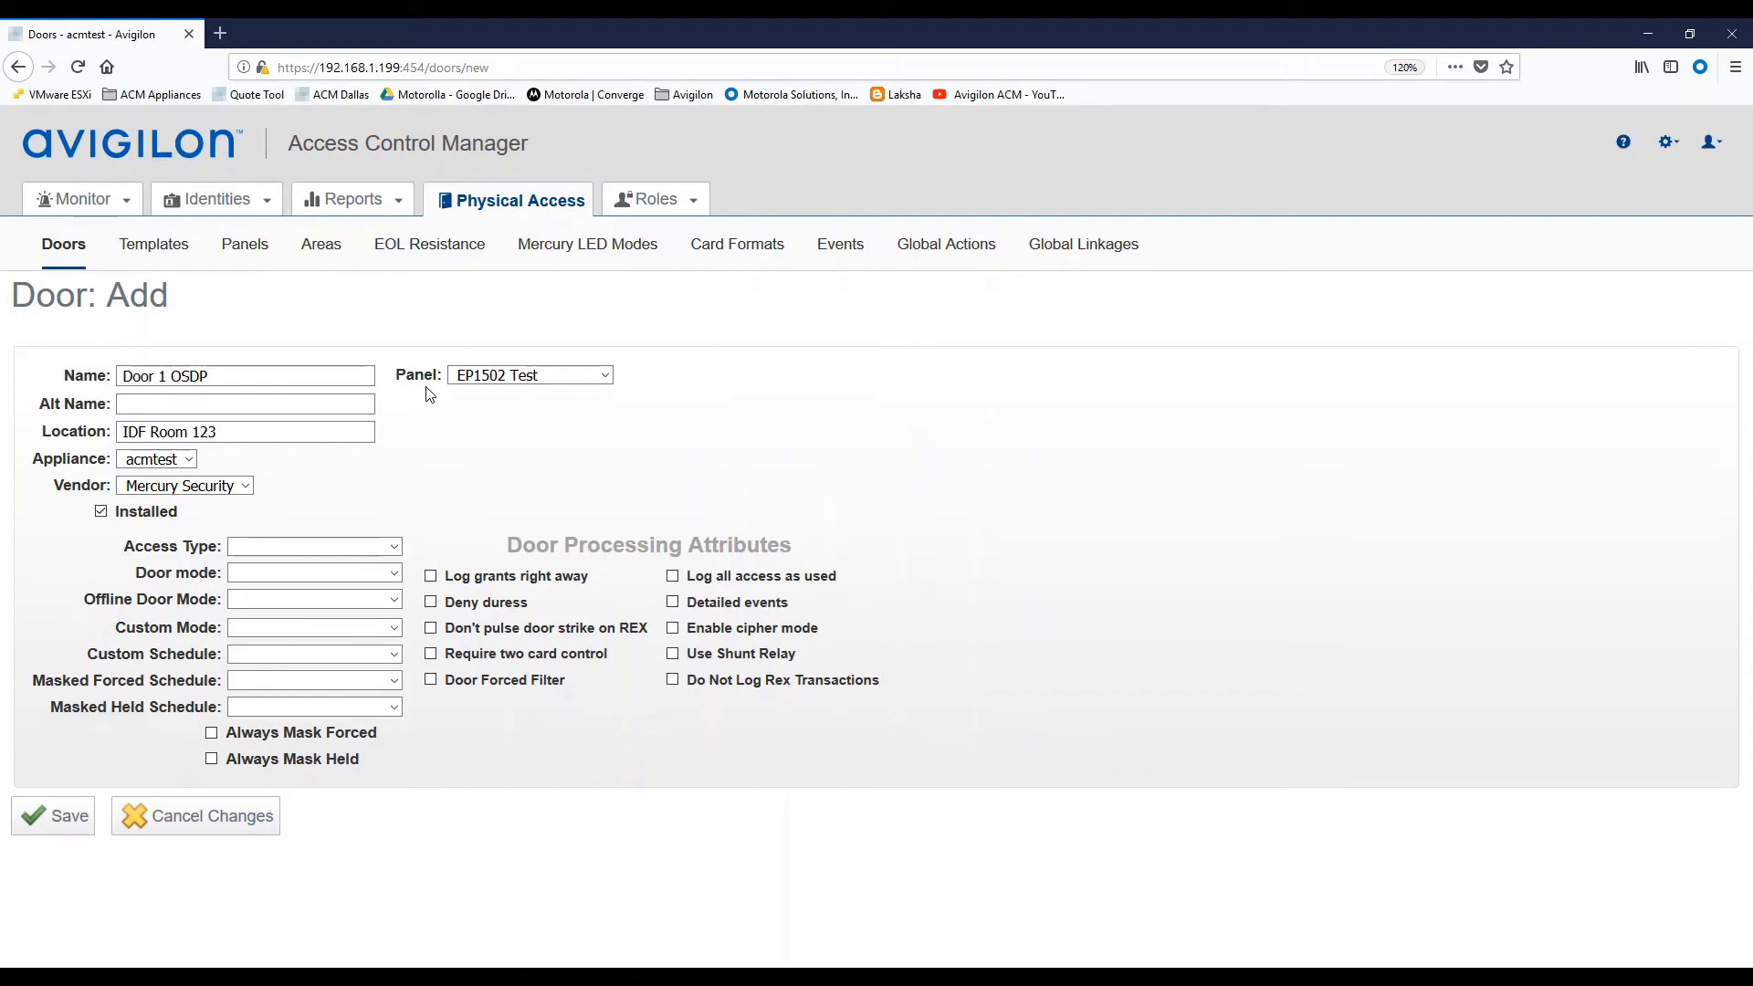
mouse_move(438, 534)
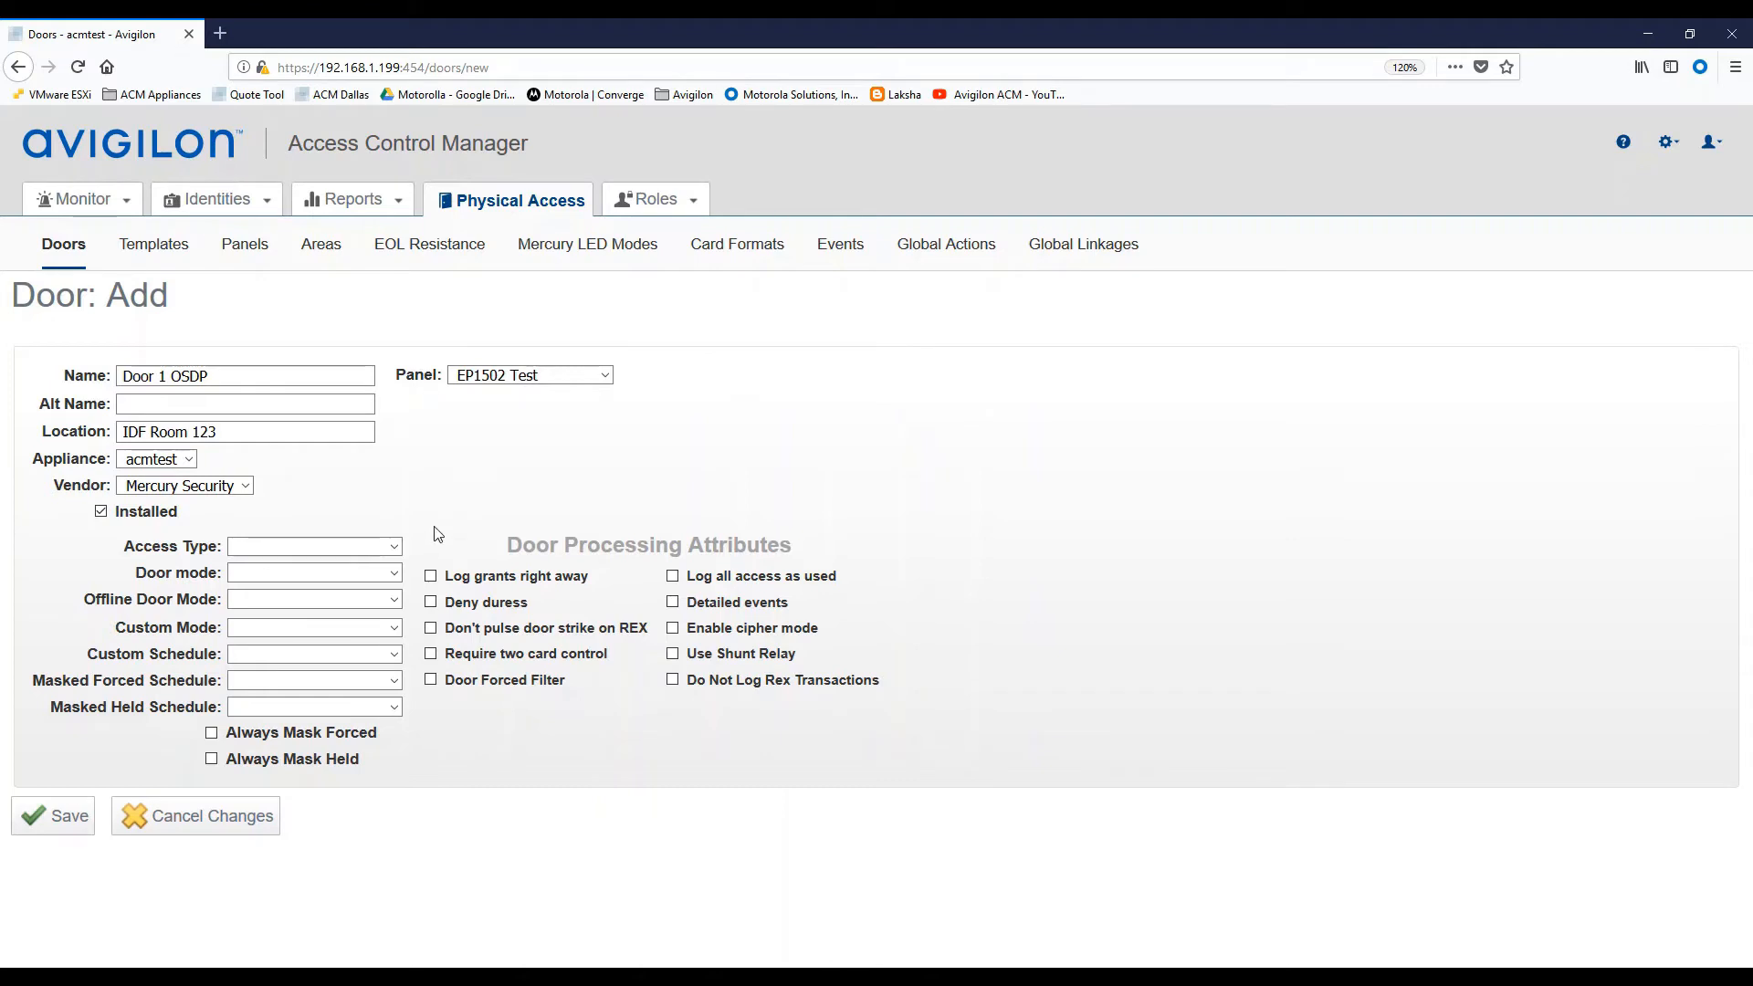
mouse_move(437, 520)
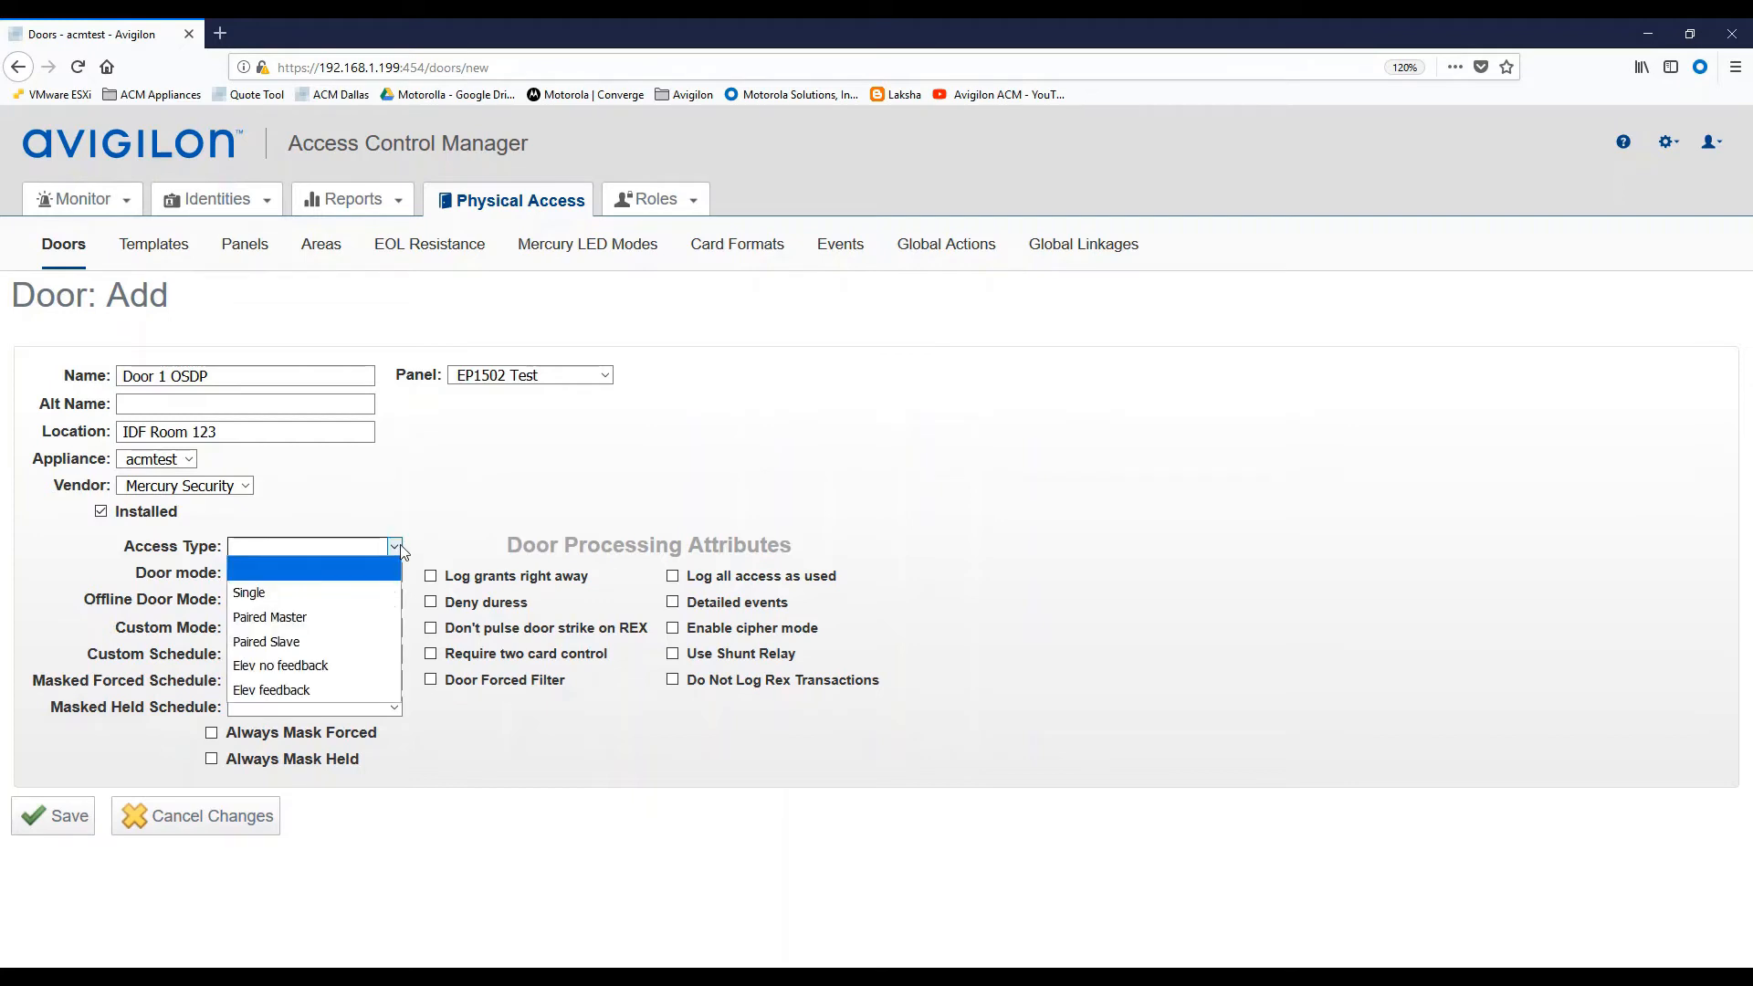
Save the door as Single access, Card or PIN mode, with all-access and detailed event logging.
click(249, 592)
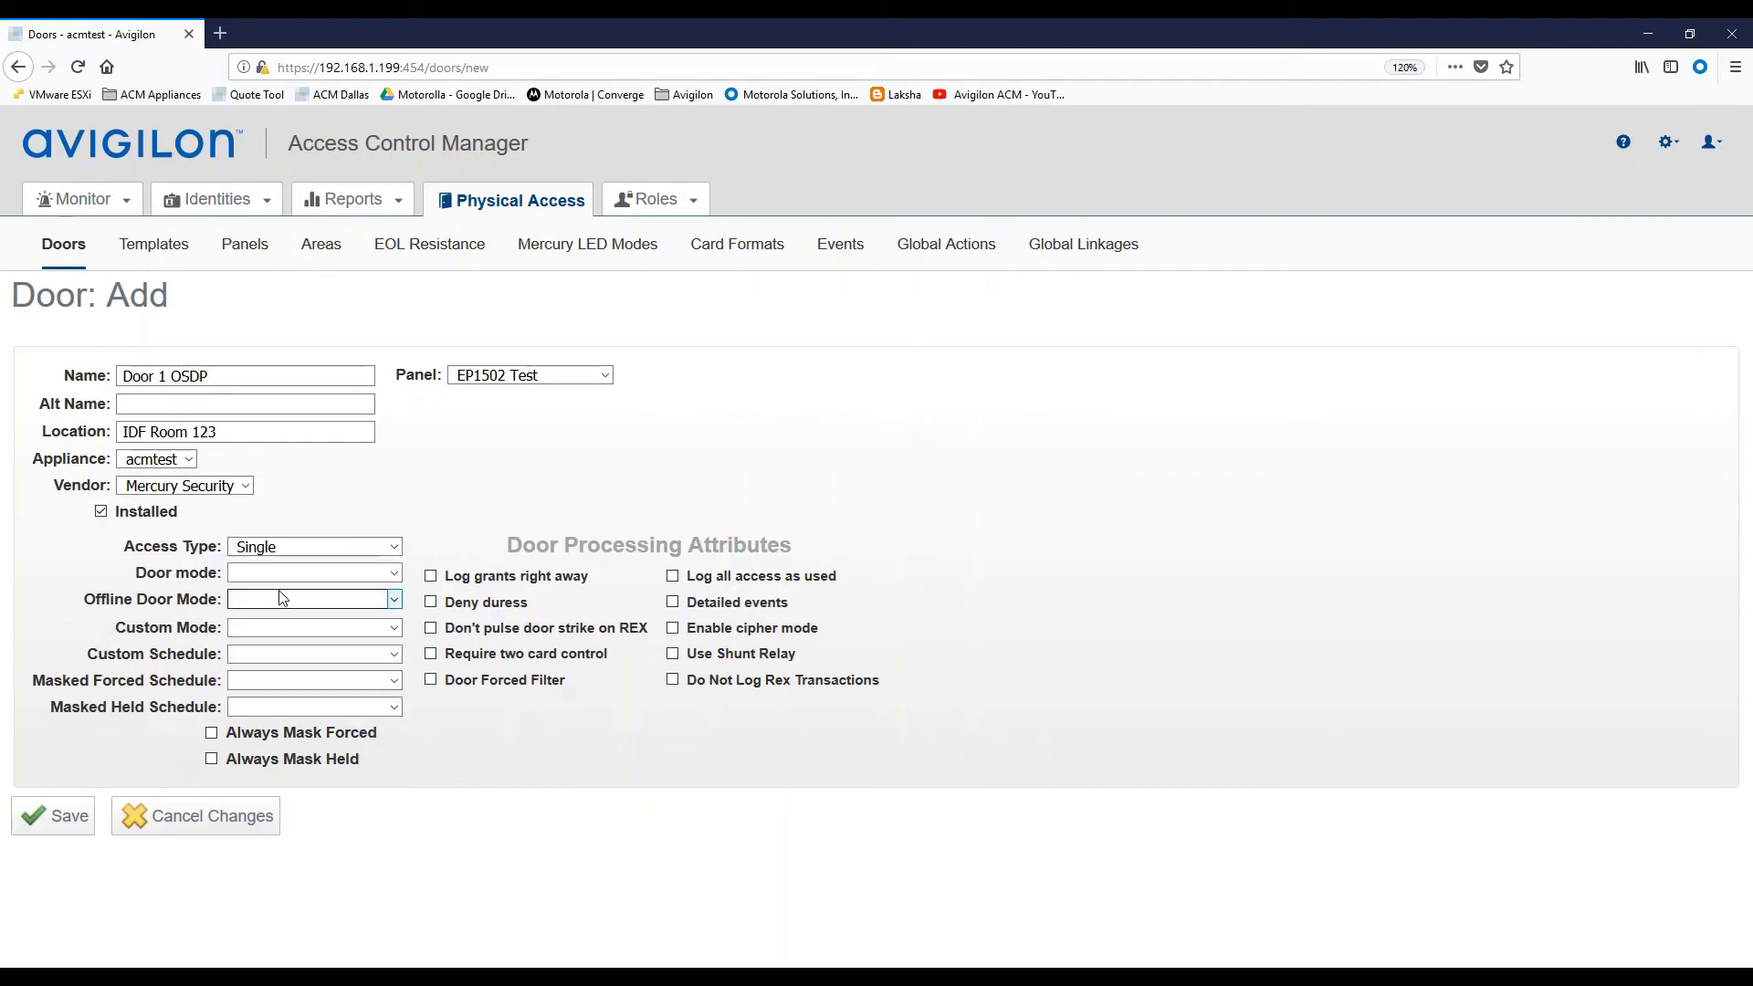
click(313, 572)
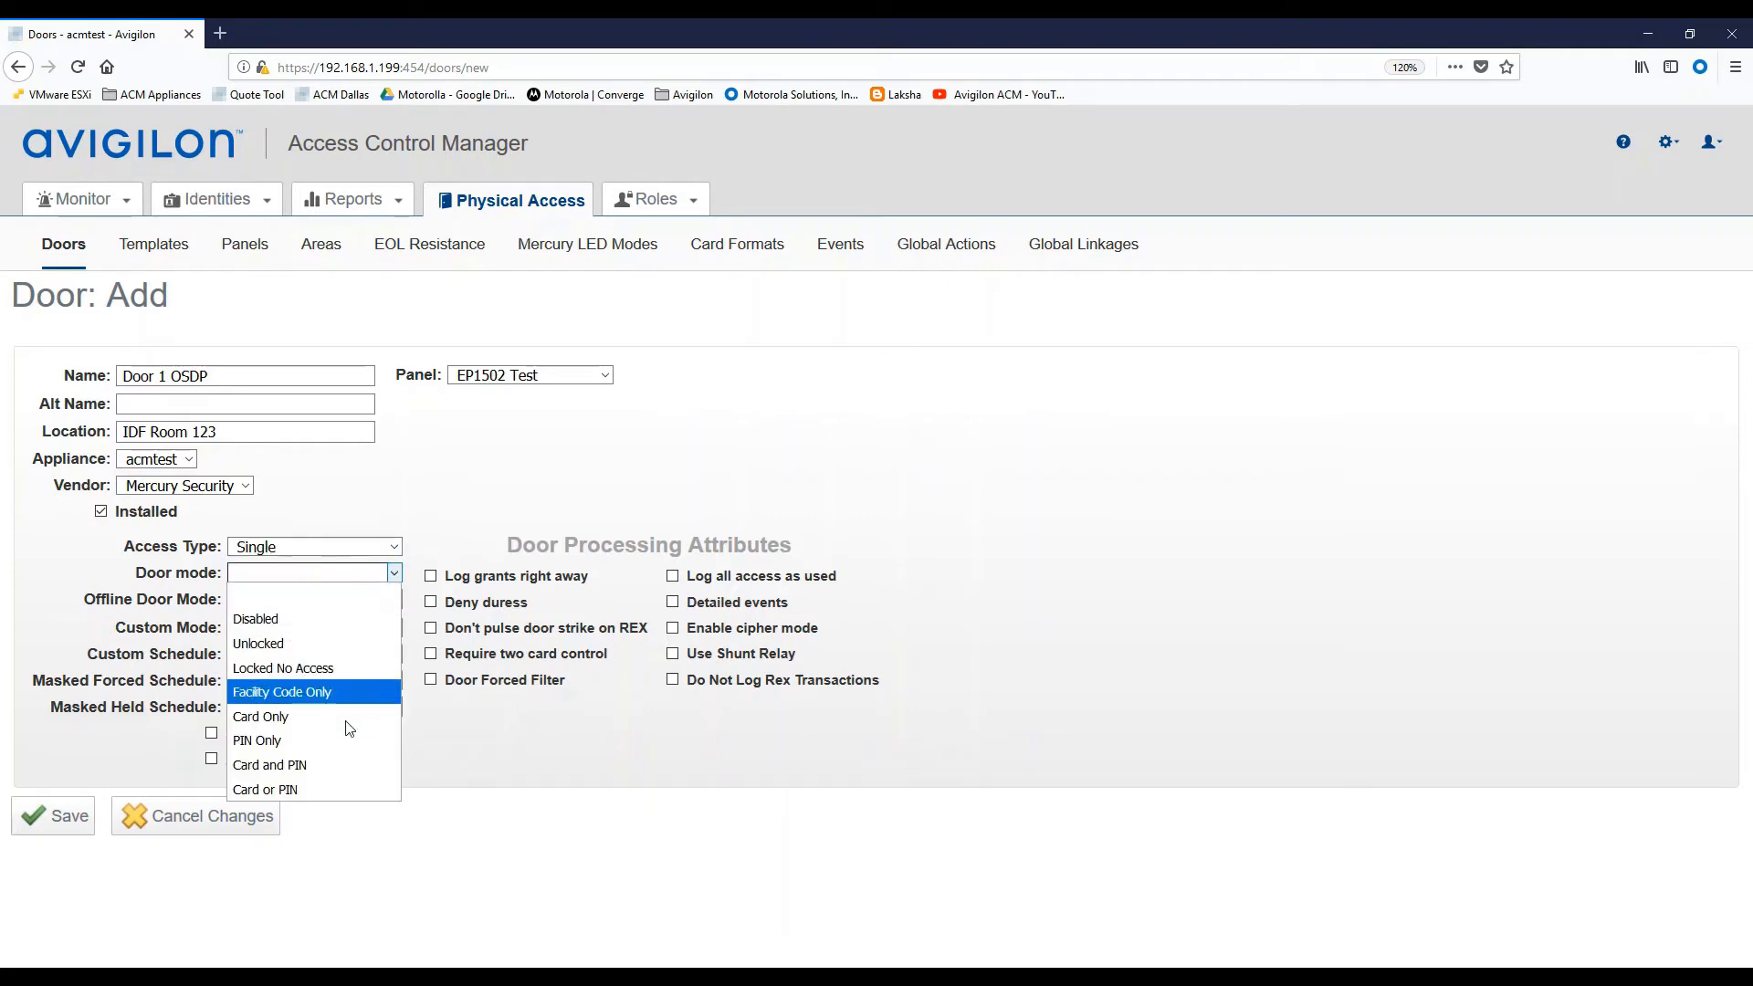
mouse_move(265, 789)
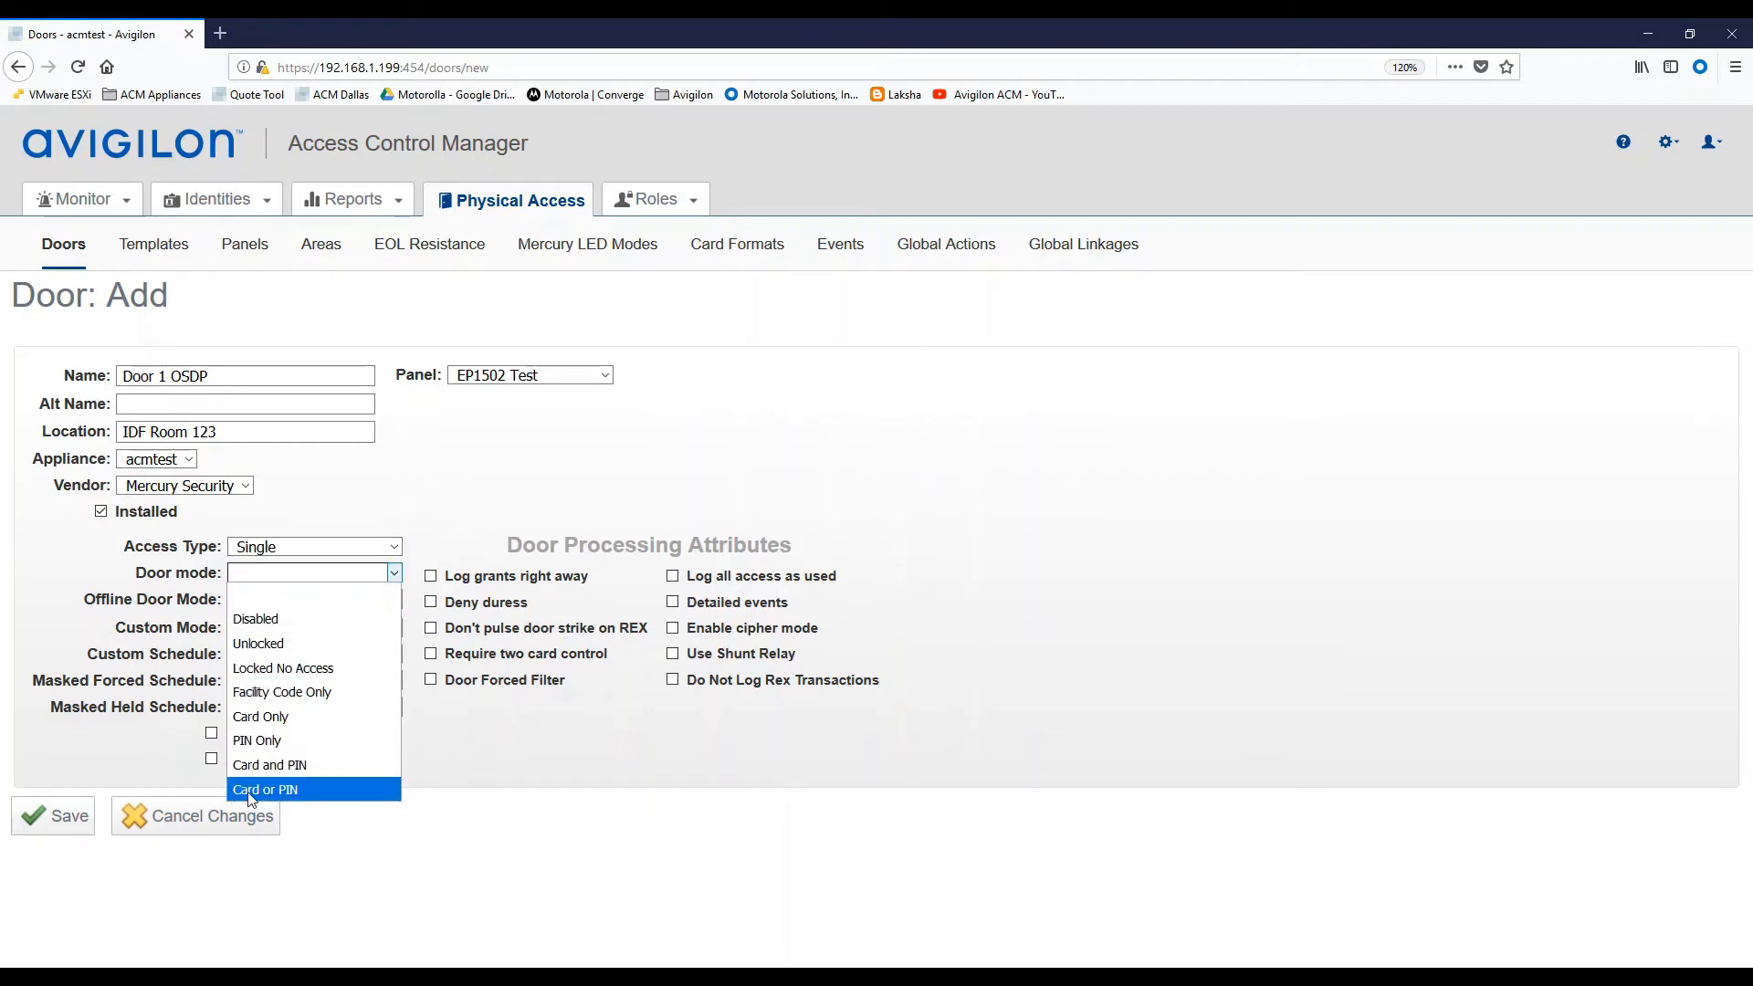
click(265, 789)
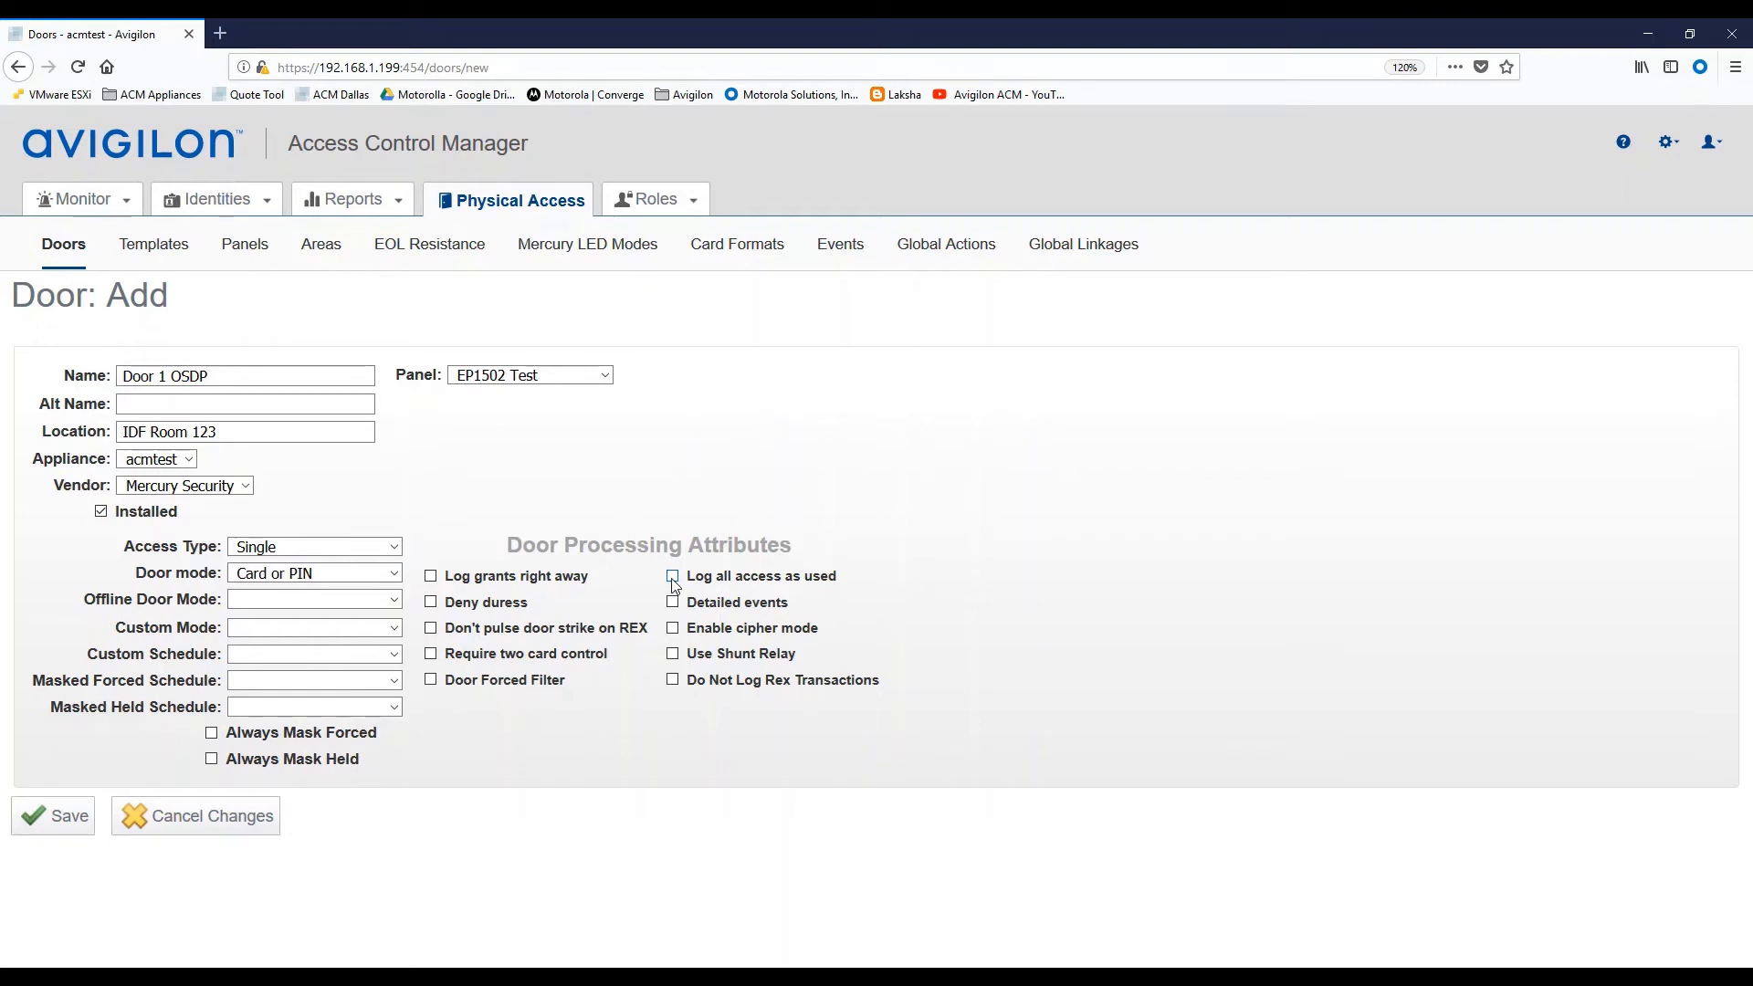
click(672, 576)
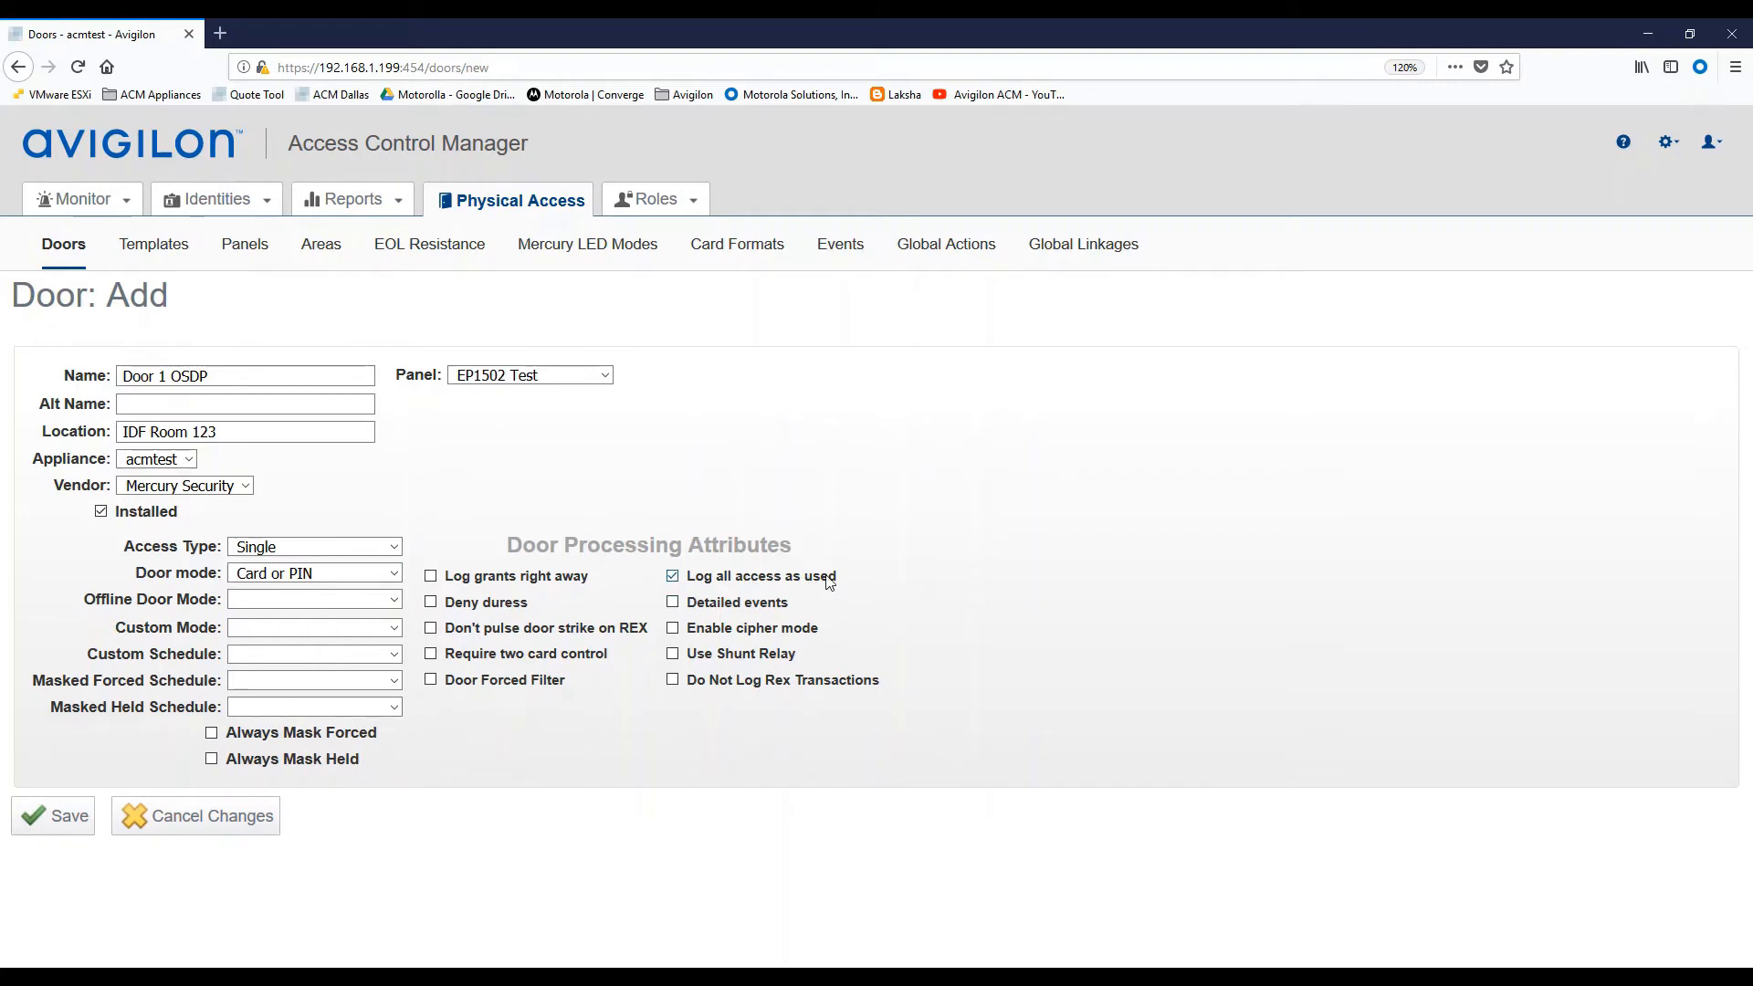
mouse_move(789, 589)
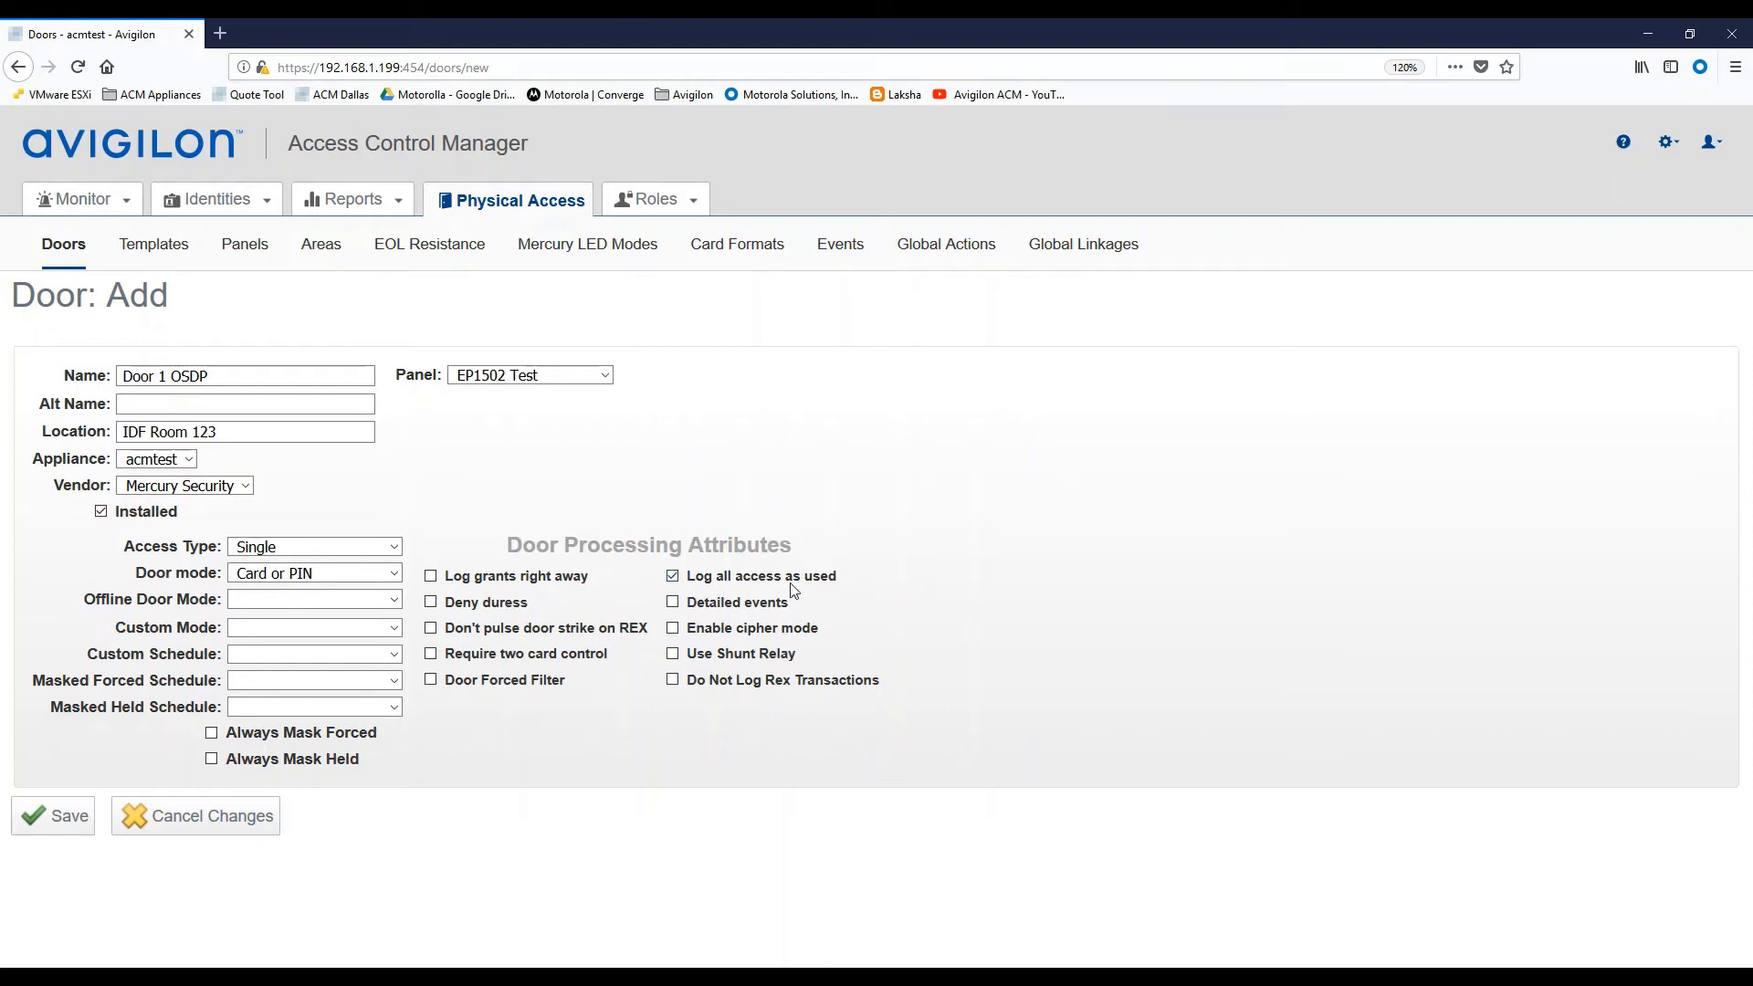
click(672, 602)
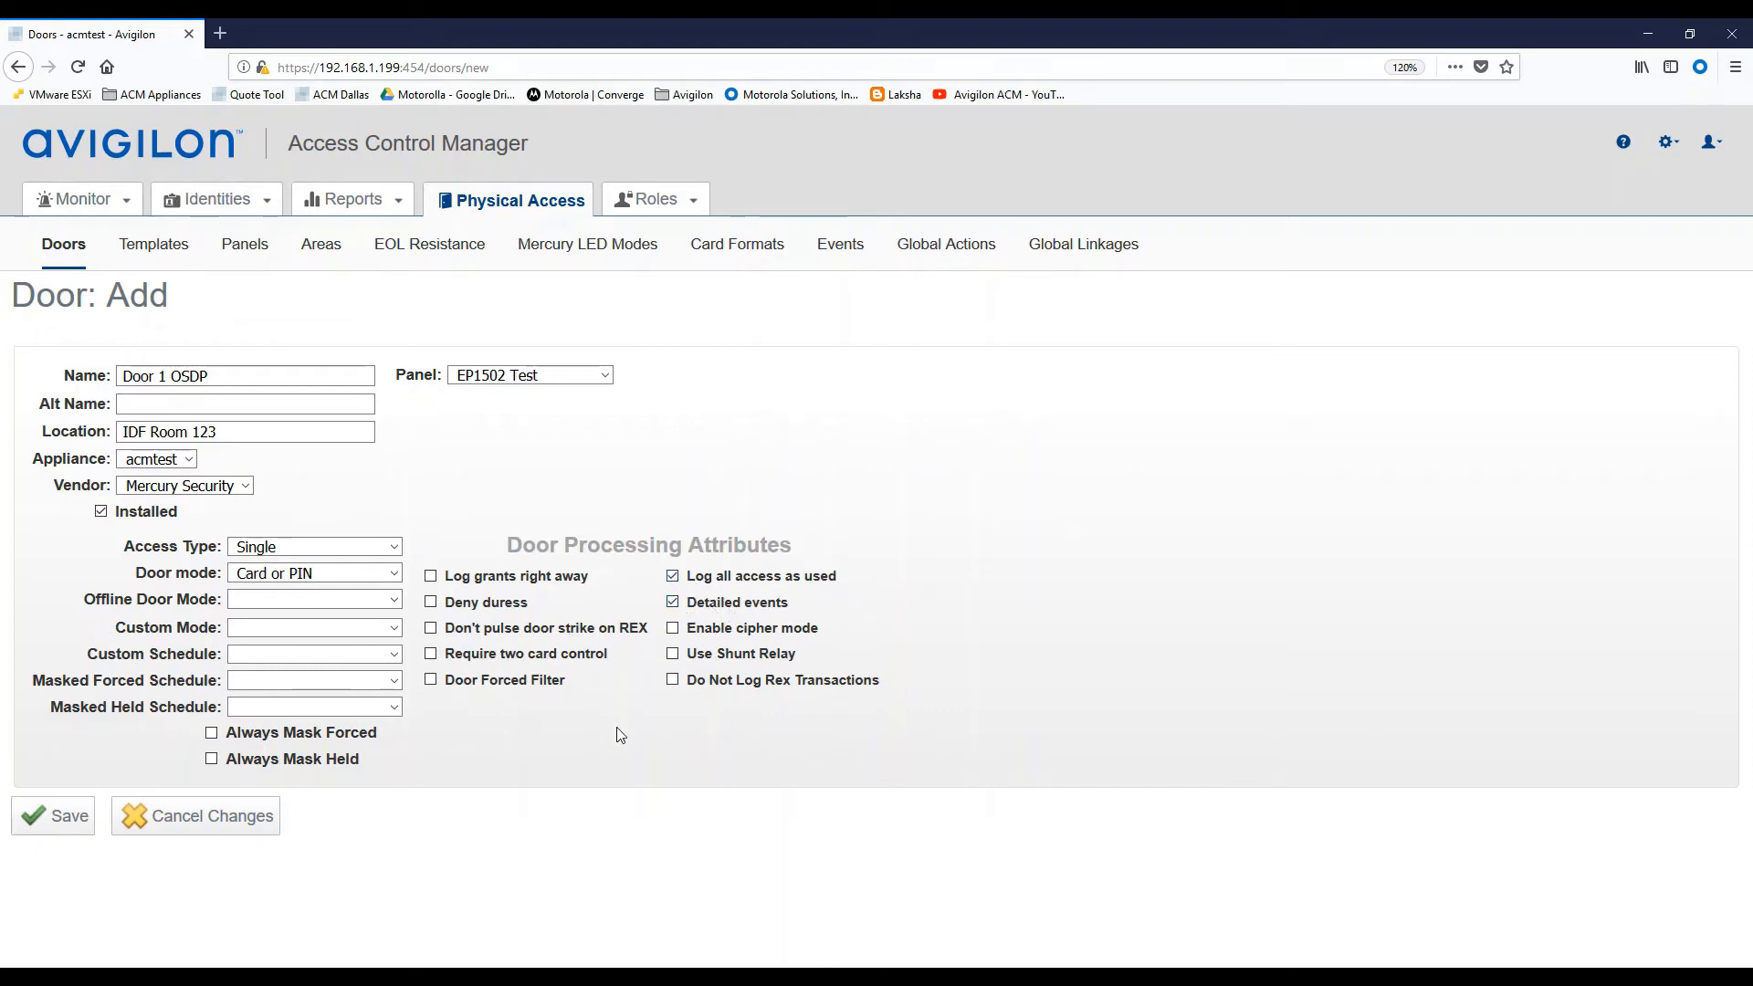
mouse_move(83, 841)
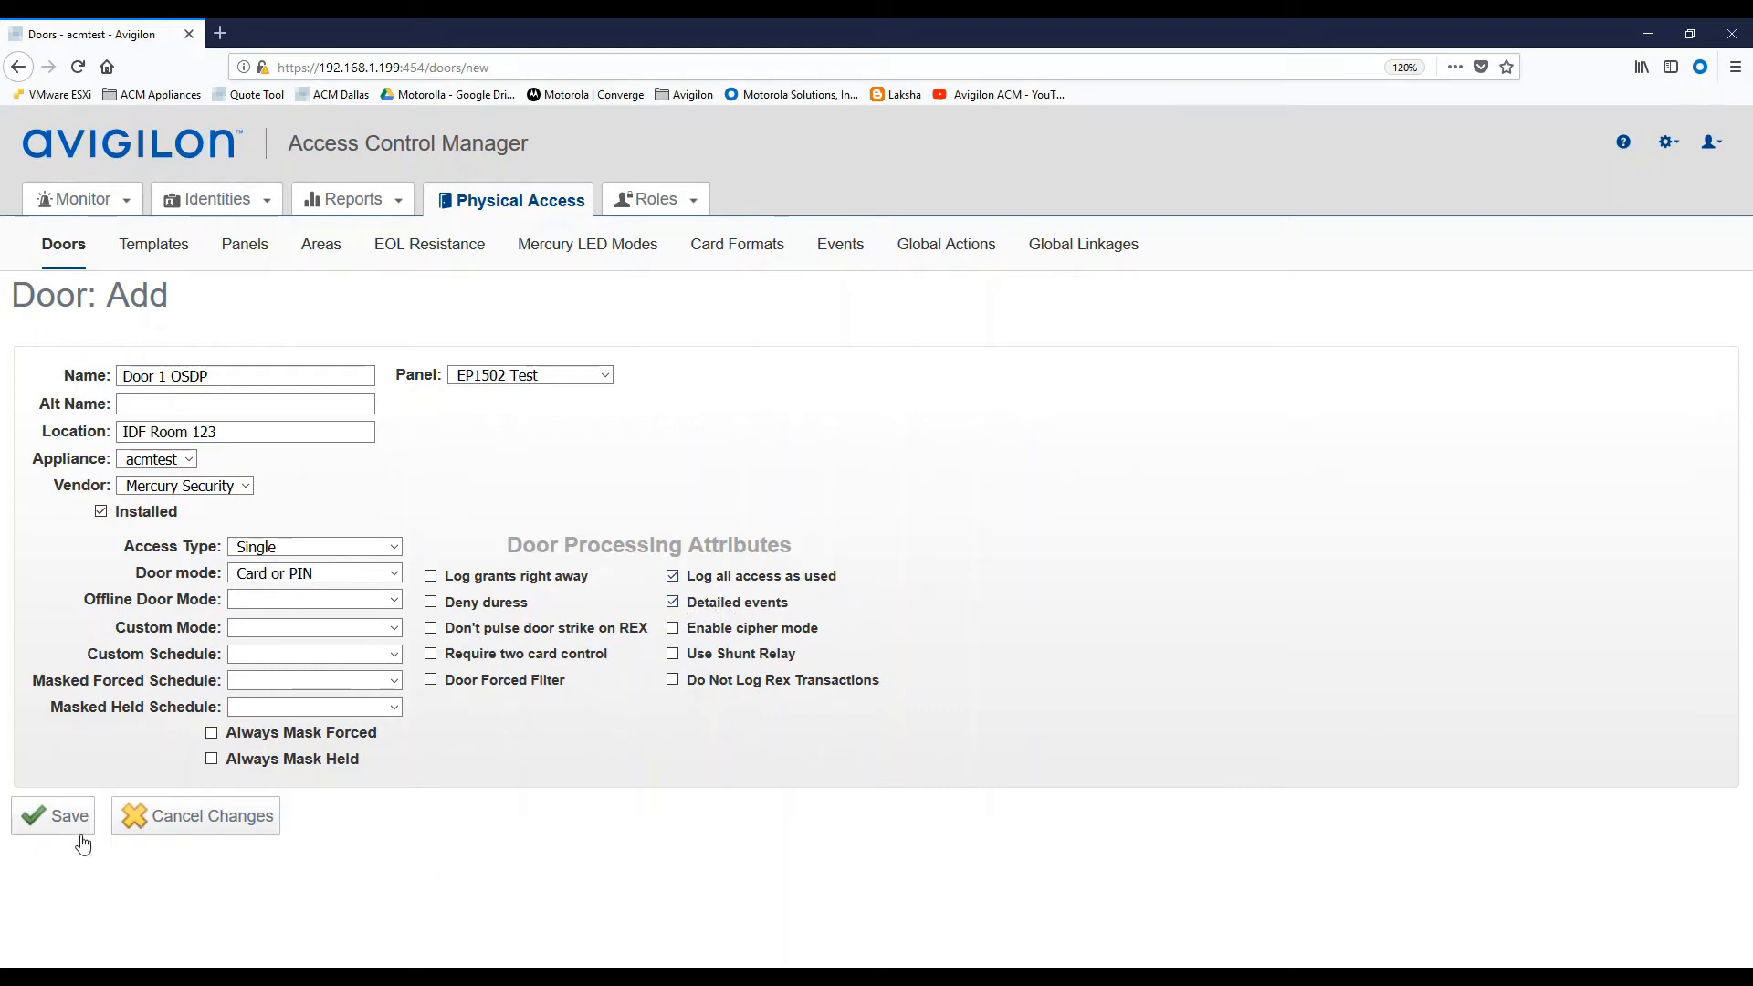
click(54, 815)
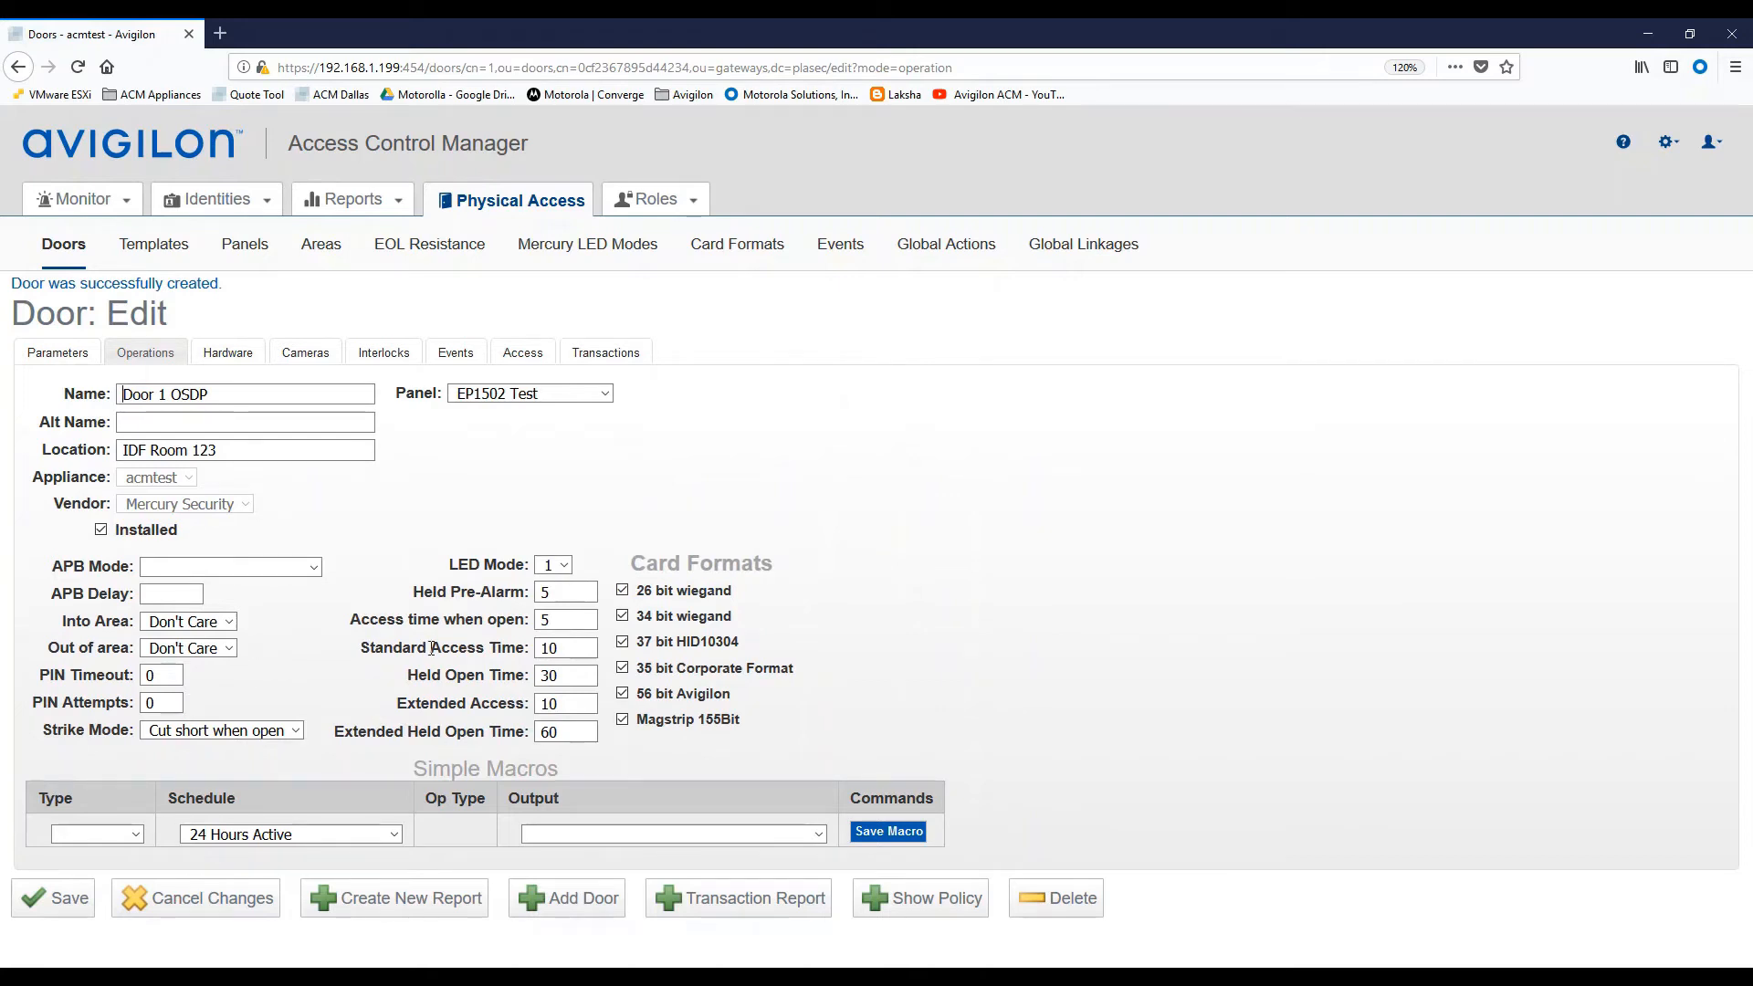
mouse_move(597, 581)
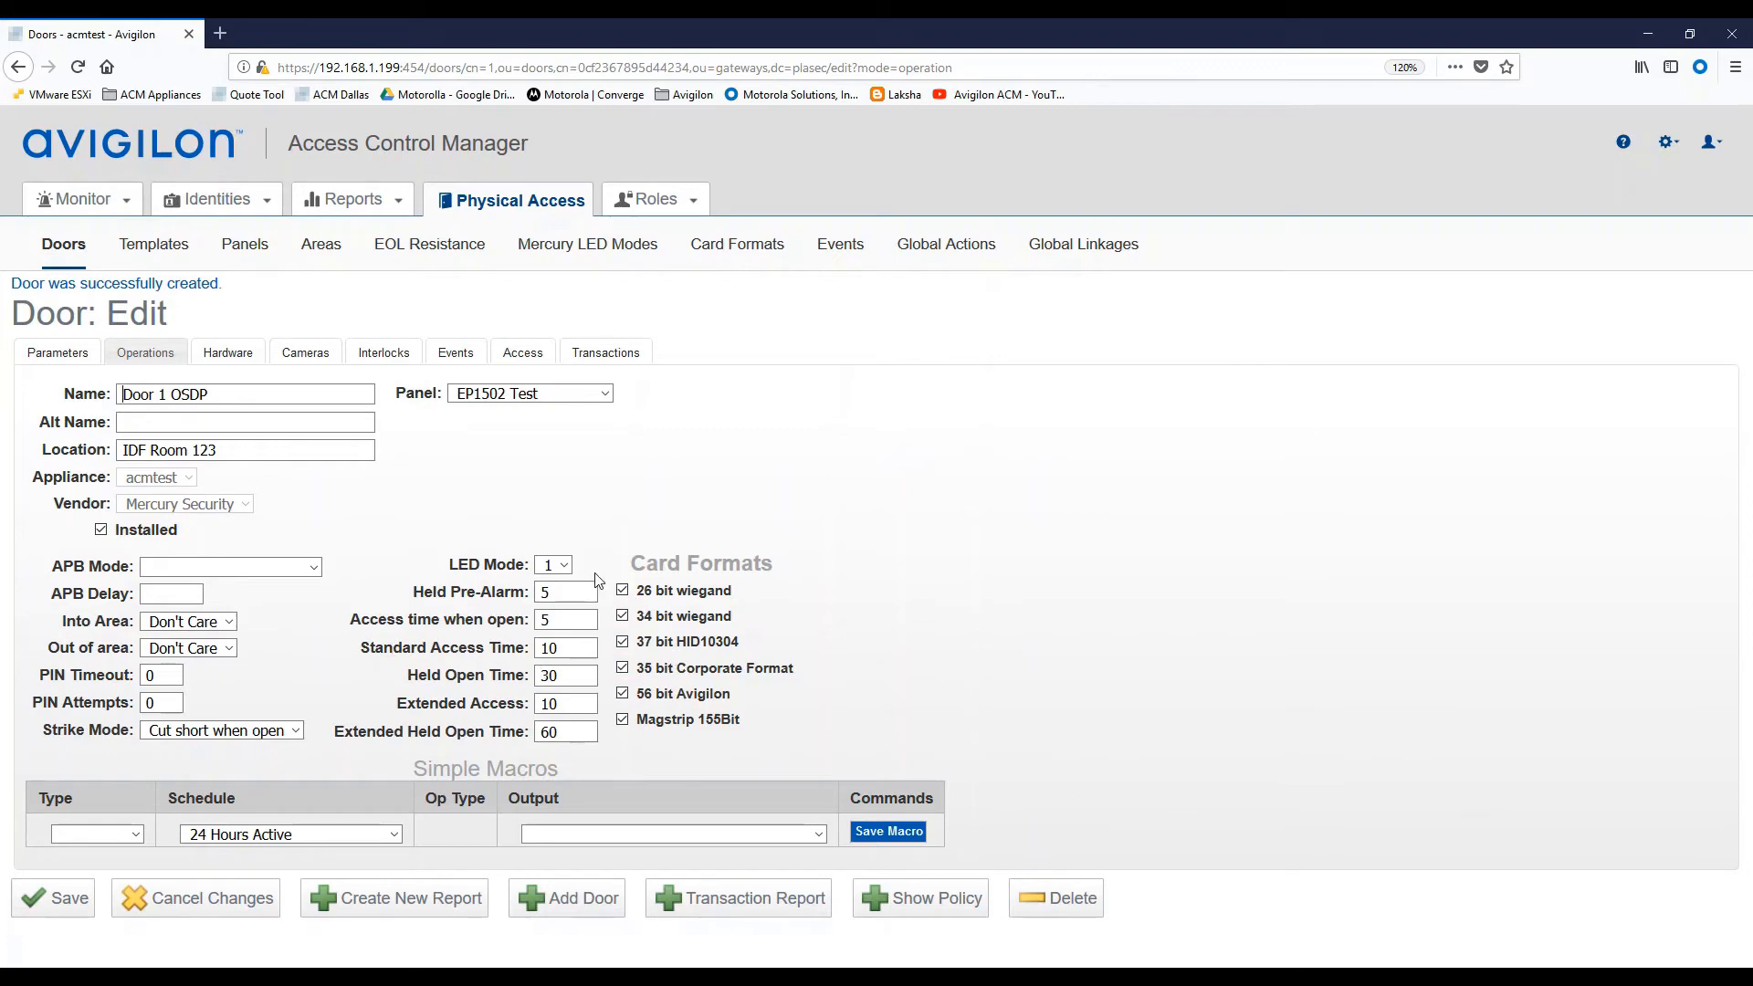
mouse_move(429, 578)
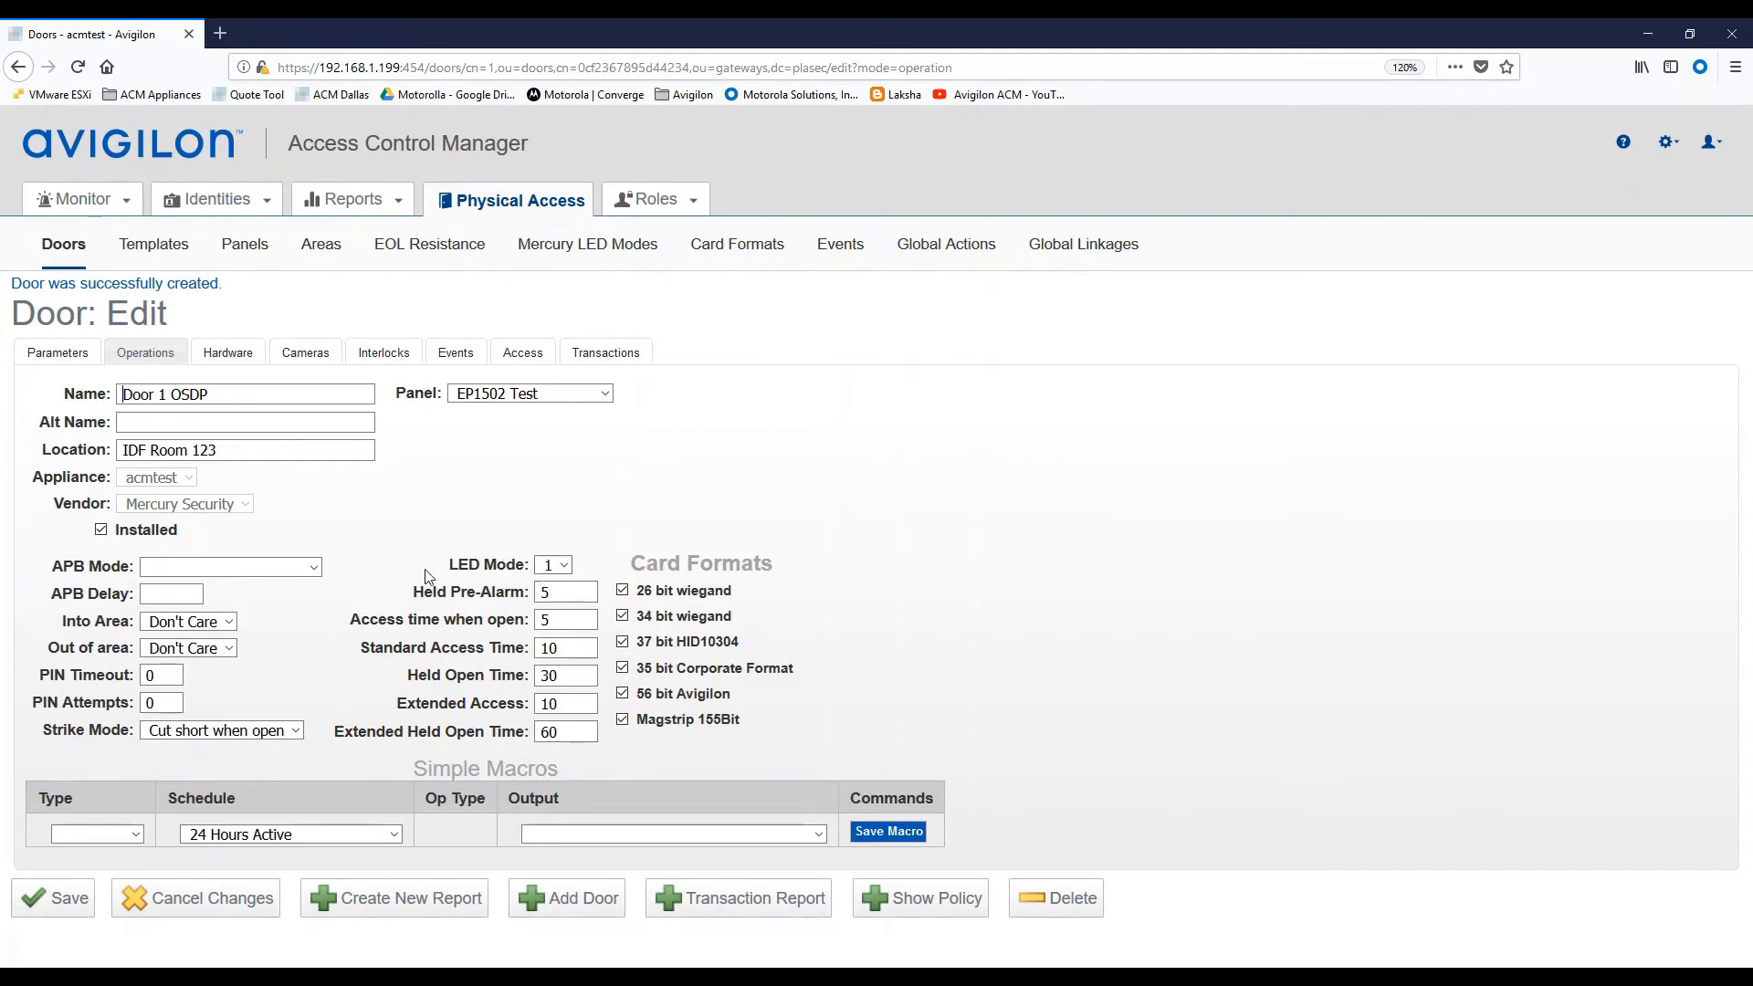
Enter 3 as the door's Standard Access Time on the Operations tab and save.
click(564, 619)
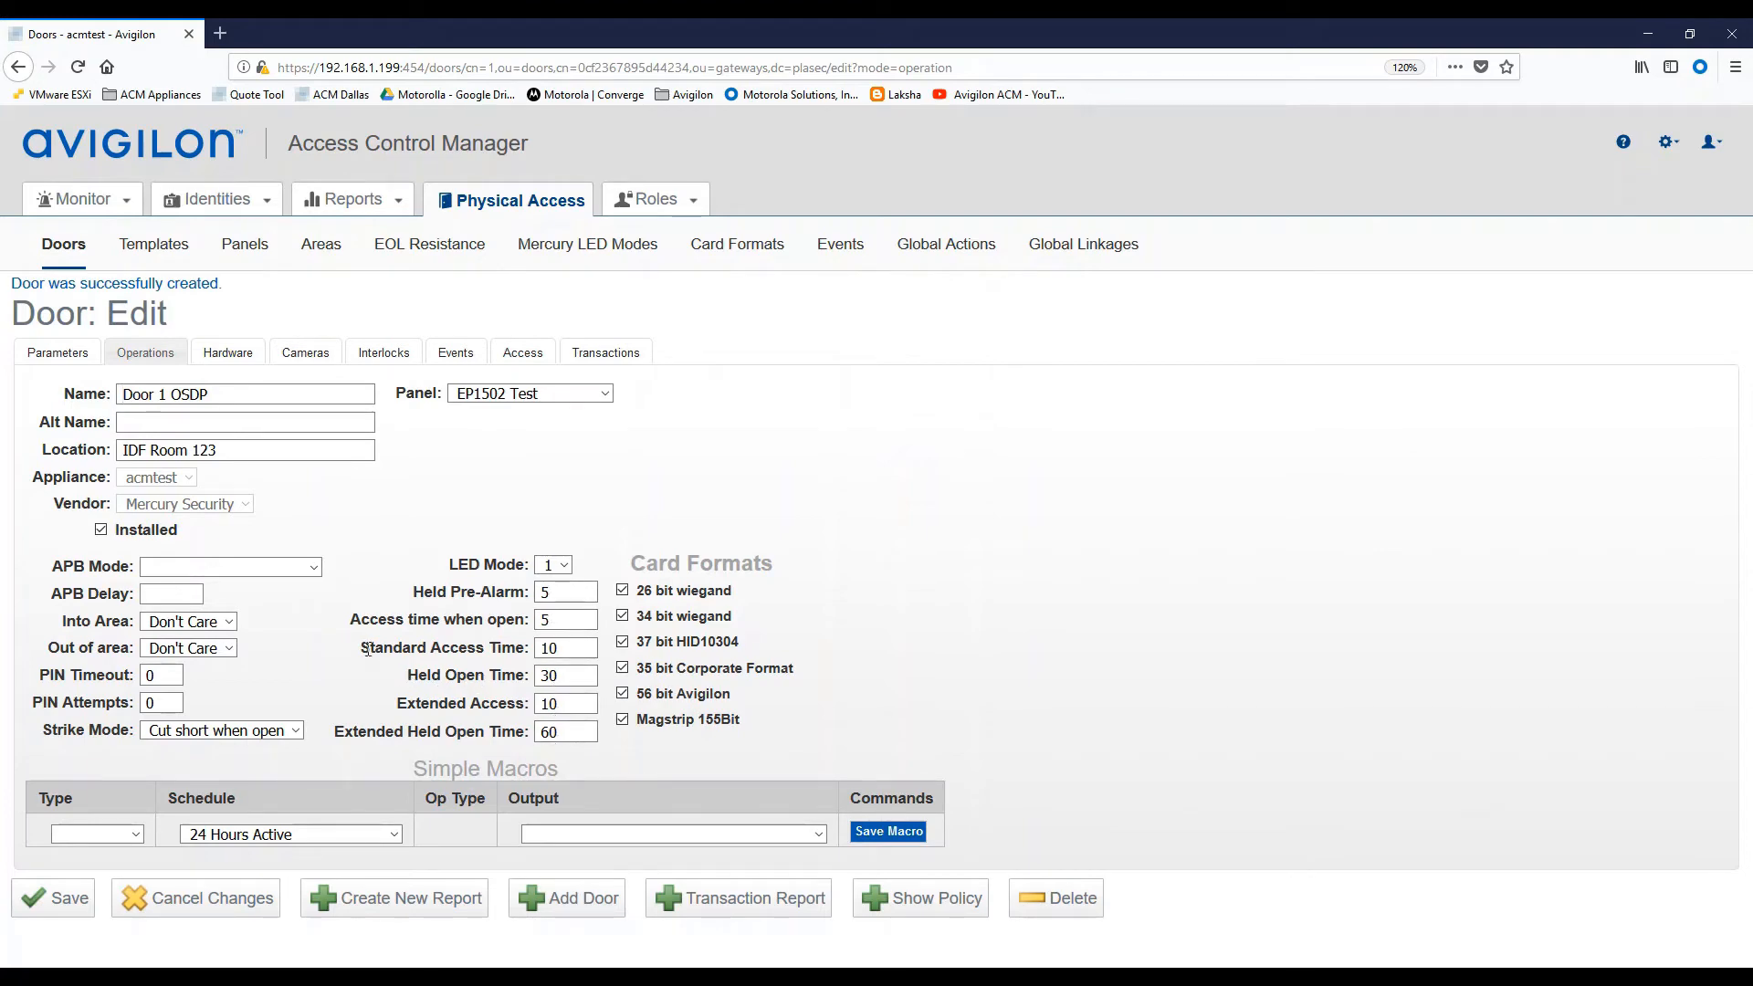
mouse_move(499, 645)
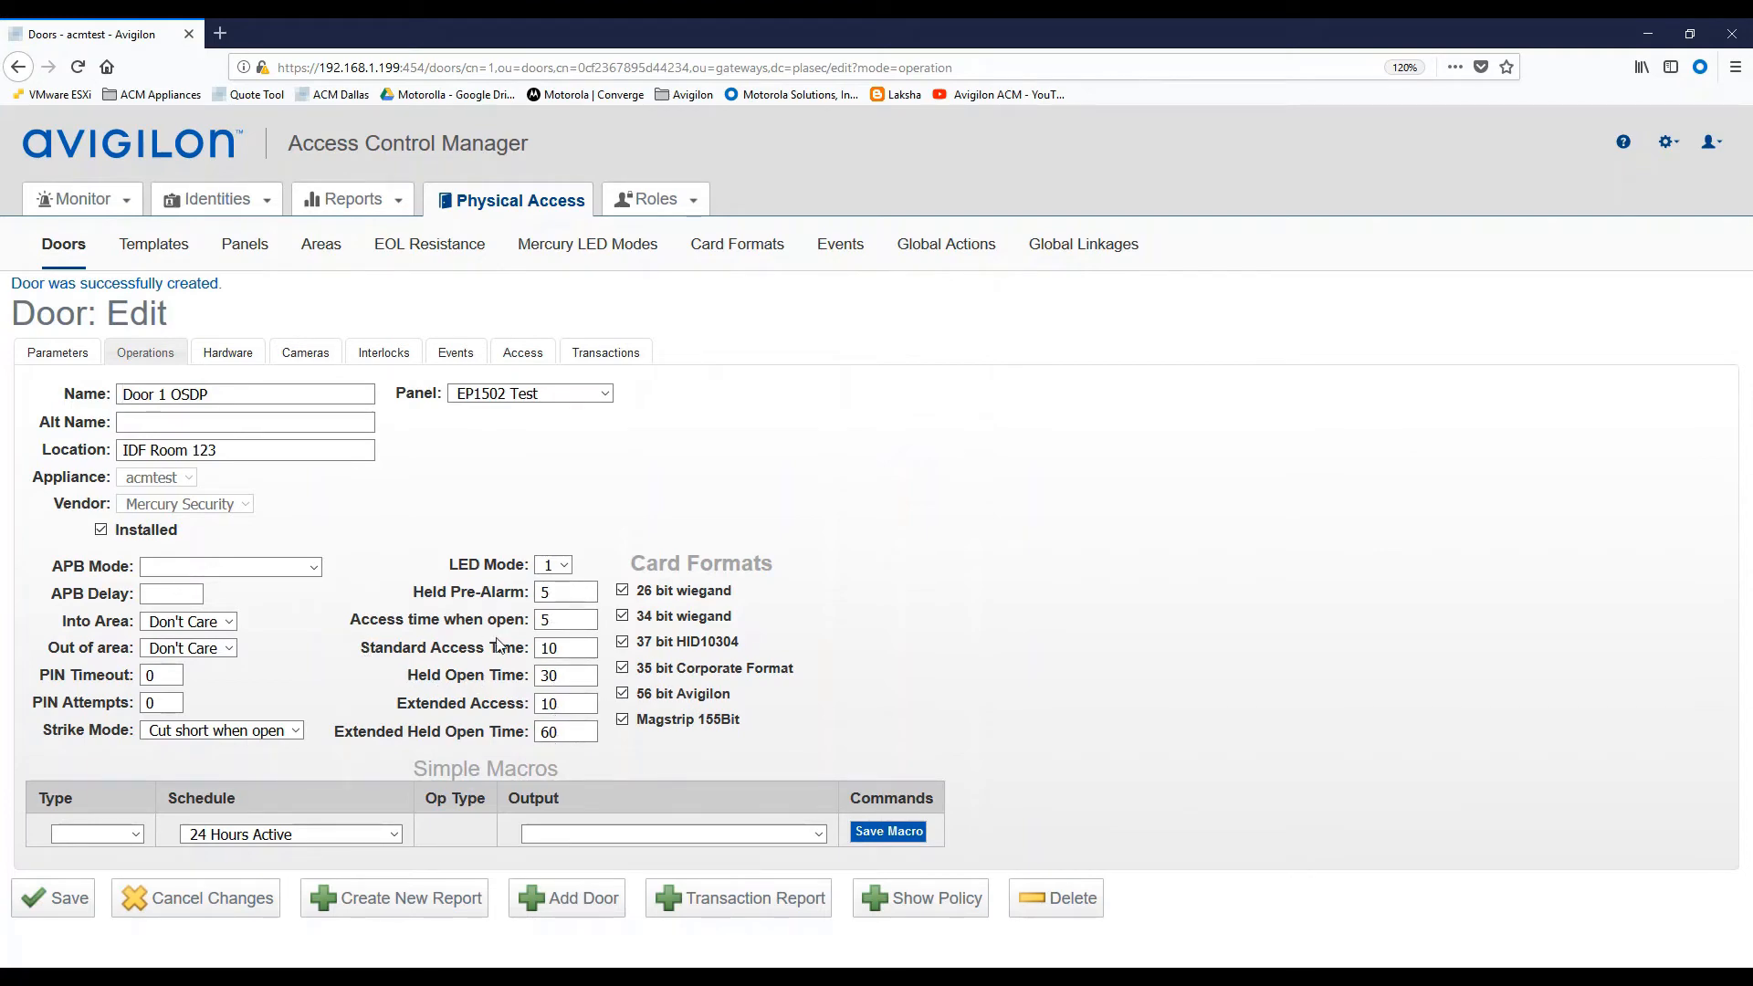
click(566, 649)
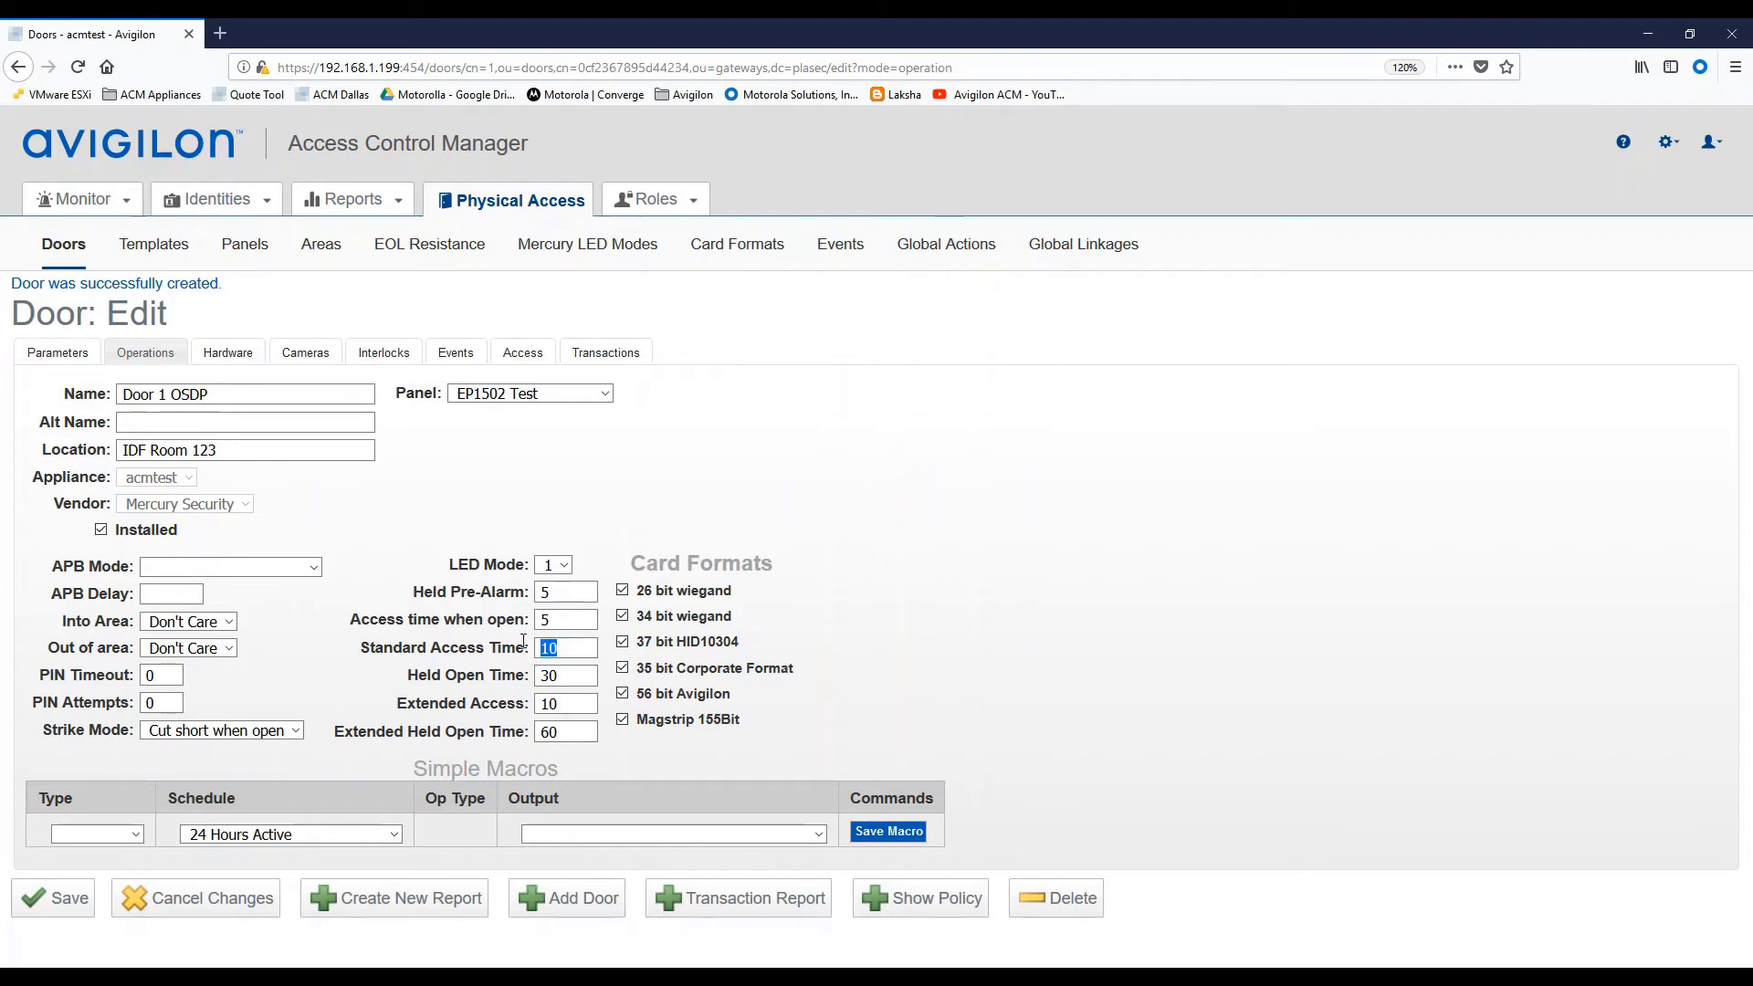
text(3)
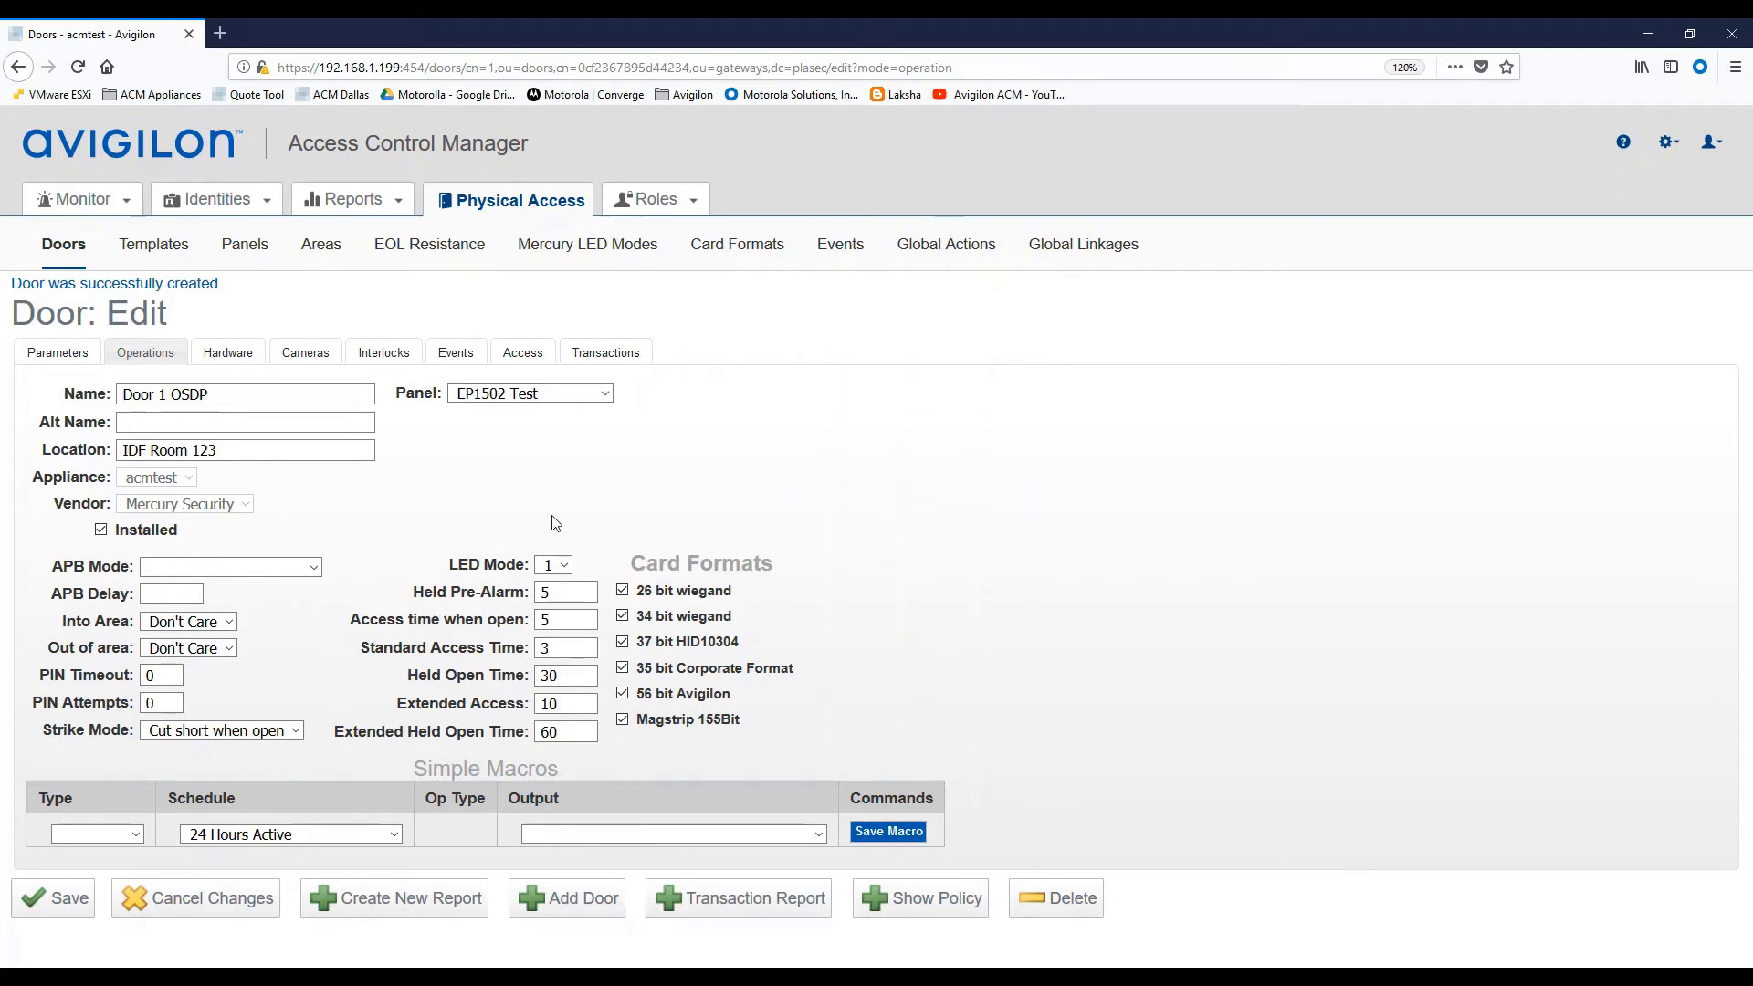
mouse_move(636, 742)
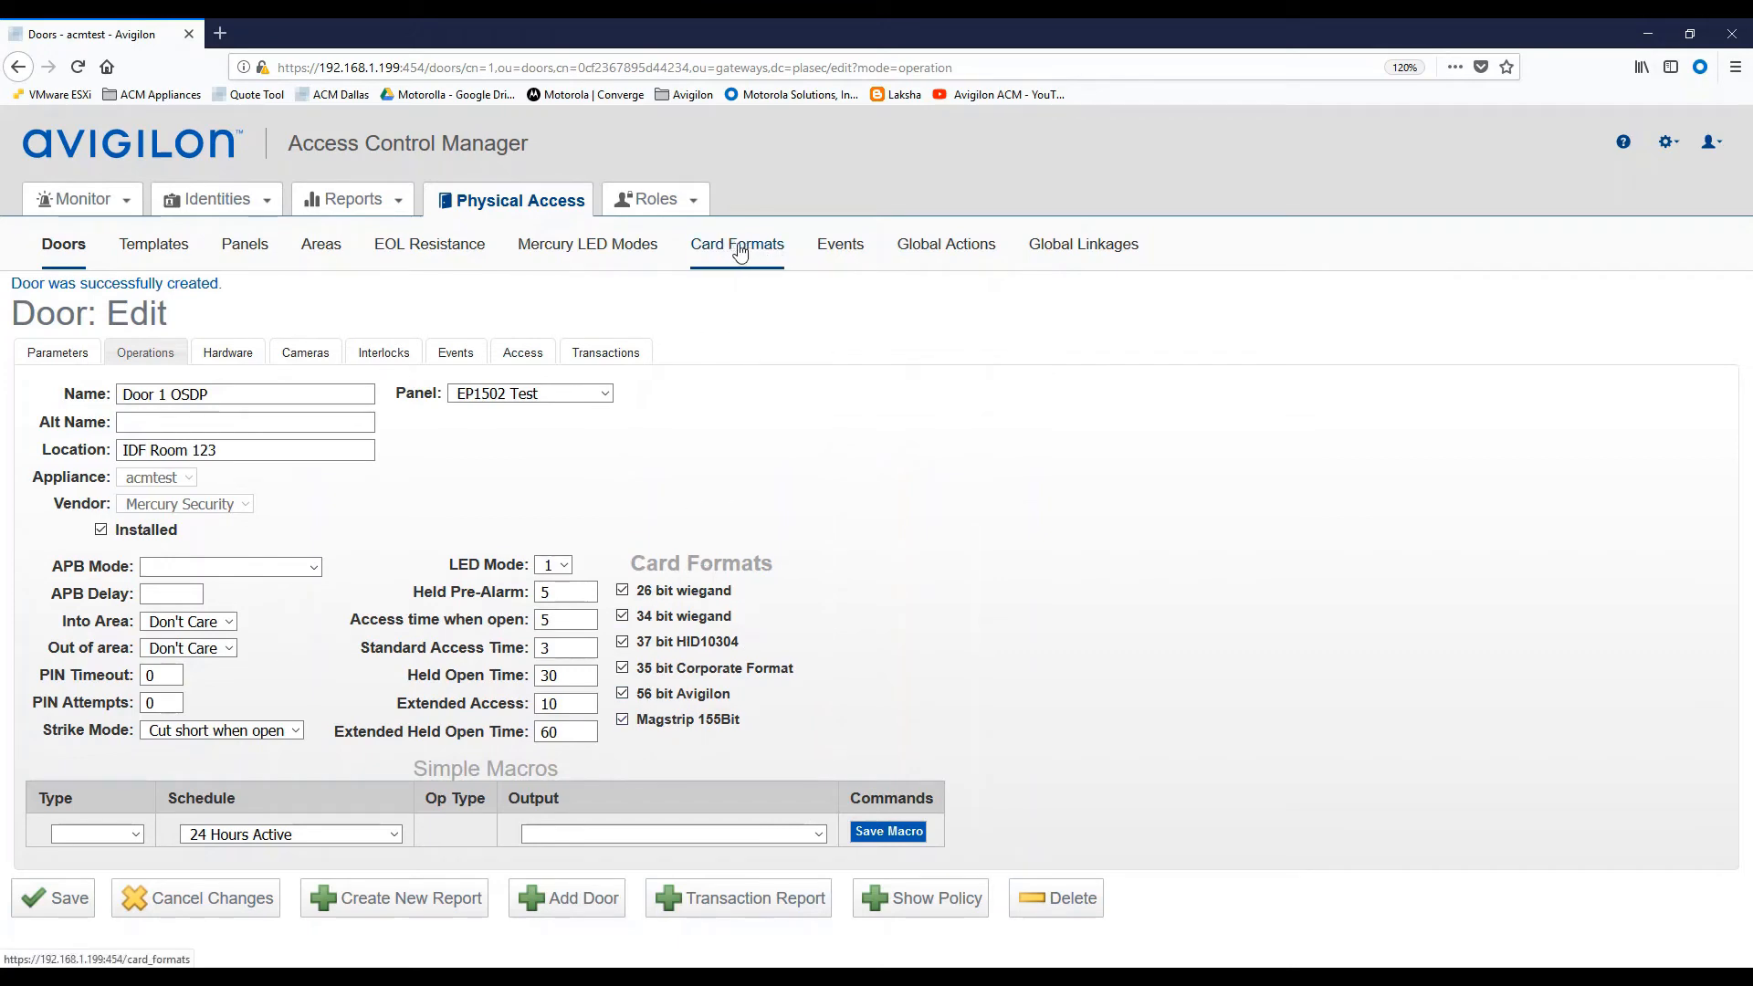
mouse_move(696, 729)
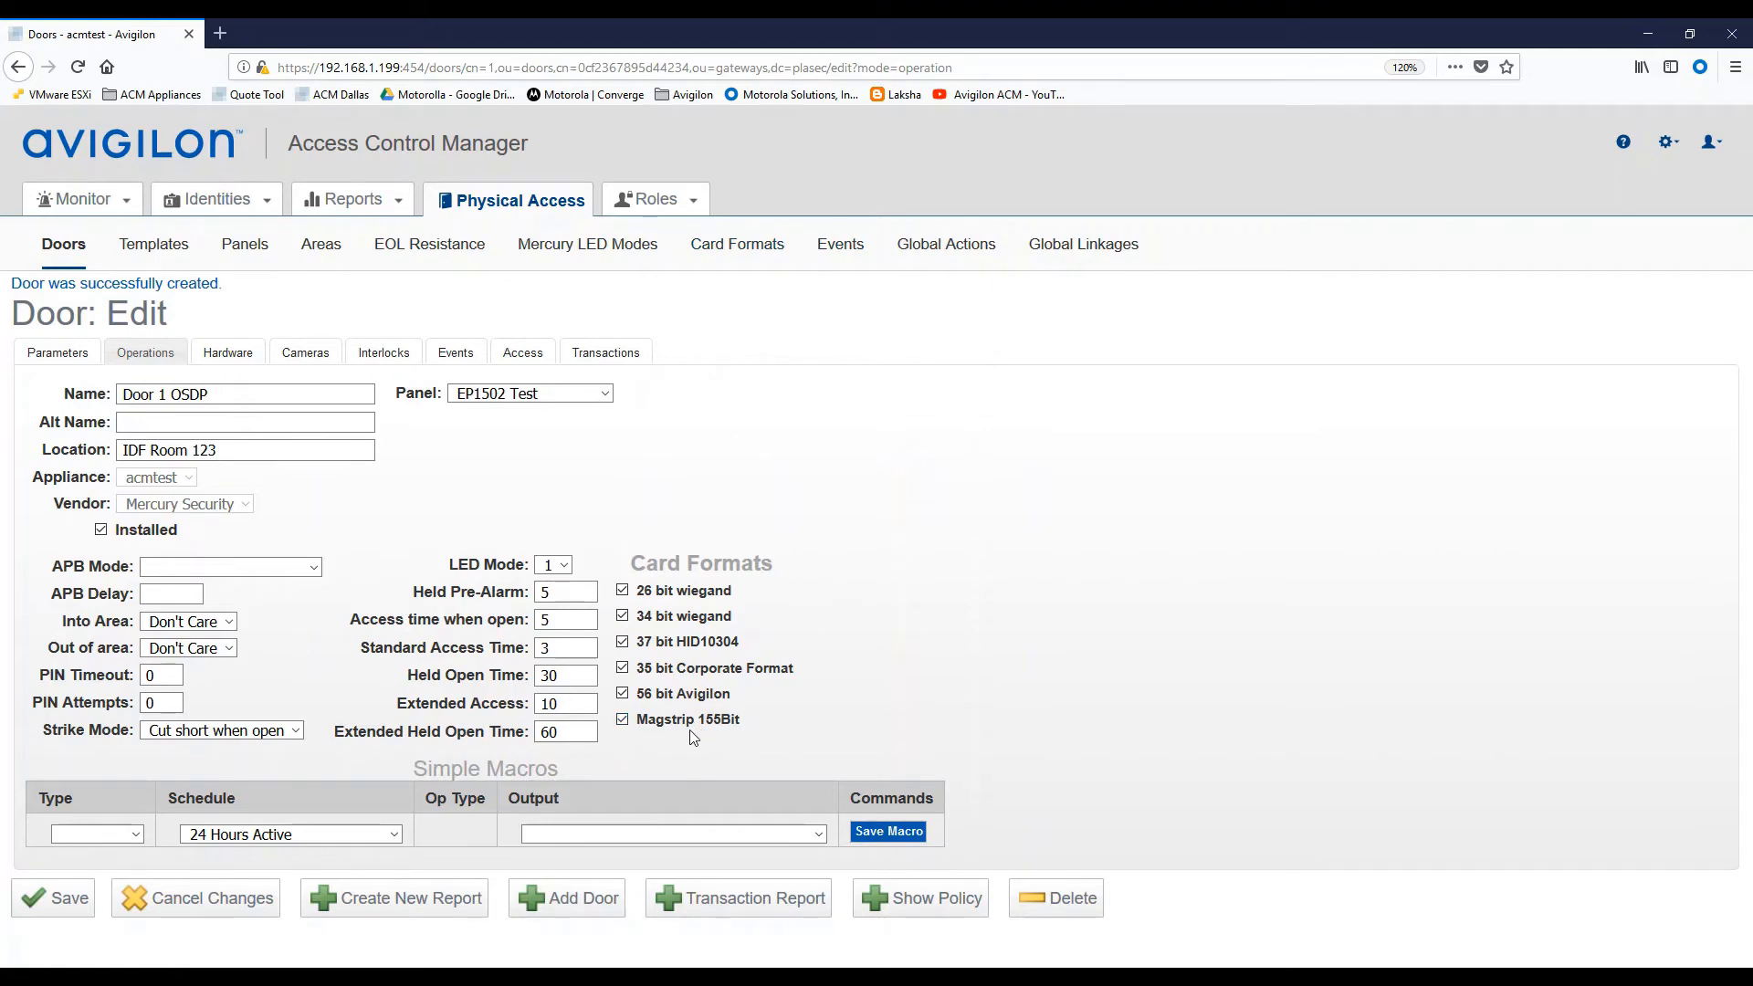
mouse_move(166, 769)
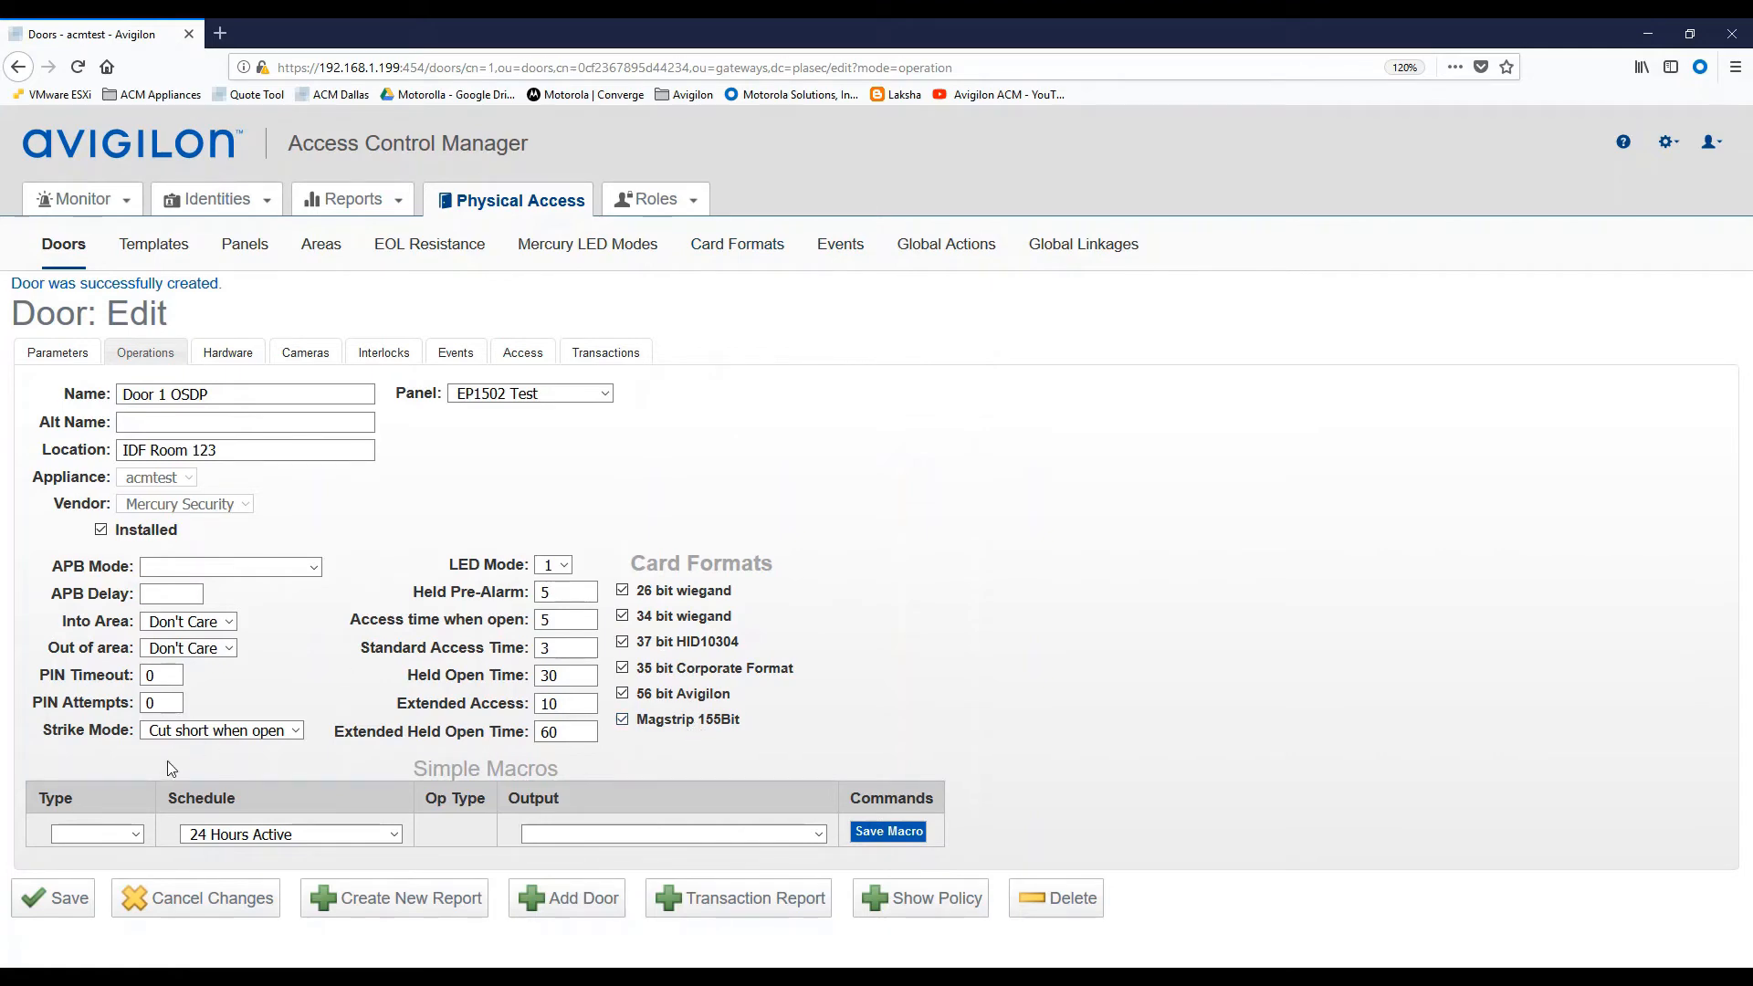
click(53, 898)
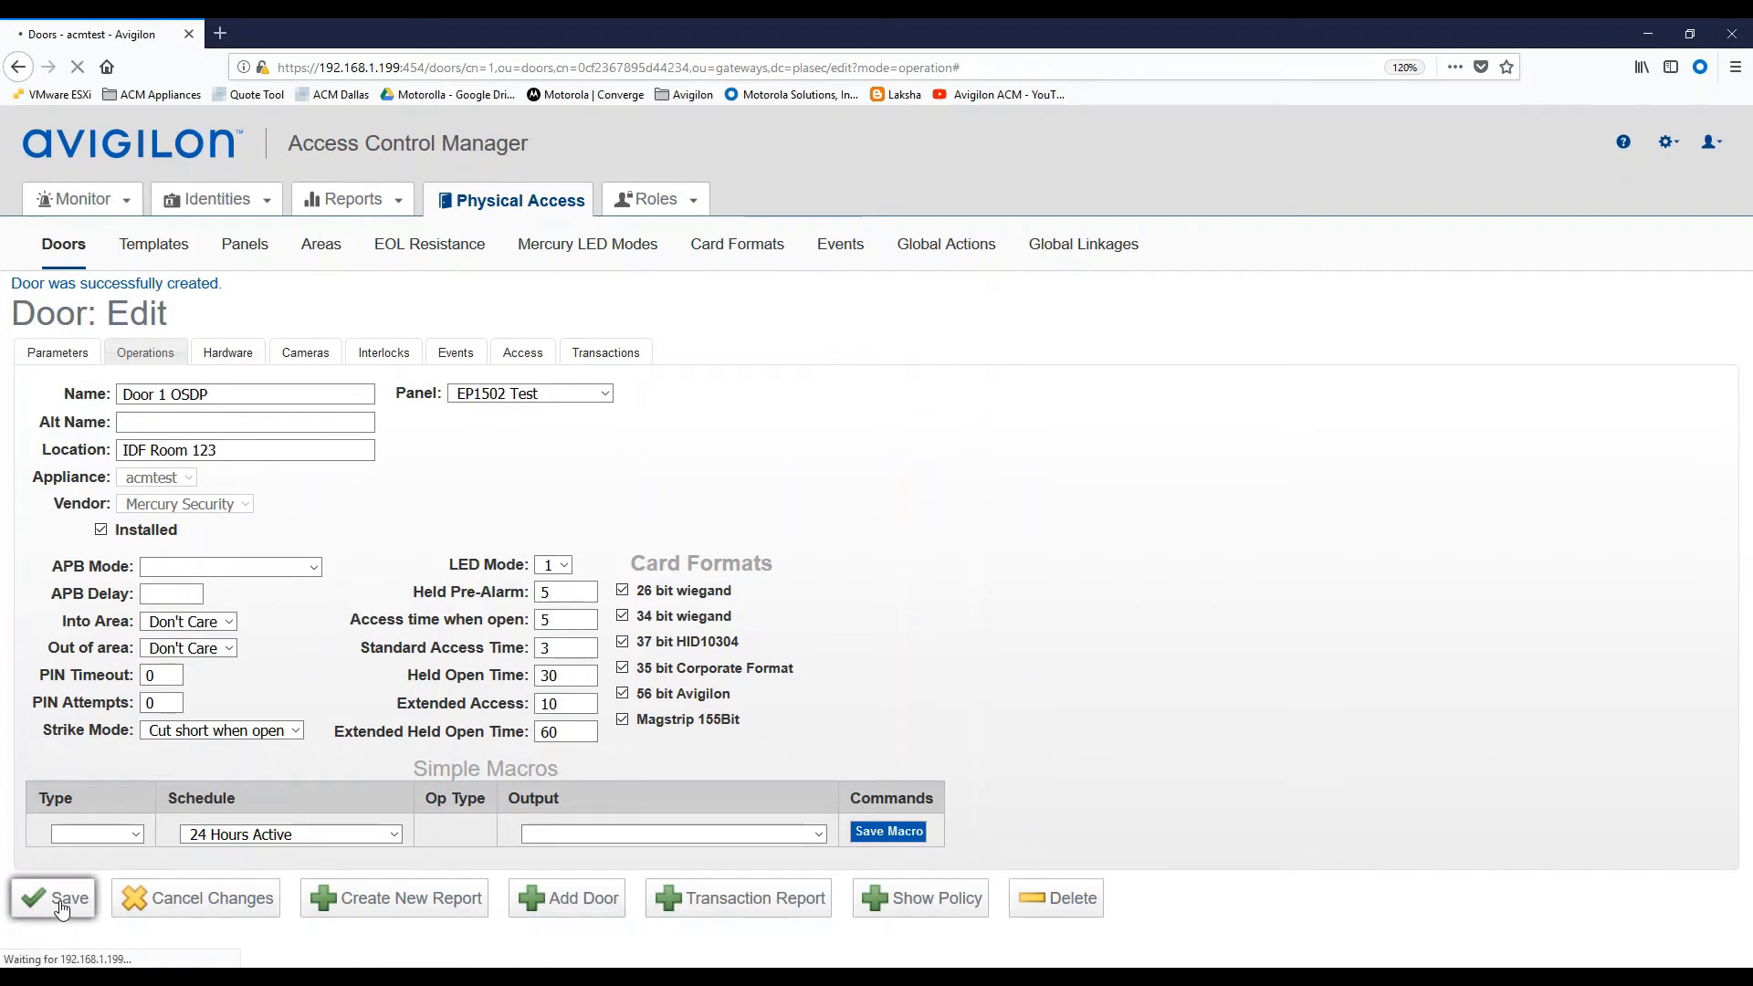
click(54, 897)
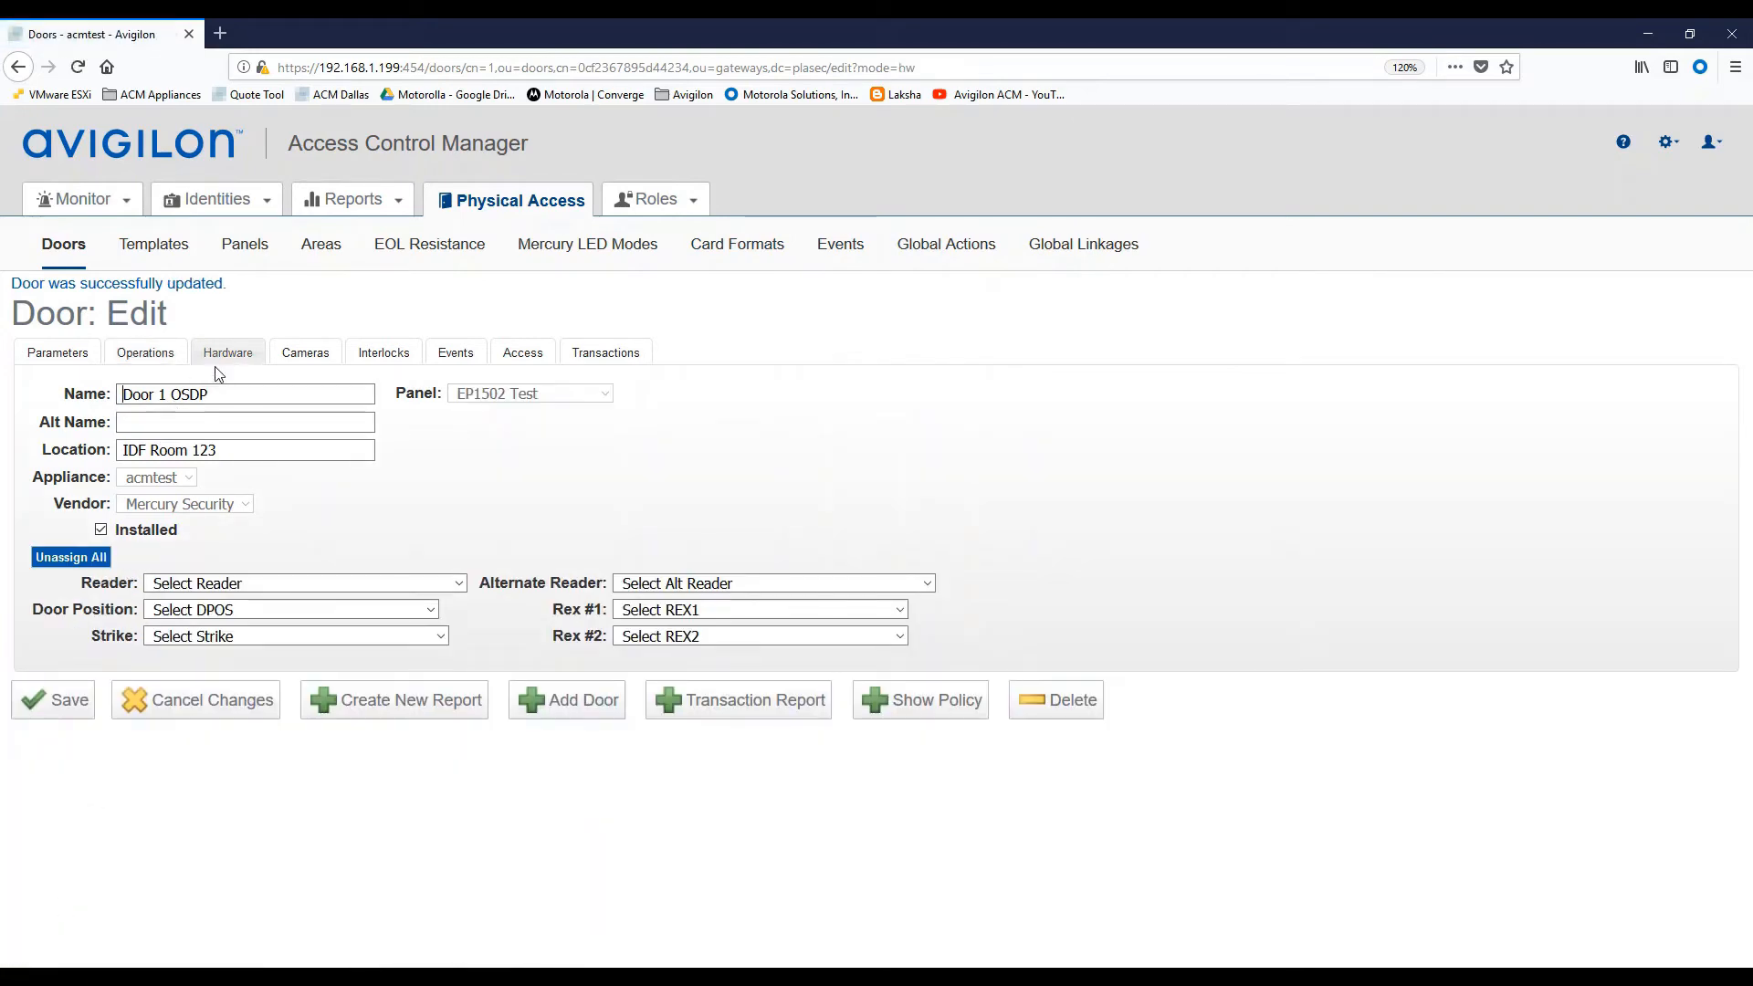
mouse_move(337, 486)
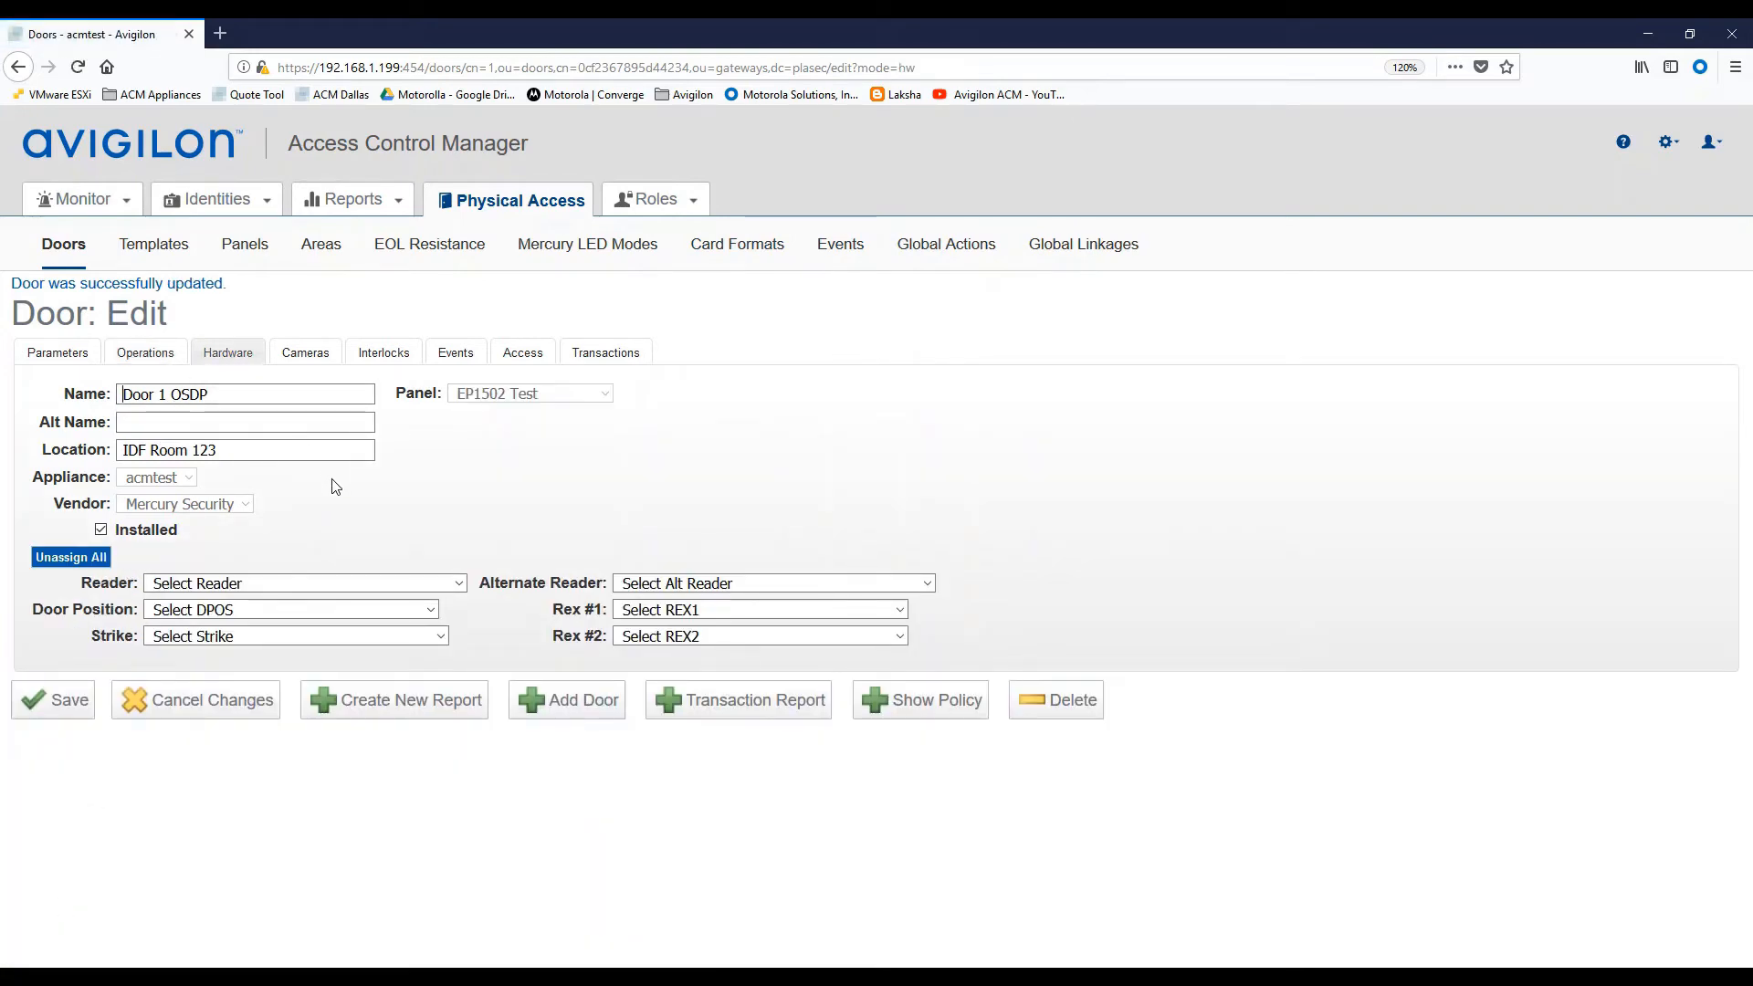
mouse_move(437, 568)
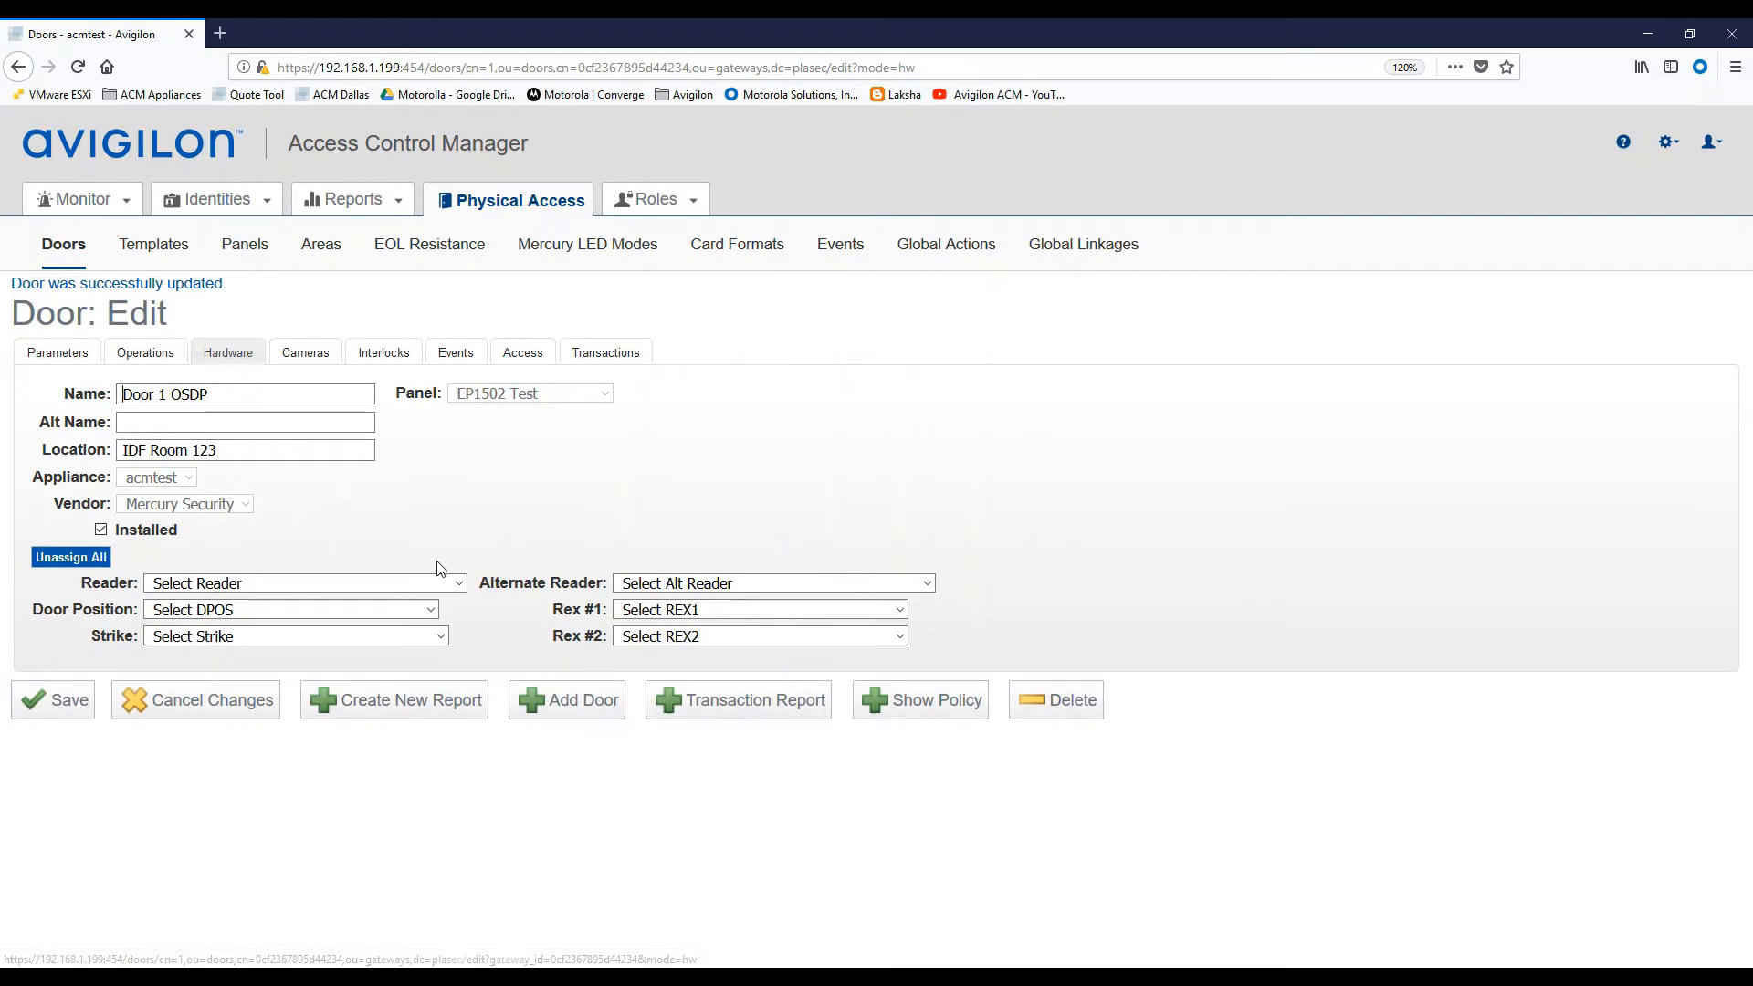
Assign Door 1 OSDP Reader1, DPOS, REX1 and Strike to the door and save.
click(457, 583)
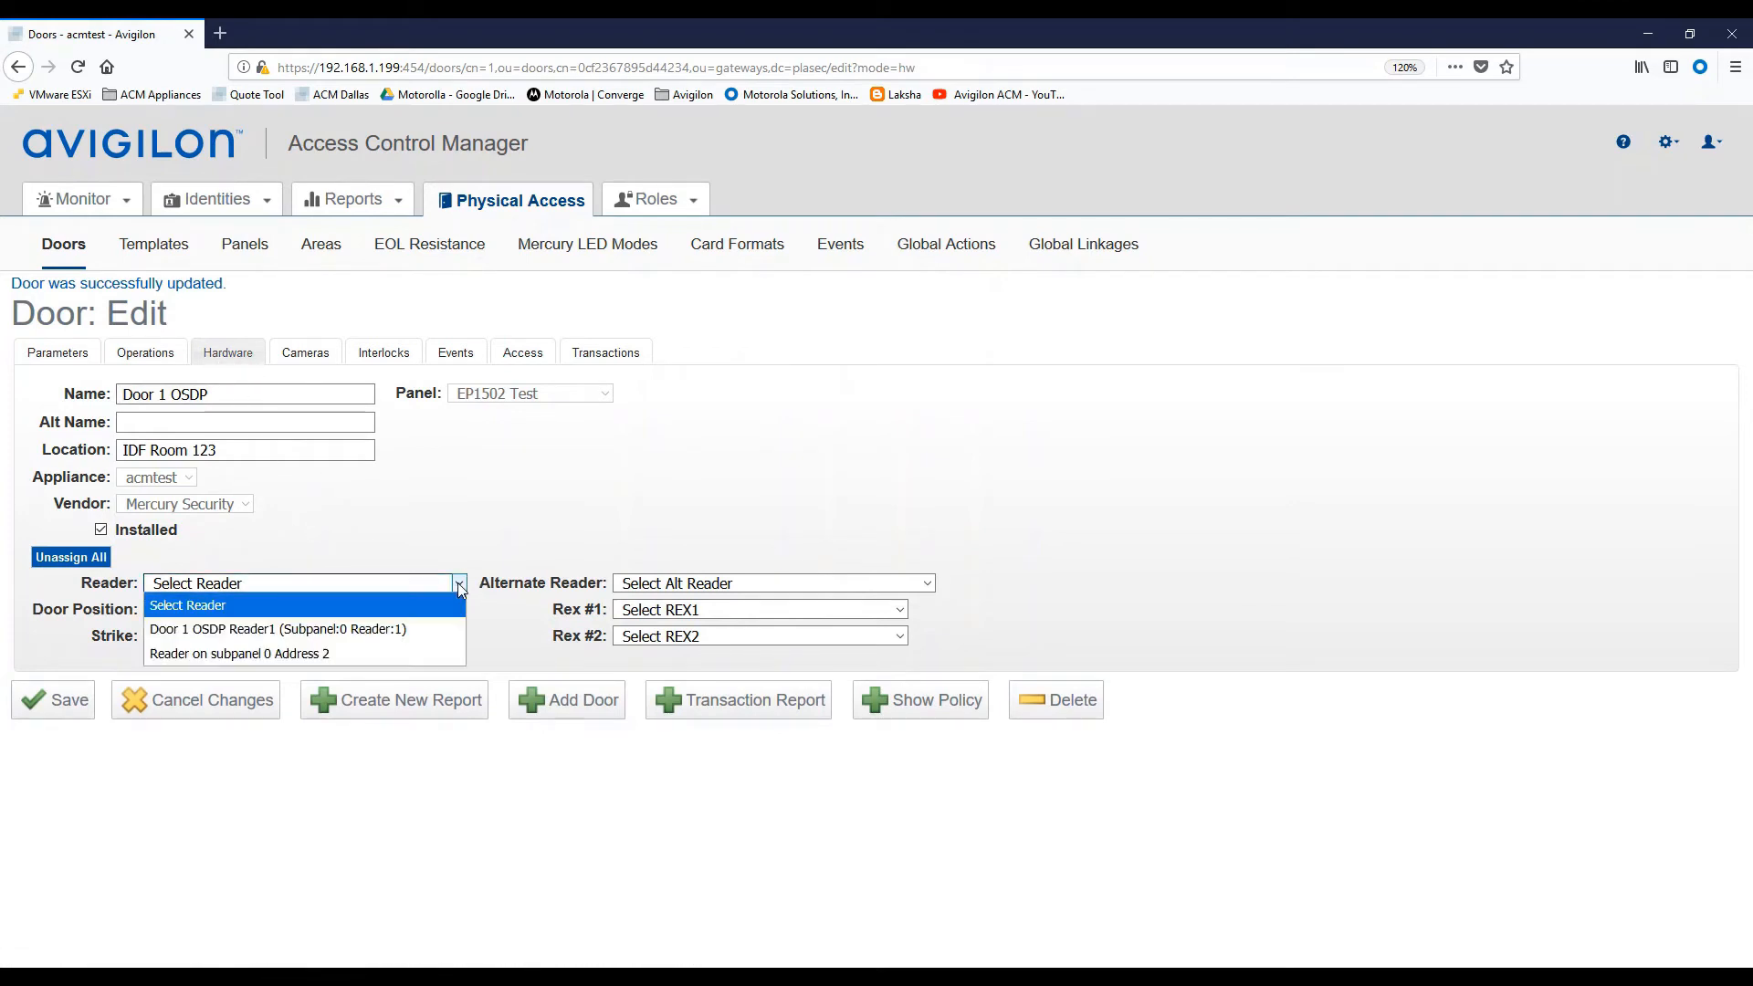
click(273, 628)
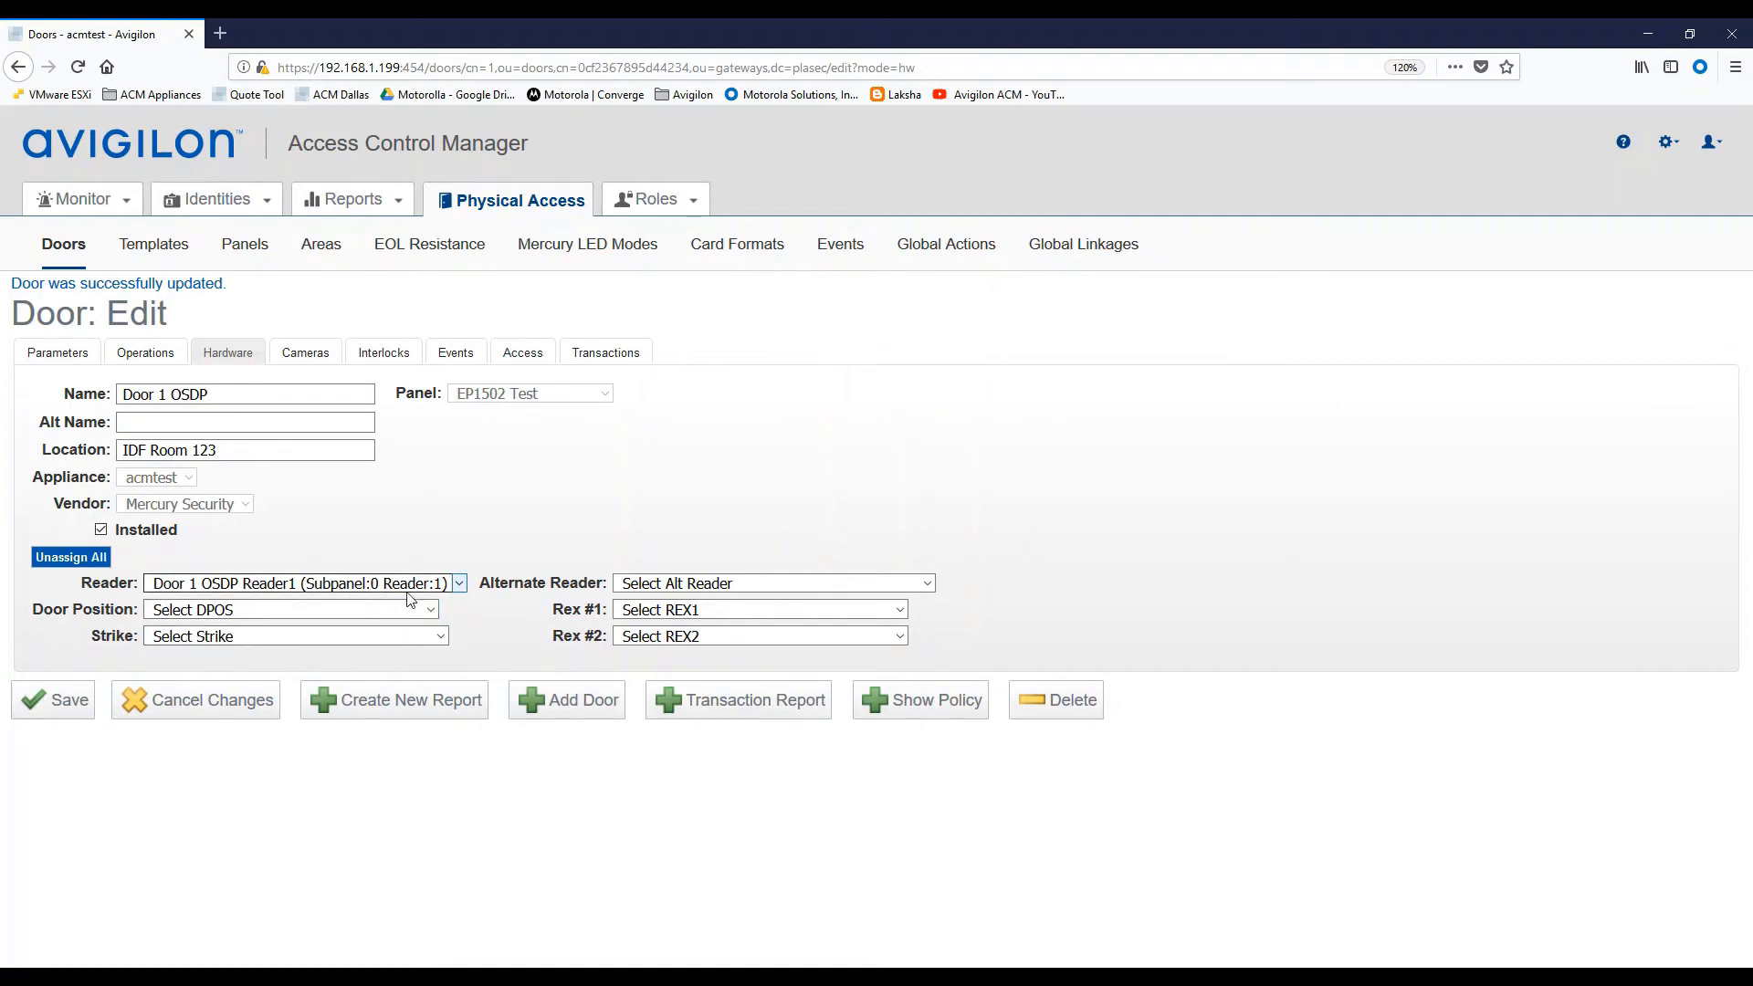
mouse_move(384, 605)
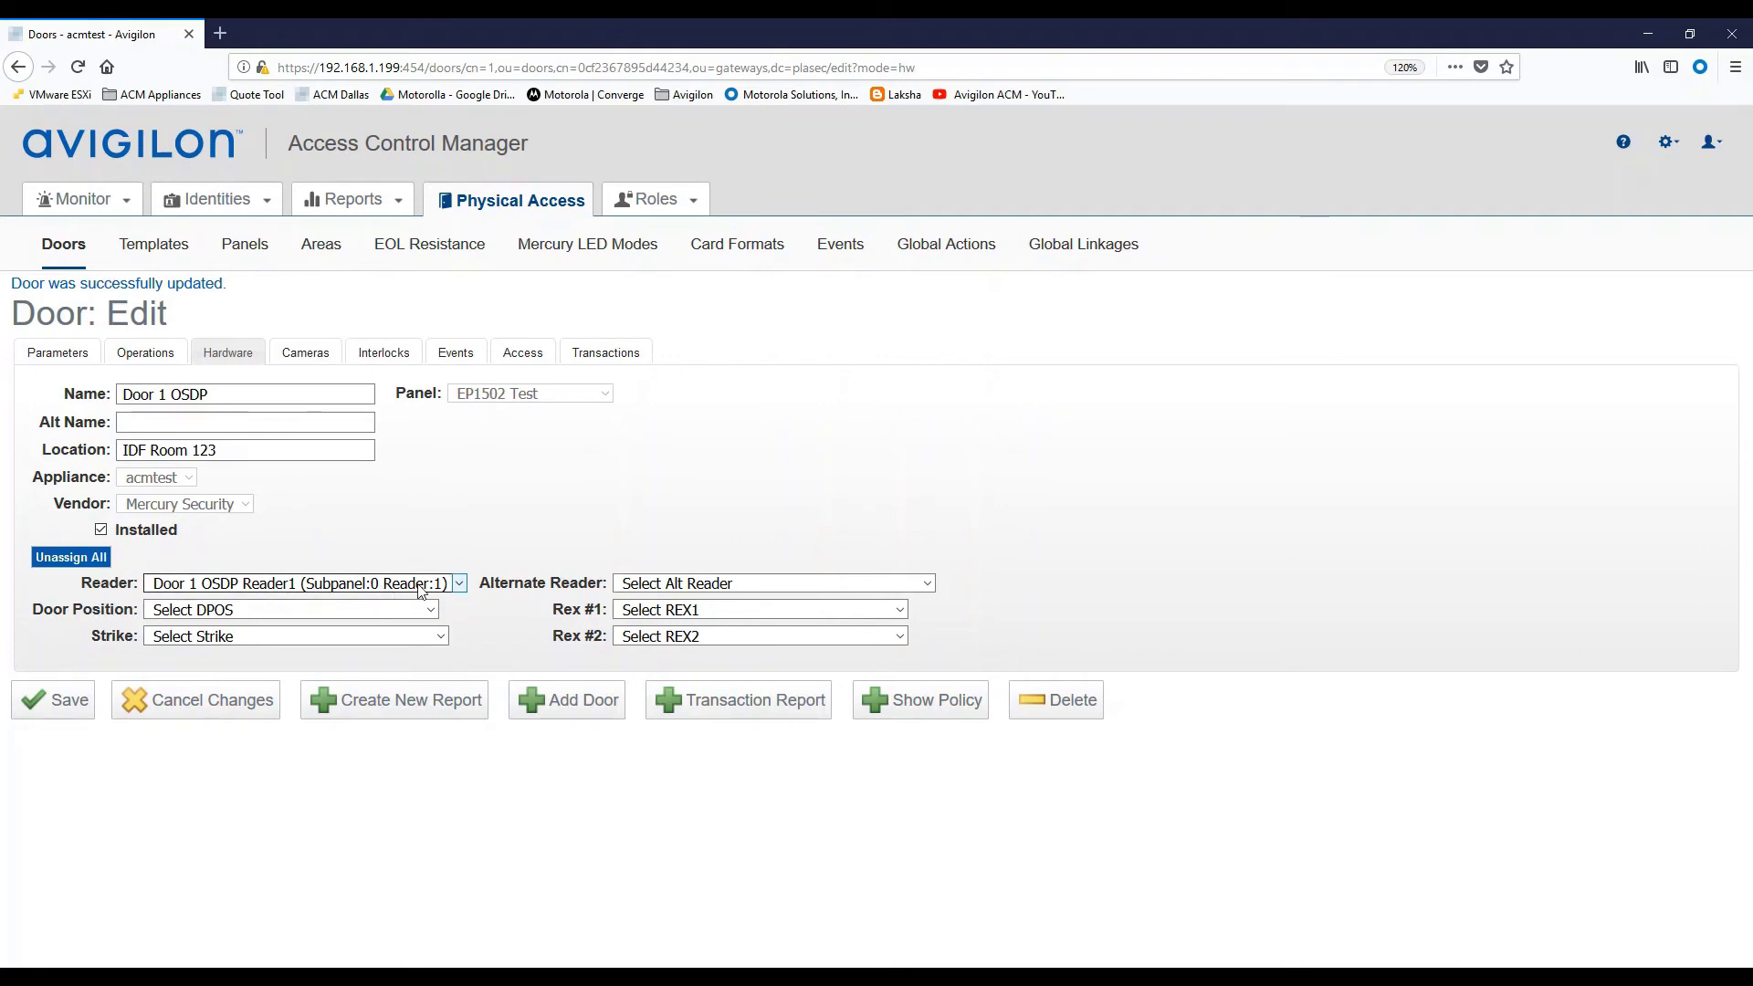
click(288, 609)
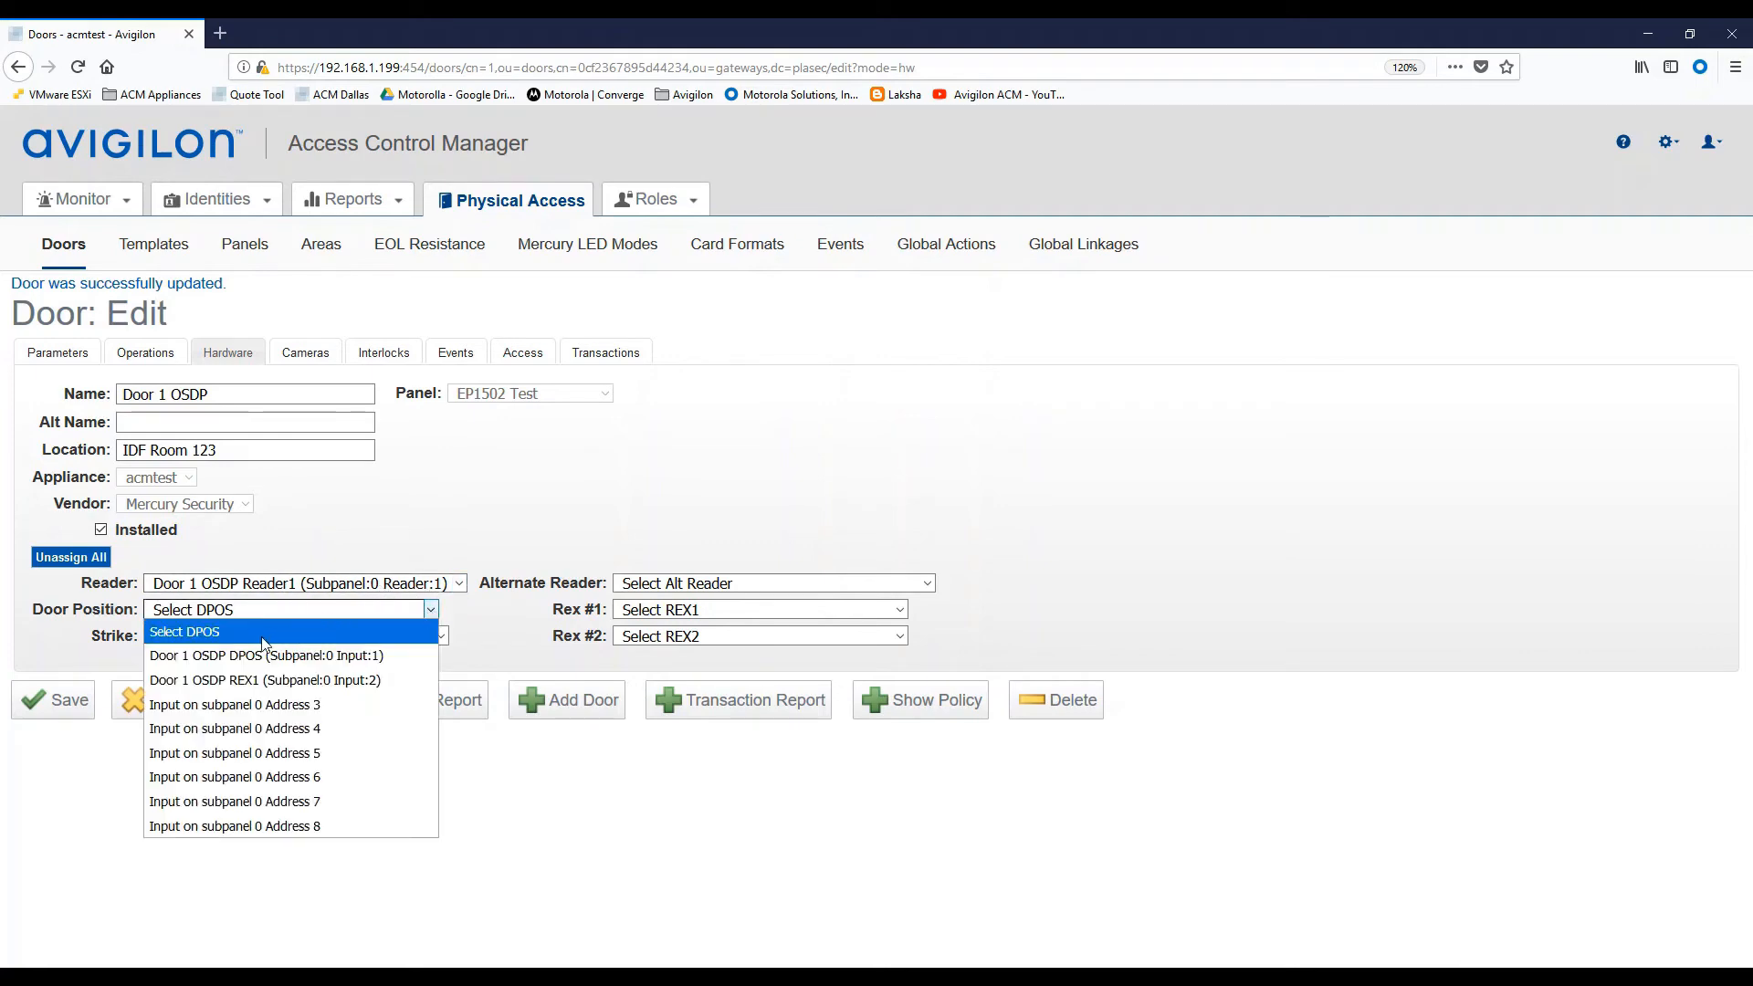
mouse_move(265, 656)
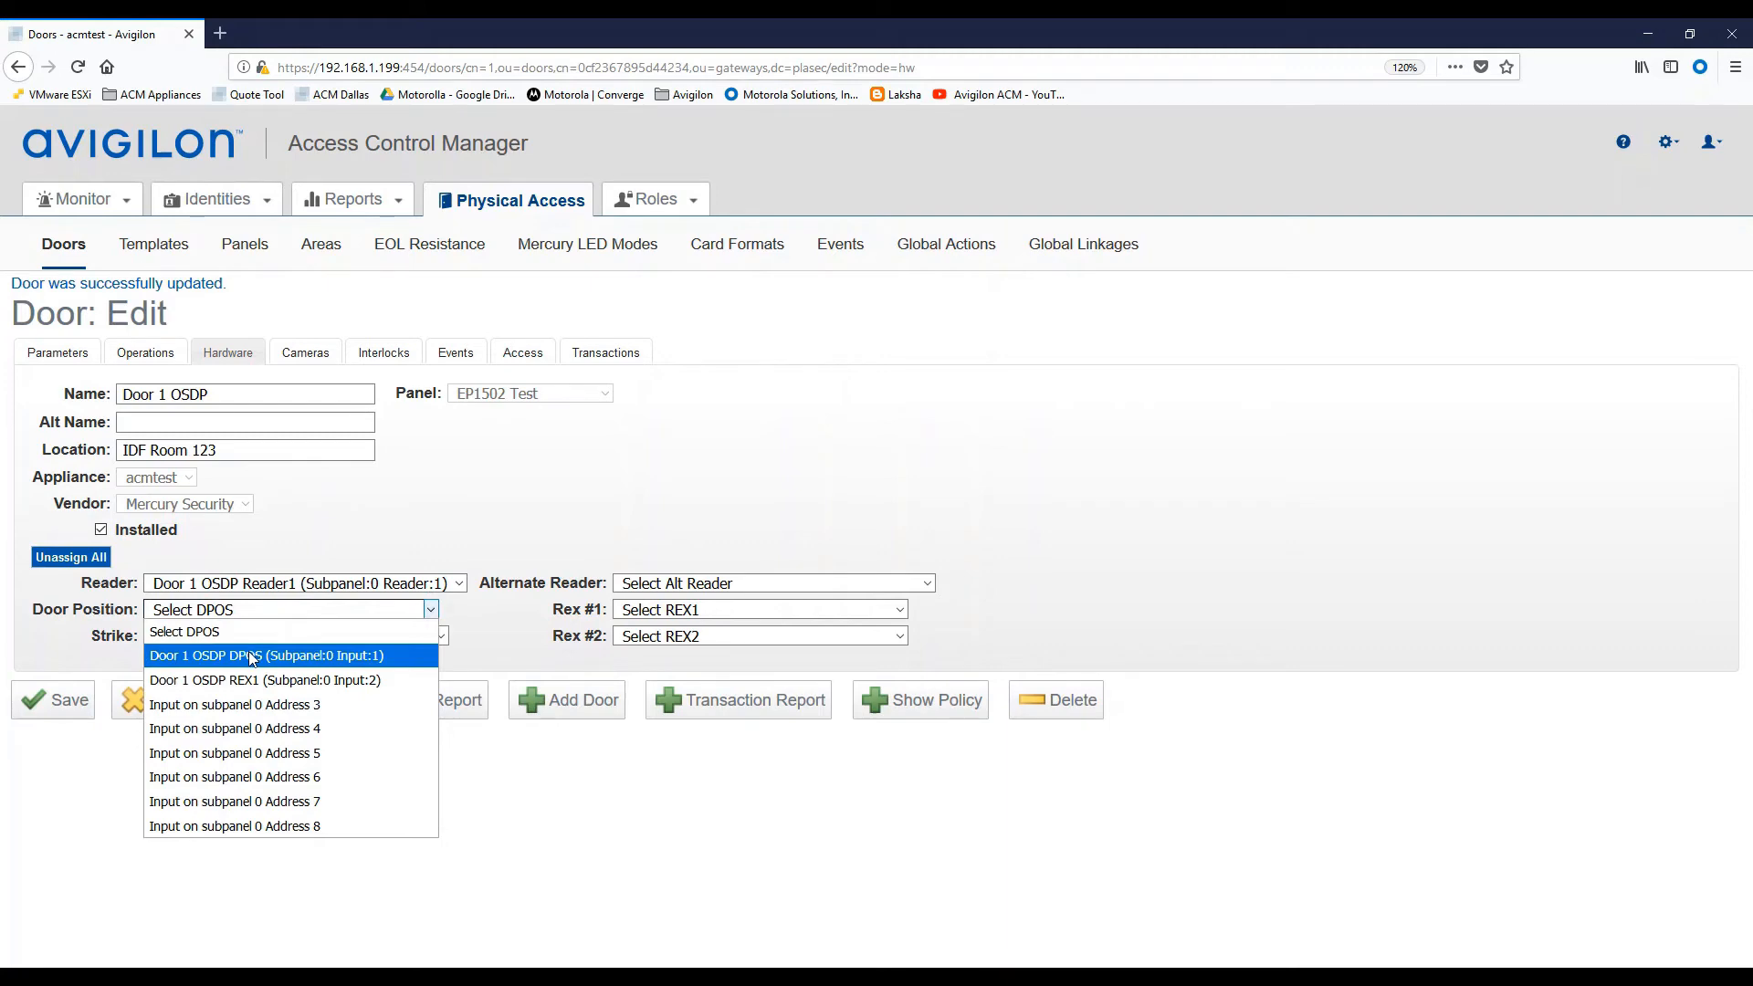
click(268, 656)
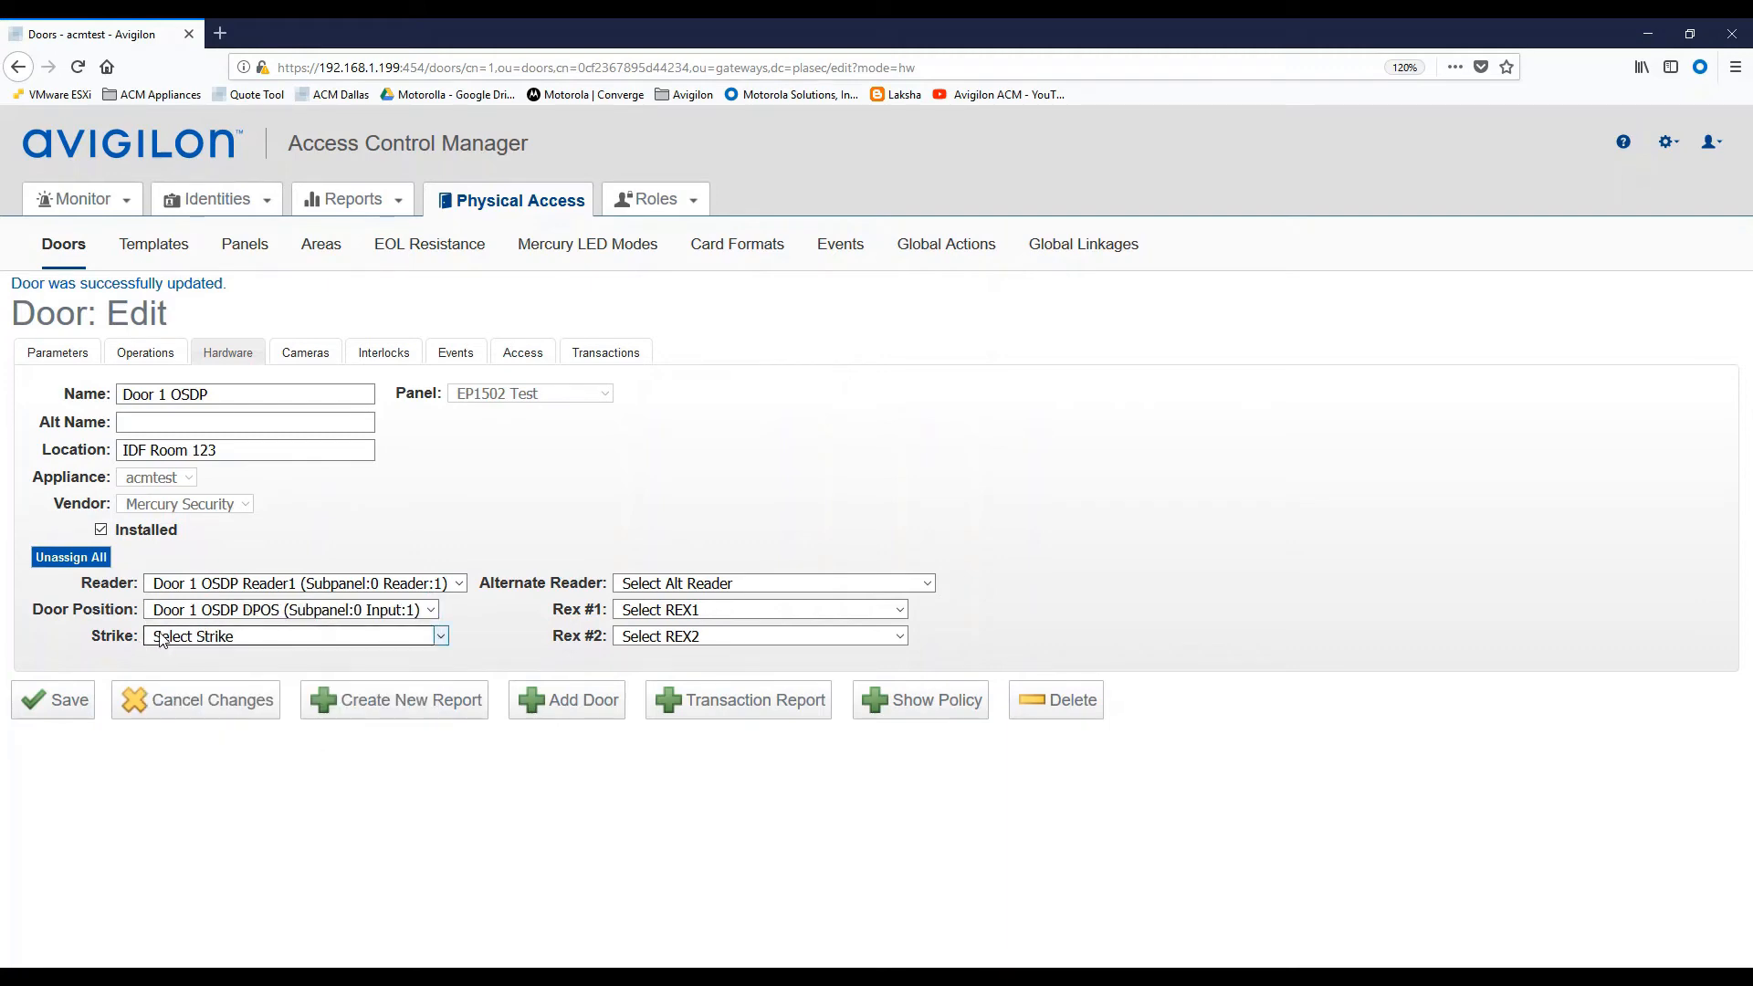
click(758, 609)
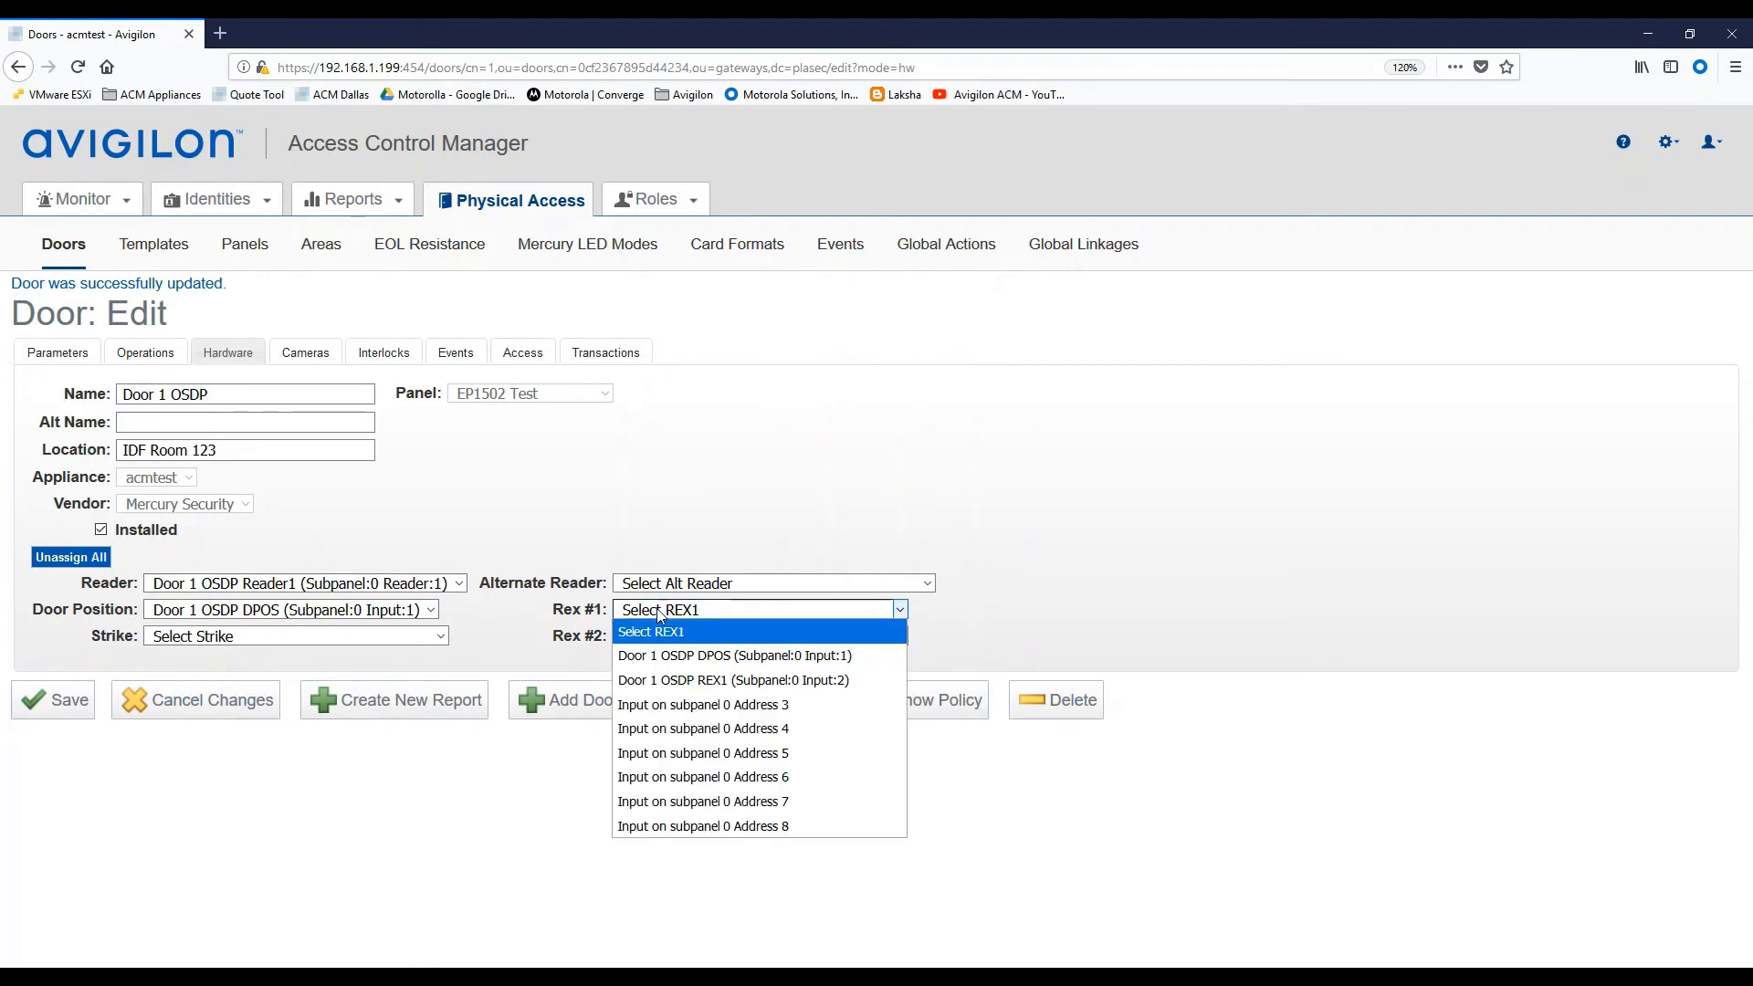
click(732, 679)
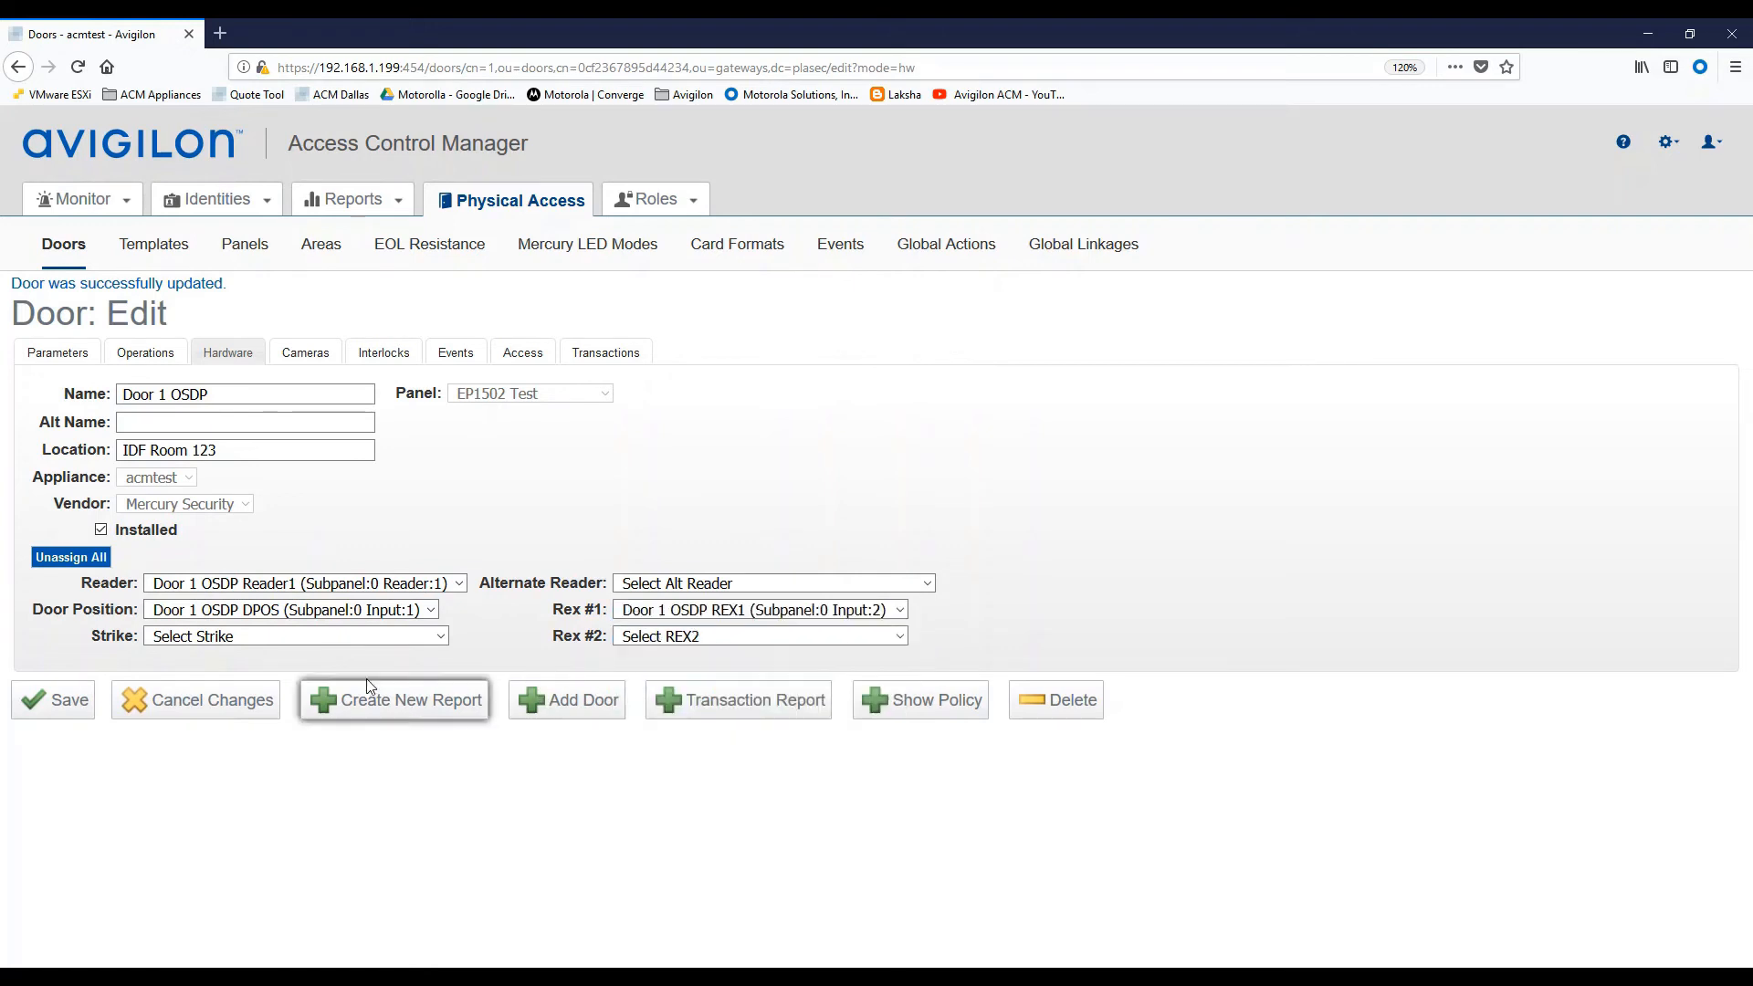
click(293, 636)
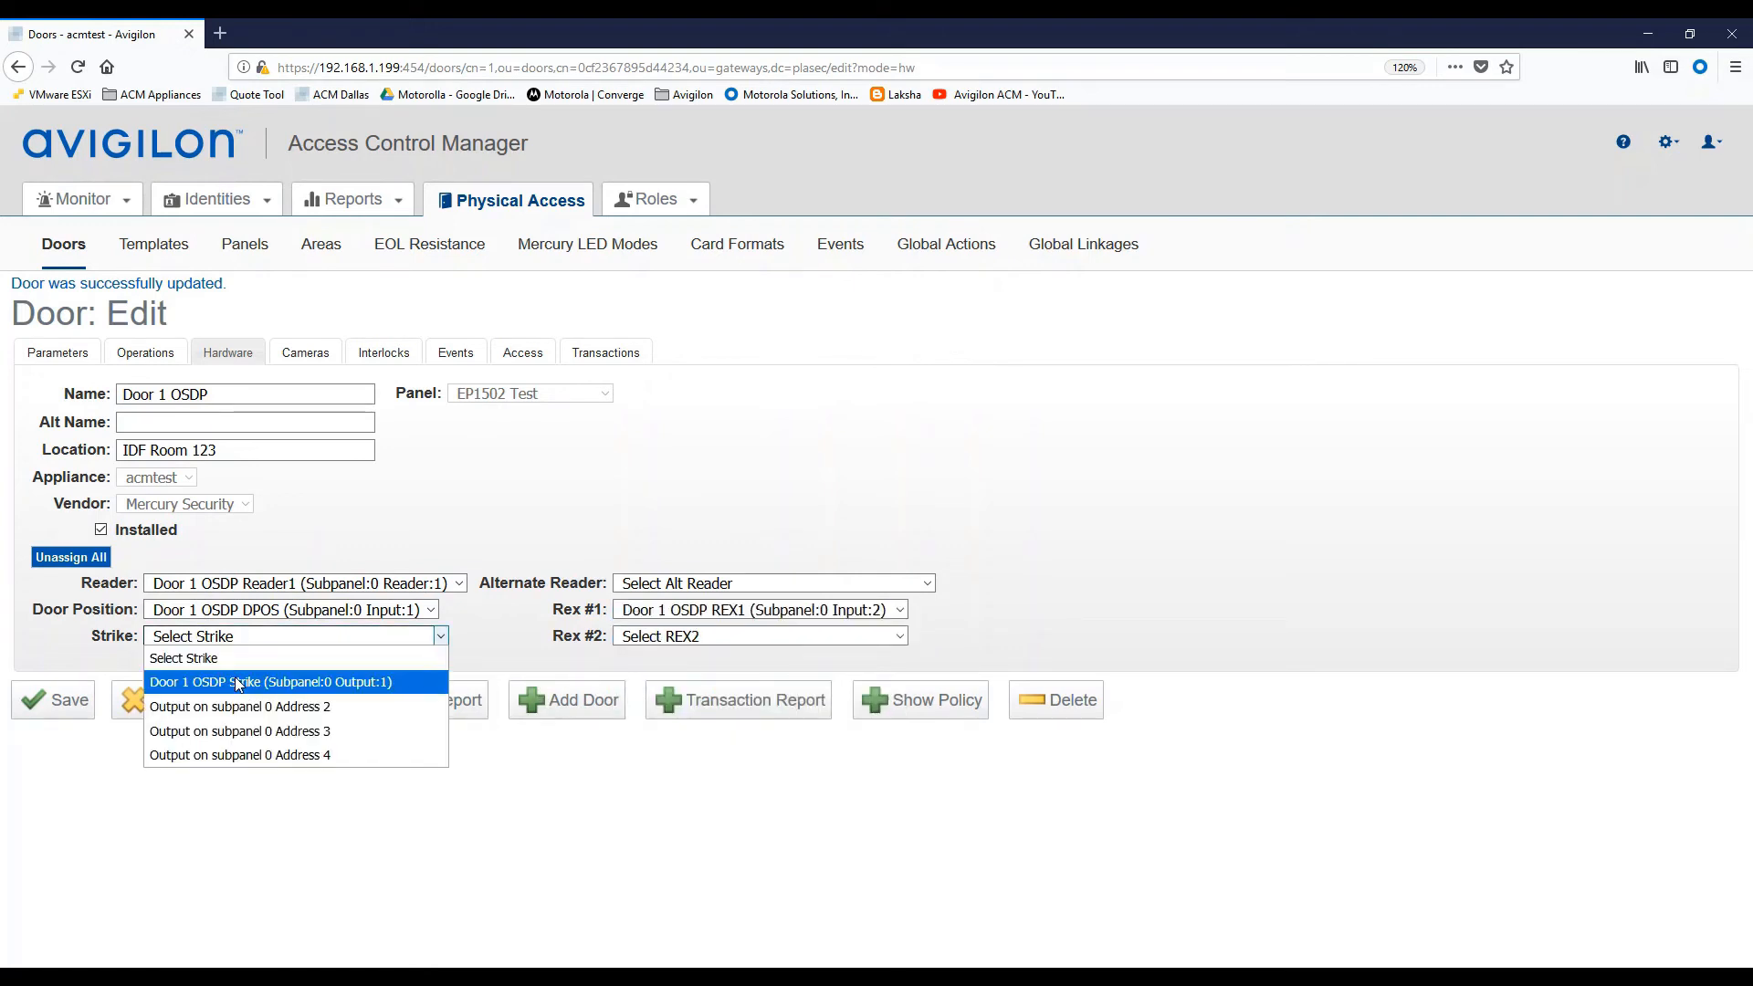
click(269, 682)
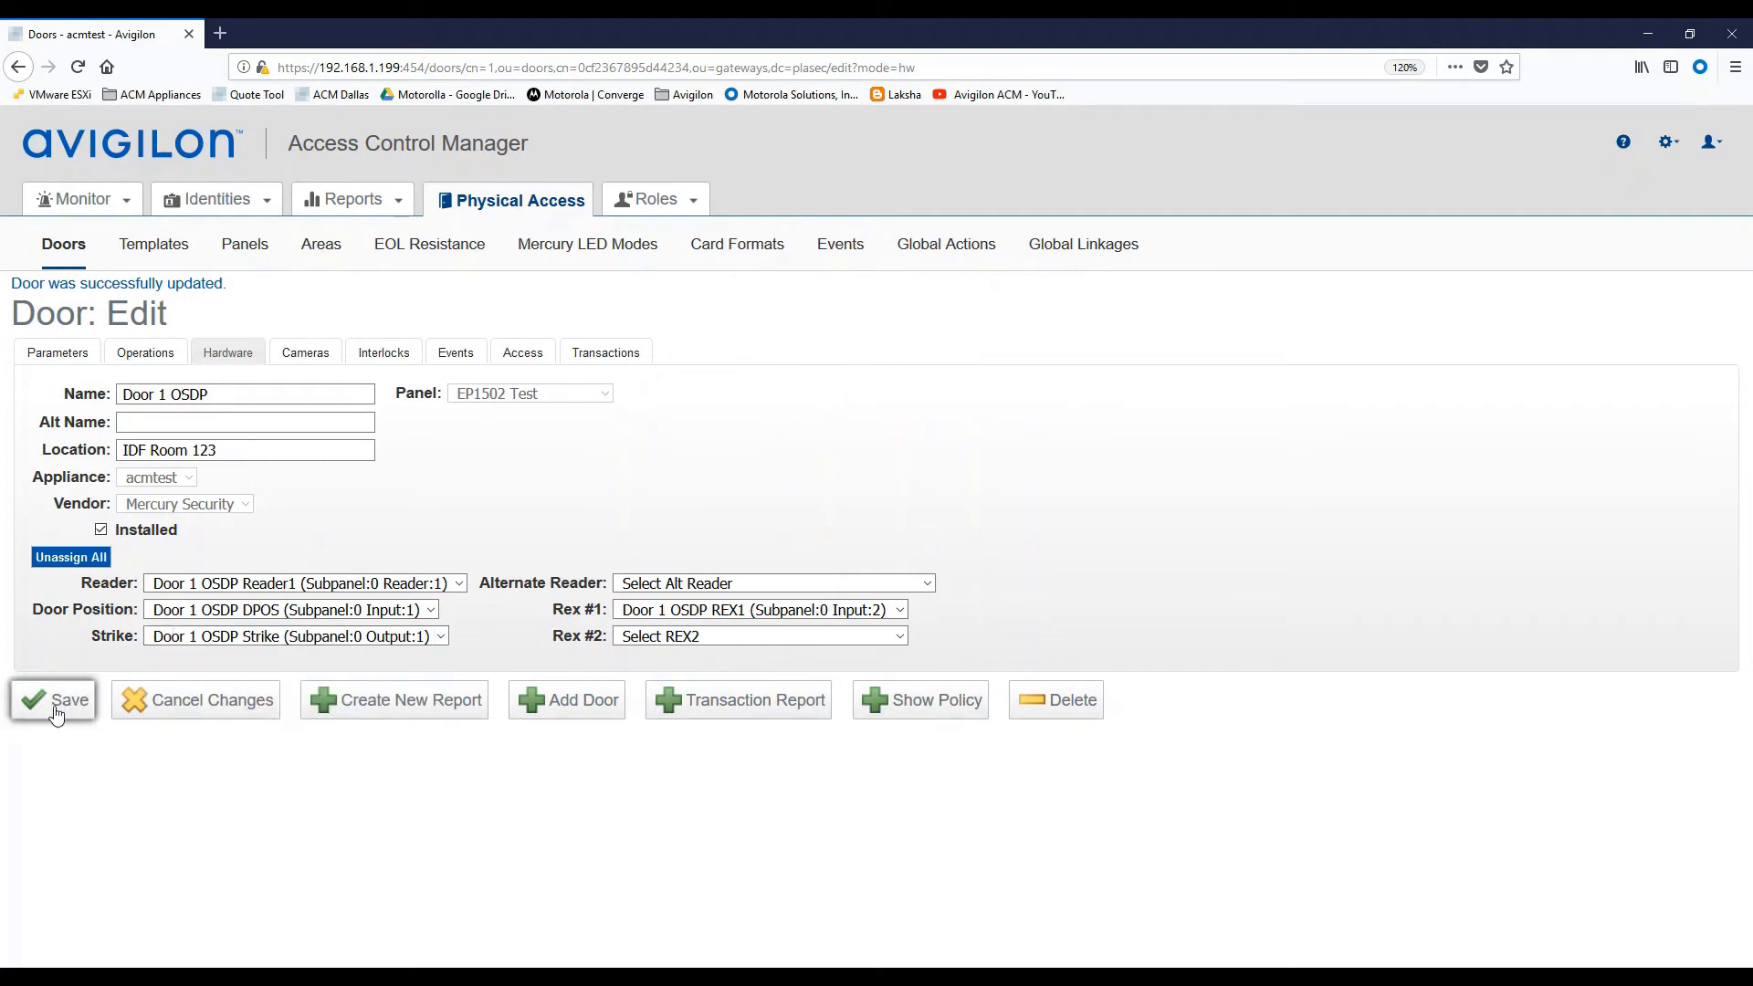
click(383, 353)
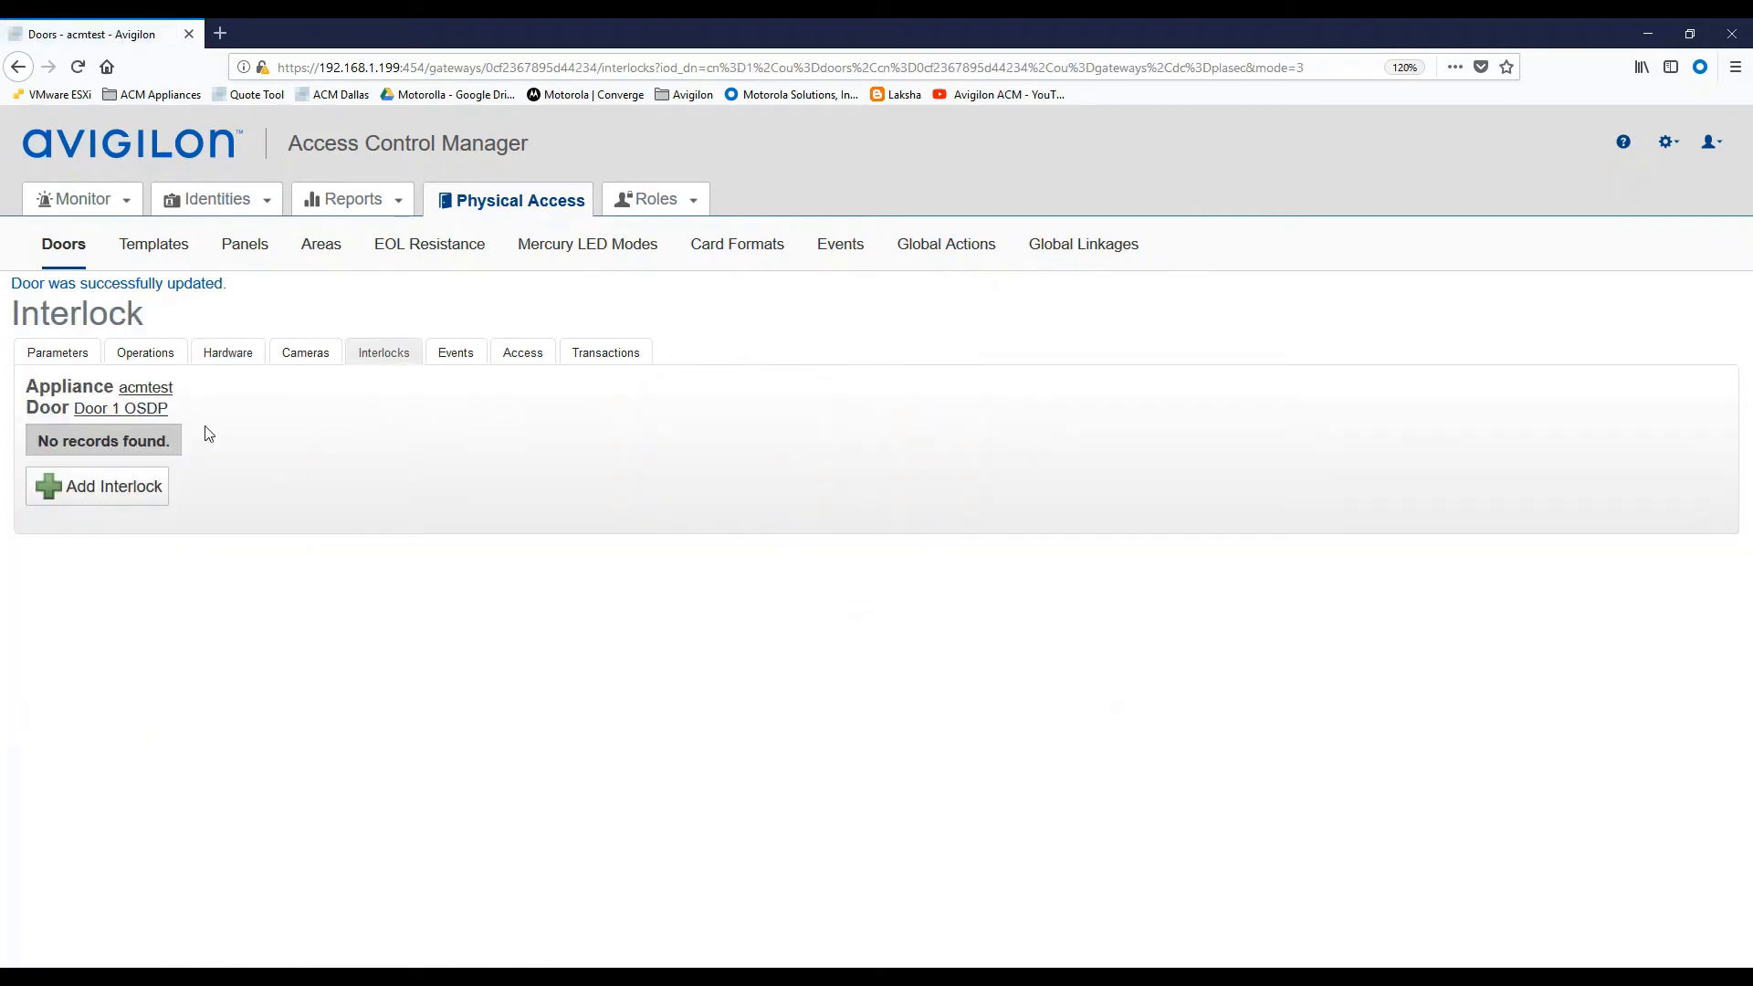
mouse_move(383, 352)
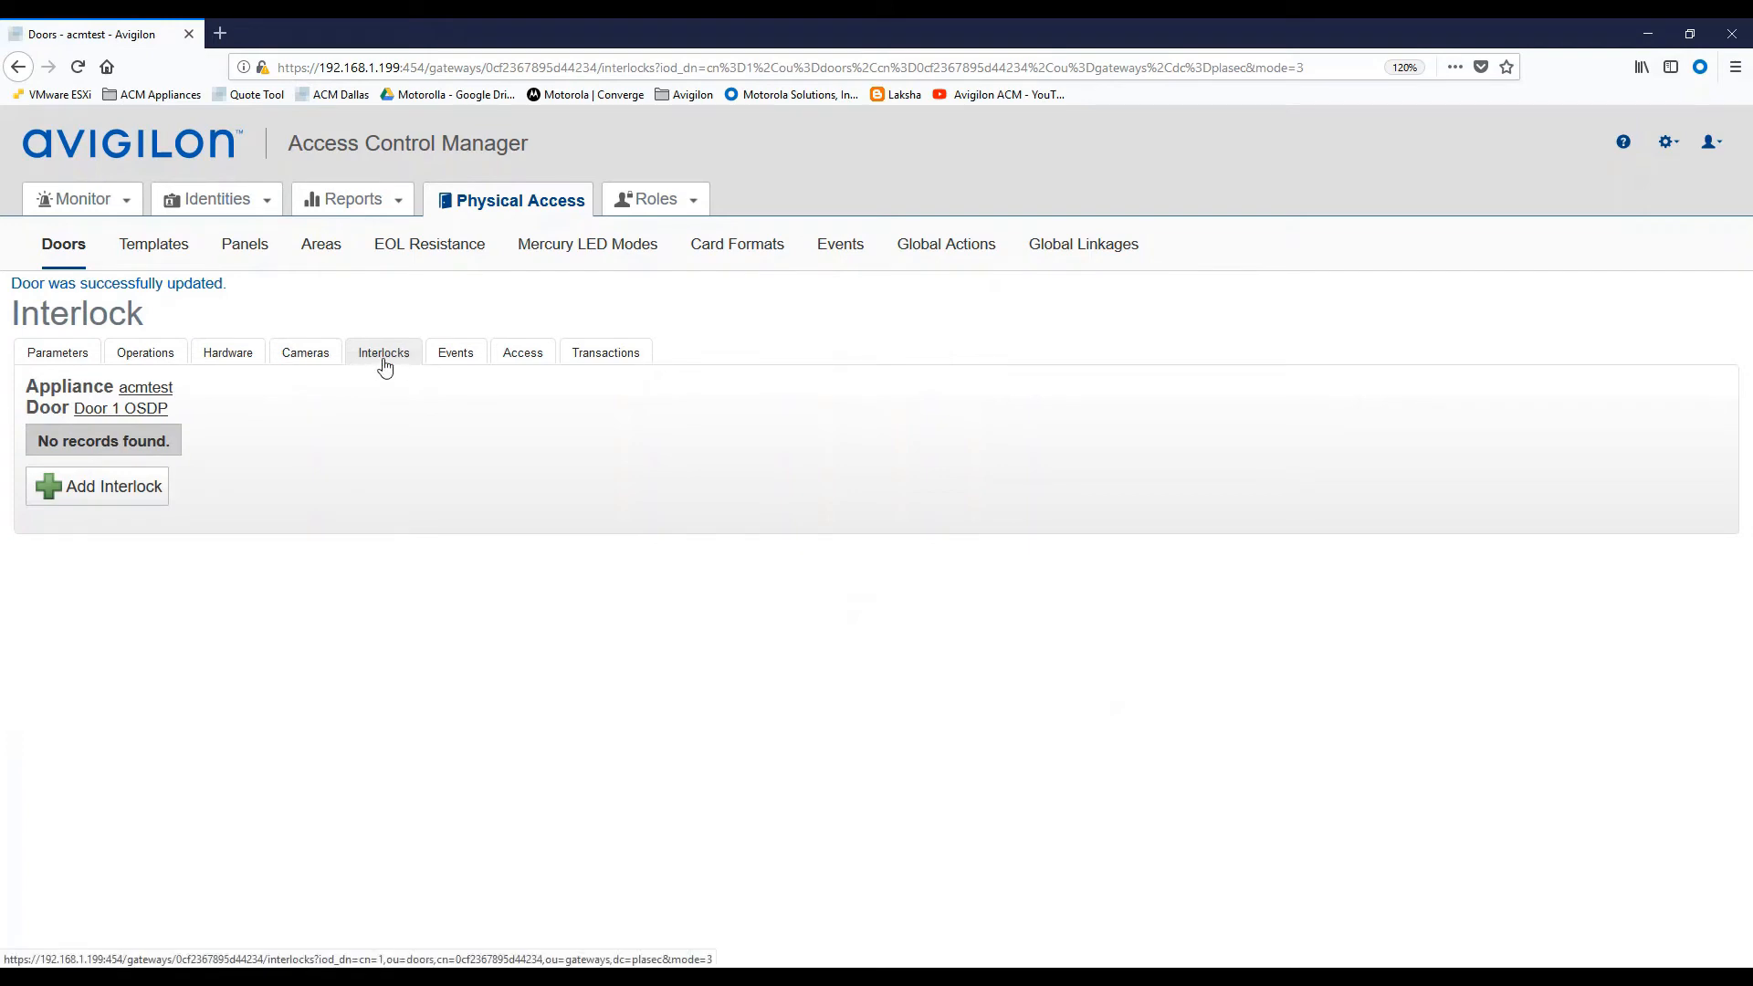
mouse_move(229, 353)
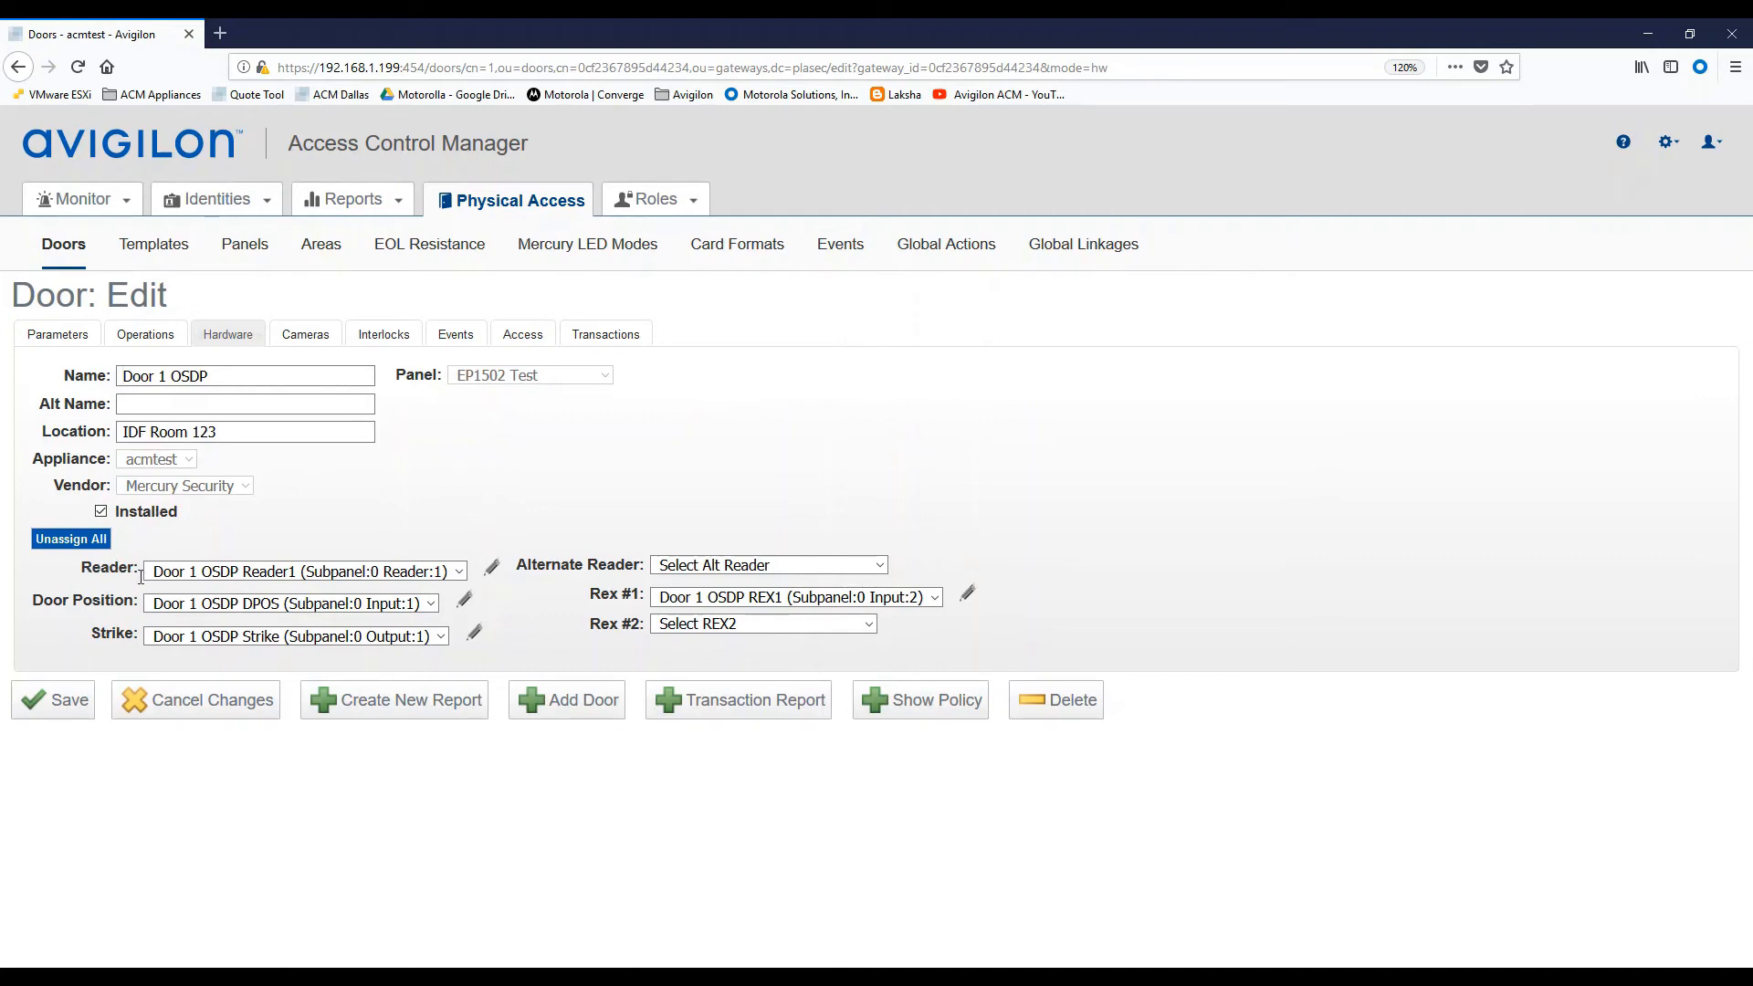
mouse_move(493, 577)
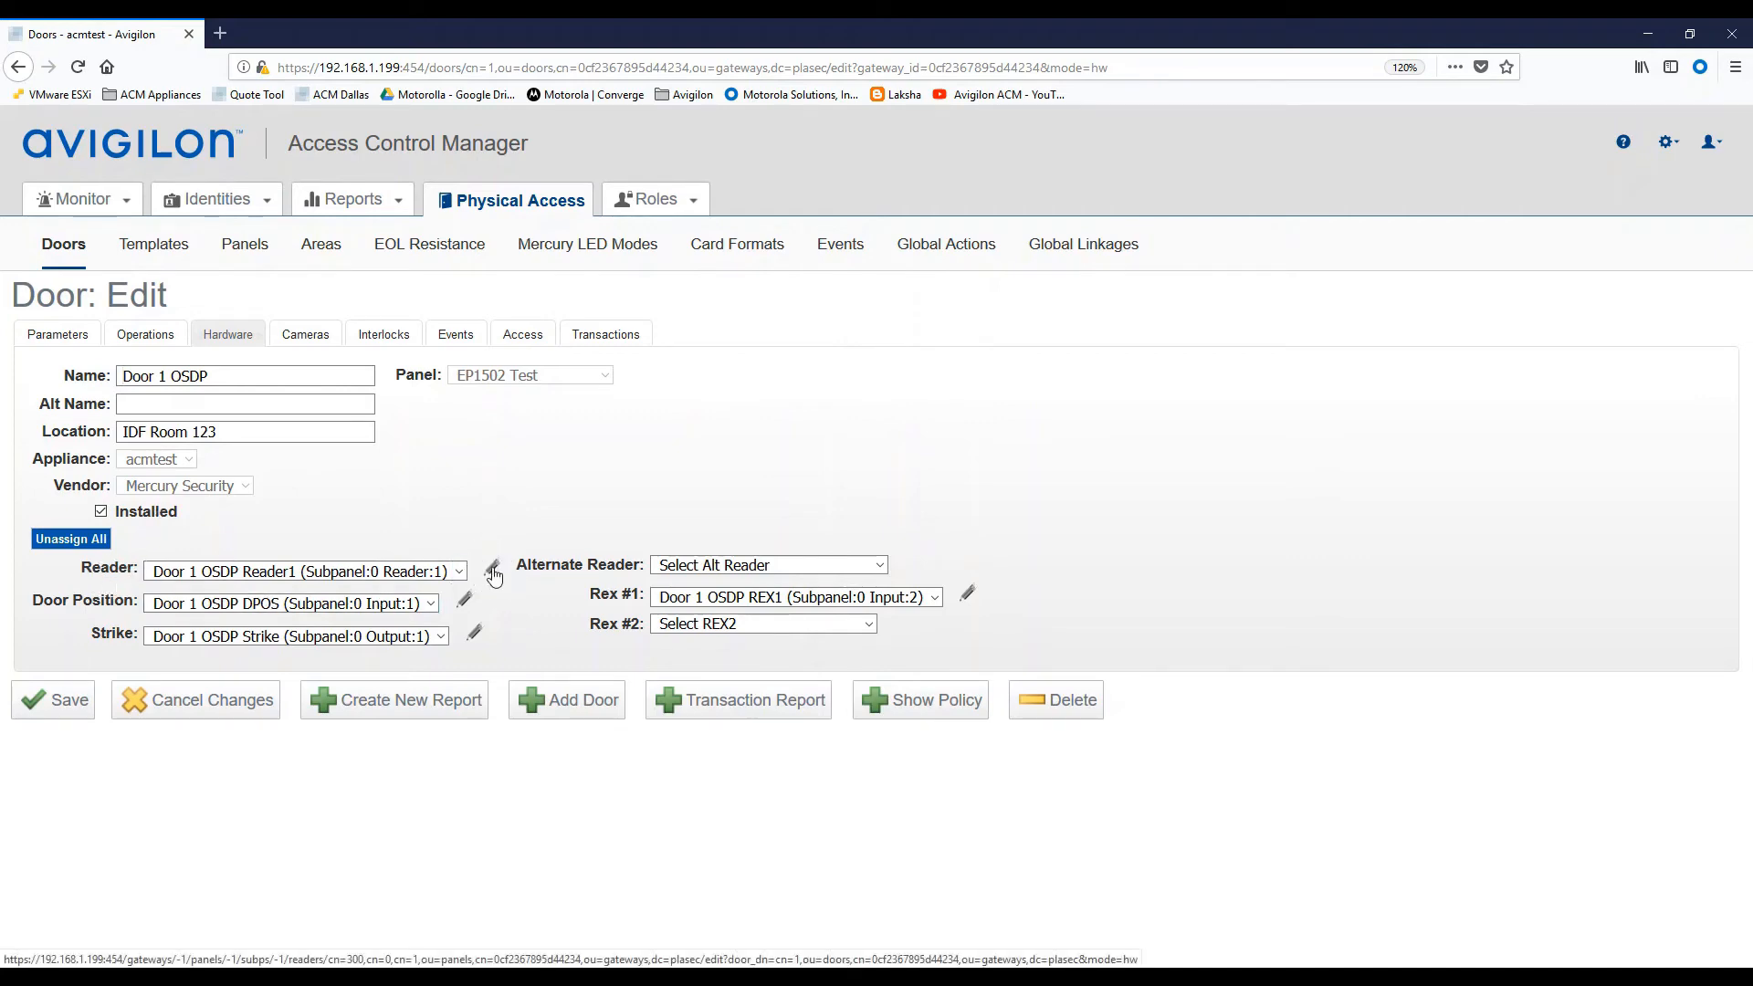
Open the Reader: Edit page for Door 1 OSDP Reader1.
click(493, 572)
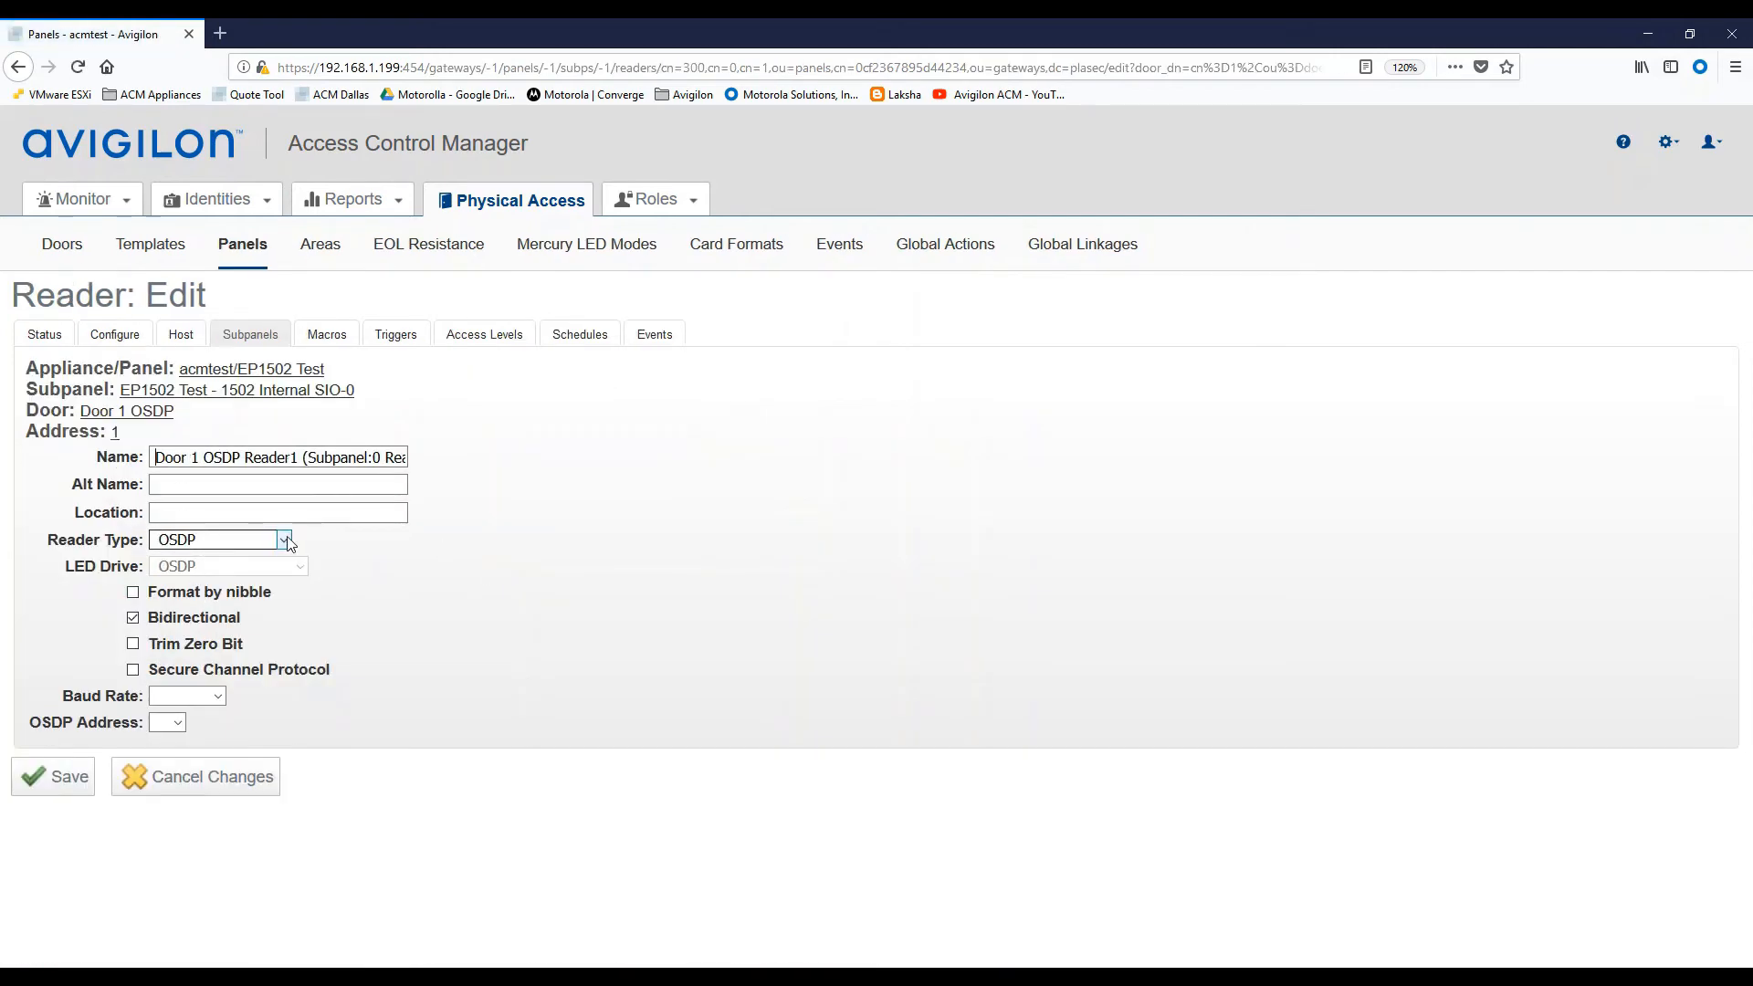
Set Reader1's type to OSDP, enable Bidirectional, and select 9600 baud.
click(224, 539)
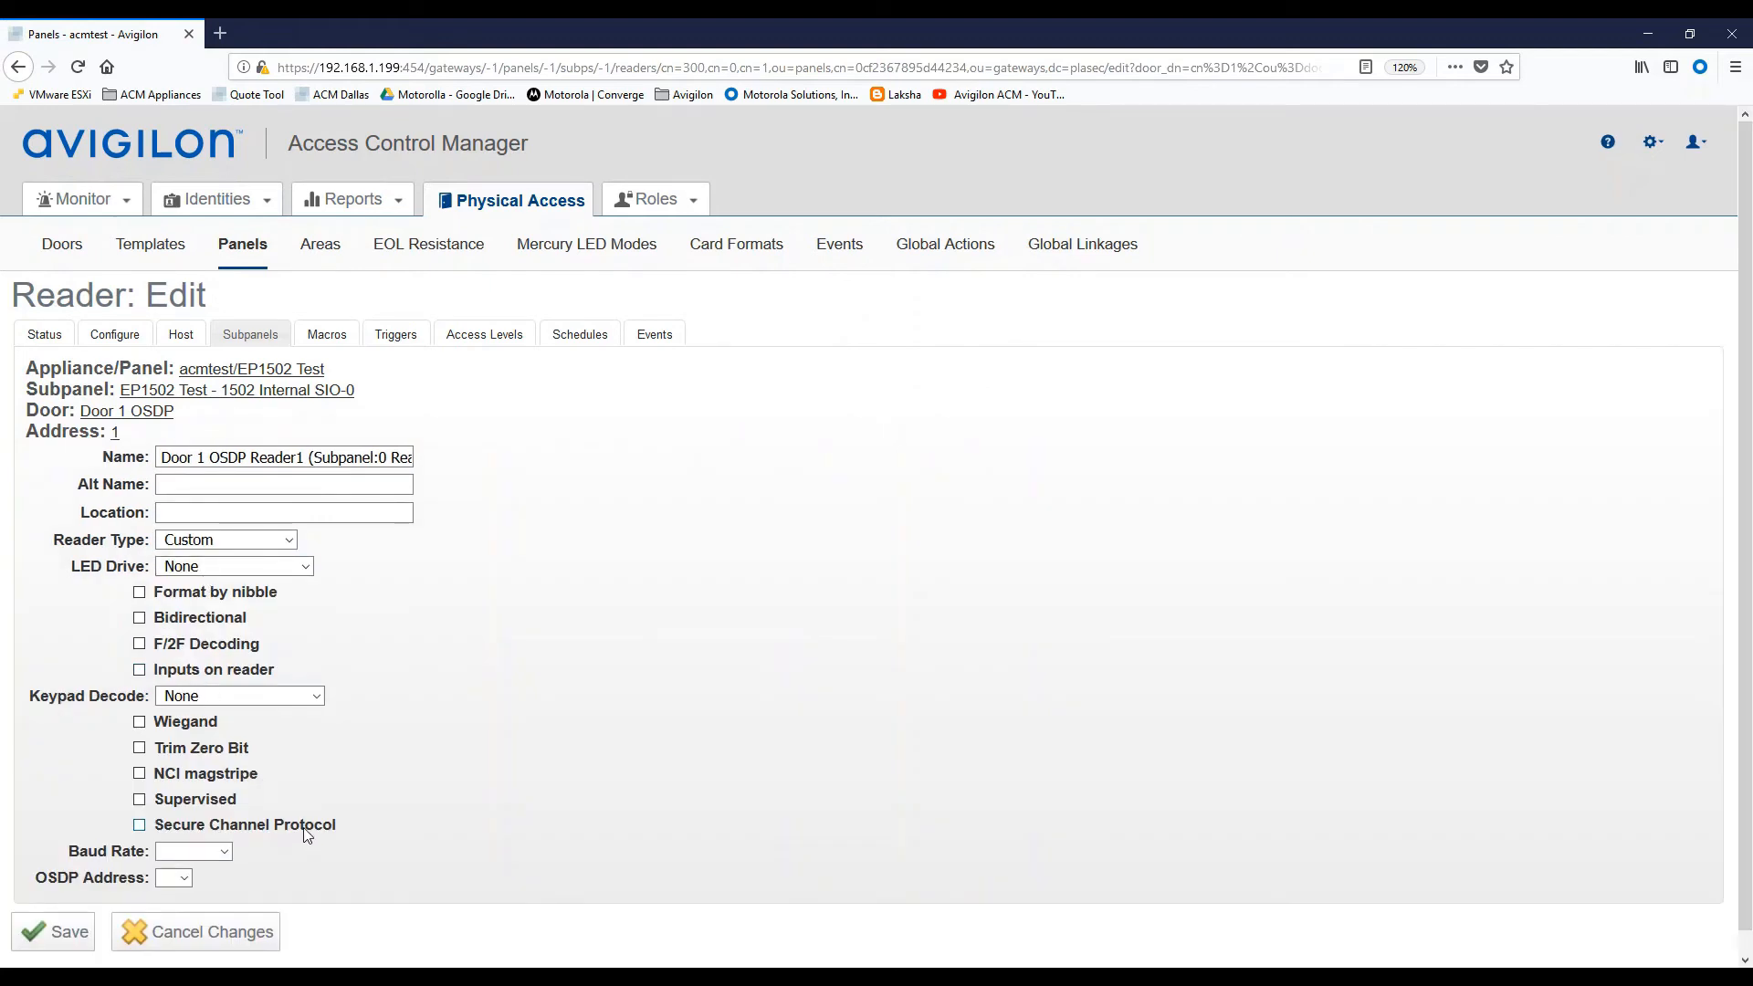
mouse_move(250, 731)
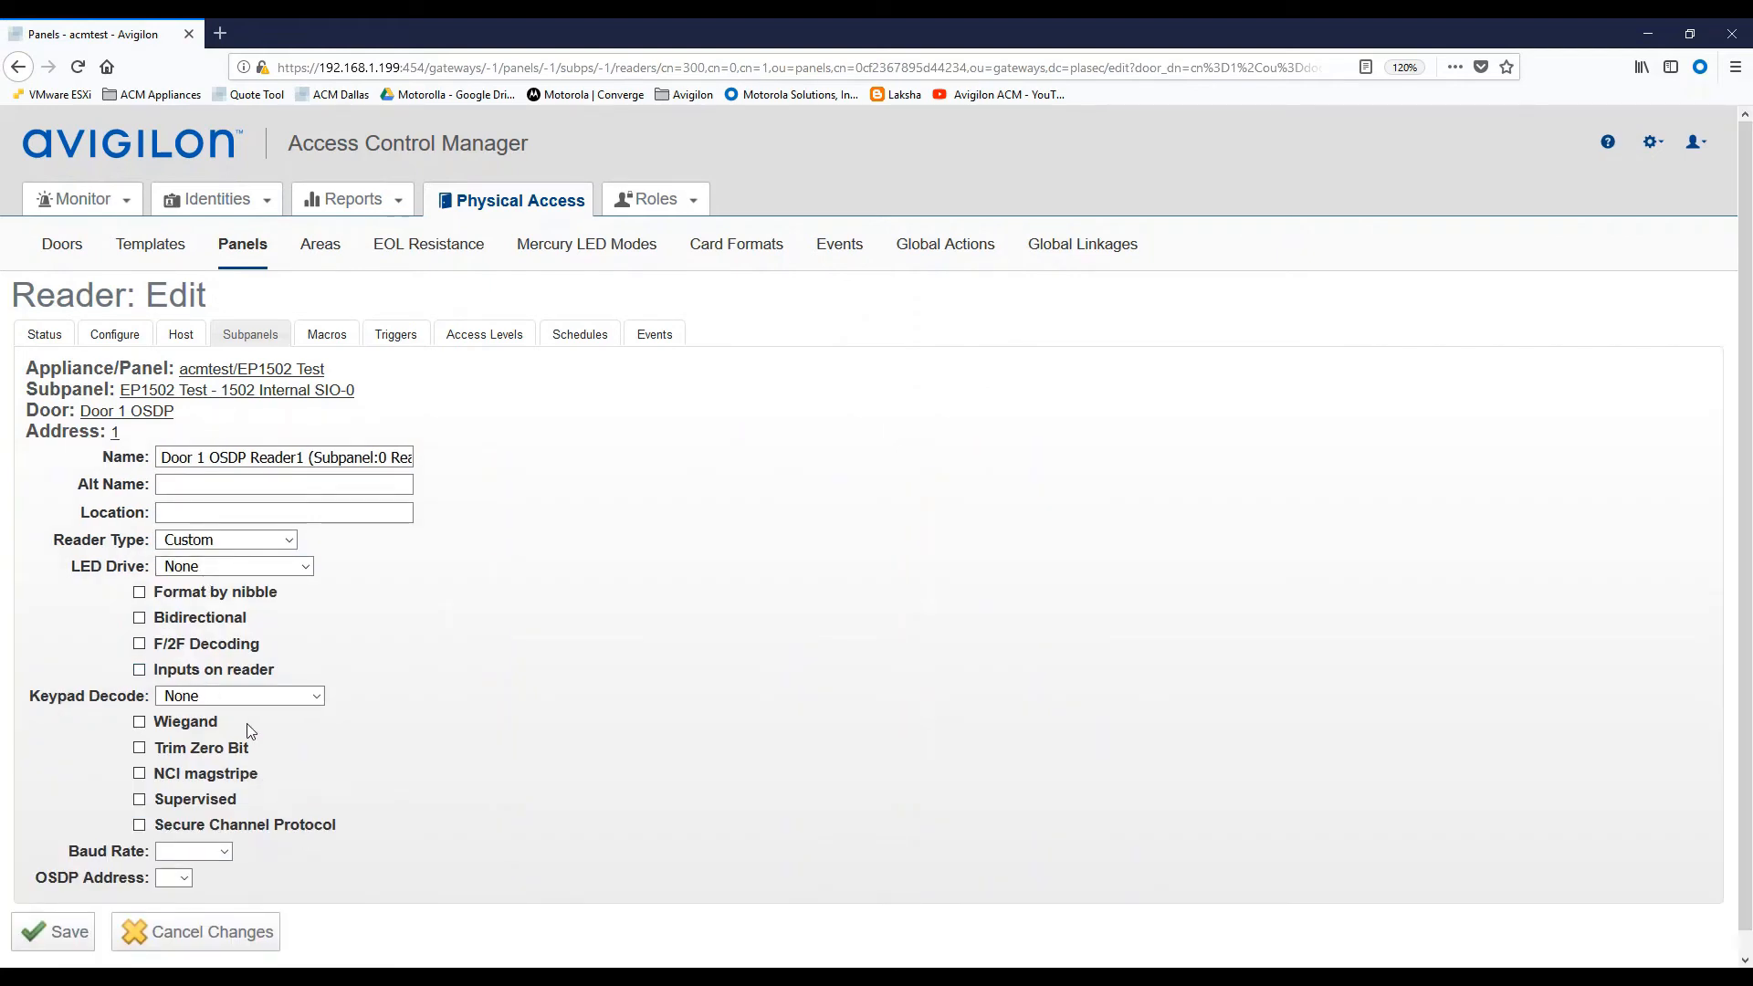
mouse_move(238, 736)
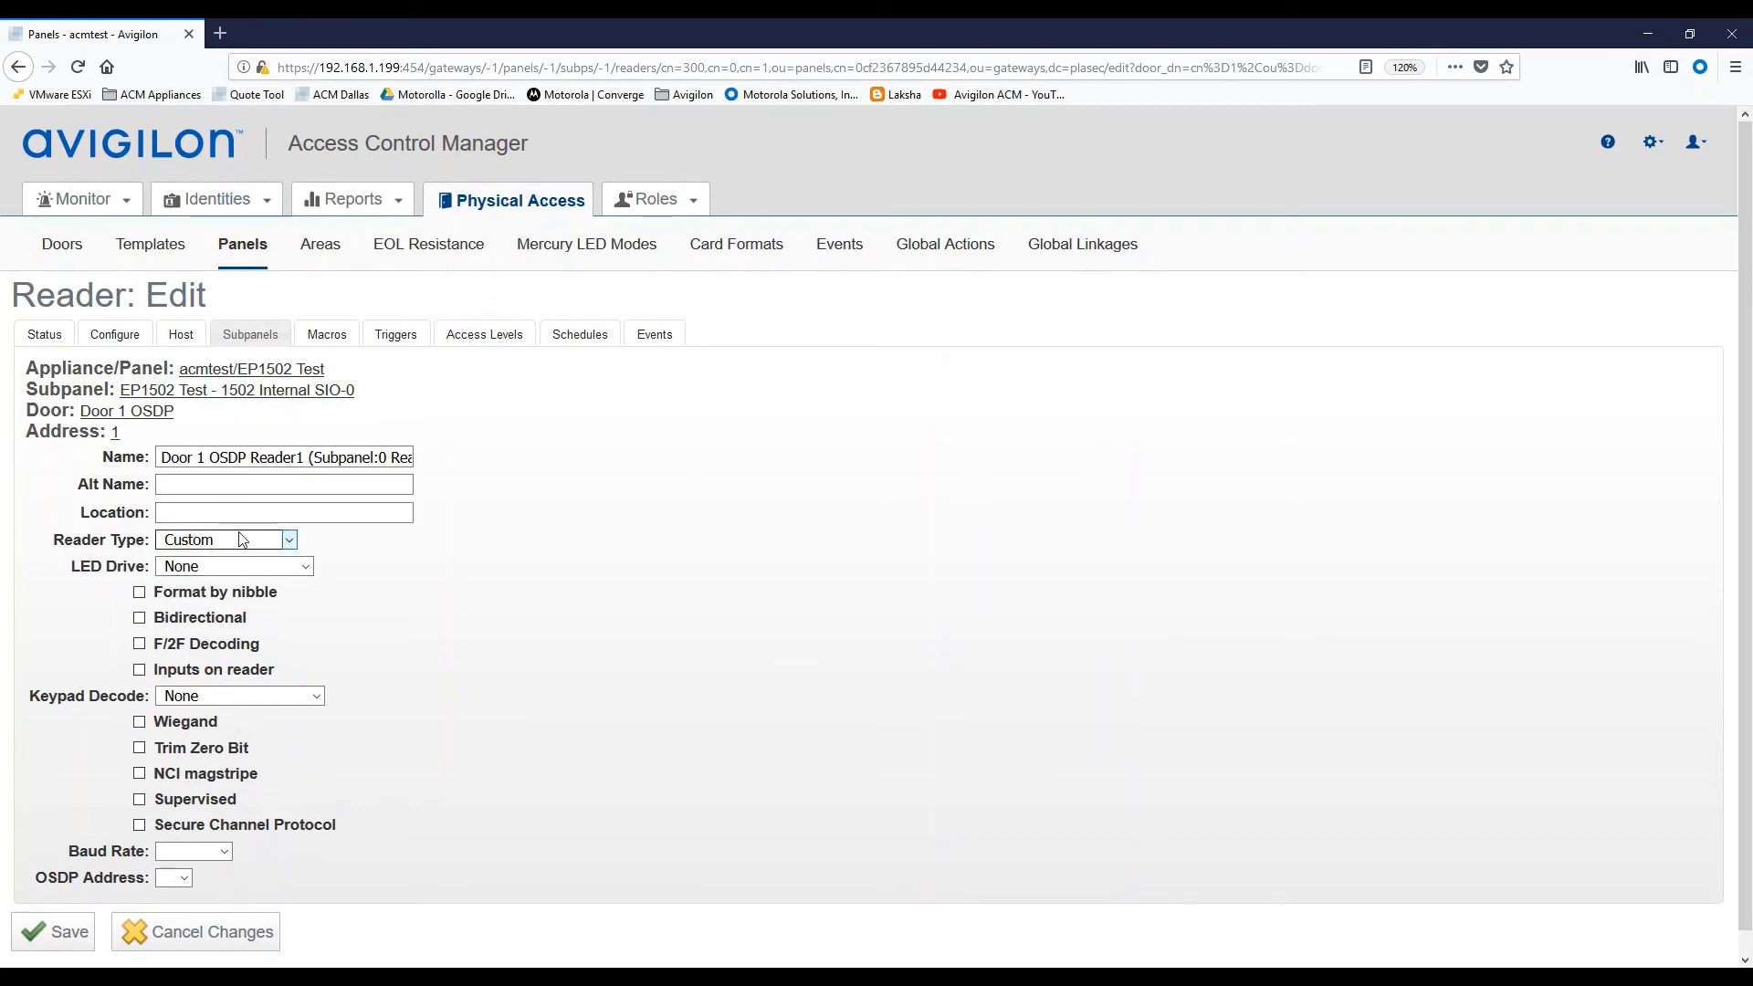
mouse_move(280, 557)
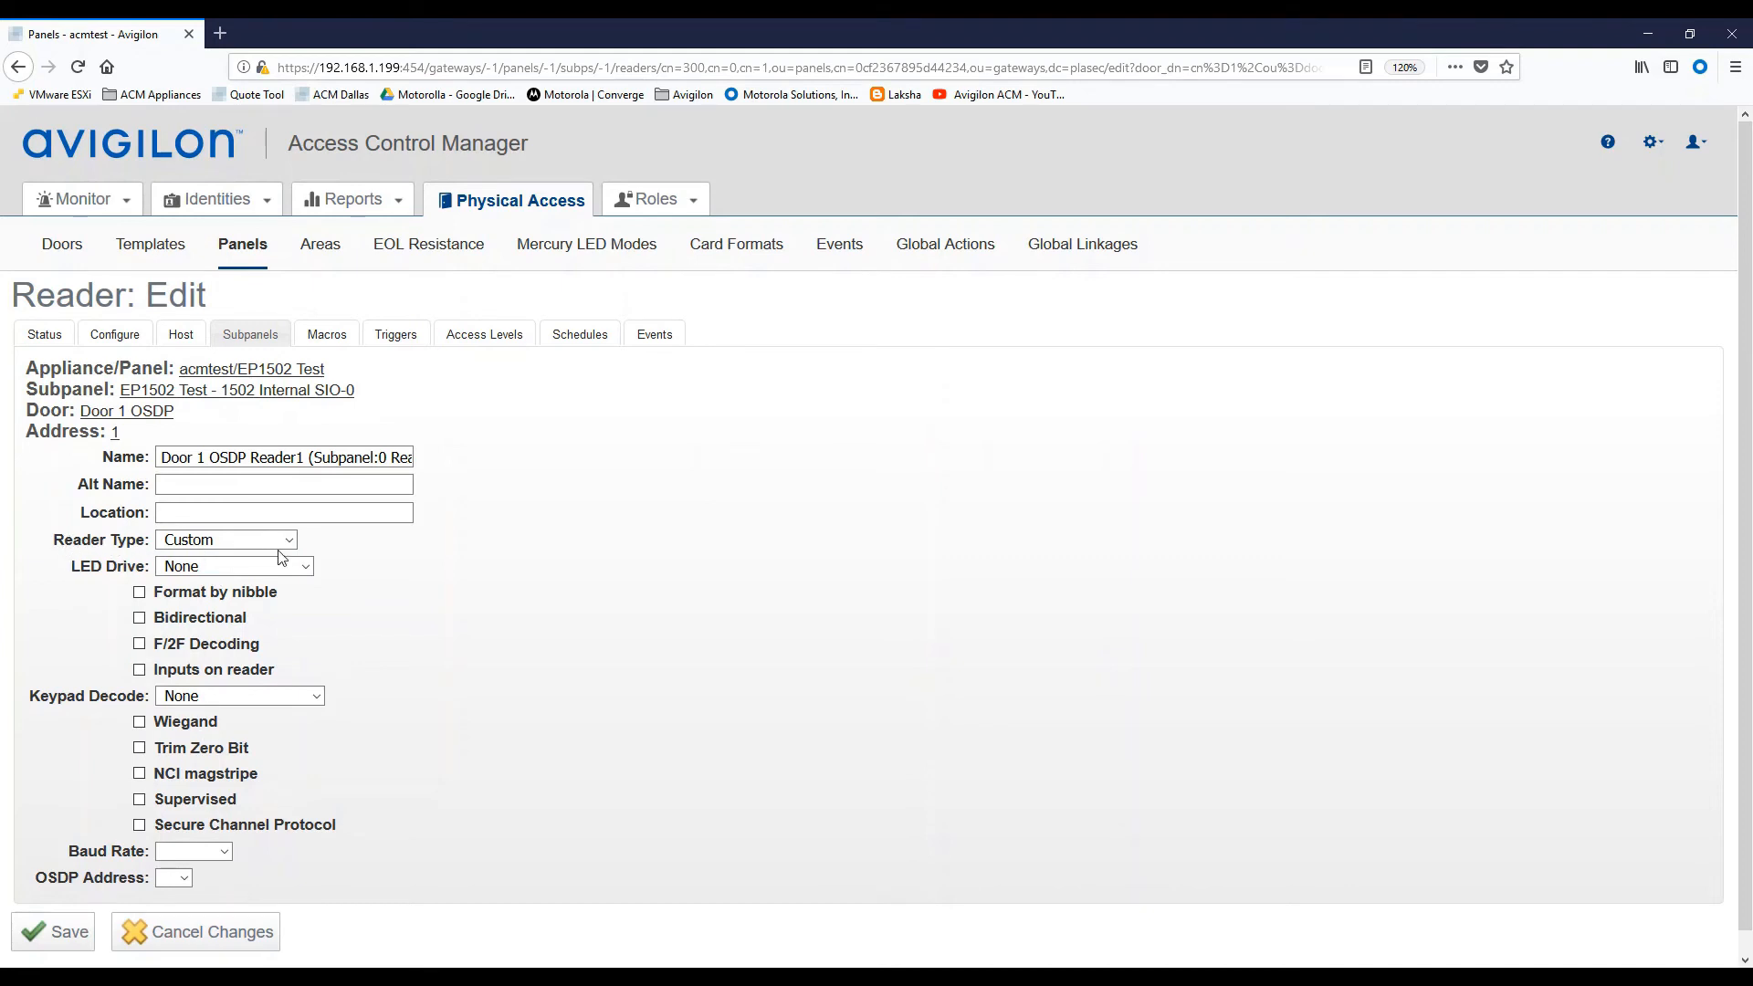
click(229, 566)
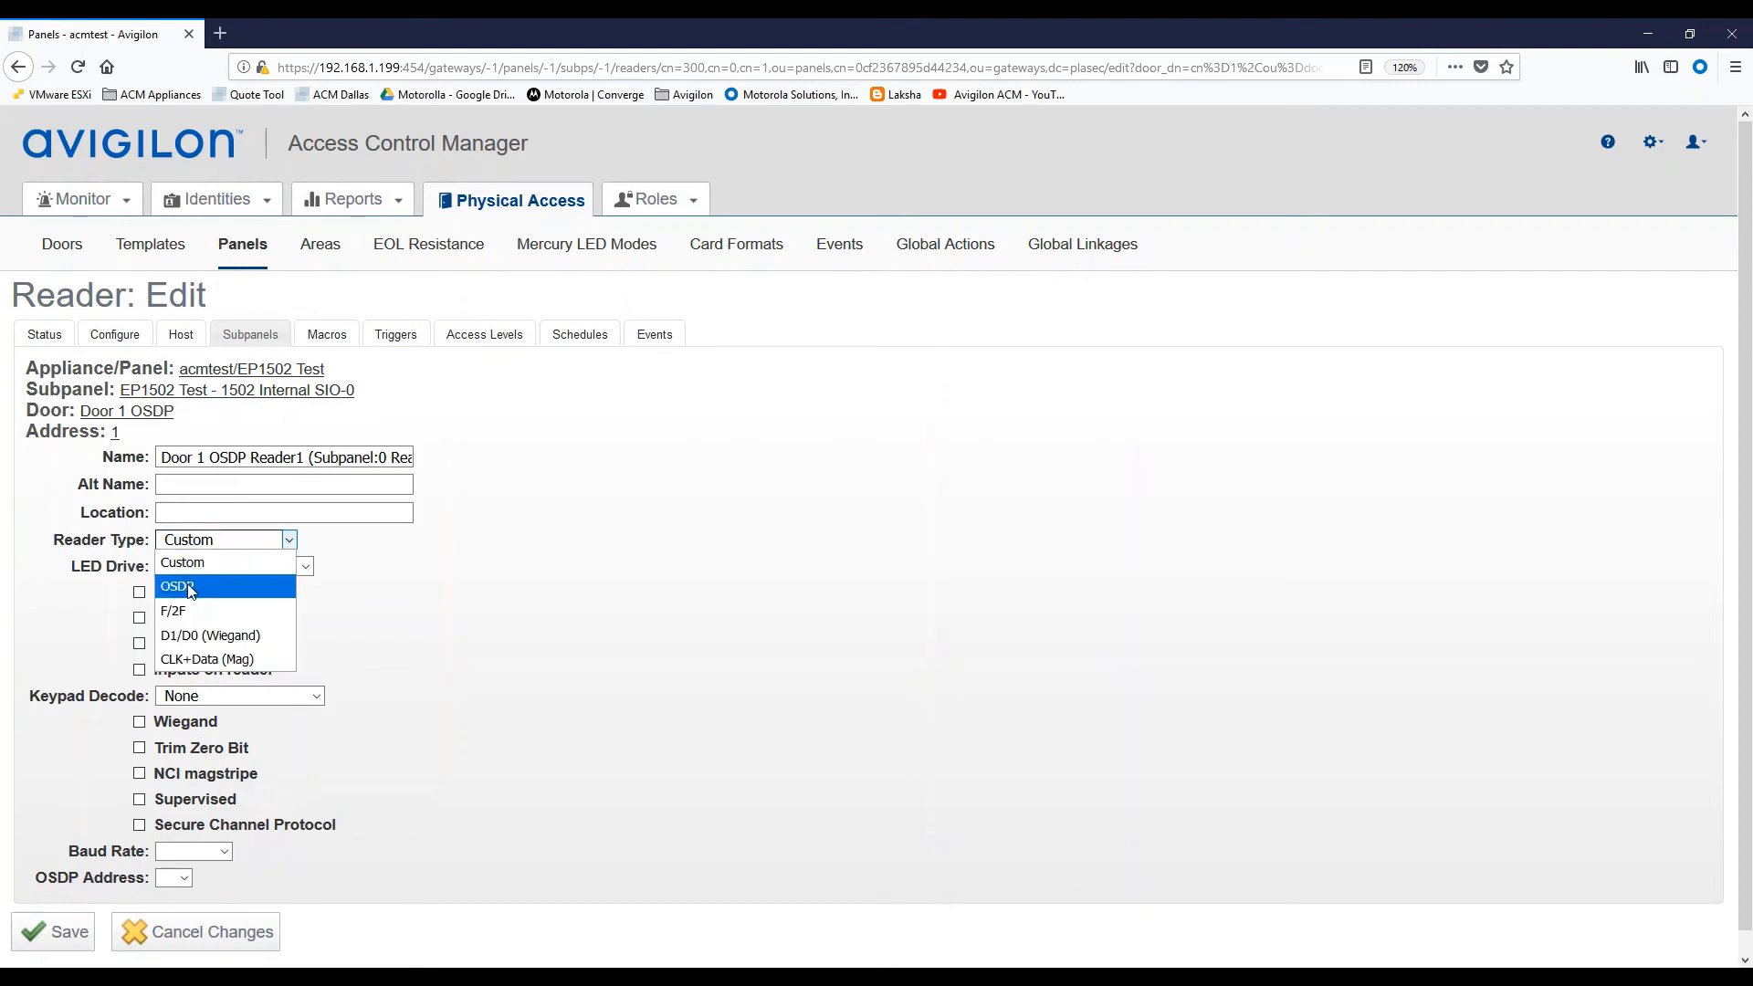
click(176, 586)
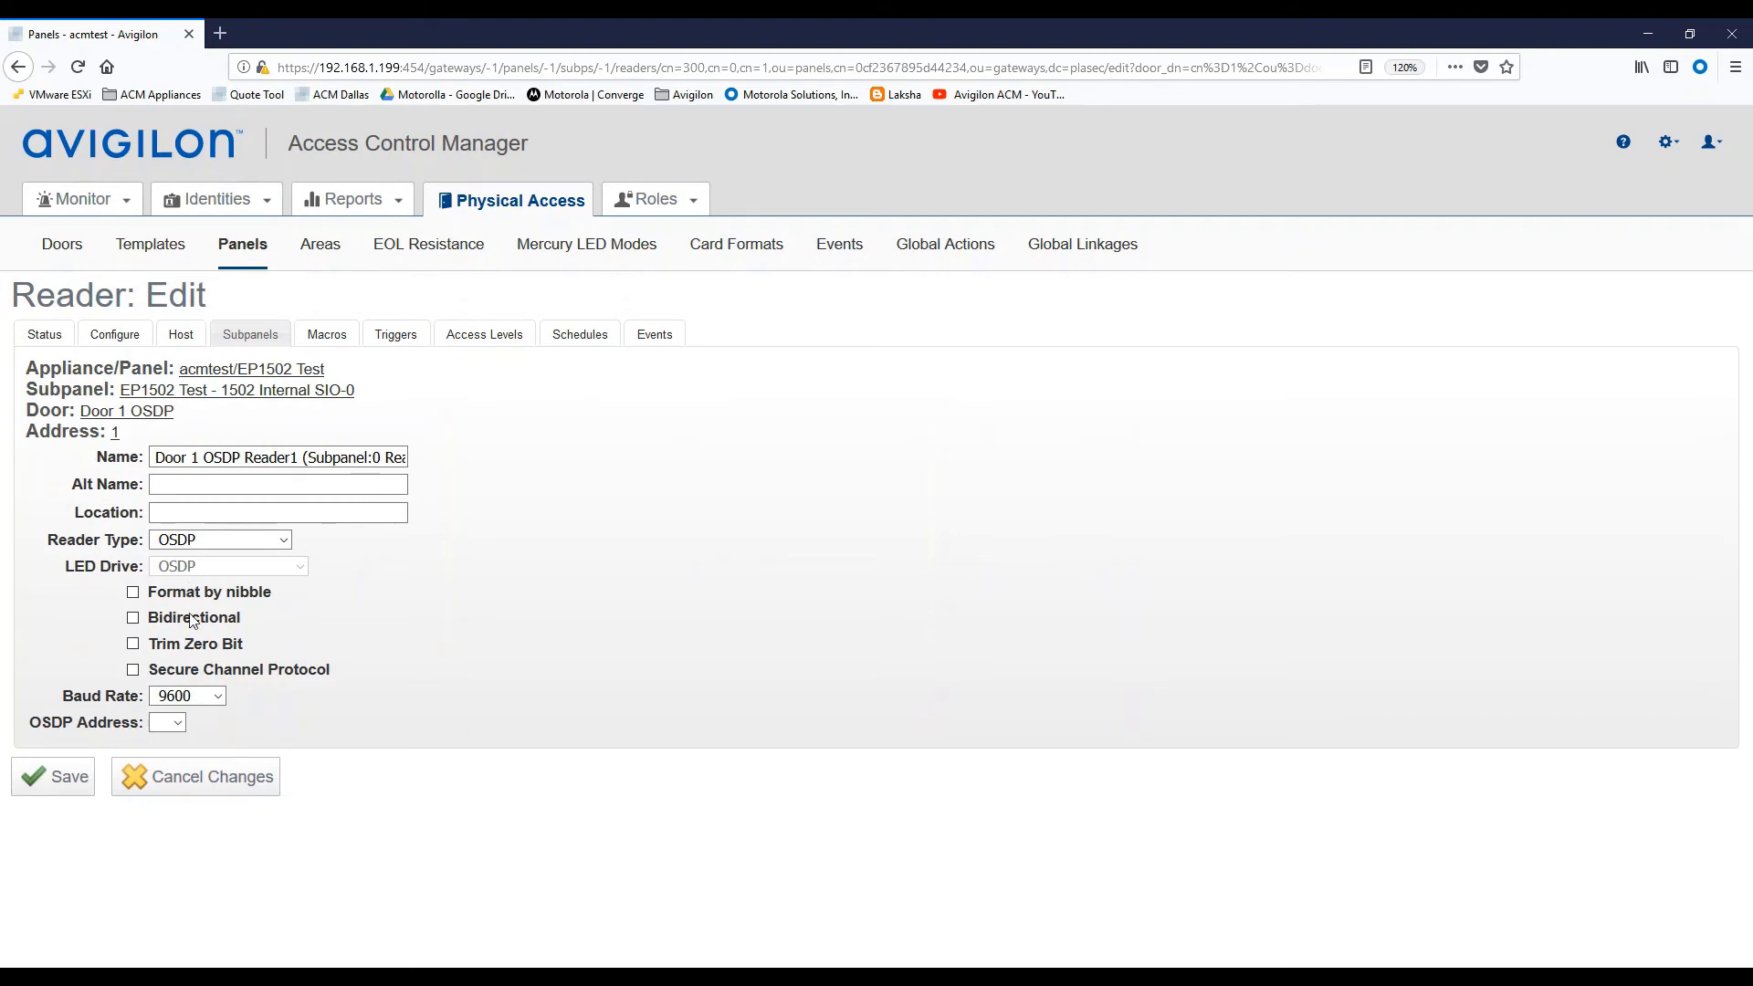
click(132, 617)
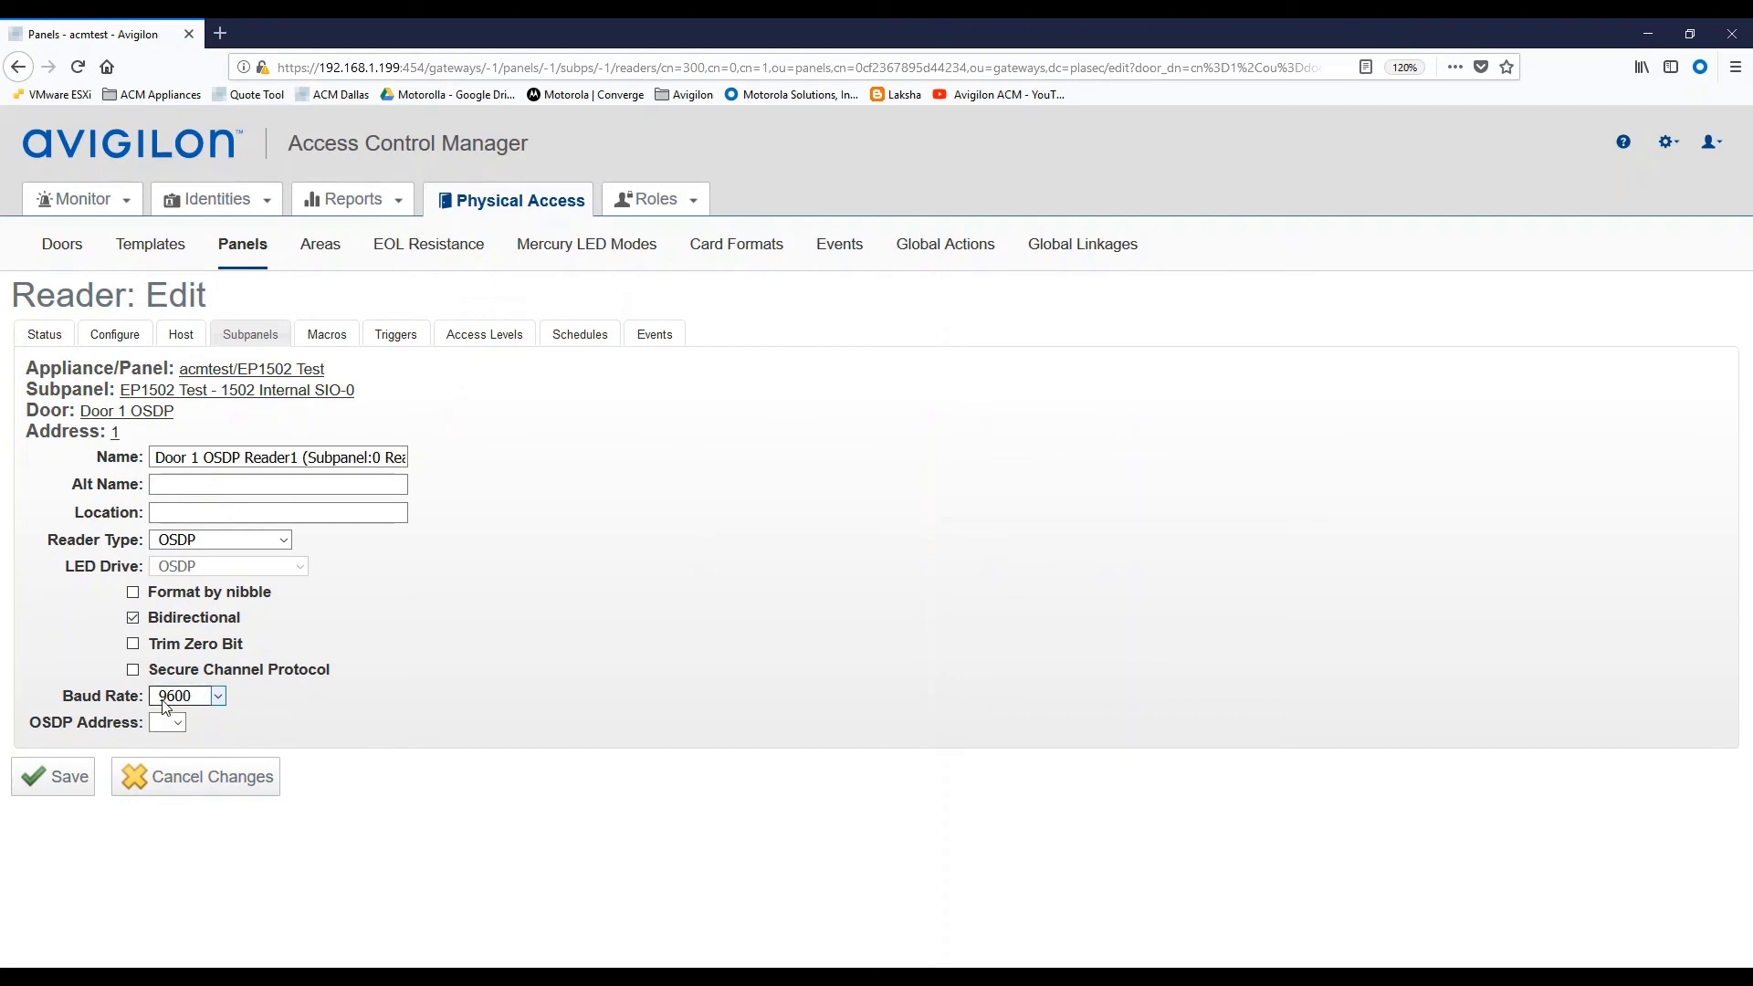
click(219, 696)
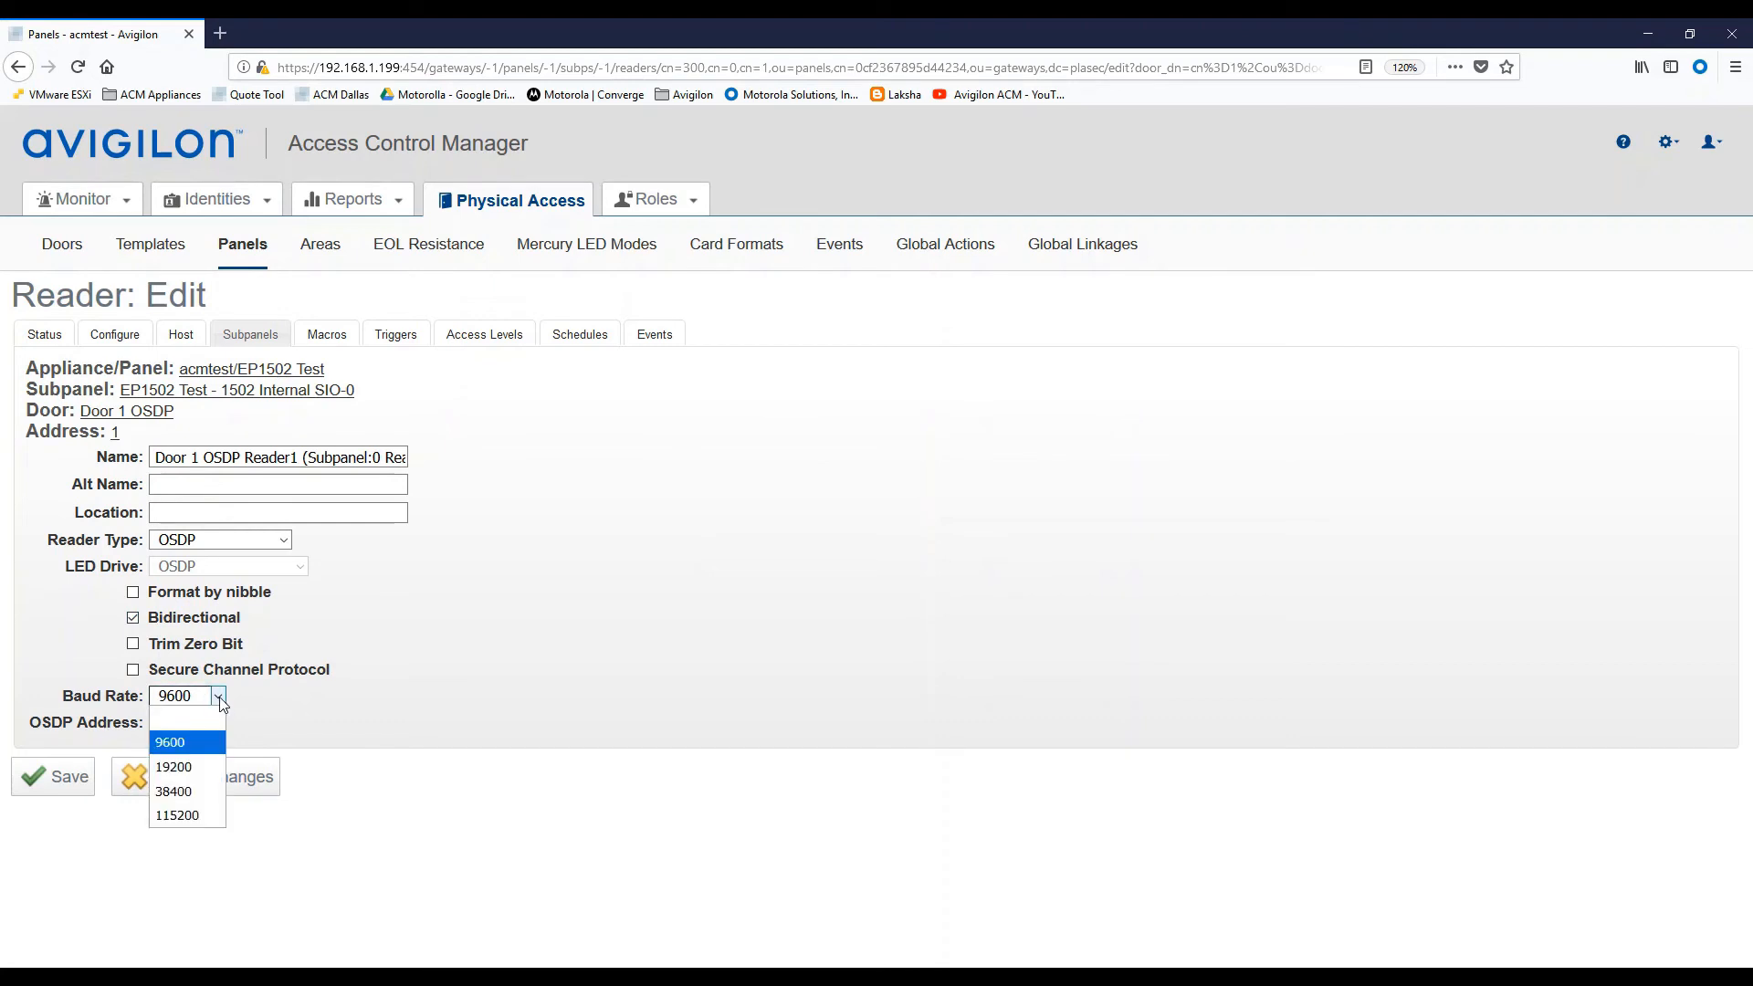
mouse_move(174, 722)
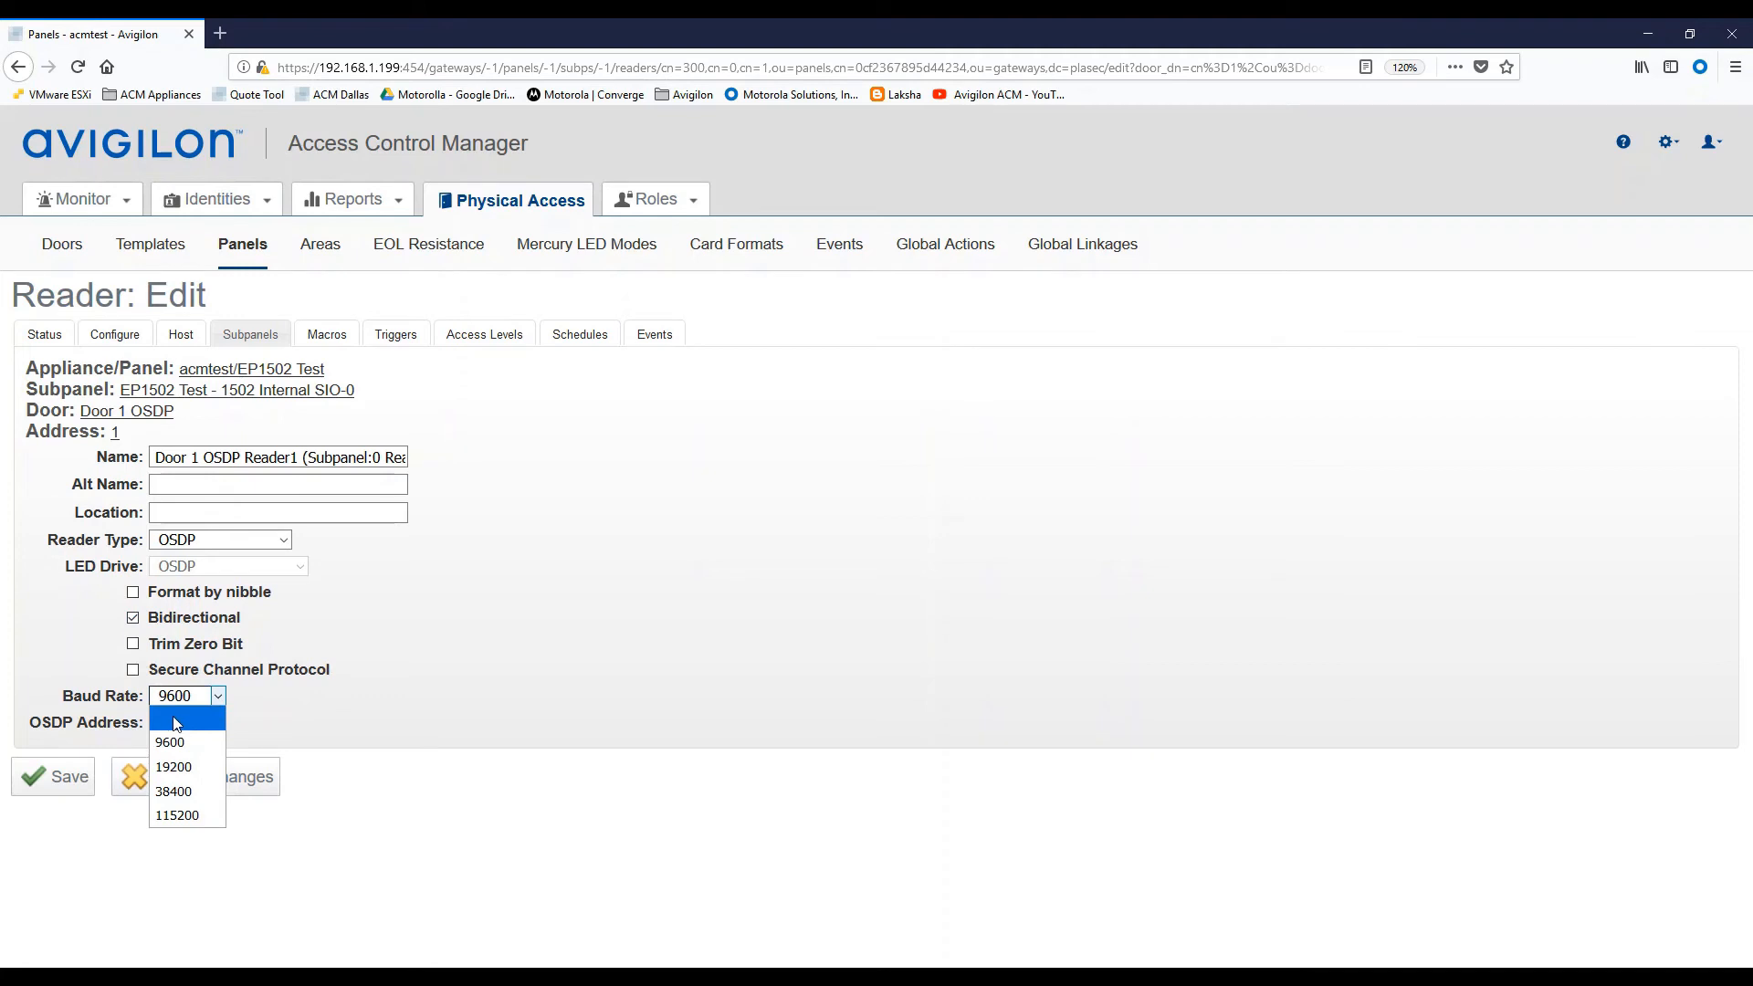
click(170, 742)
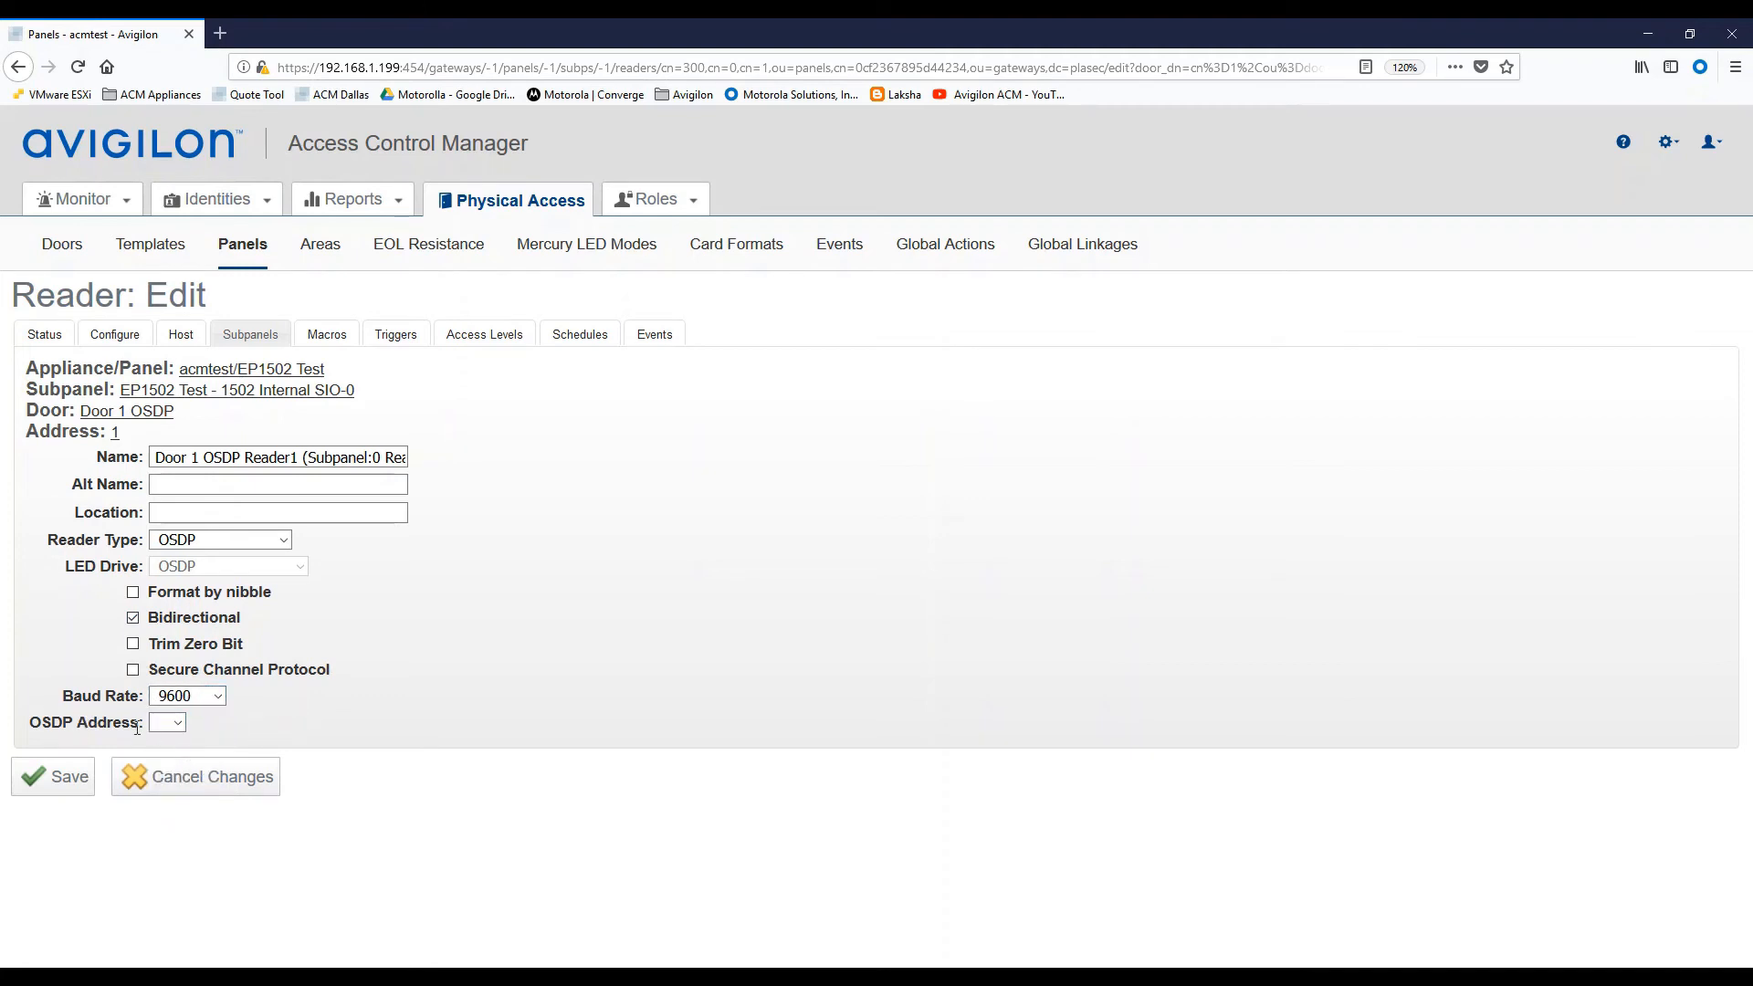
mouse_move(188, 728)
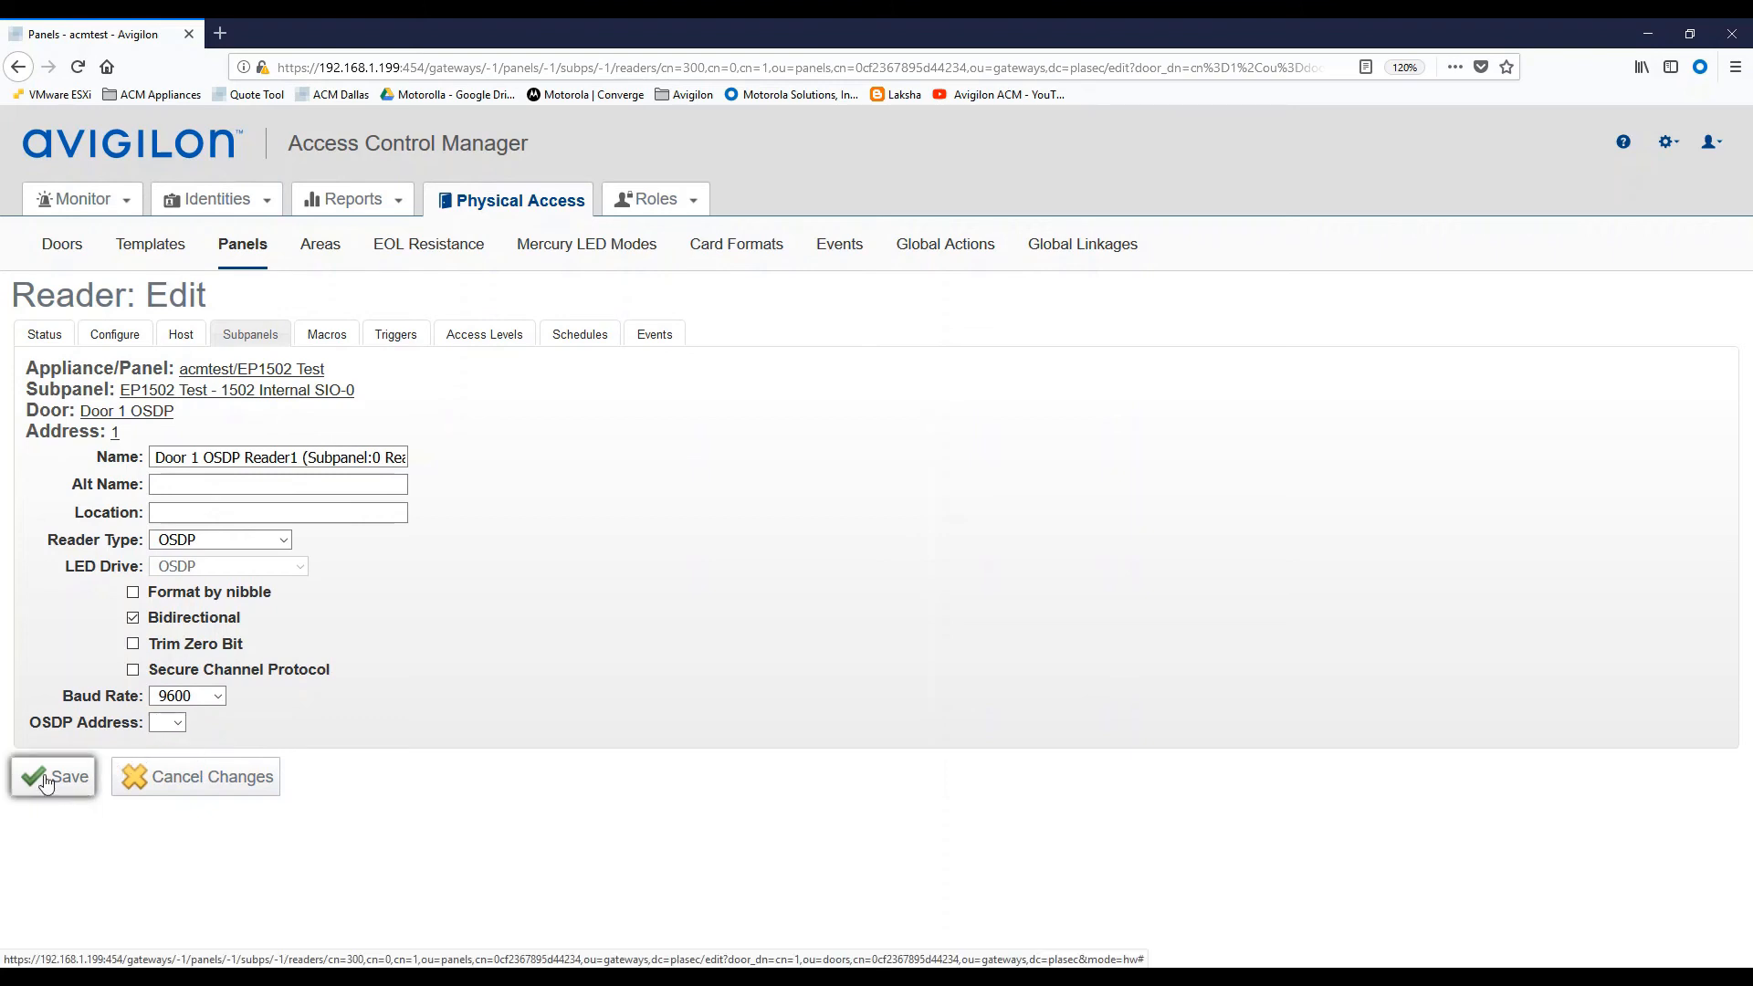
Move Door 1 OSDP into the All Door 24X7 access group's members and save.
click(53, 777)
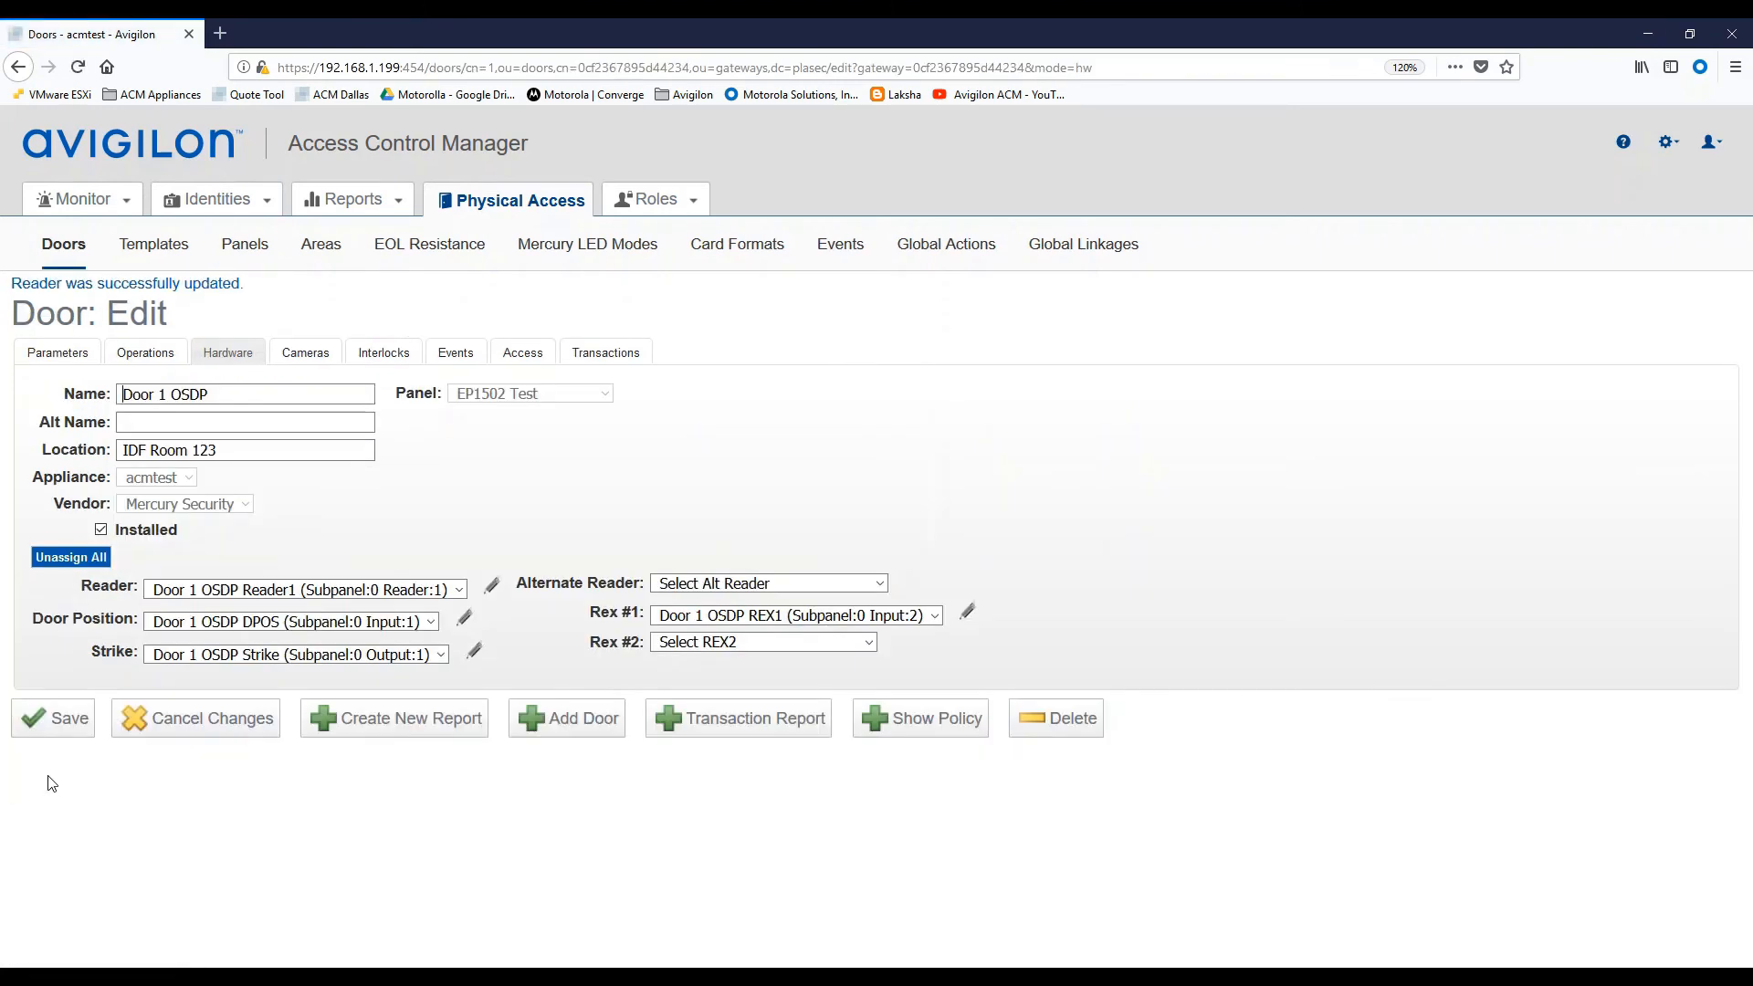
mouse_move(515, 337)
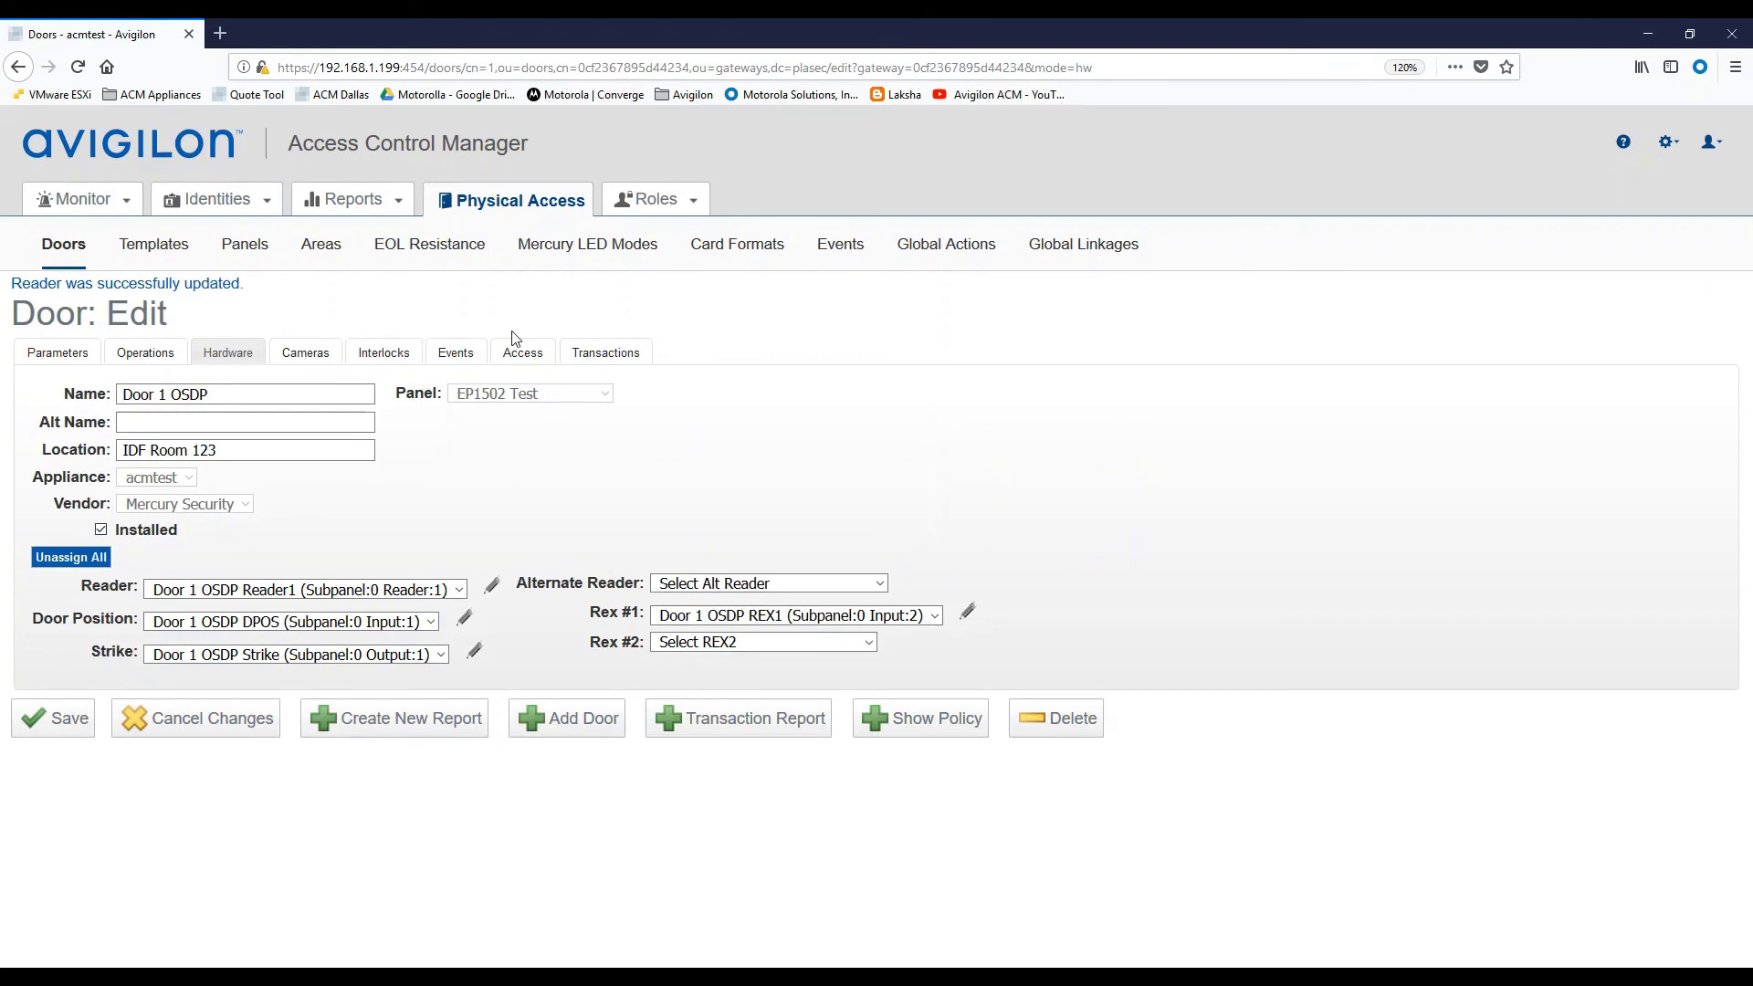
click(656, 199)
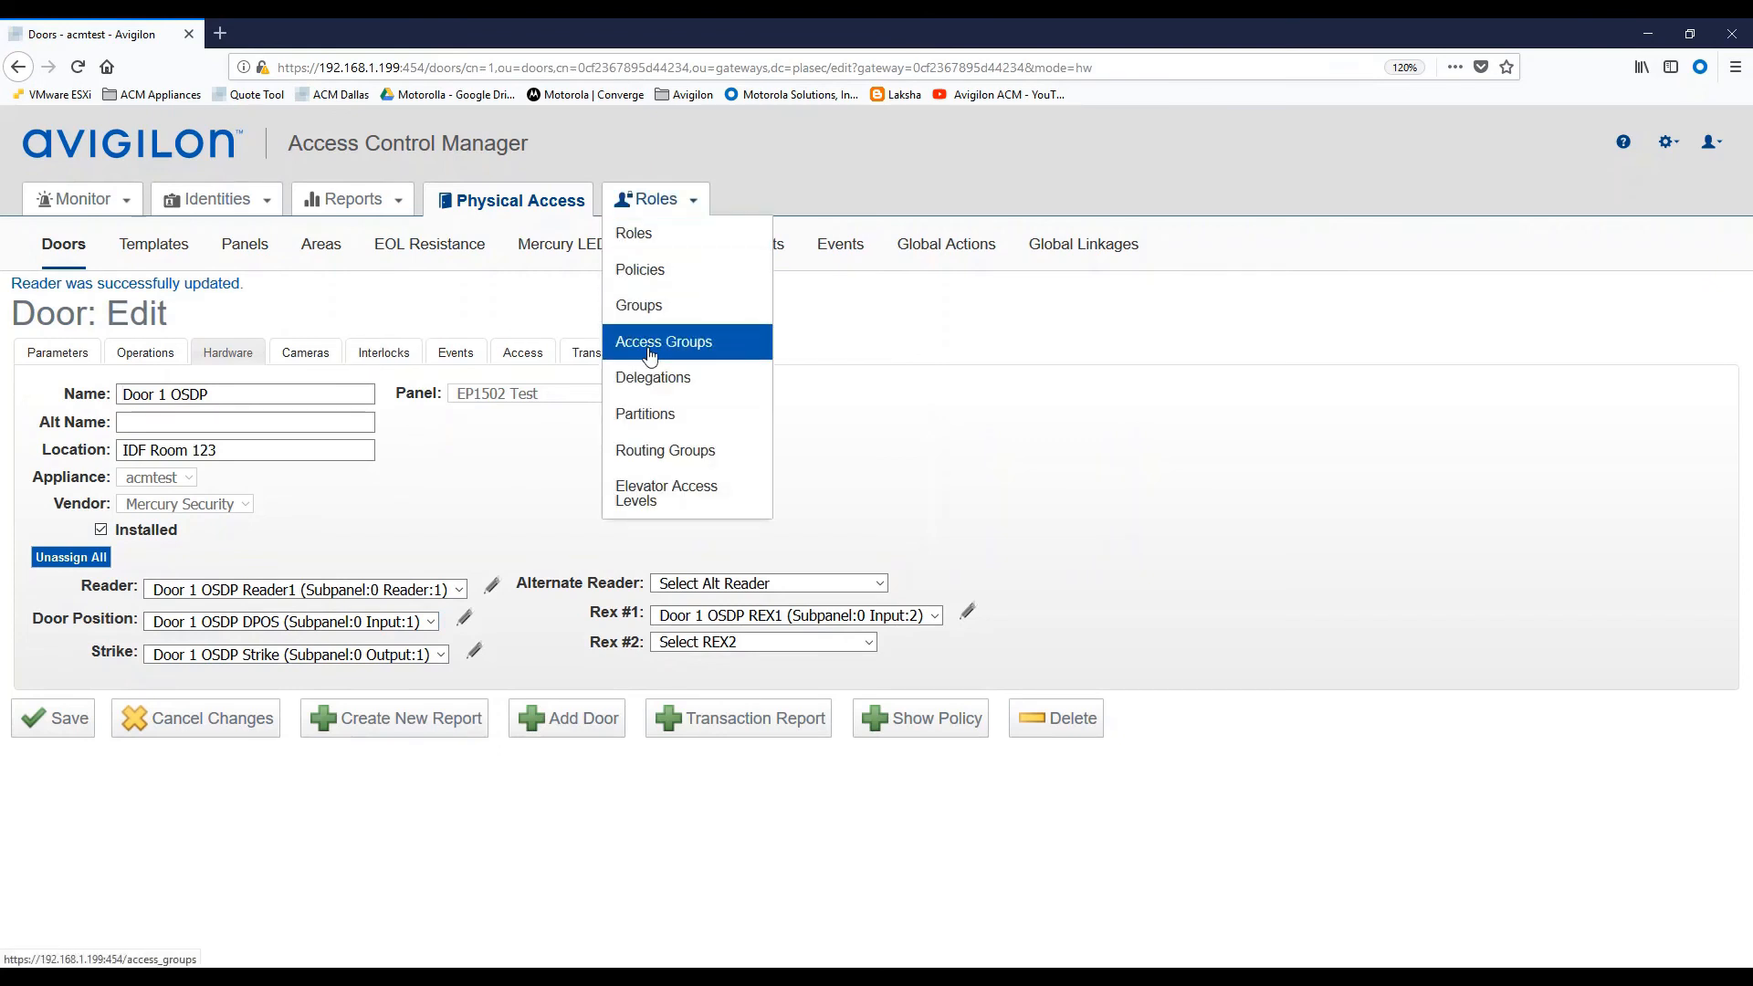
click(663, 341)
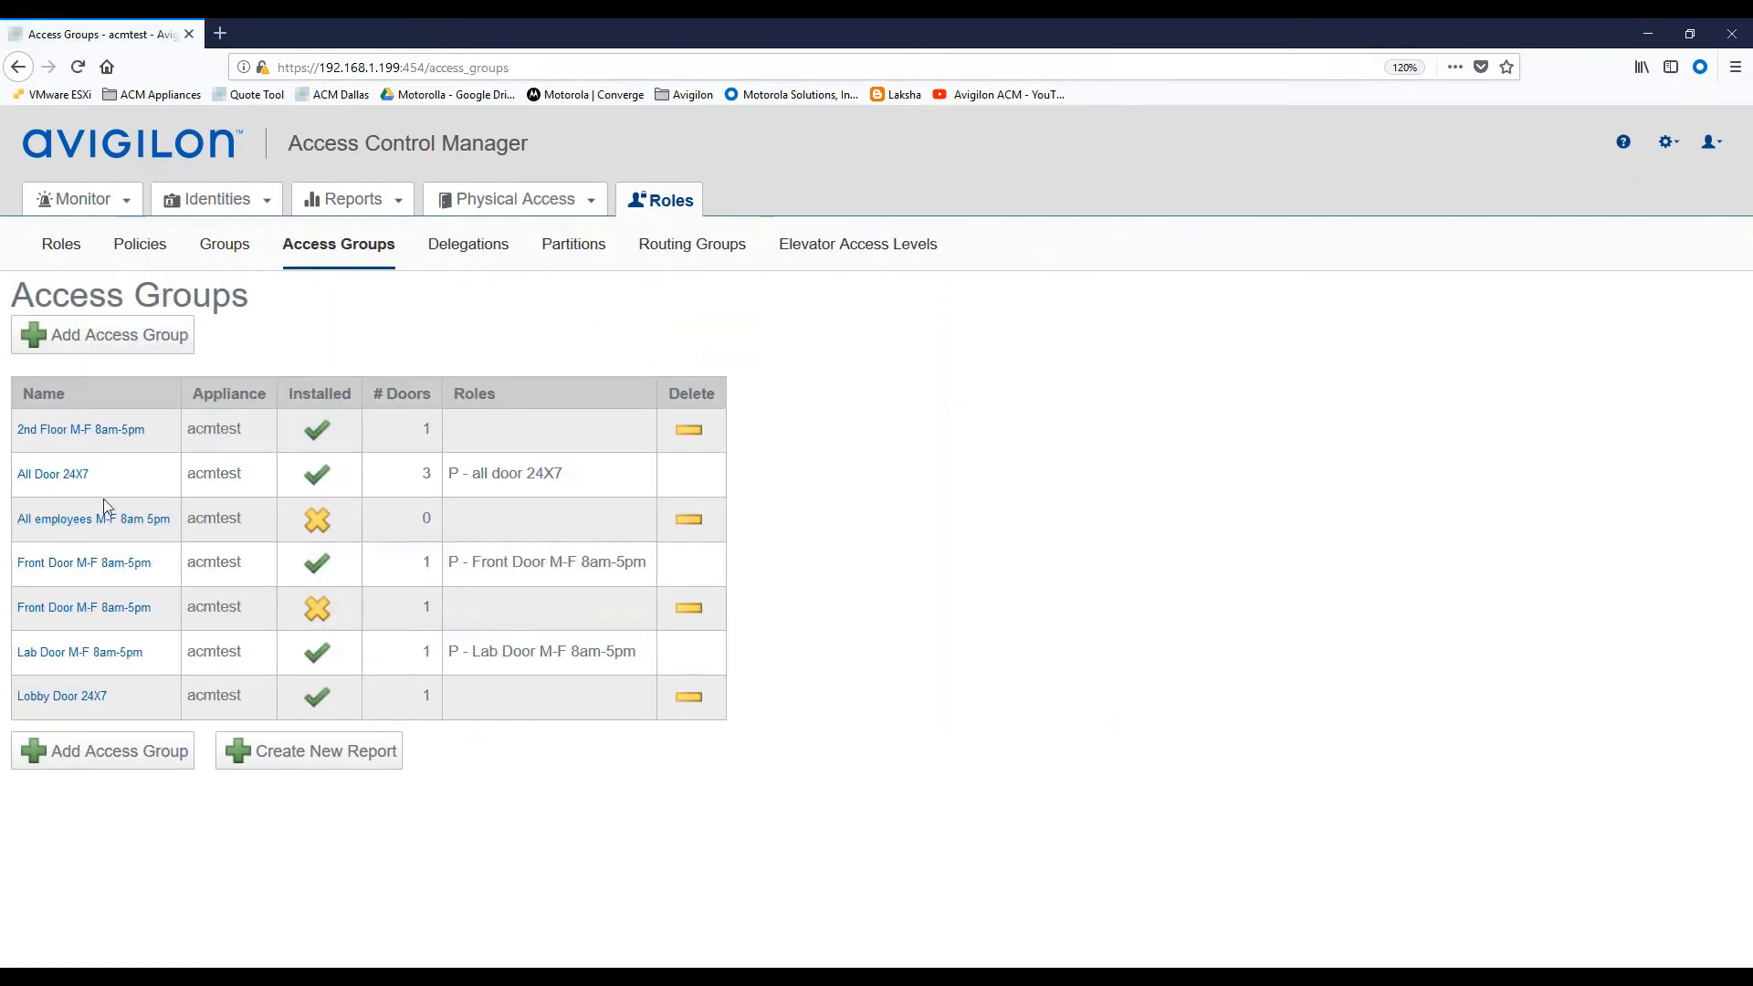
click(53, 473)
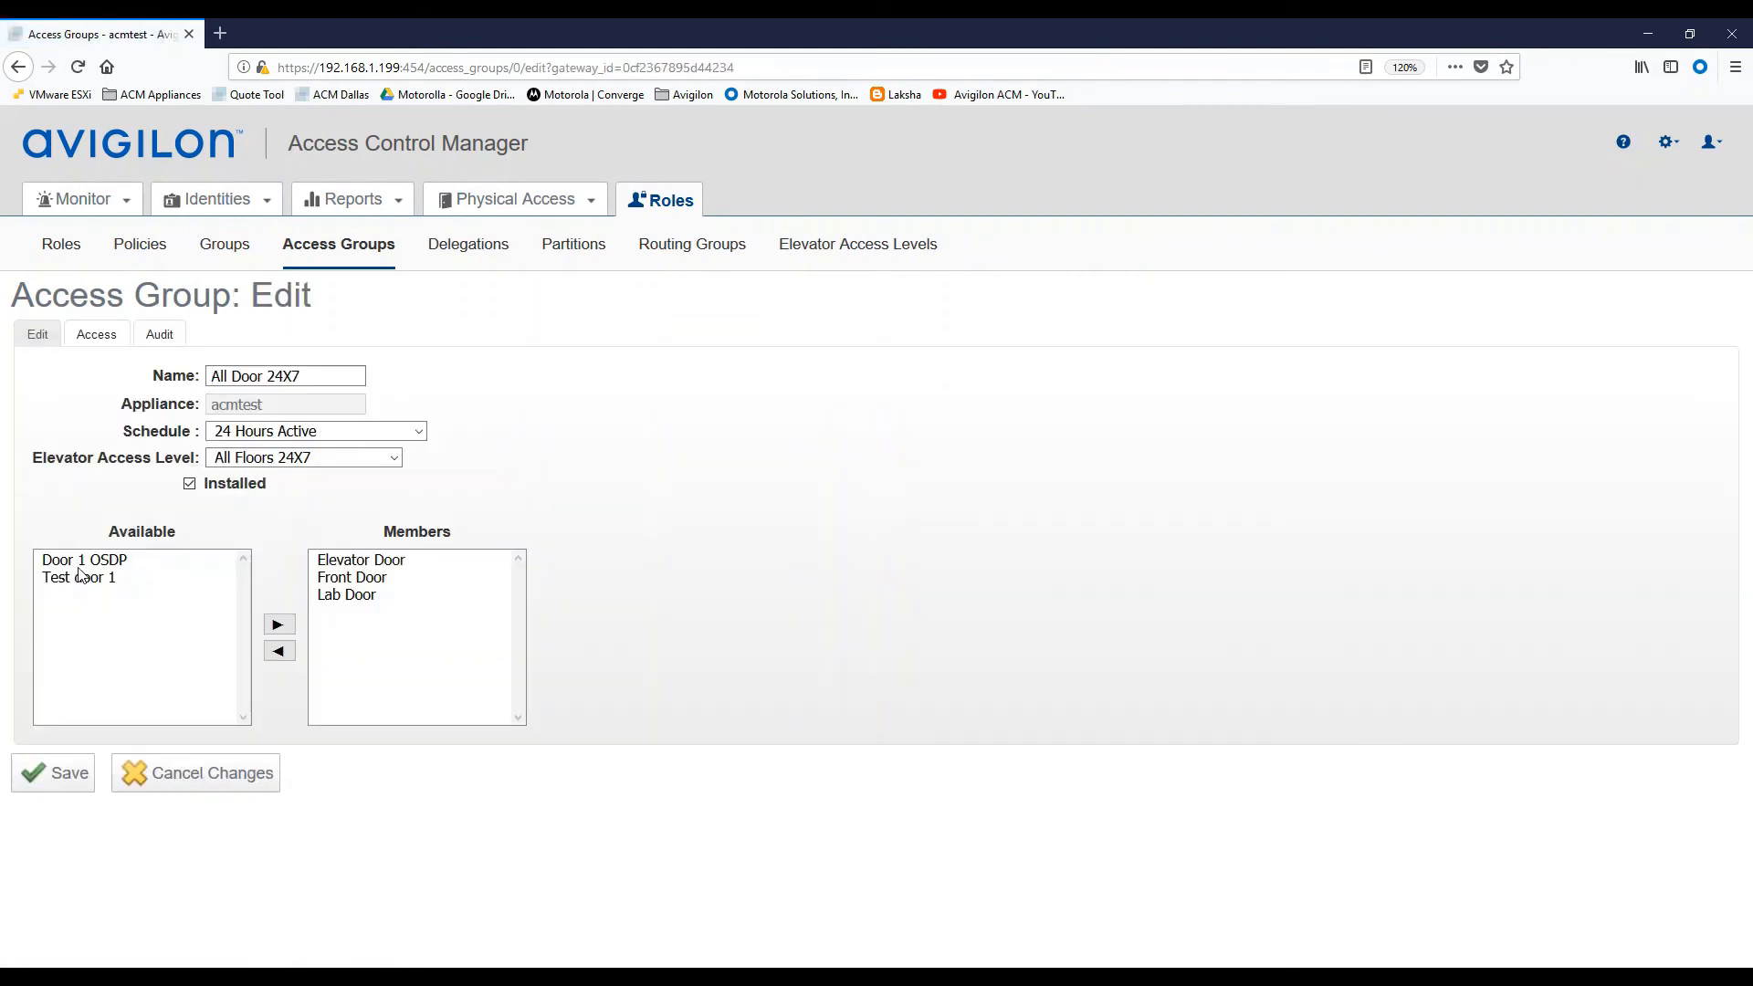
click(278, 623)
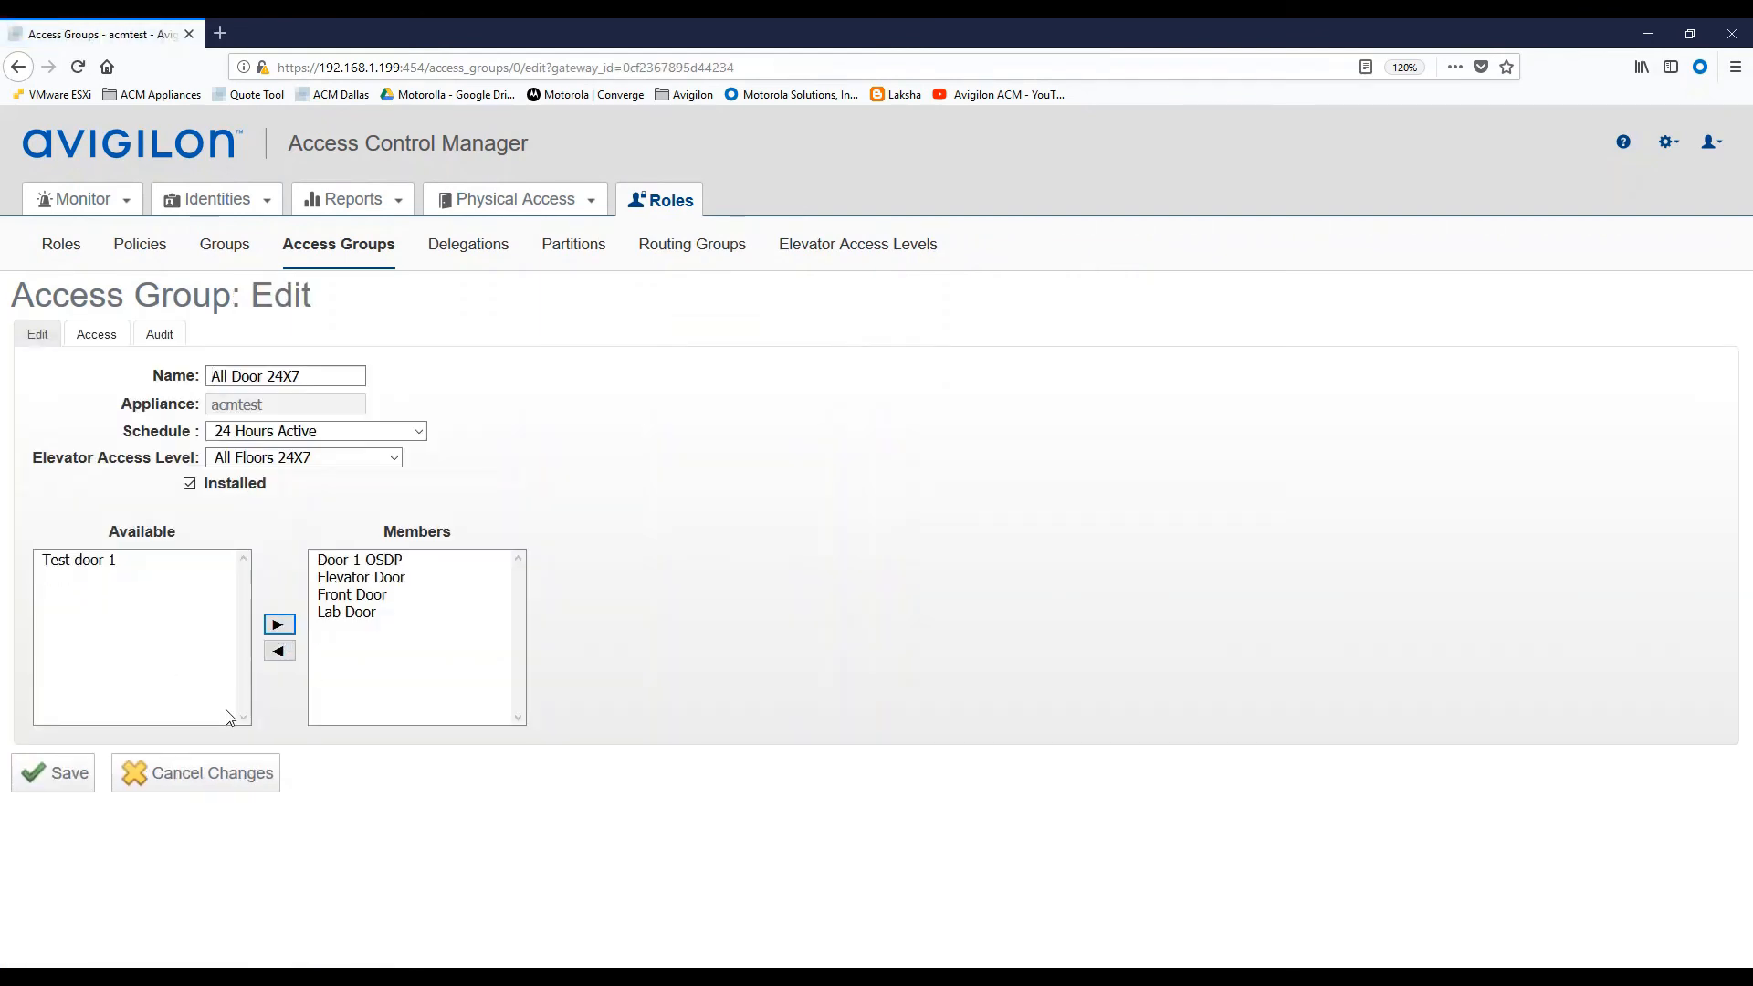
click(53, 772)
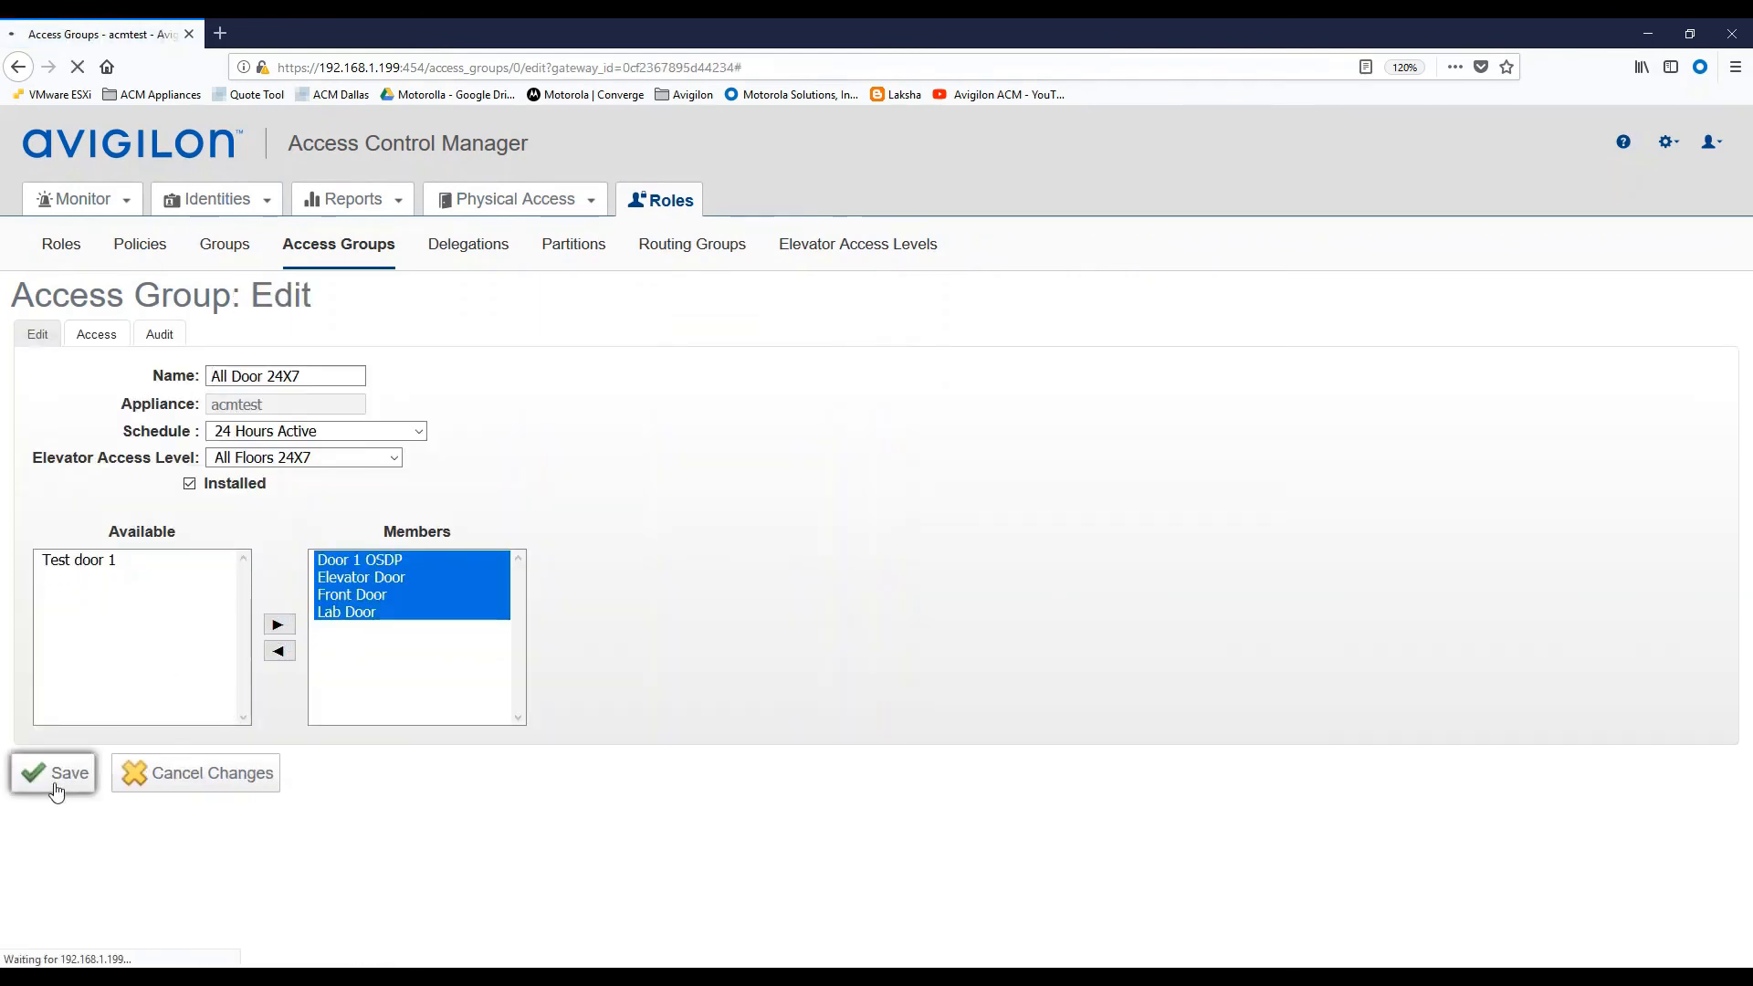
click(53, 772)
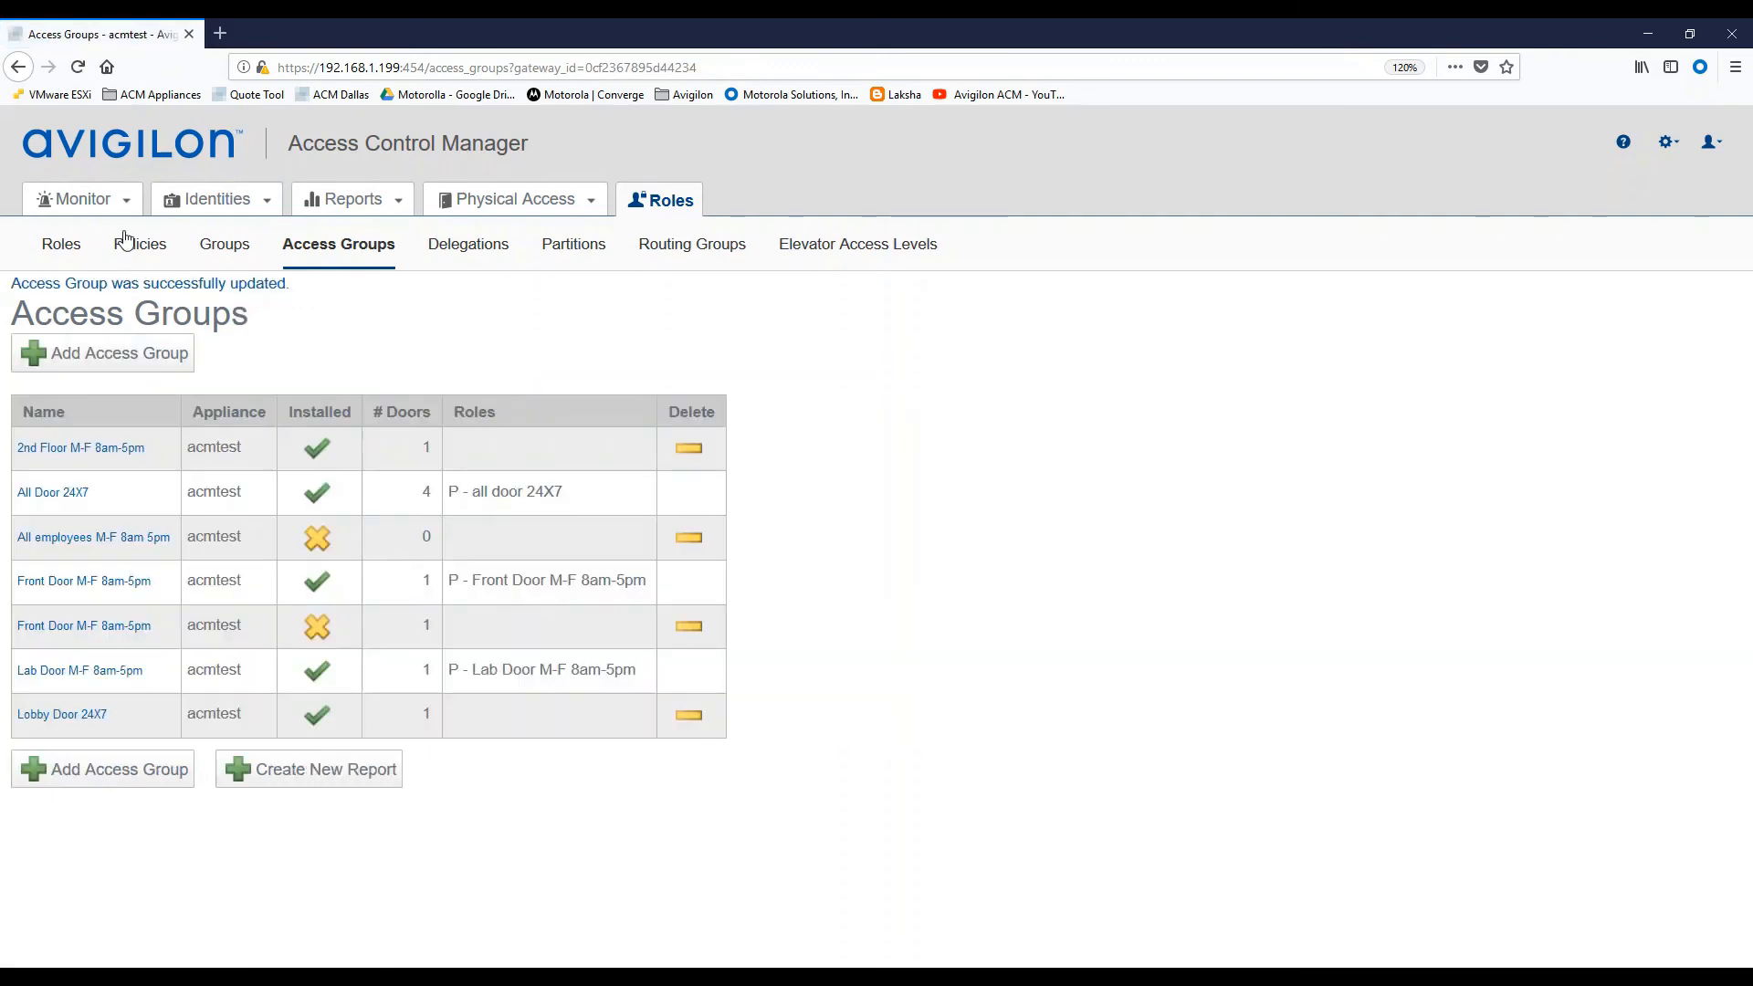
Open the Monitor Events live feed.
click(77, 198)
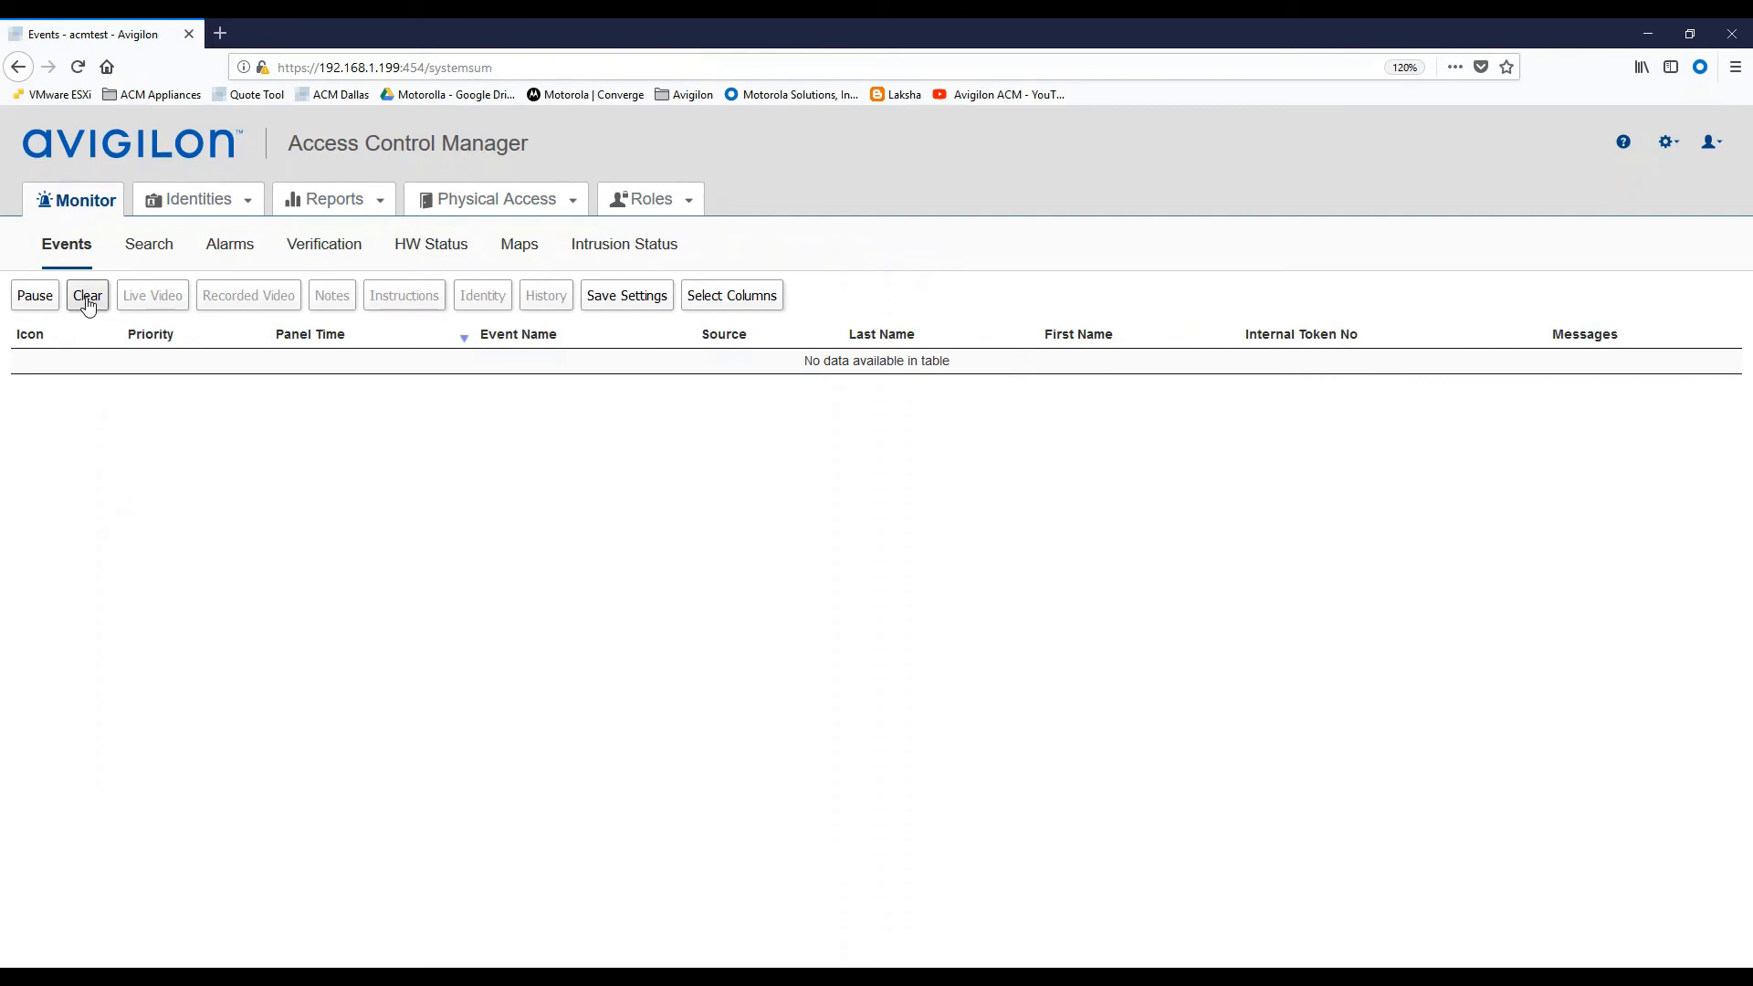
mouse_move(101, 323)
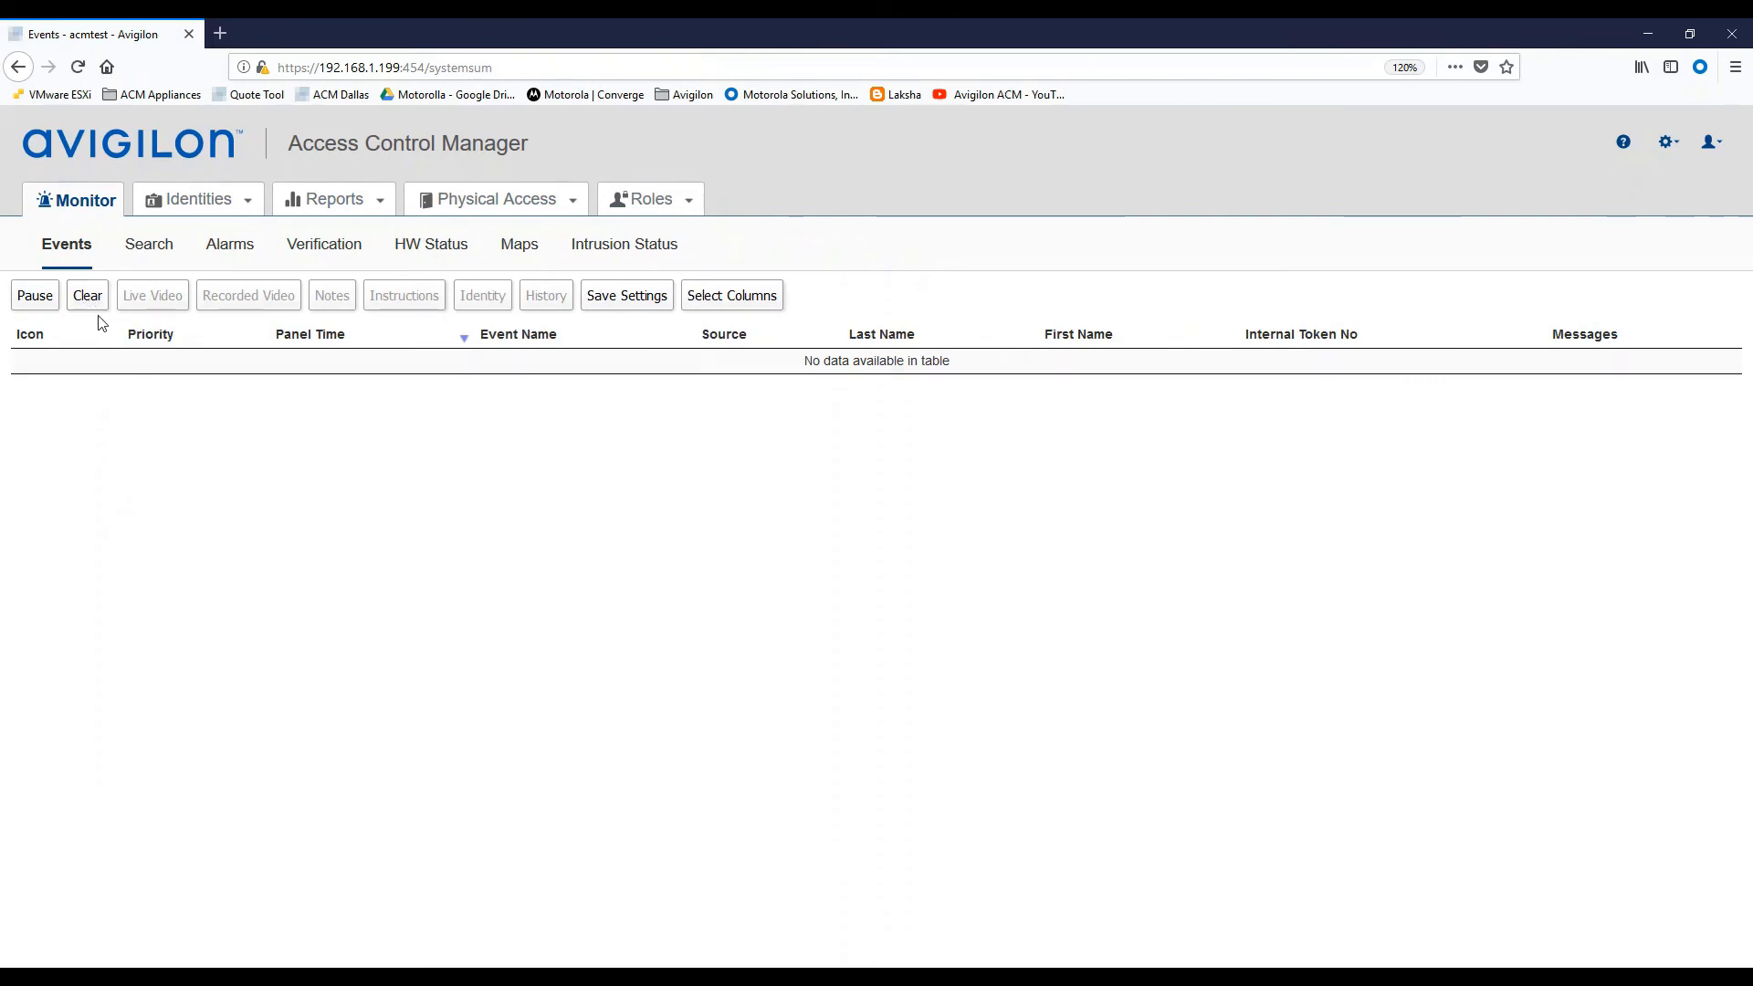
mouse_move(235, 593)
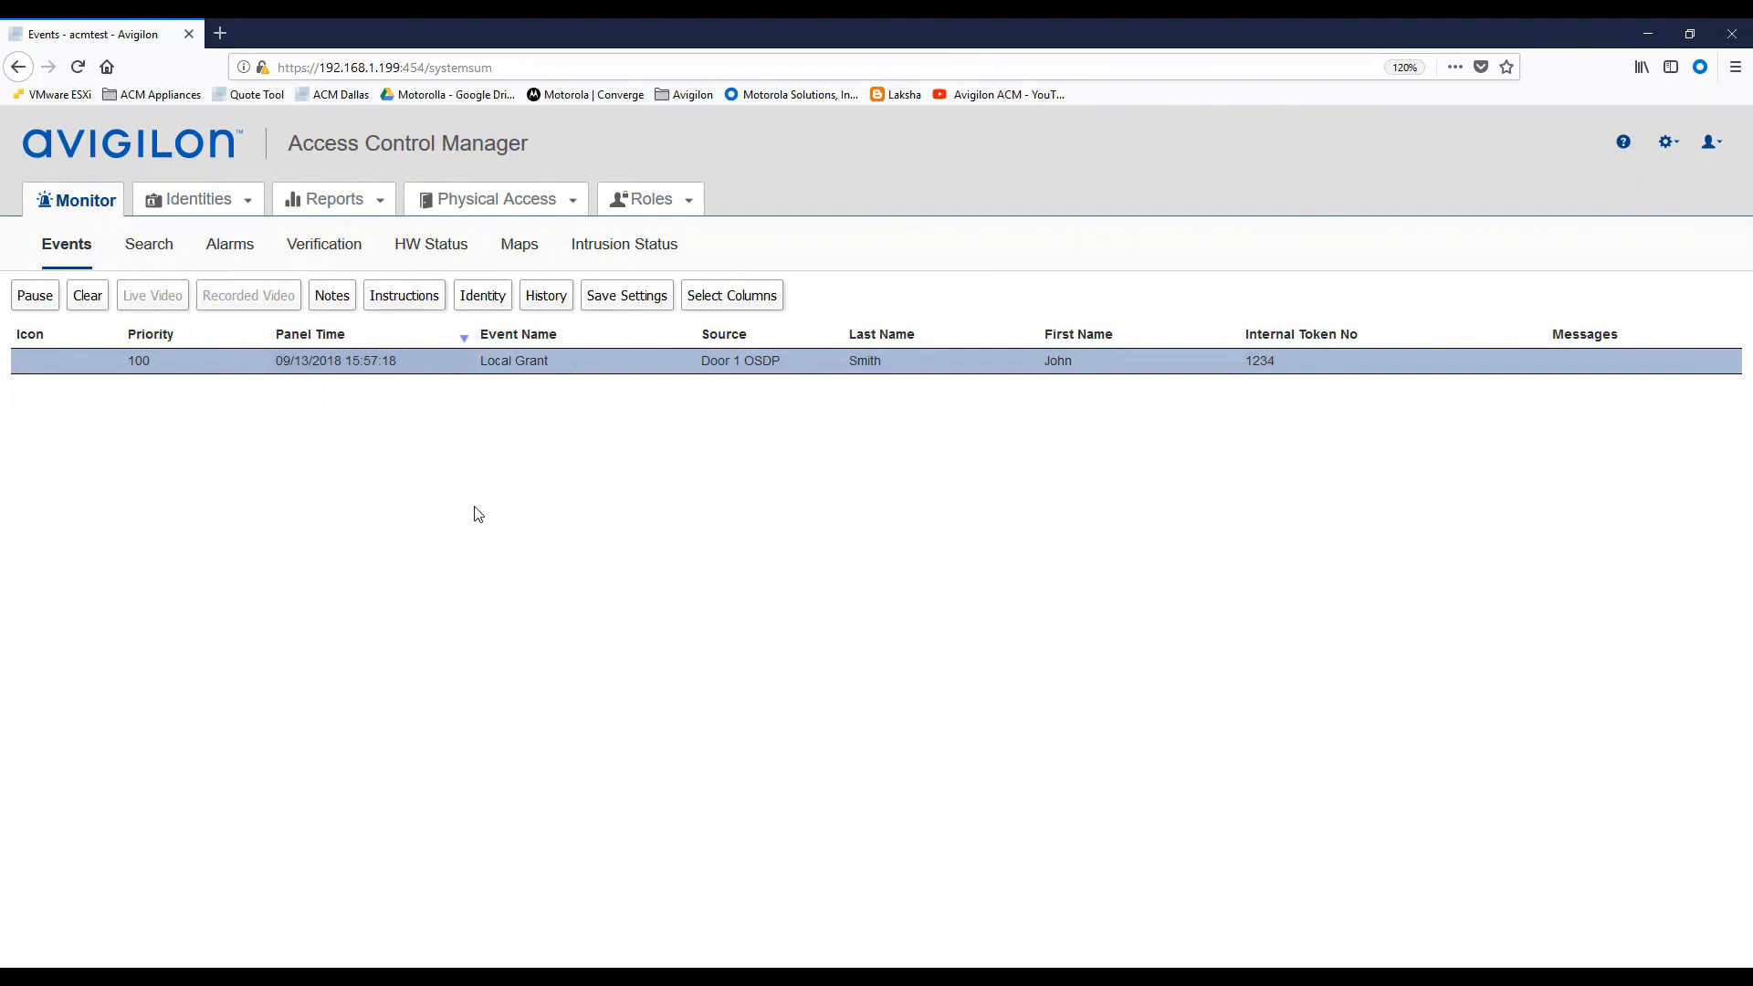
mouse_move(454, 359)
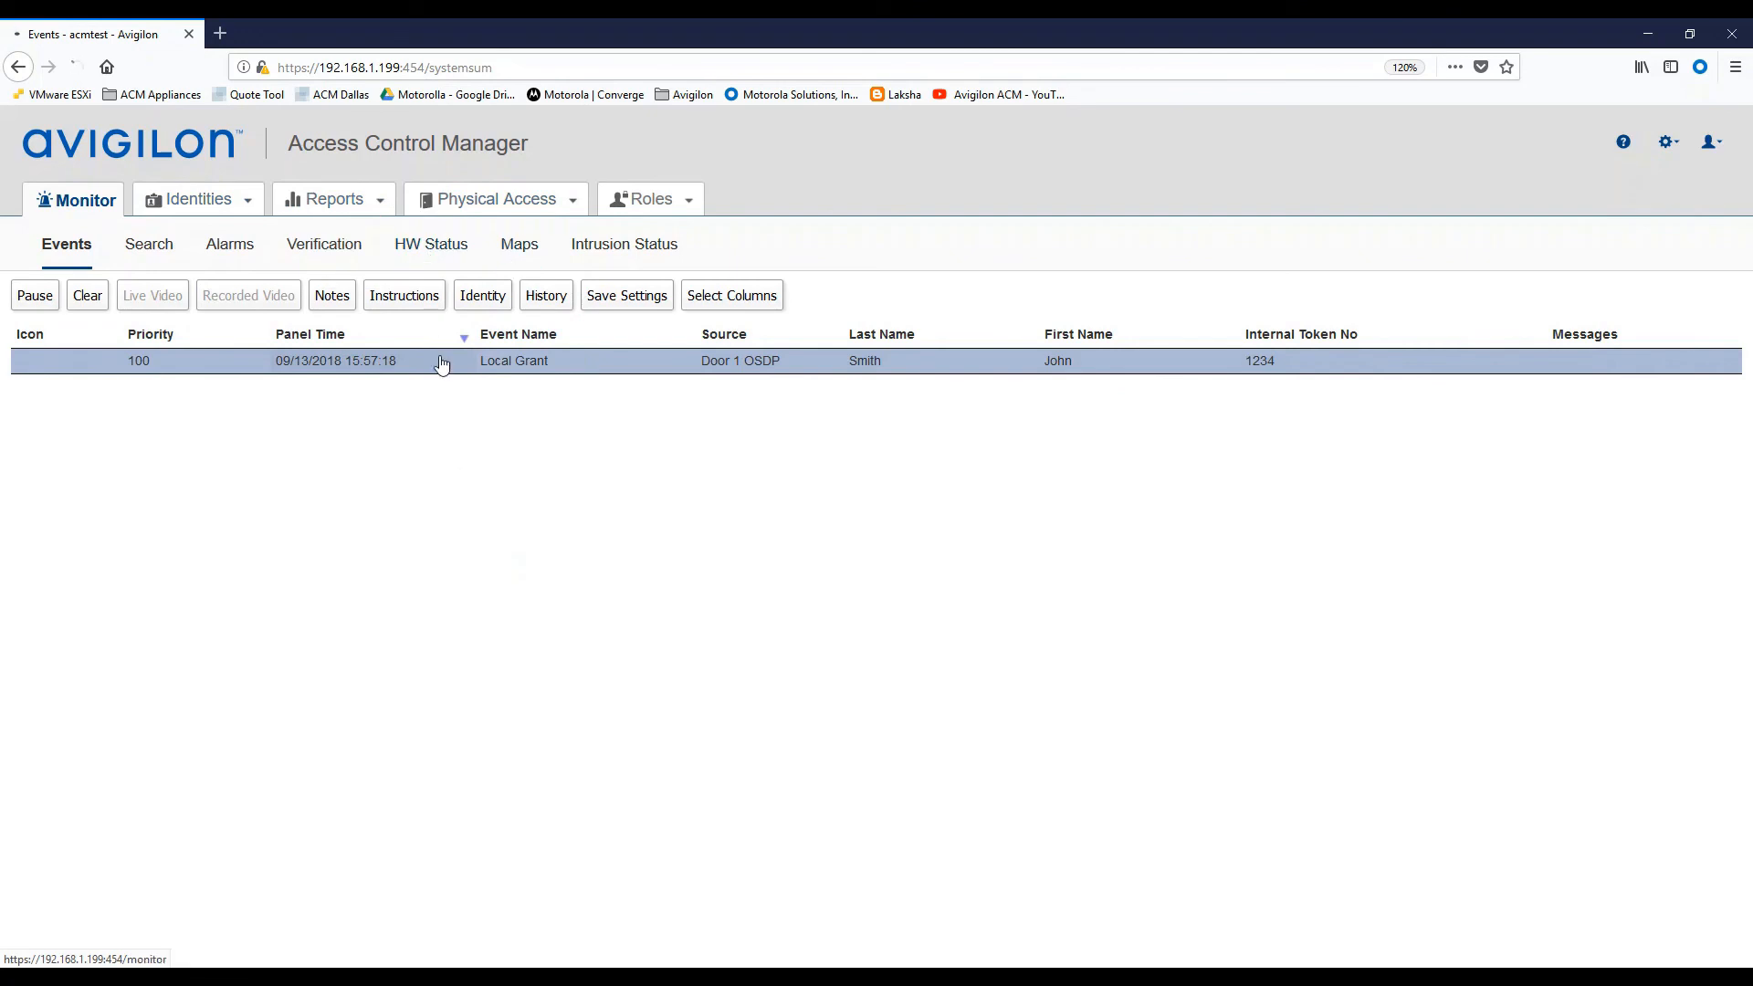
Select Door 1 OSDP in Hardware Status, unlock it, then restore its normal mode.
click(429, 244)
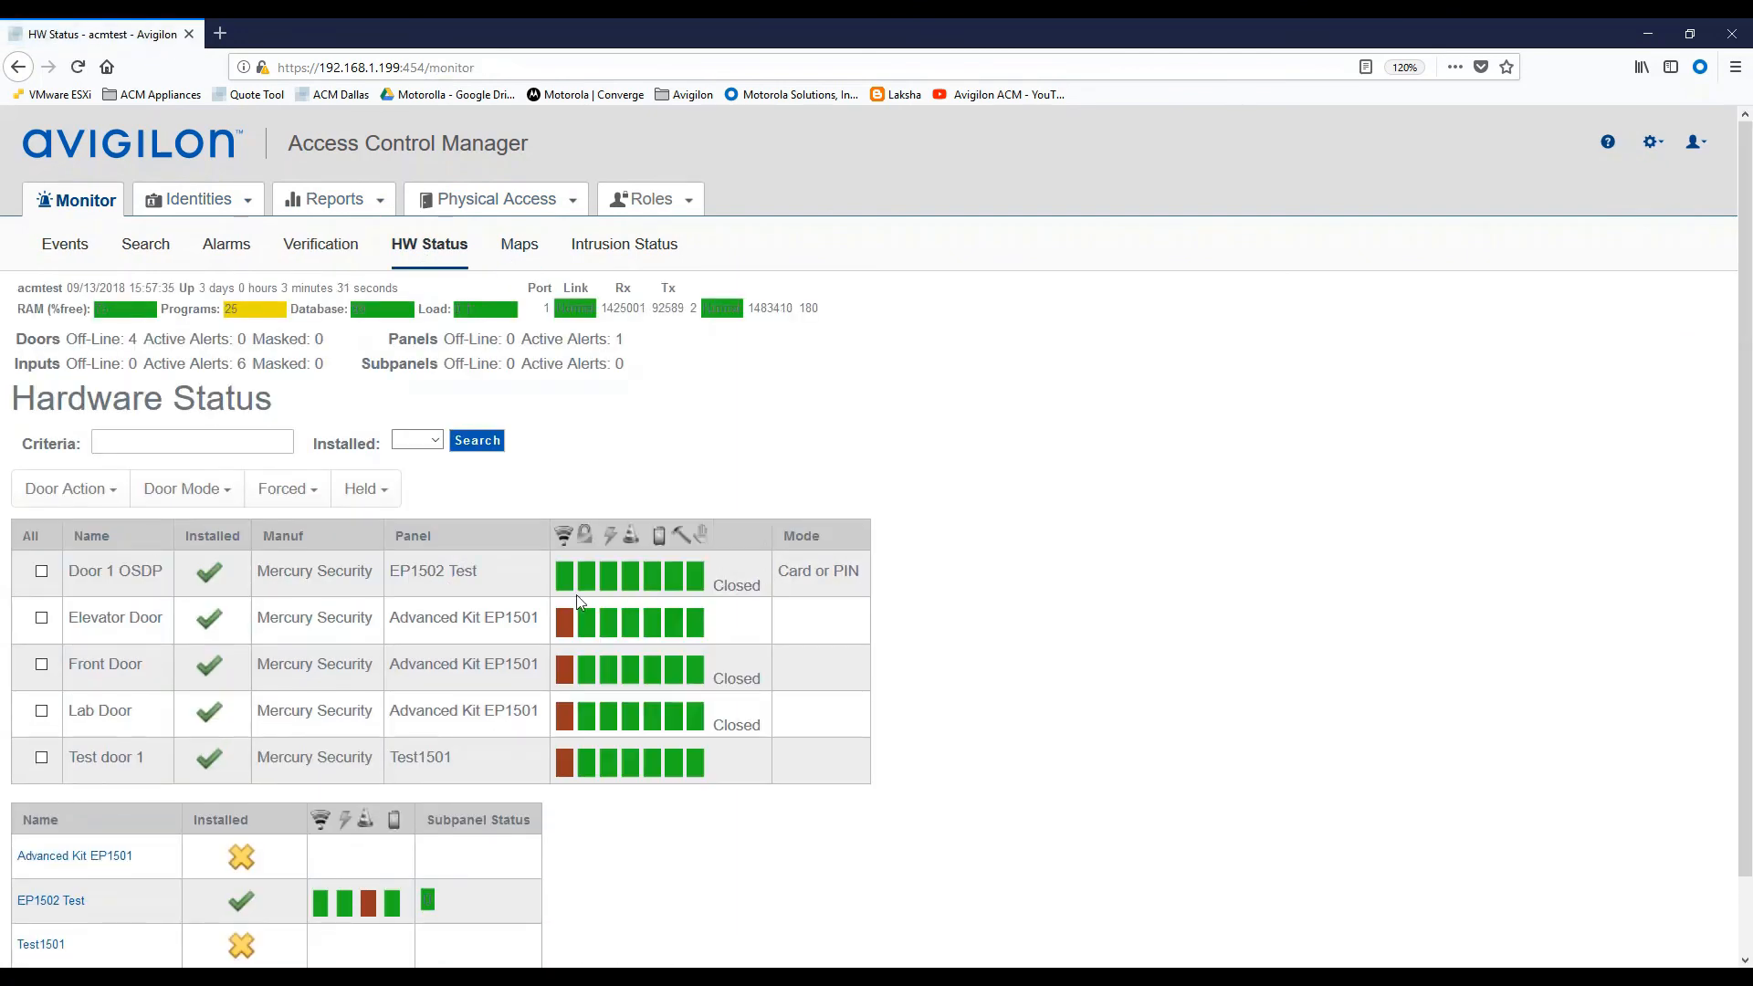
click(41, 571)
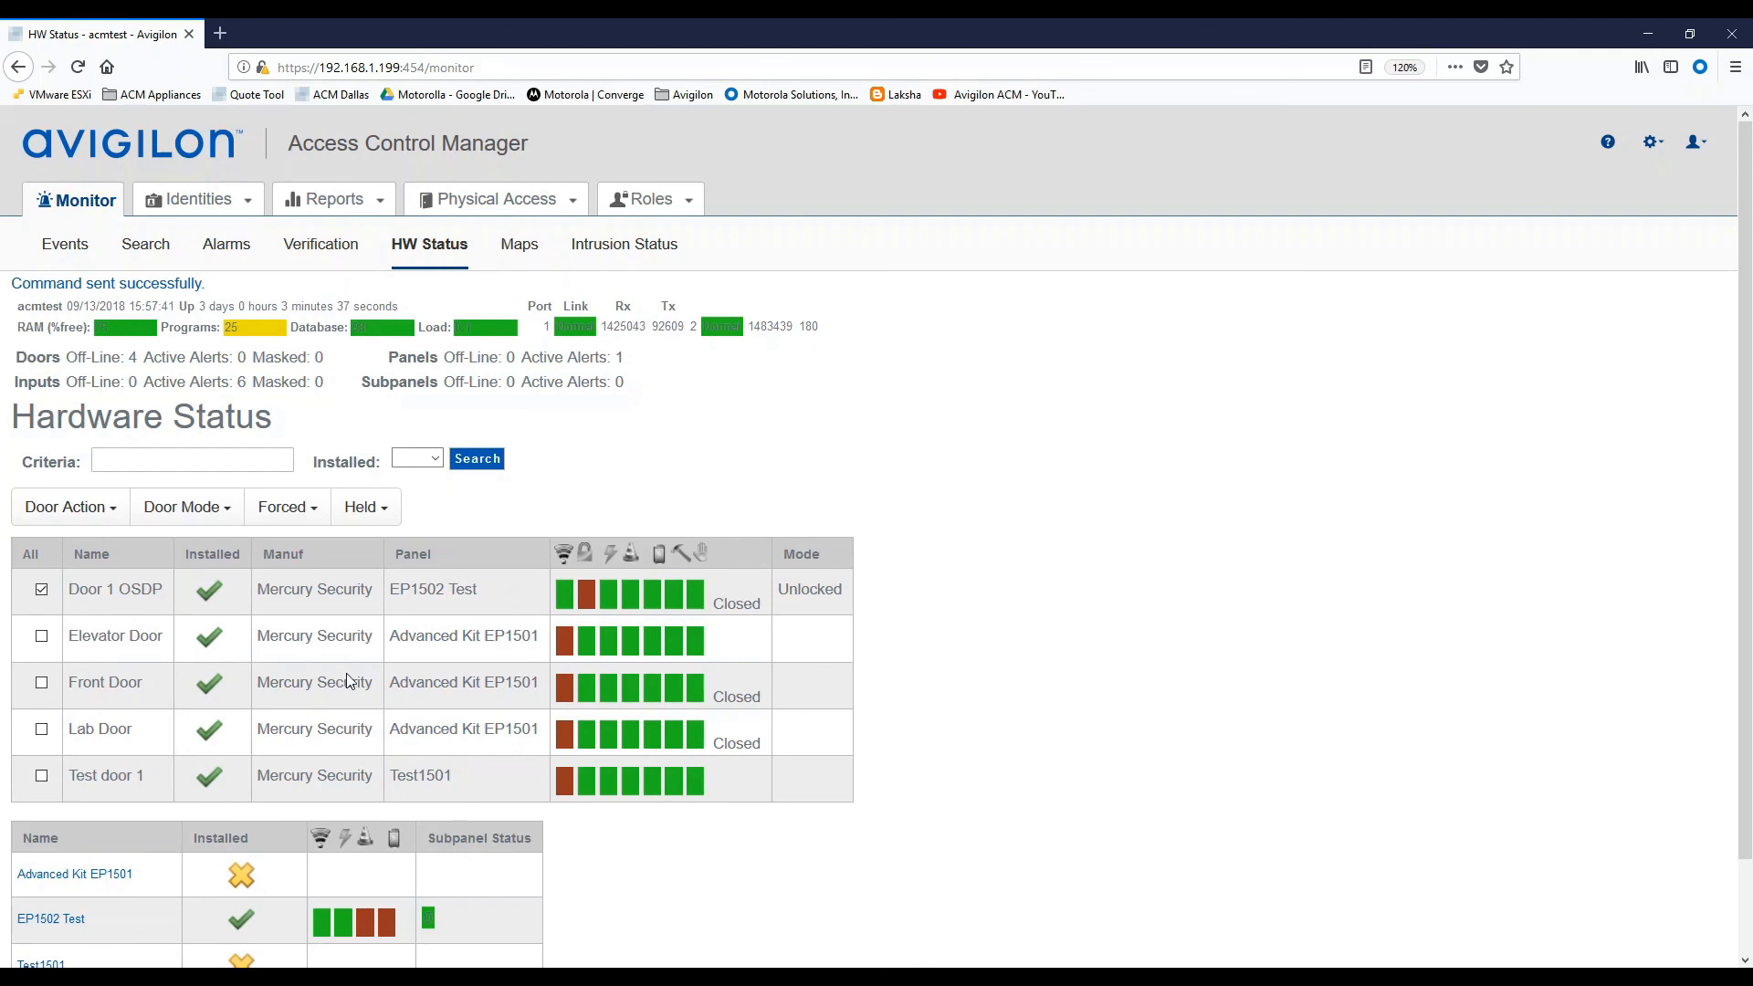
mouse_move(260, 667)
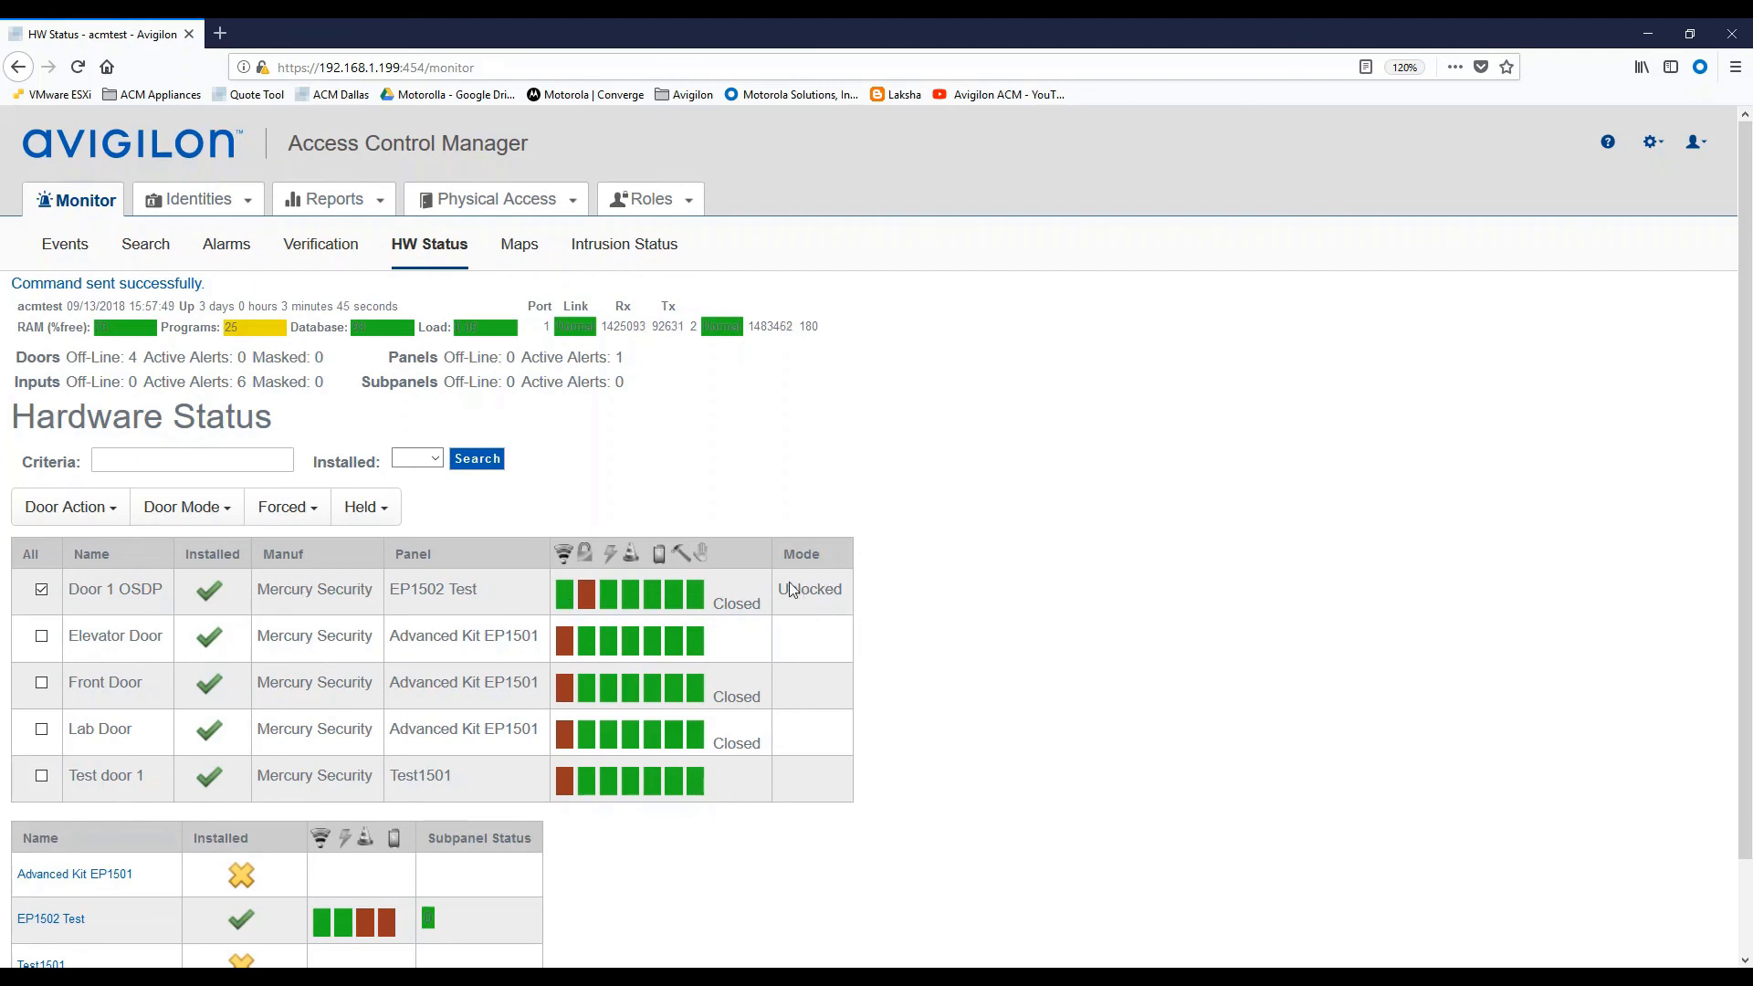
click(70, 507)
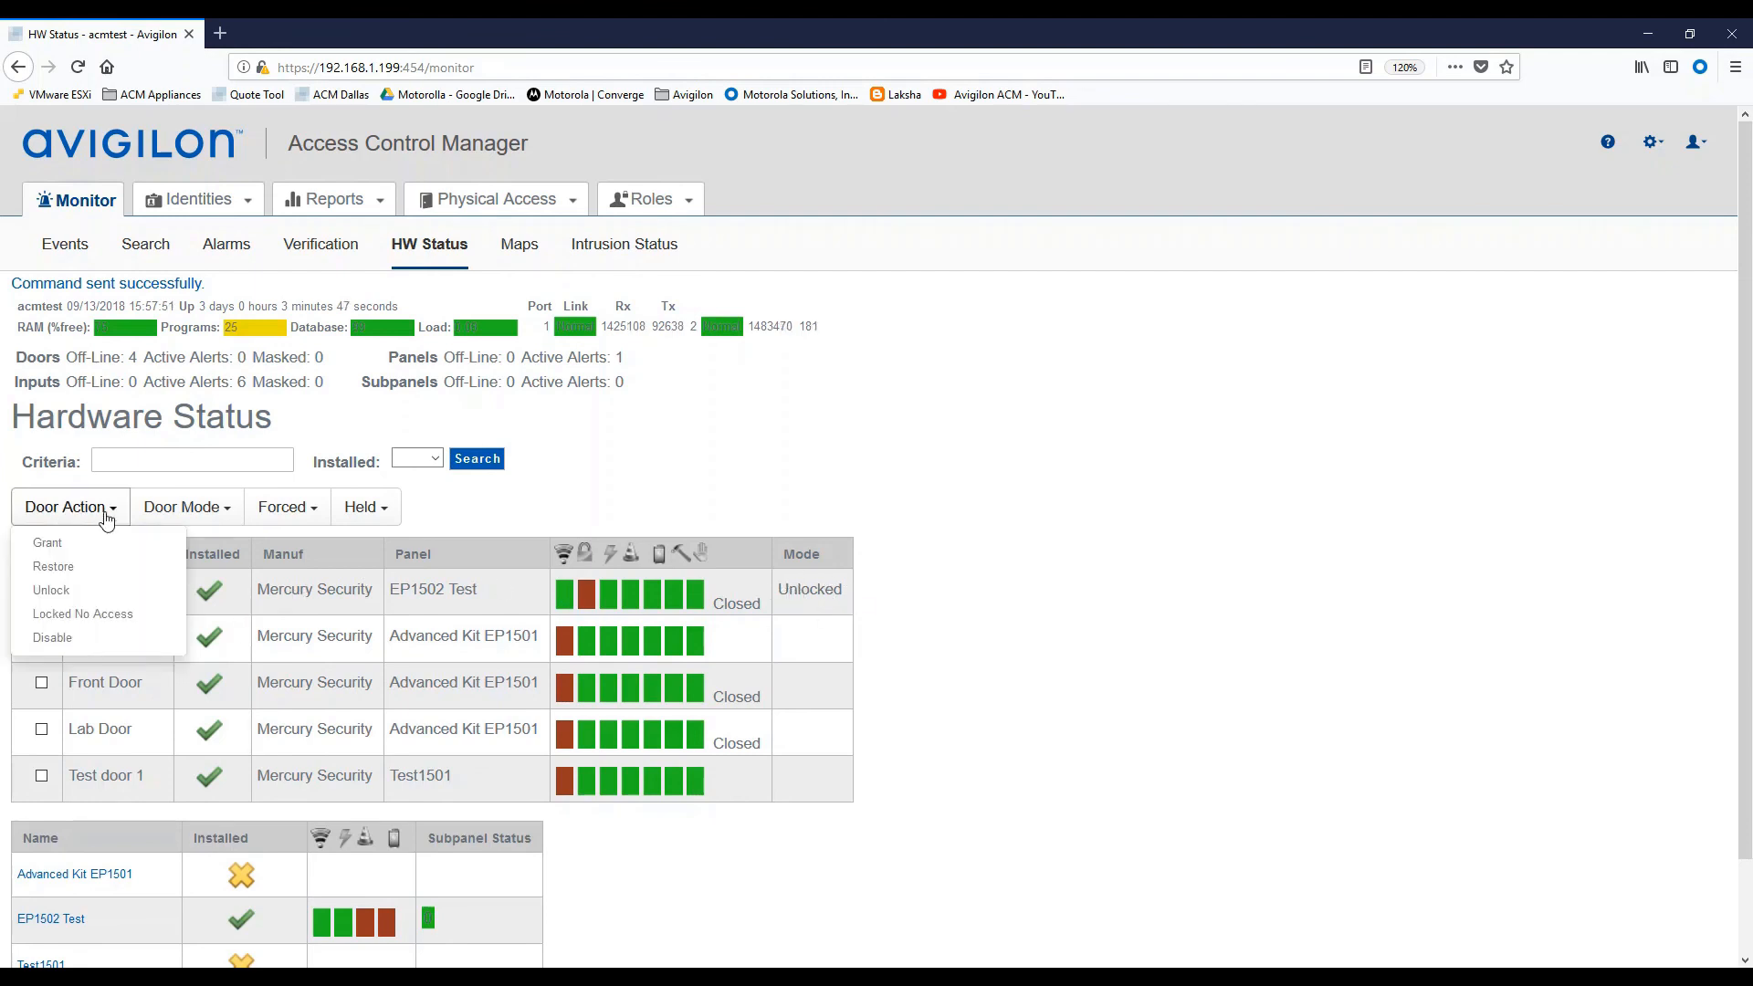
mouse_move(55, 568)
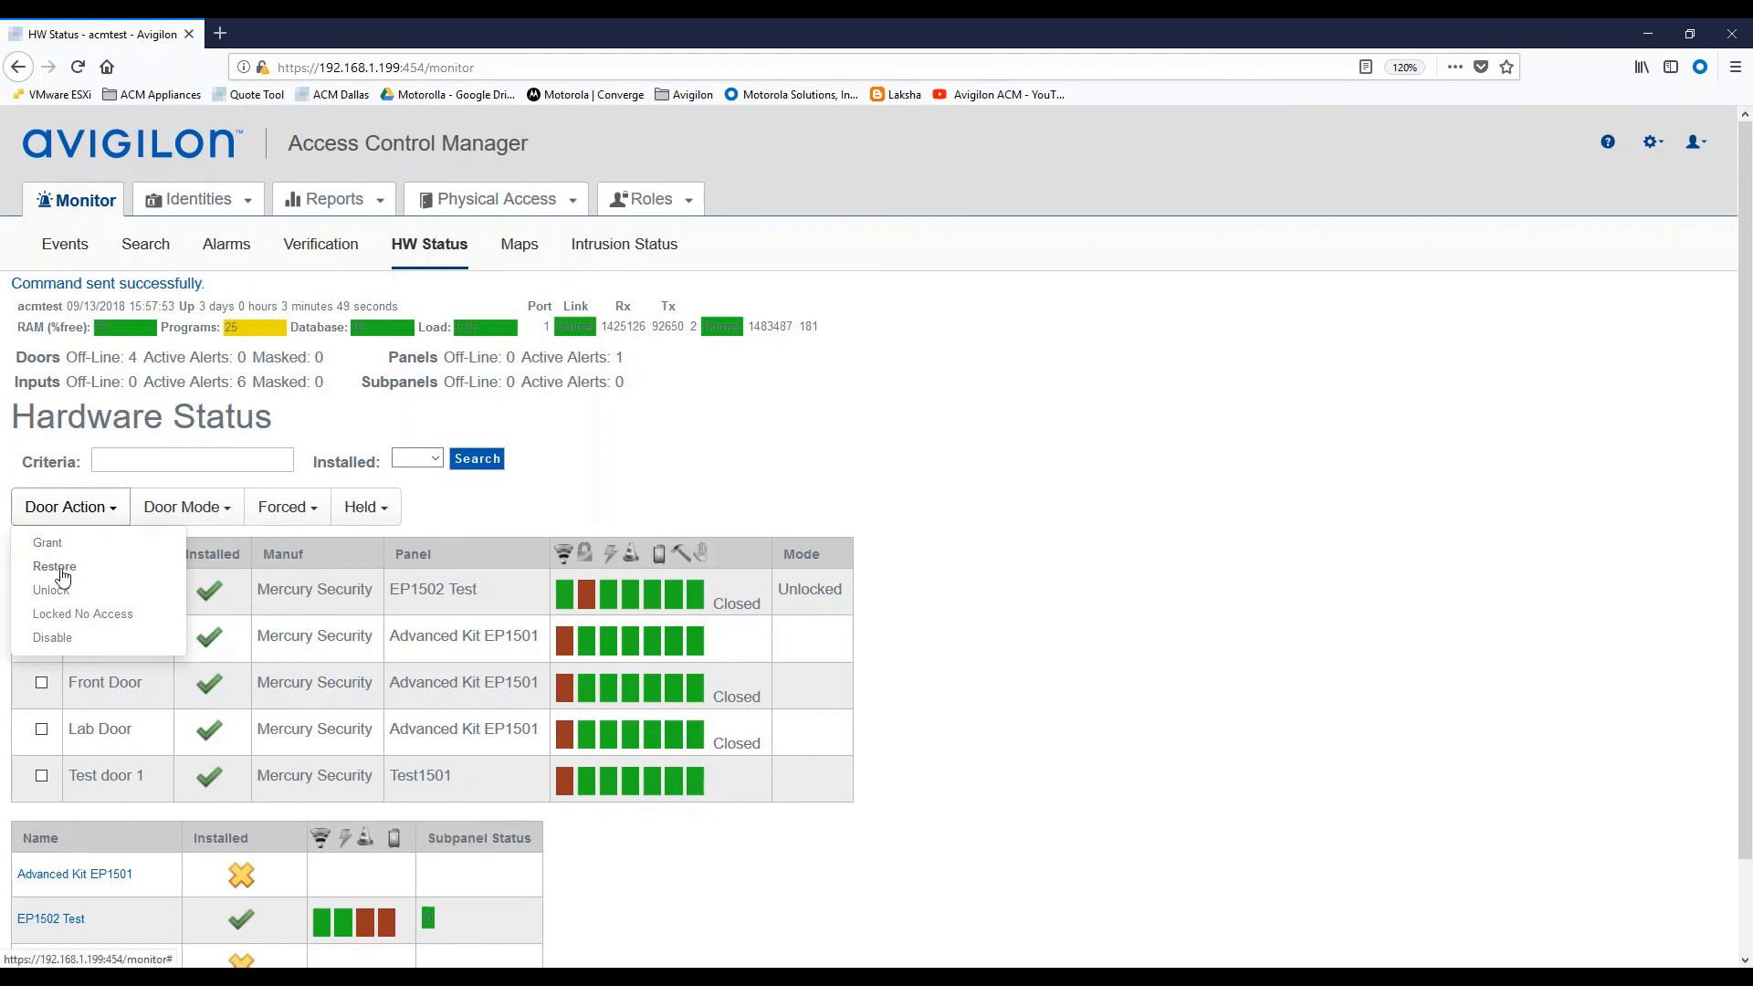
click(494, 198)
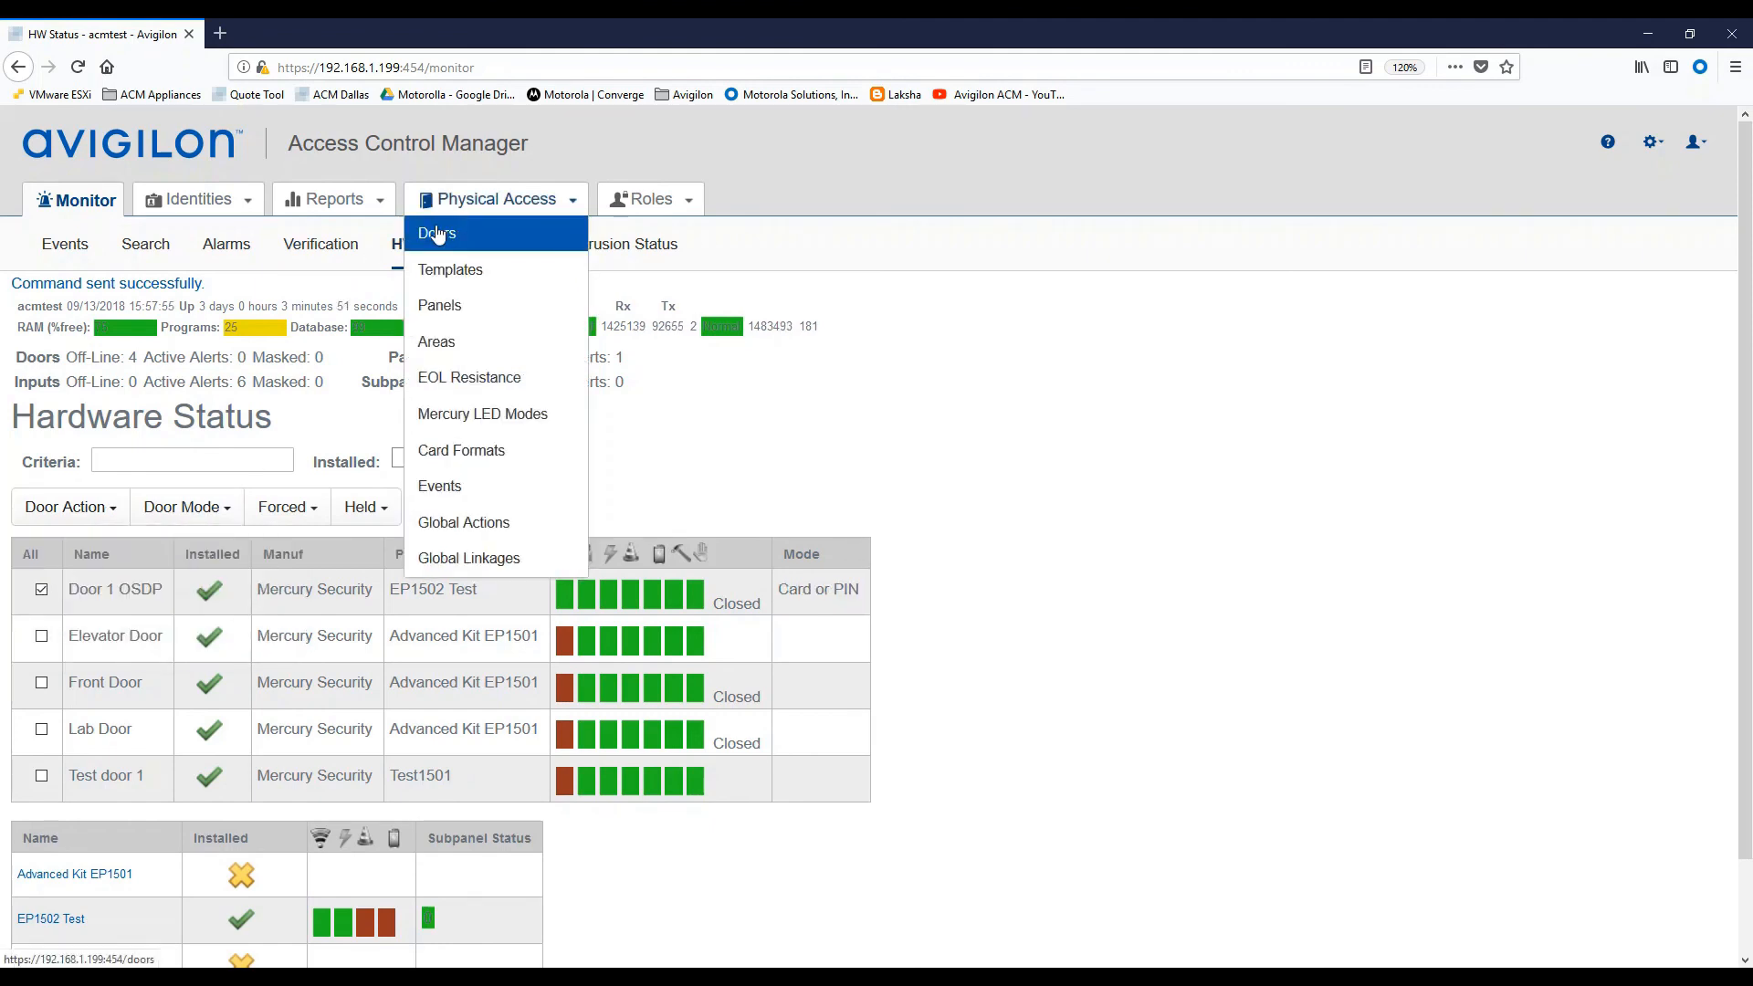
Open Physical Access > Doors to confirm Door 1 OSDP is online, closed, in Card or PIN mode.
click(437, 233)
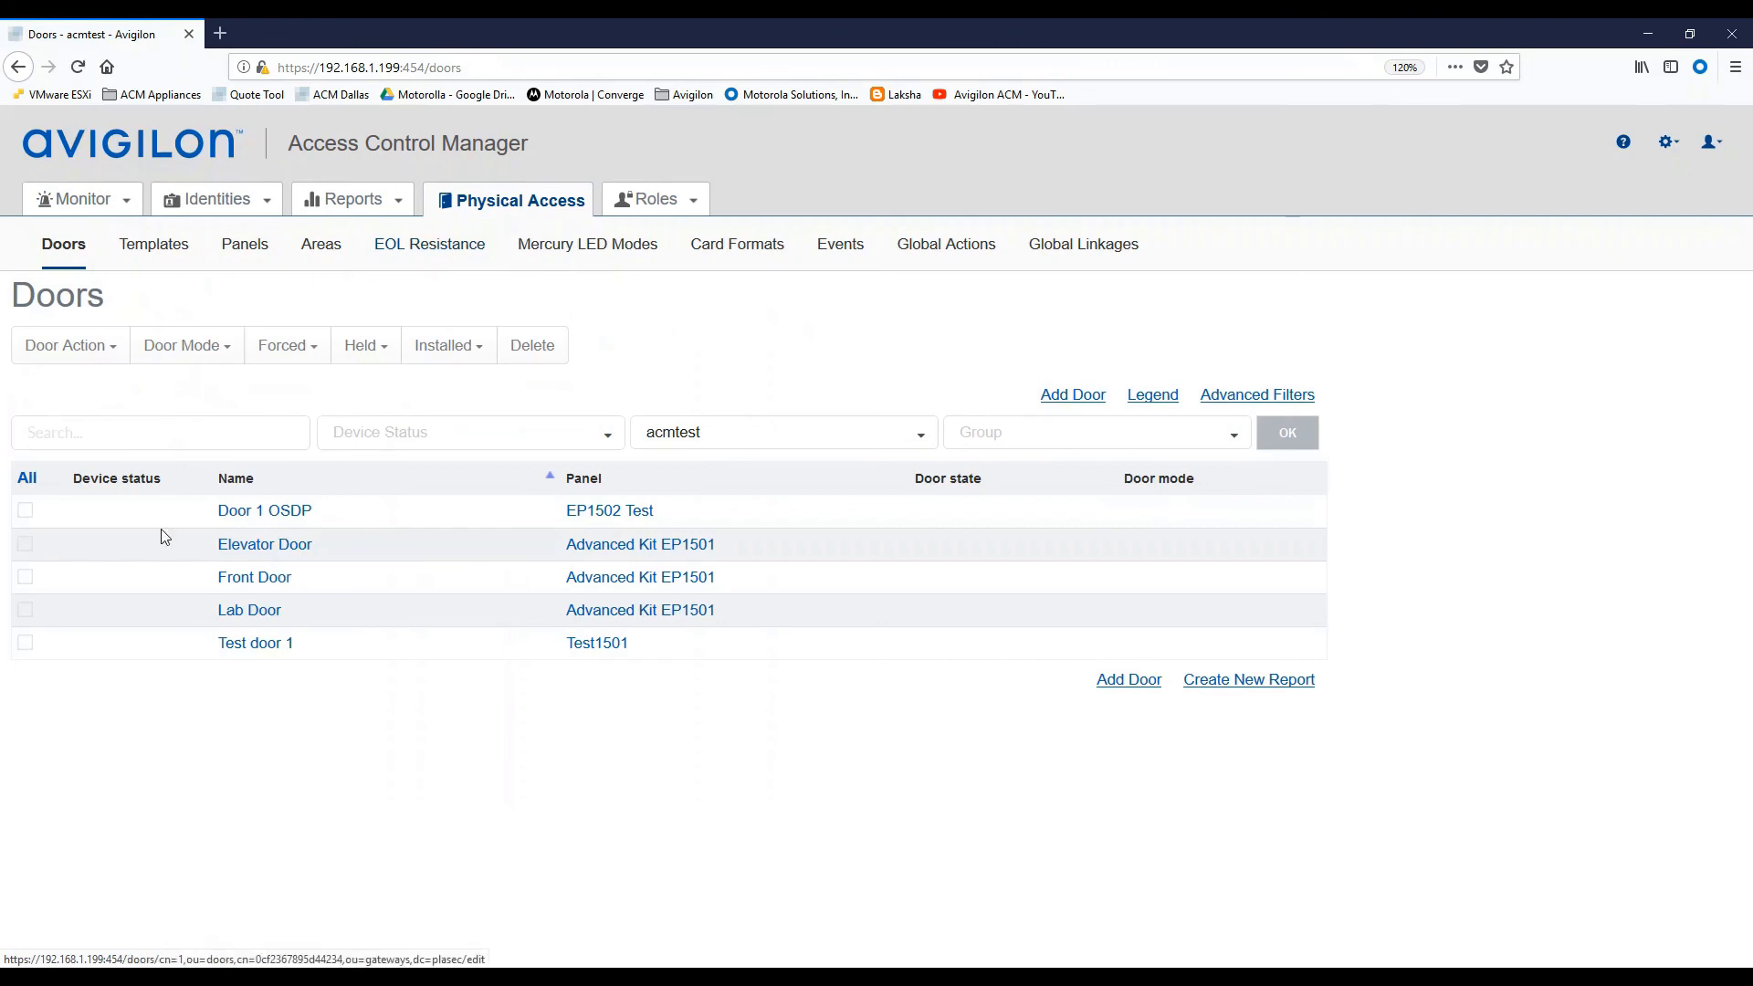
mouse_move(265, 510)
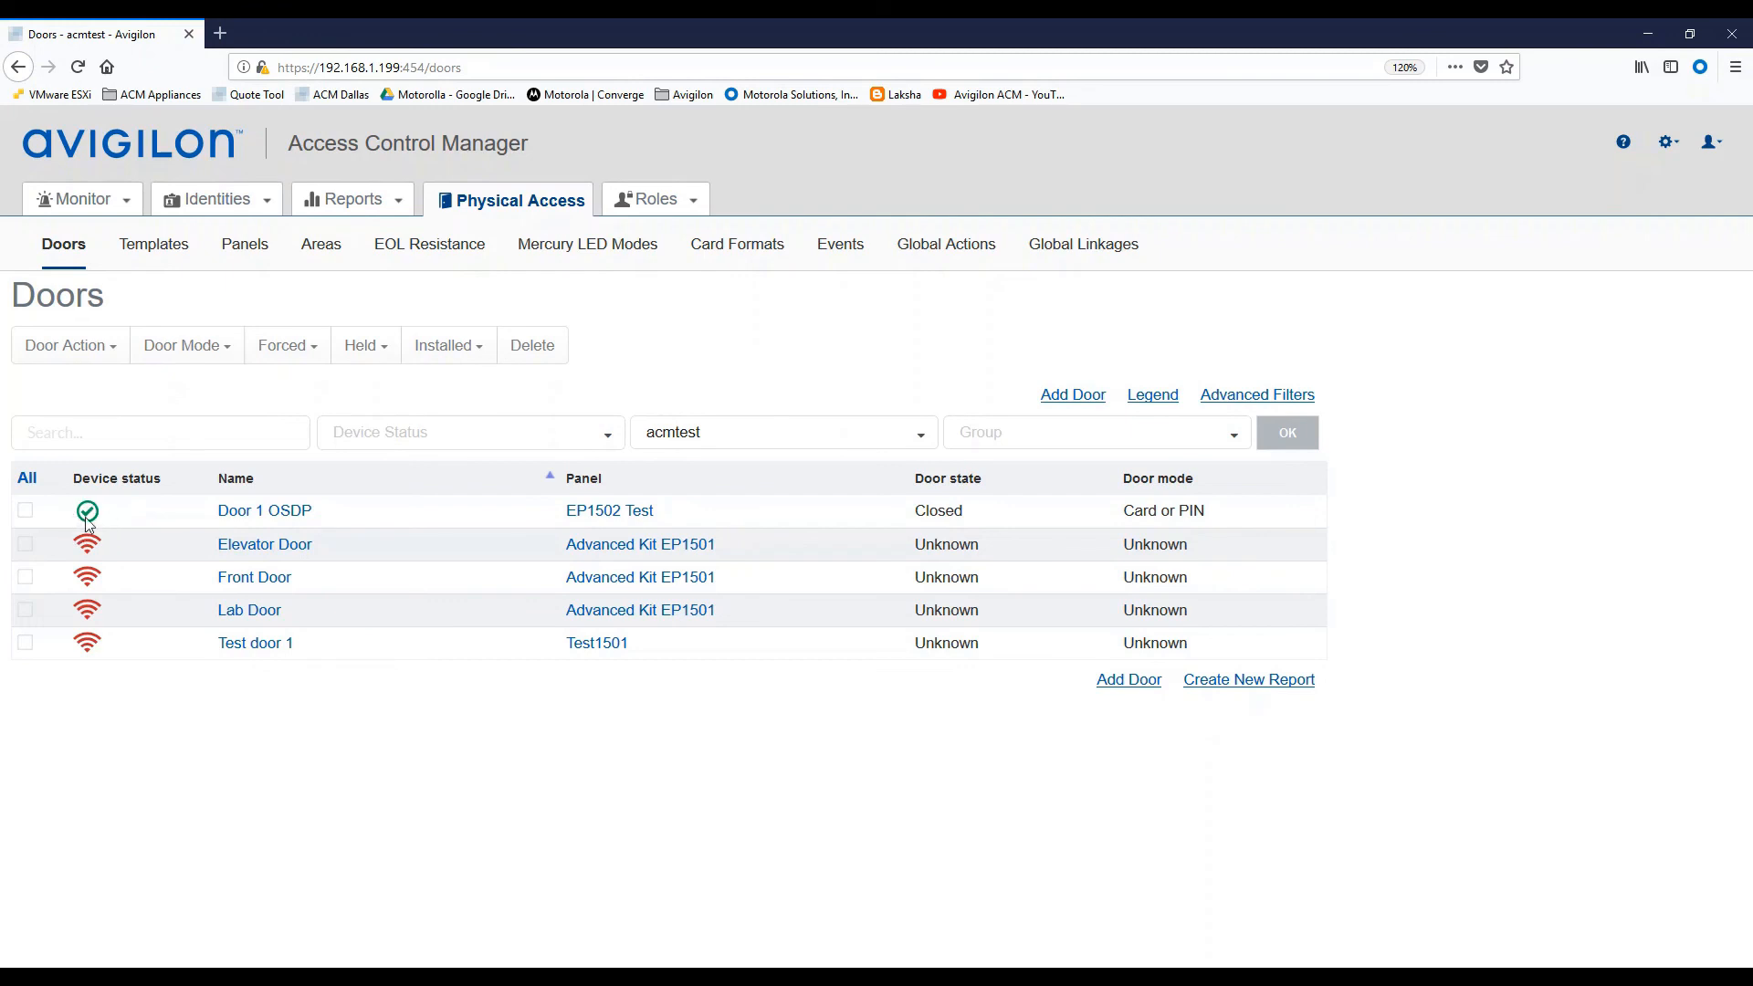
mouse_move(50, 499)
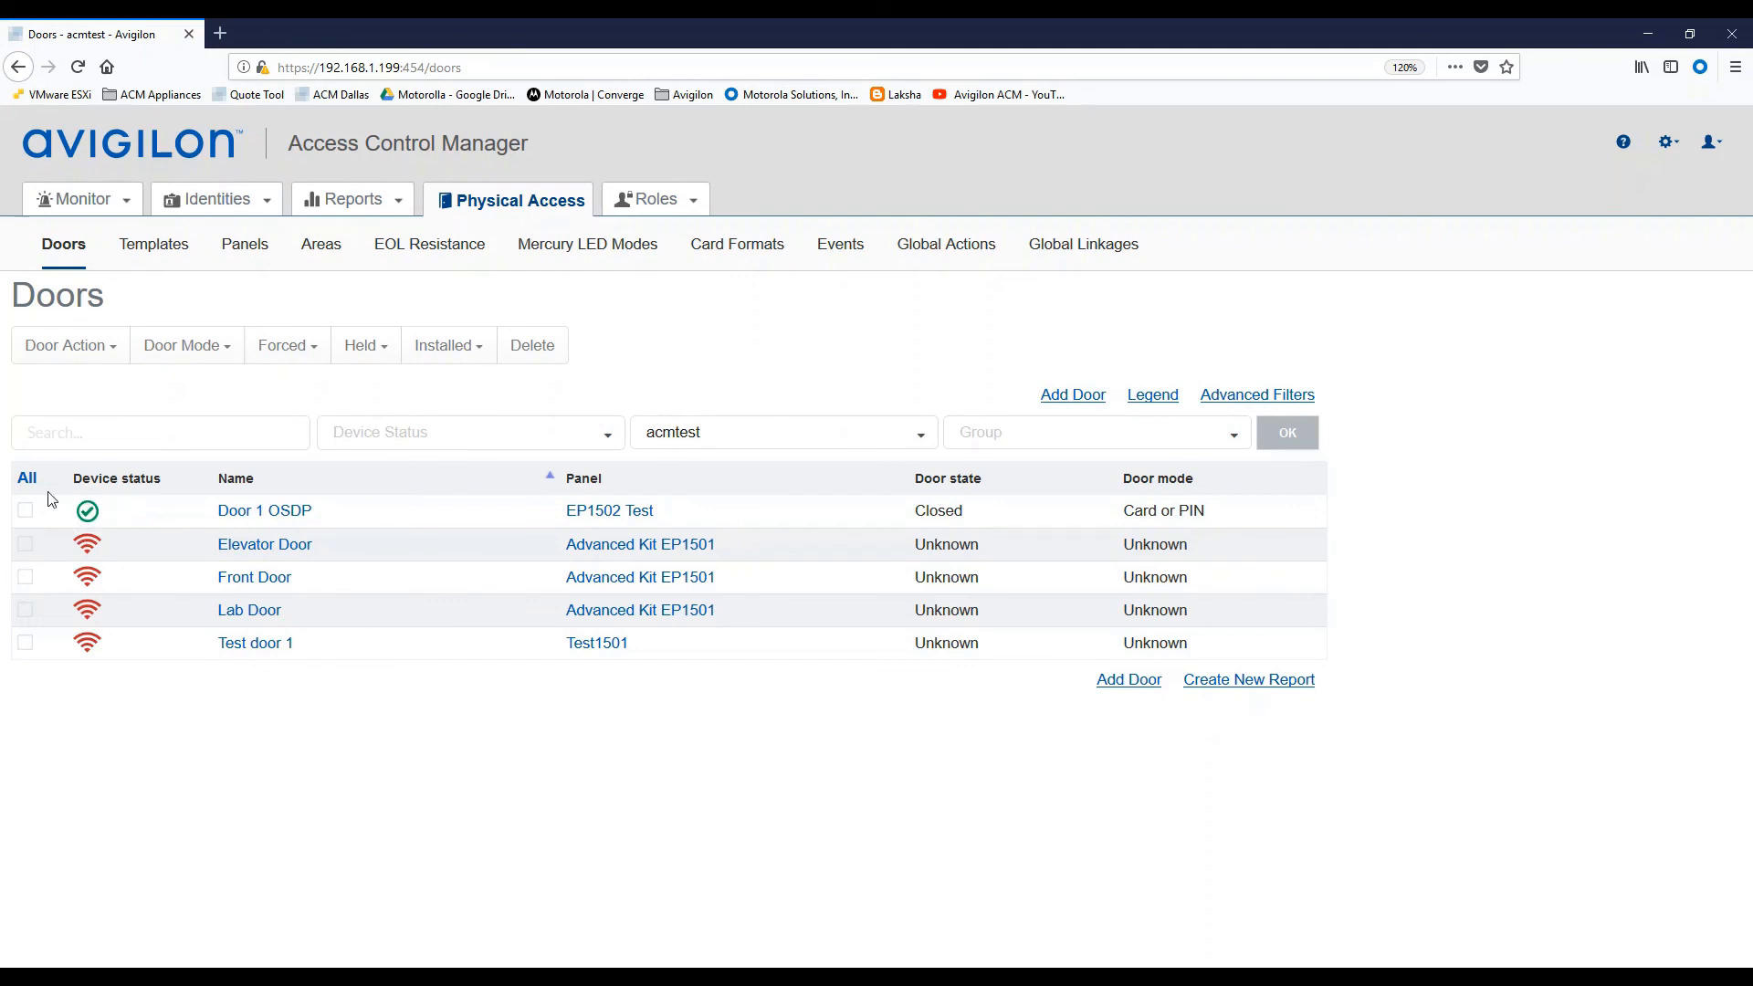
mouse_move(937, 519)
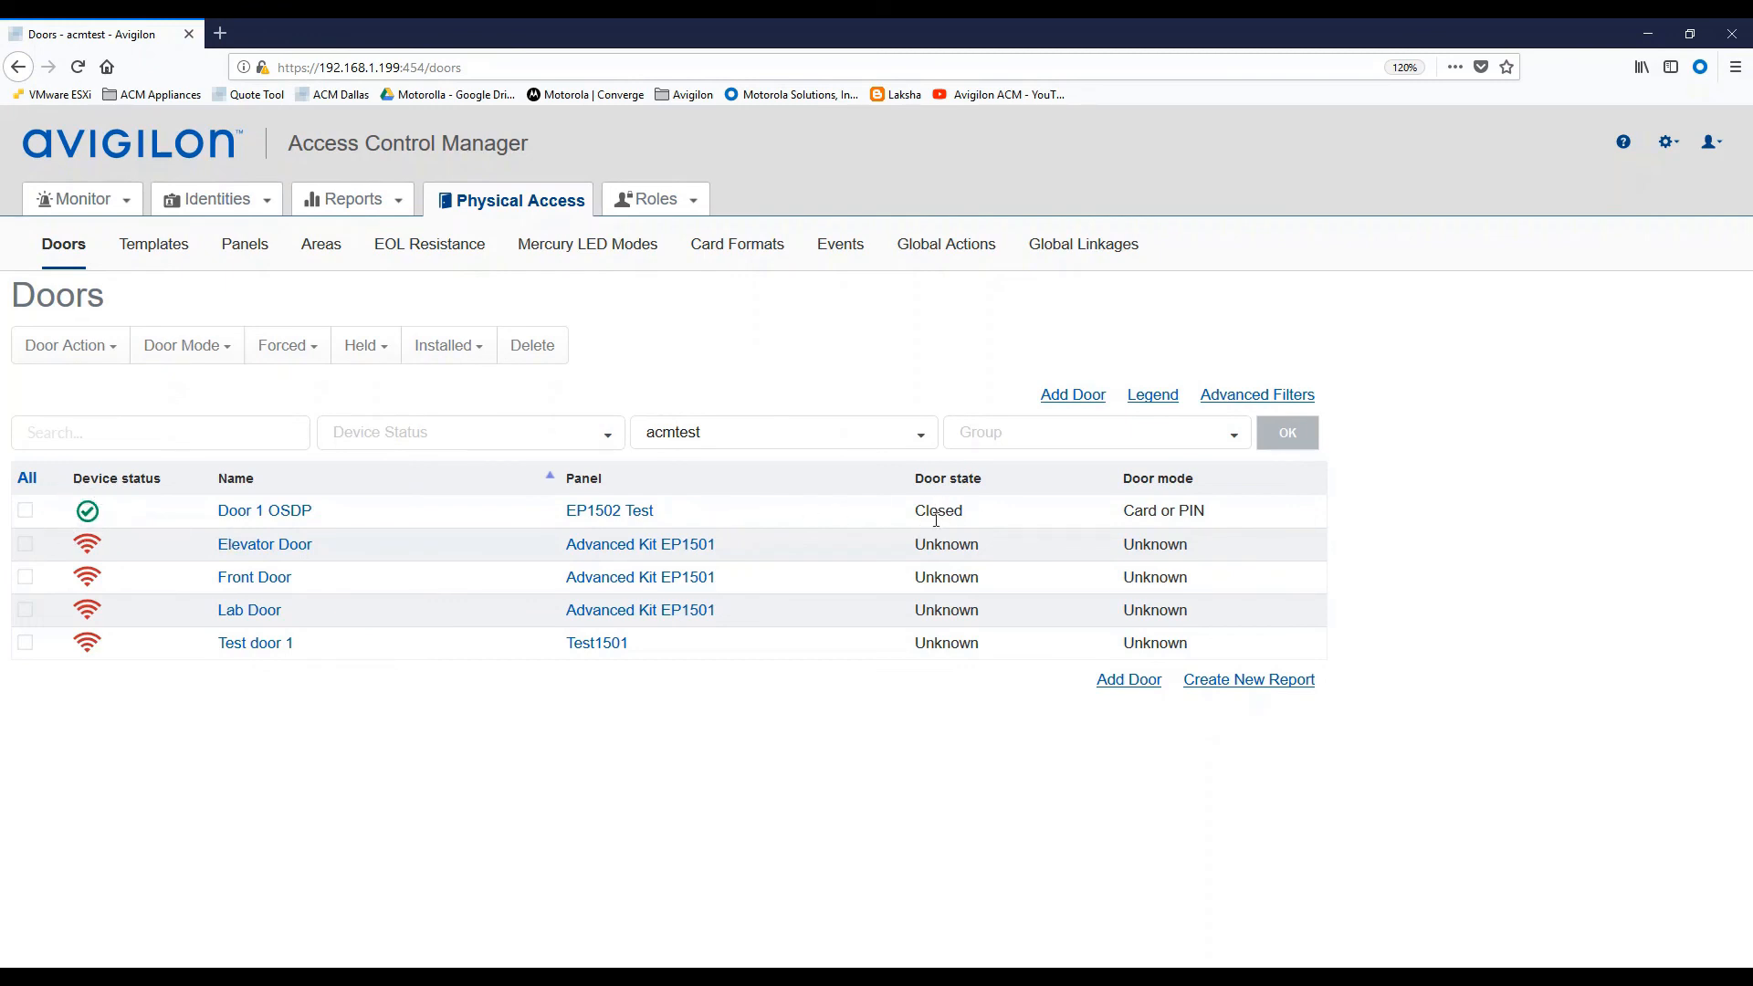
mouse_move(1191, 508)
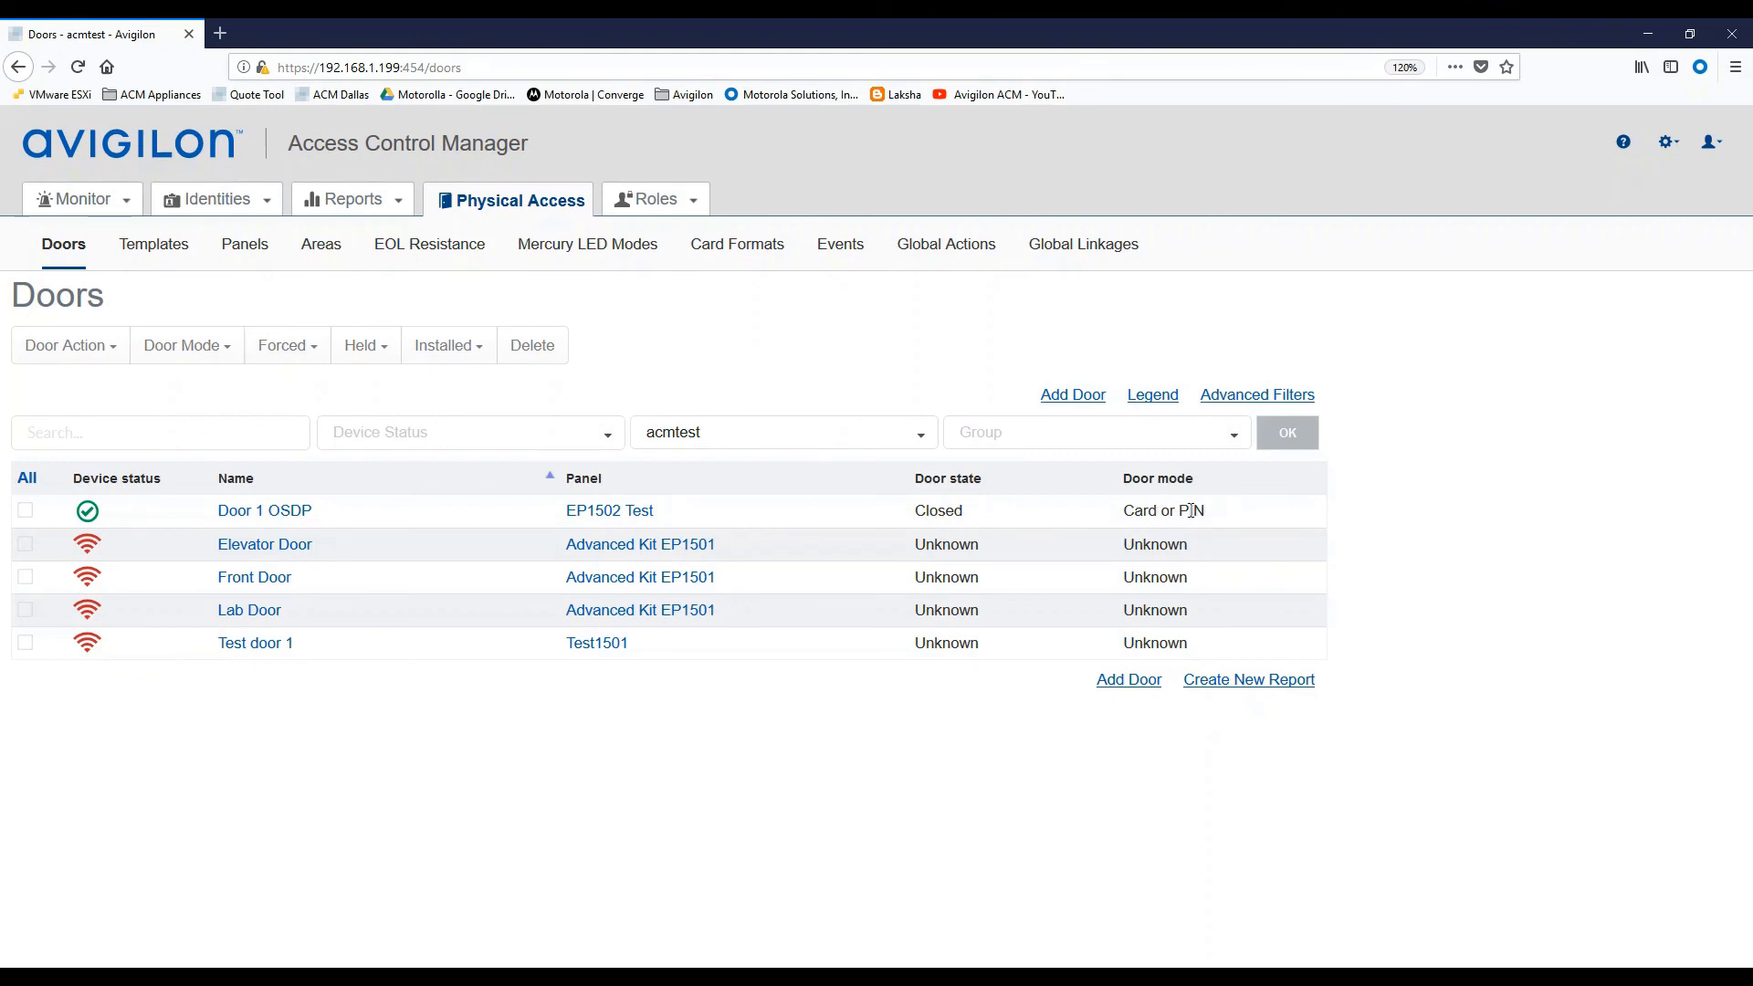
mouse_move(325, 548)
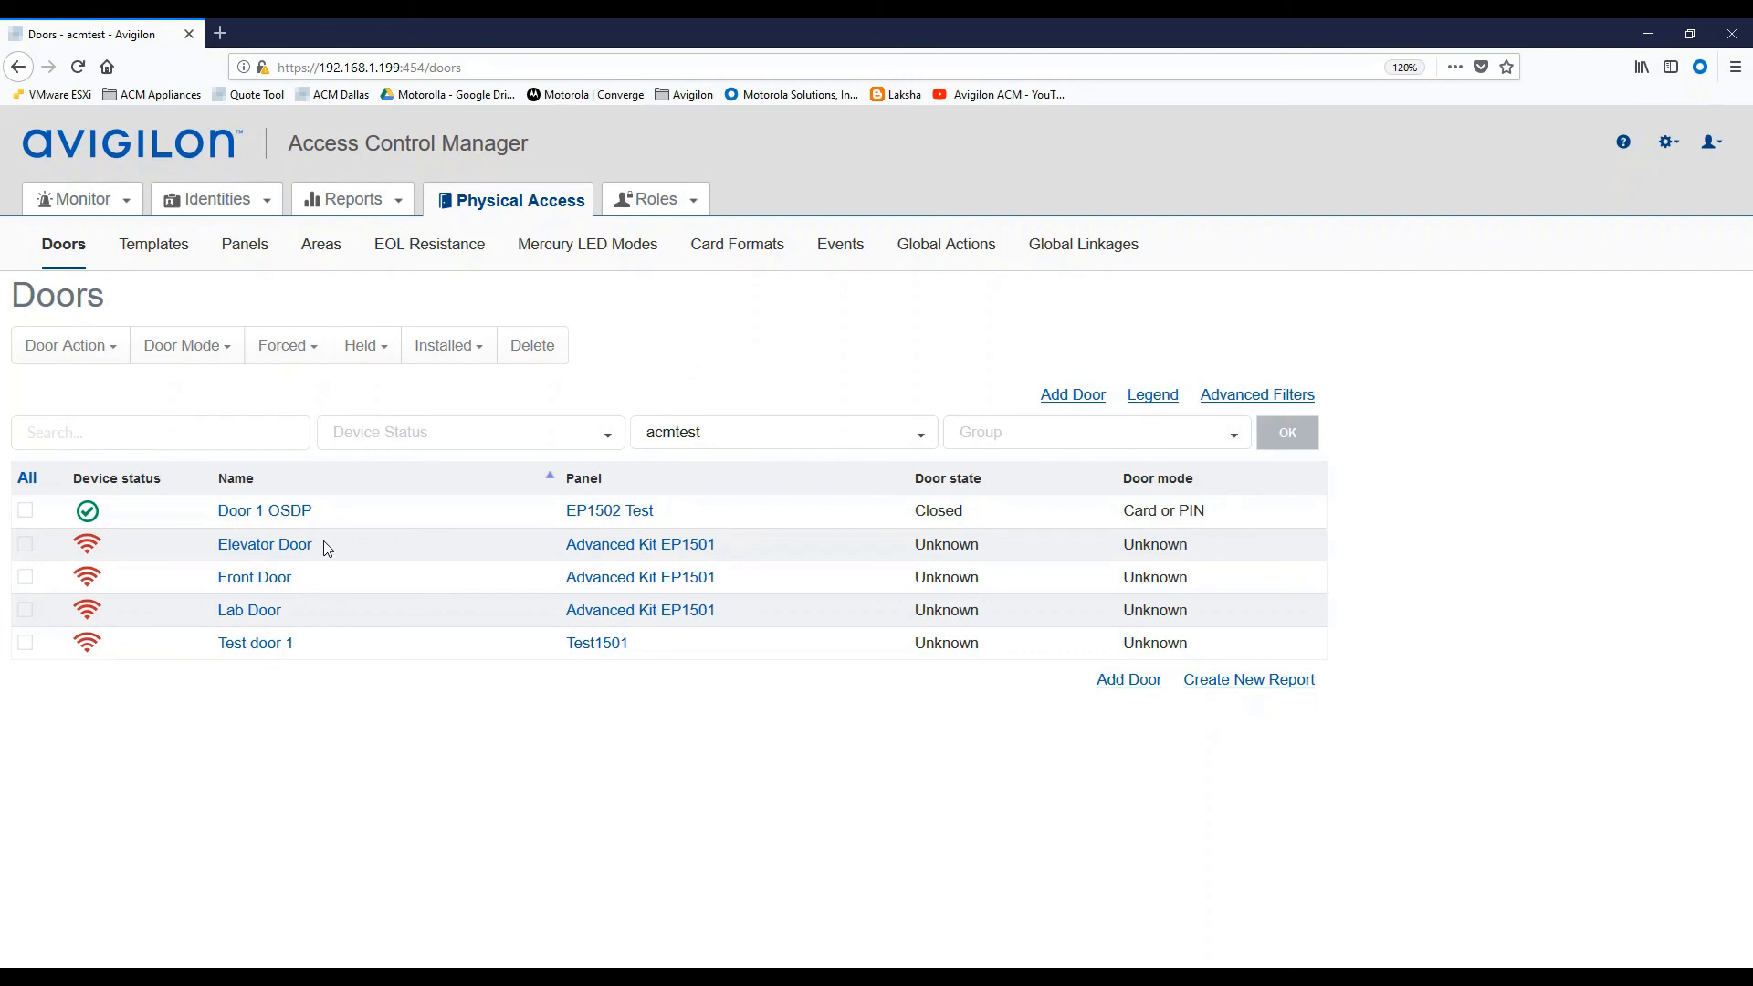
mouse_move(313, 532)
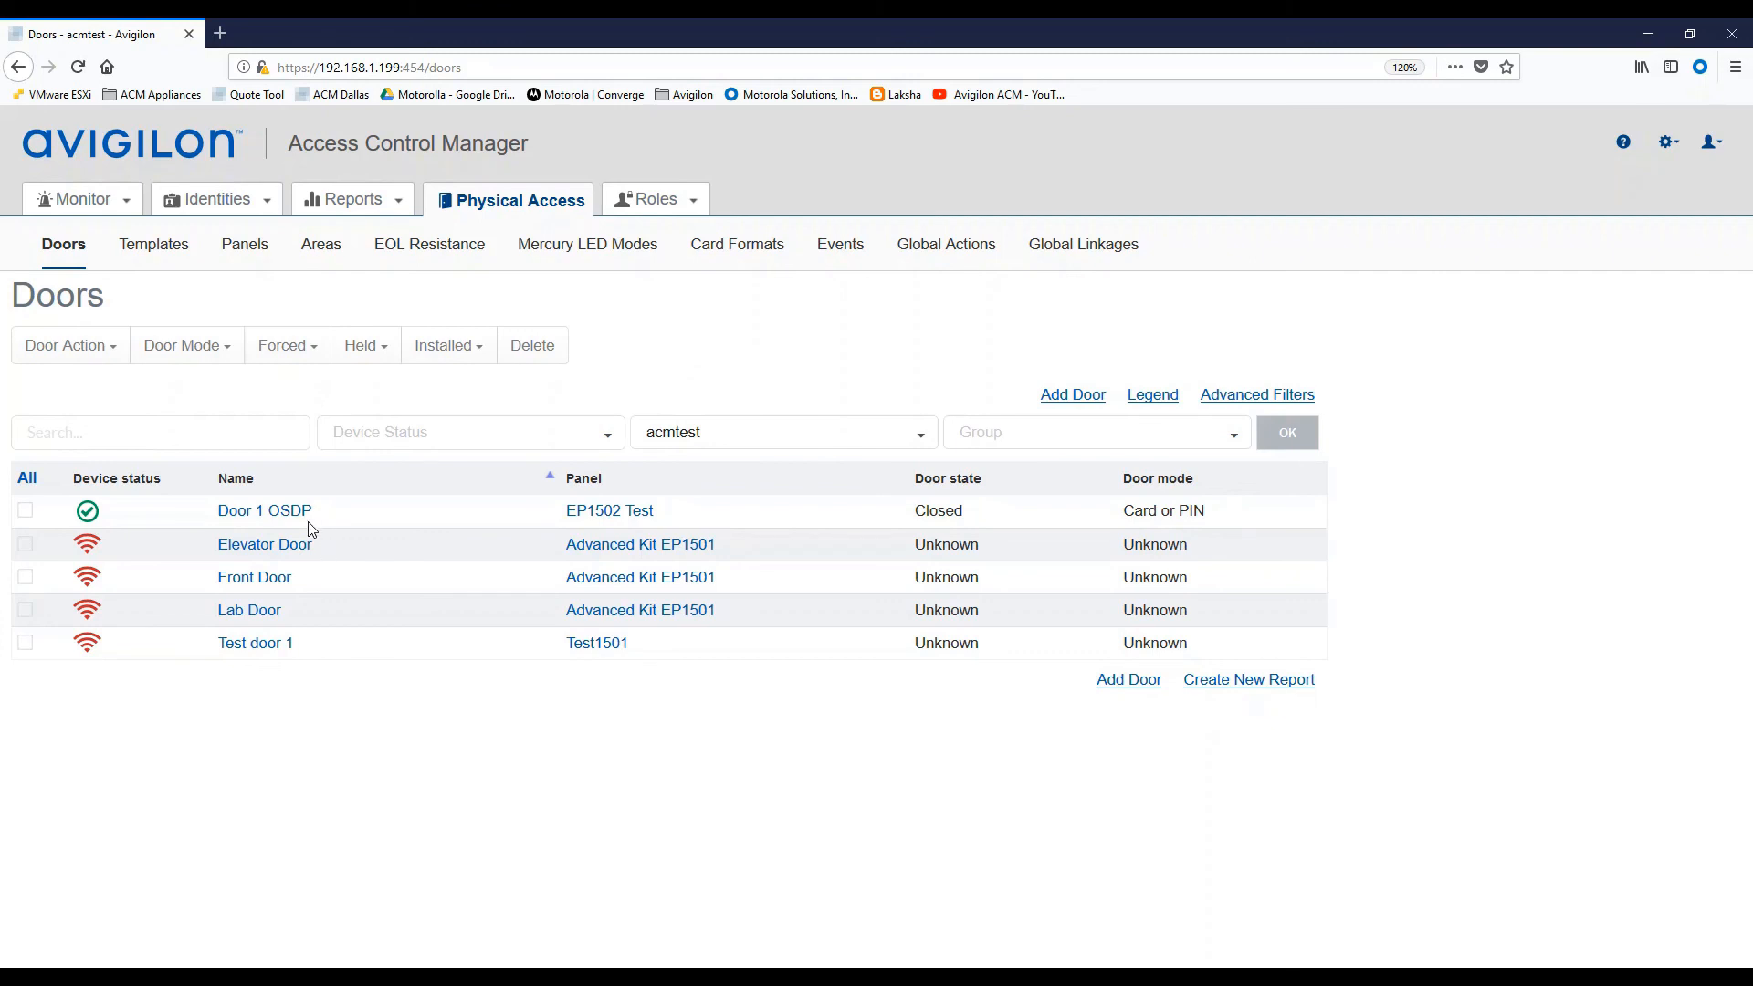